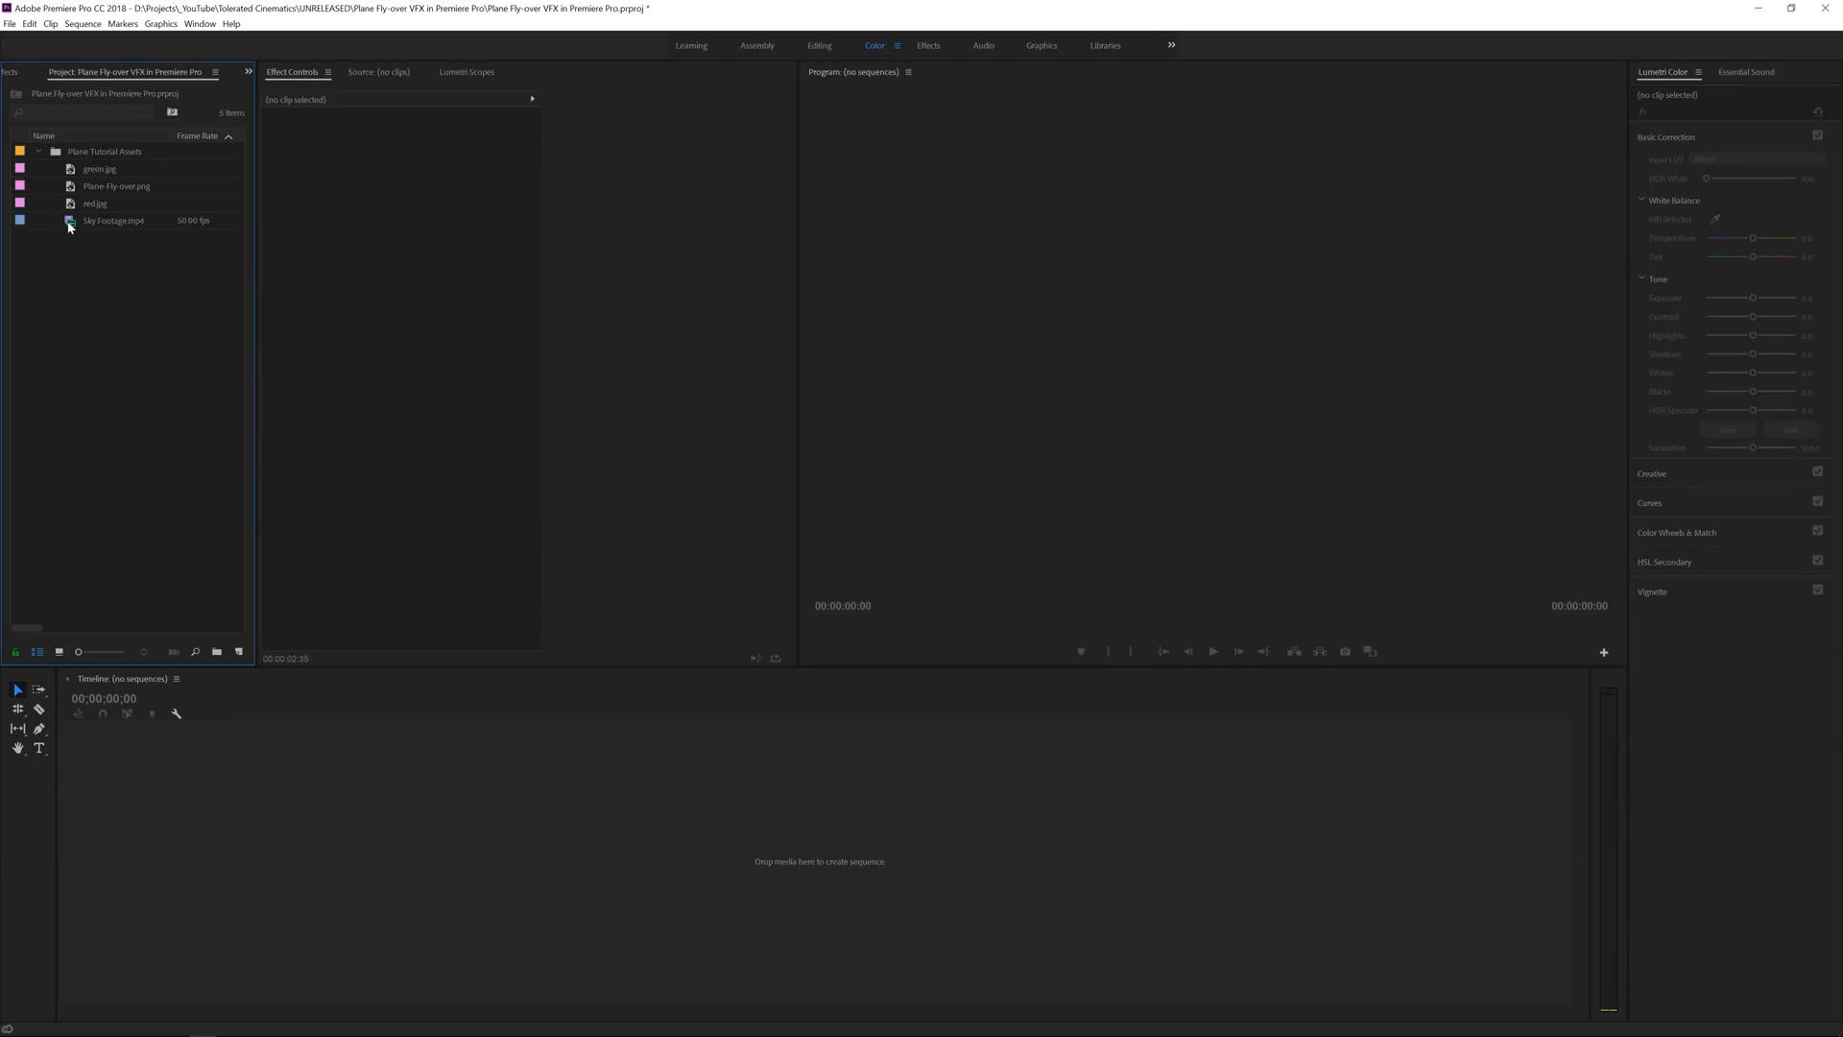
Preview Sky Footage.mp4 and create a new Sky Footage sequence from the clip.
double_click(114, 221)
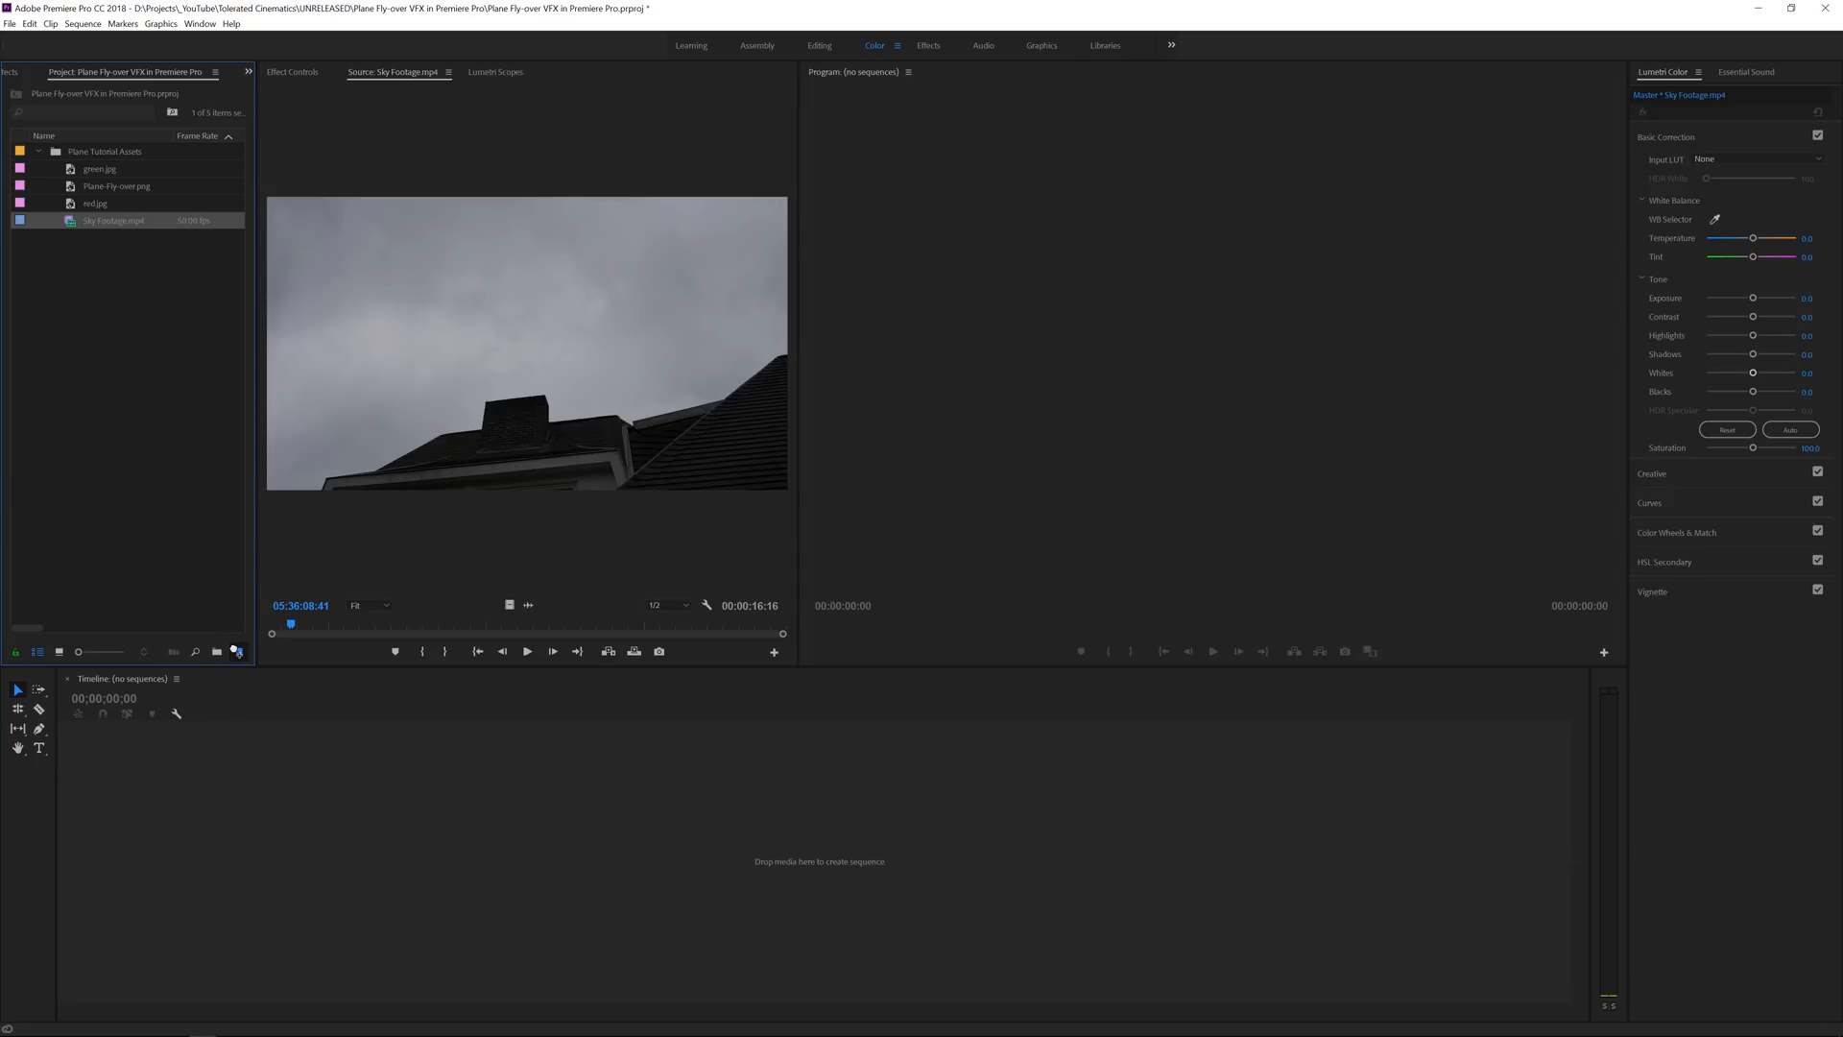
left_click(238, 653)
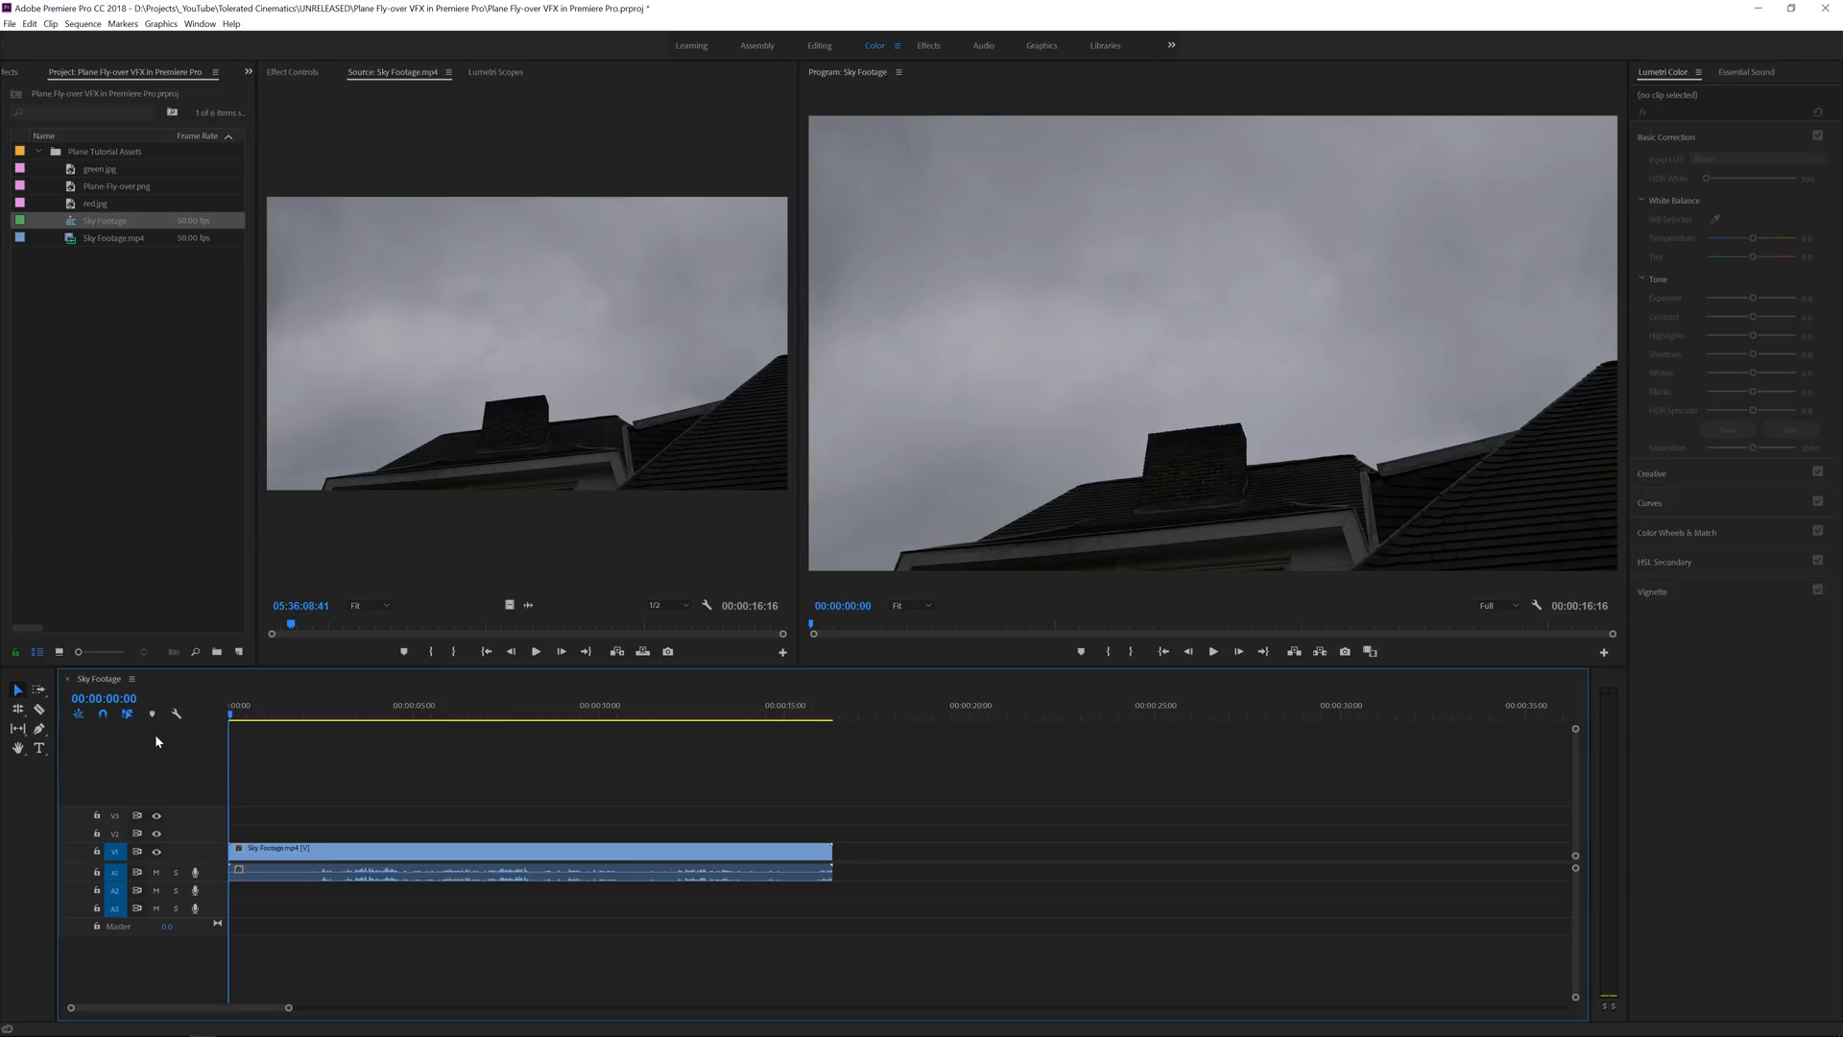
mouse_move(150, 768)
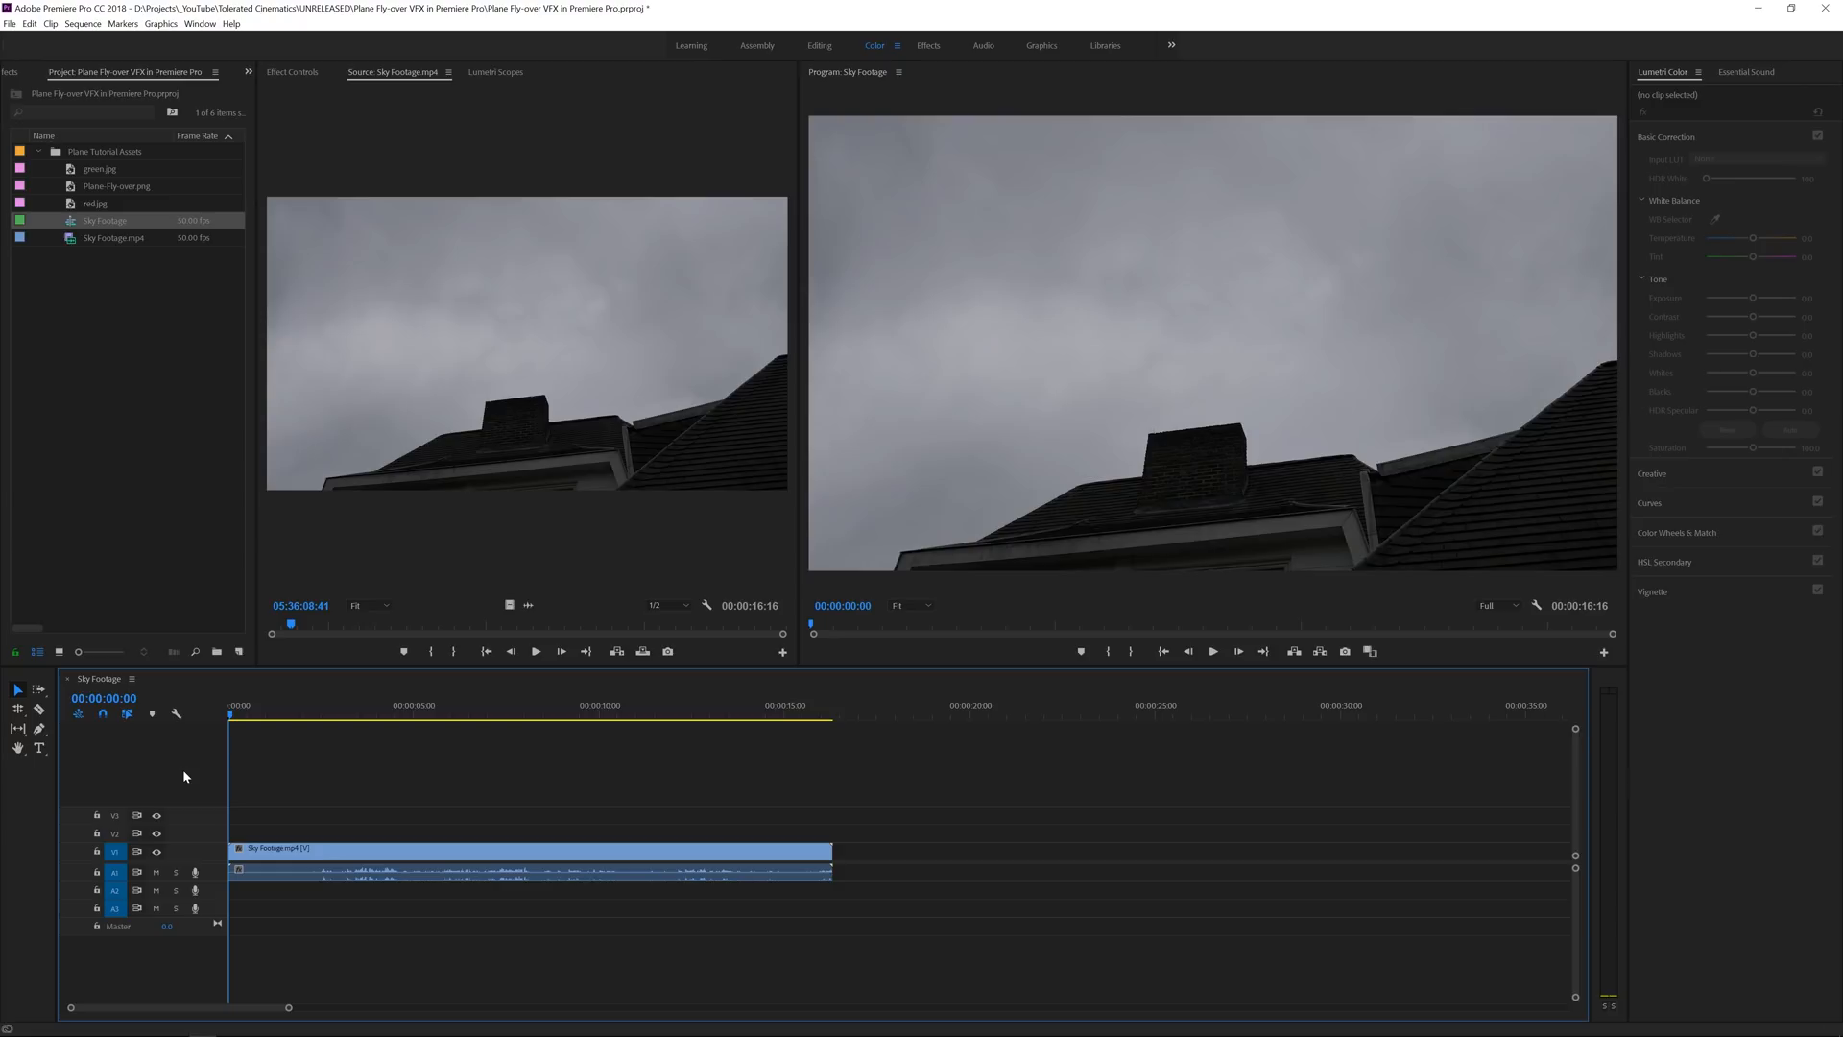
mouse_move(100, 642)
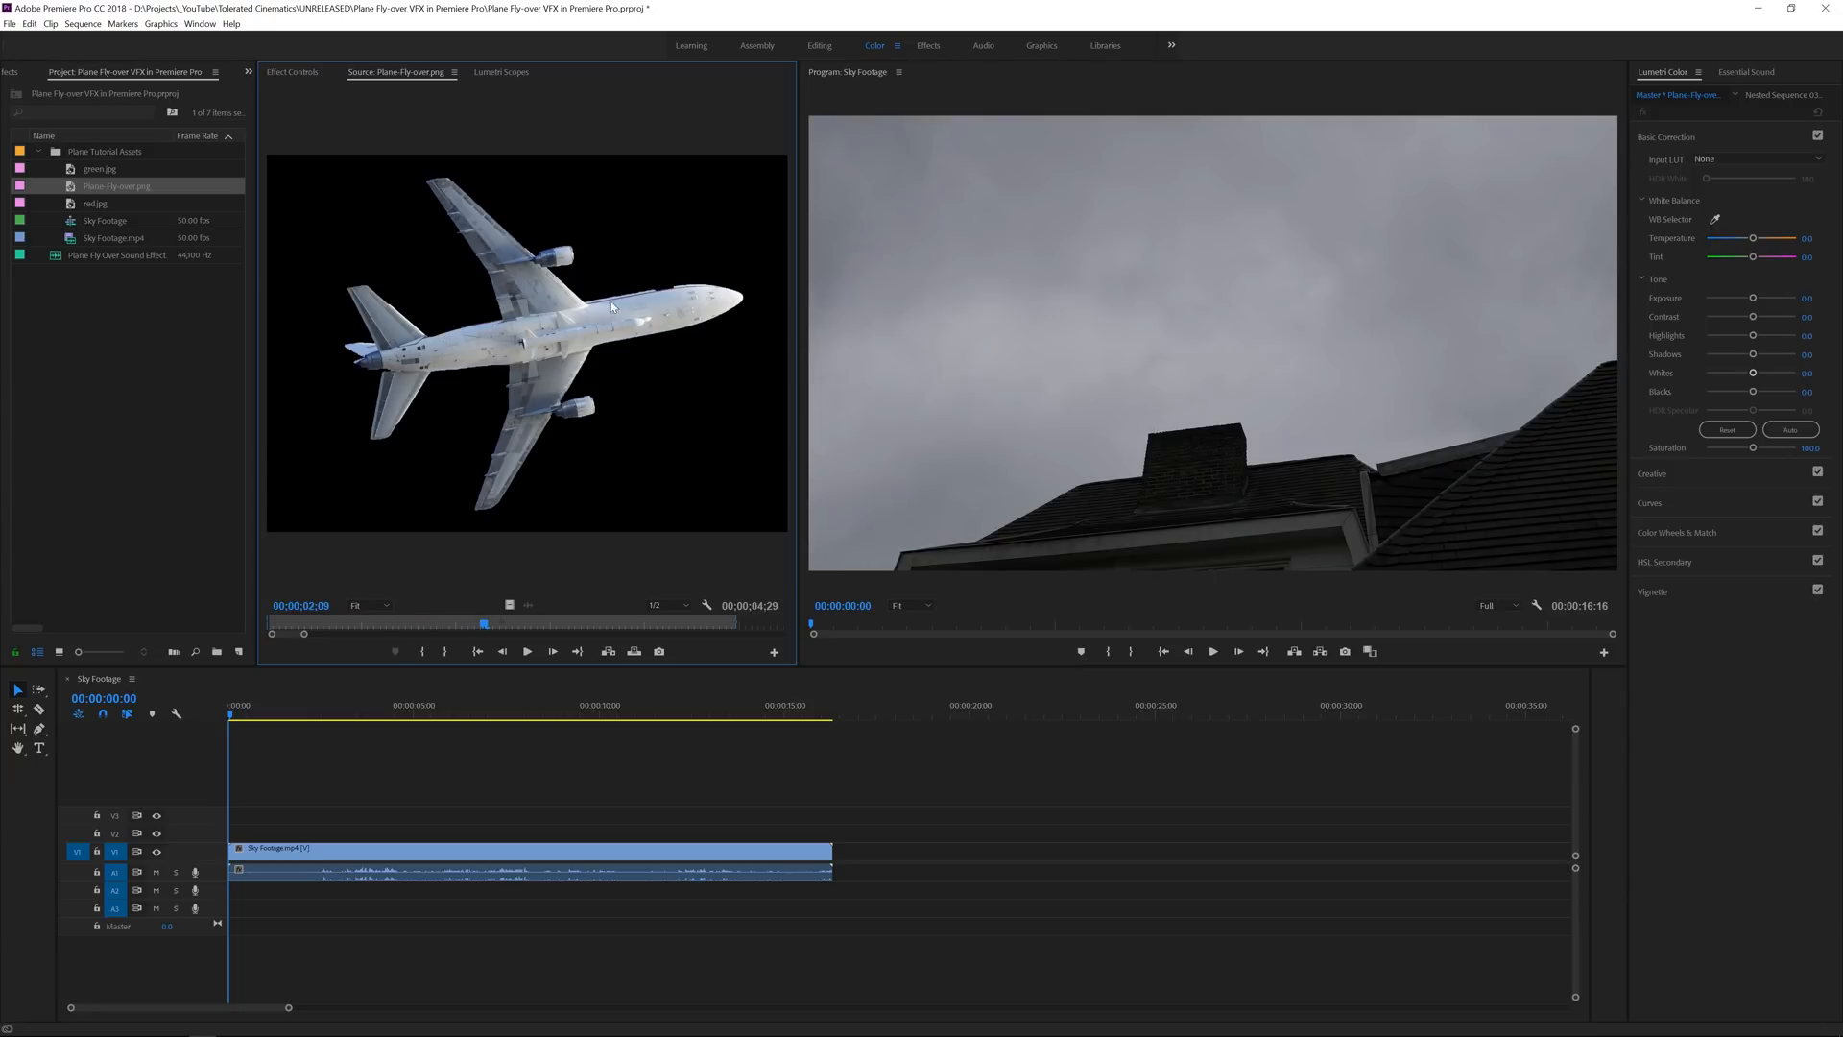
mouse_move(486, 323)
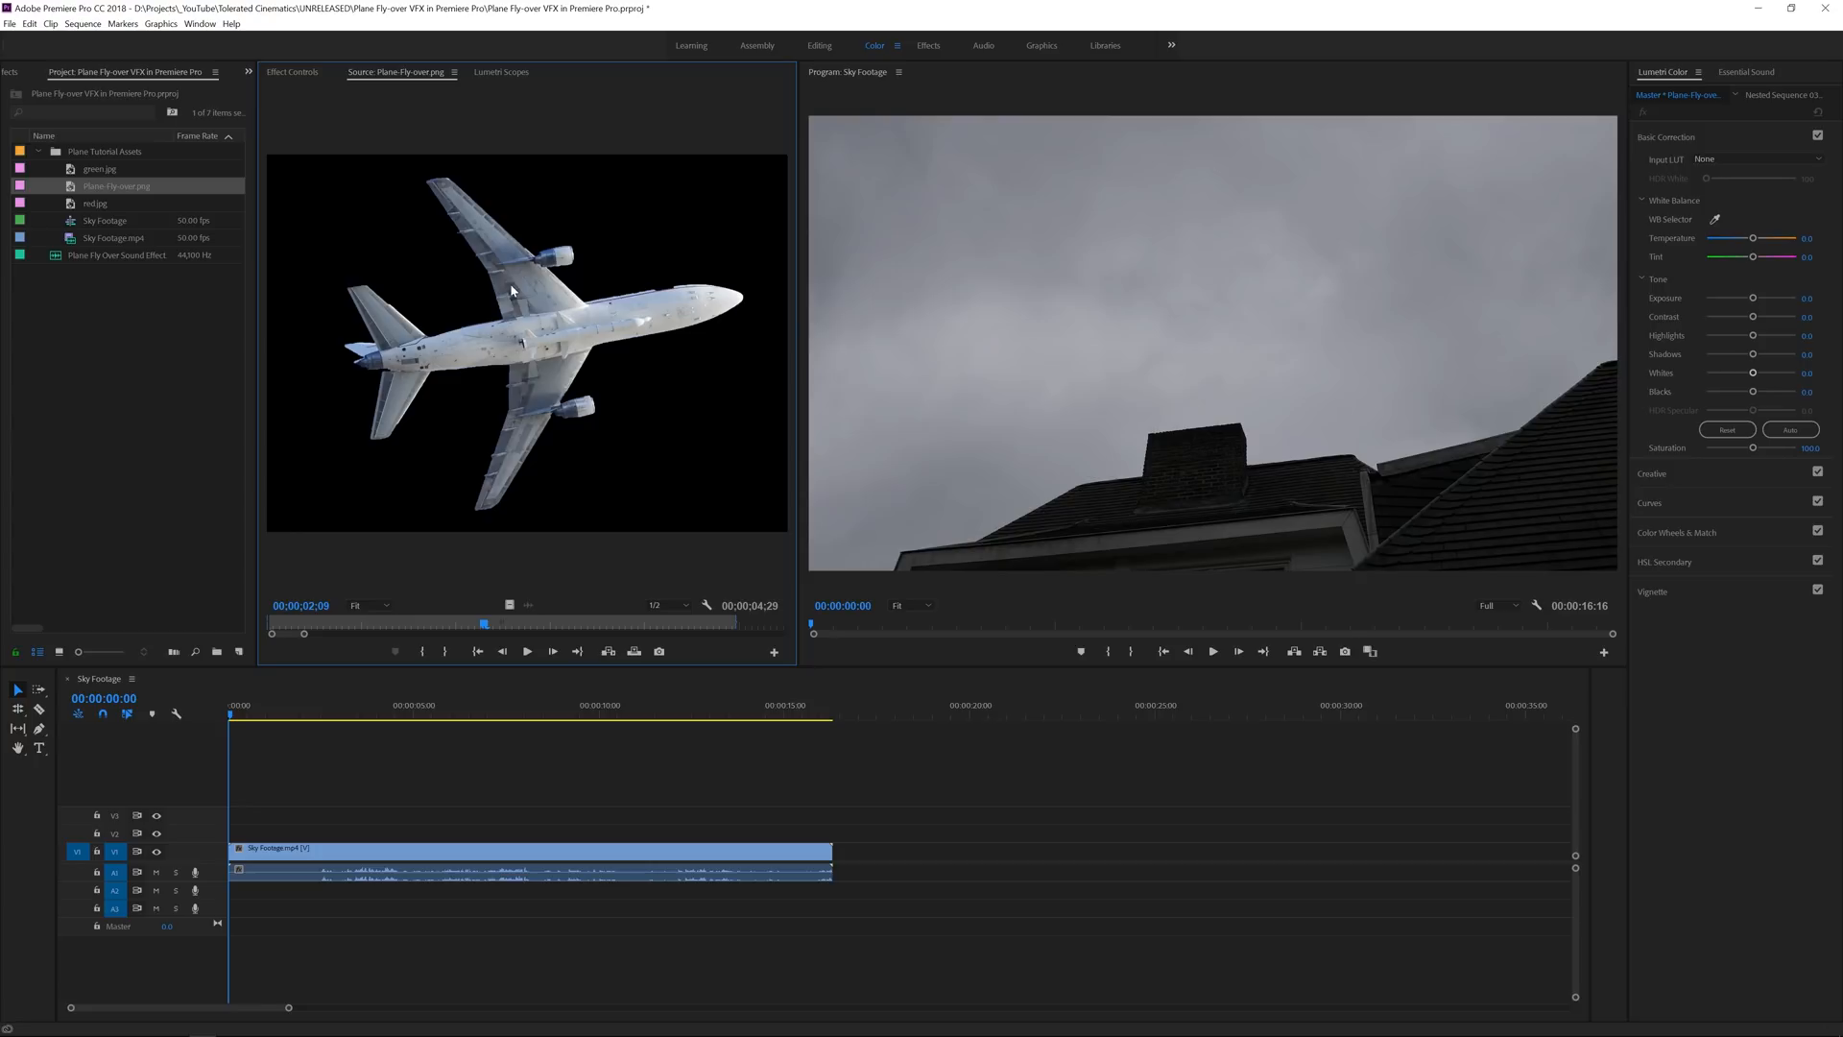
mouse_move(490, 423)
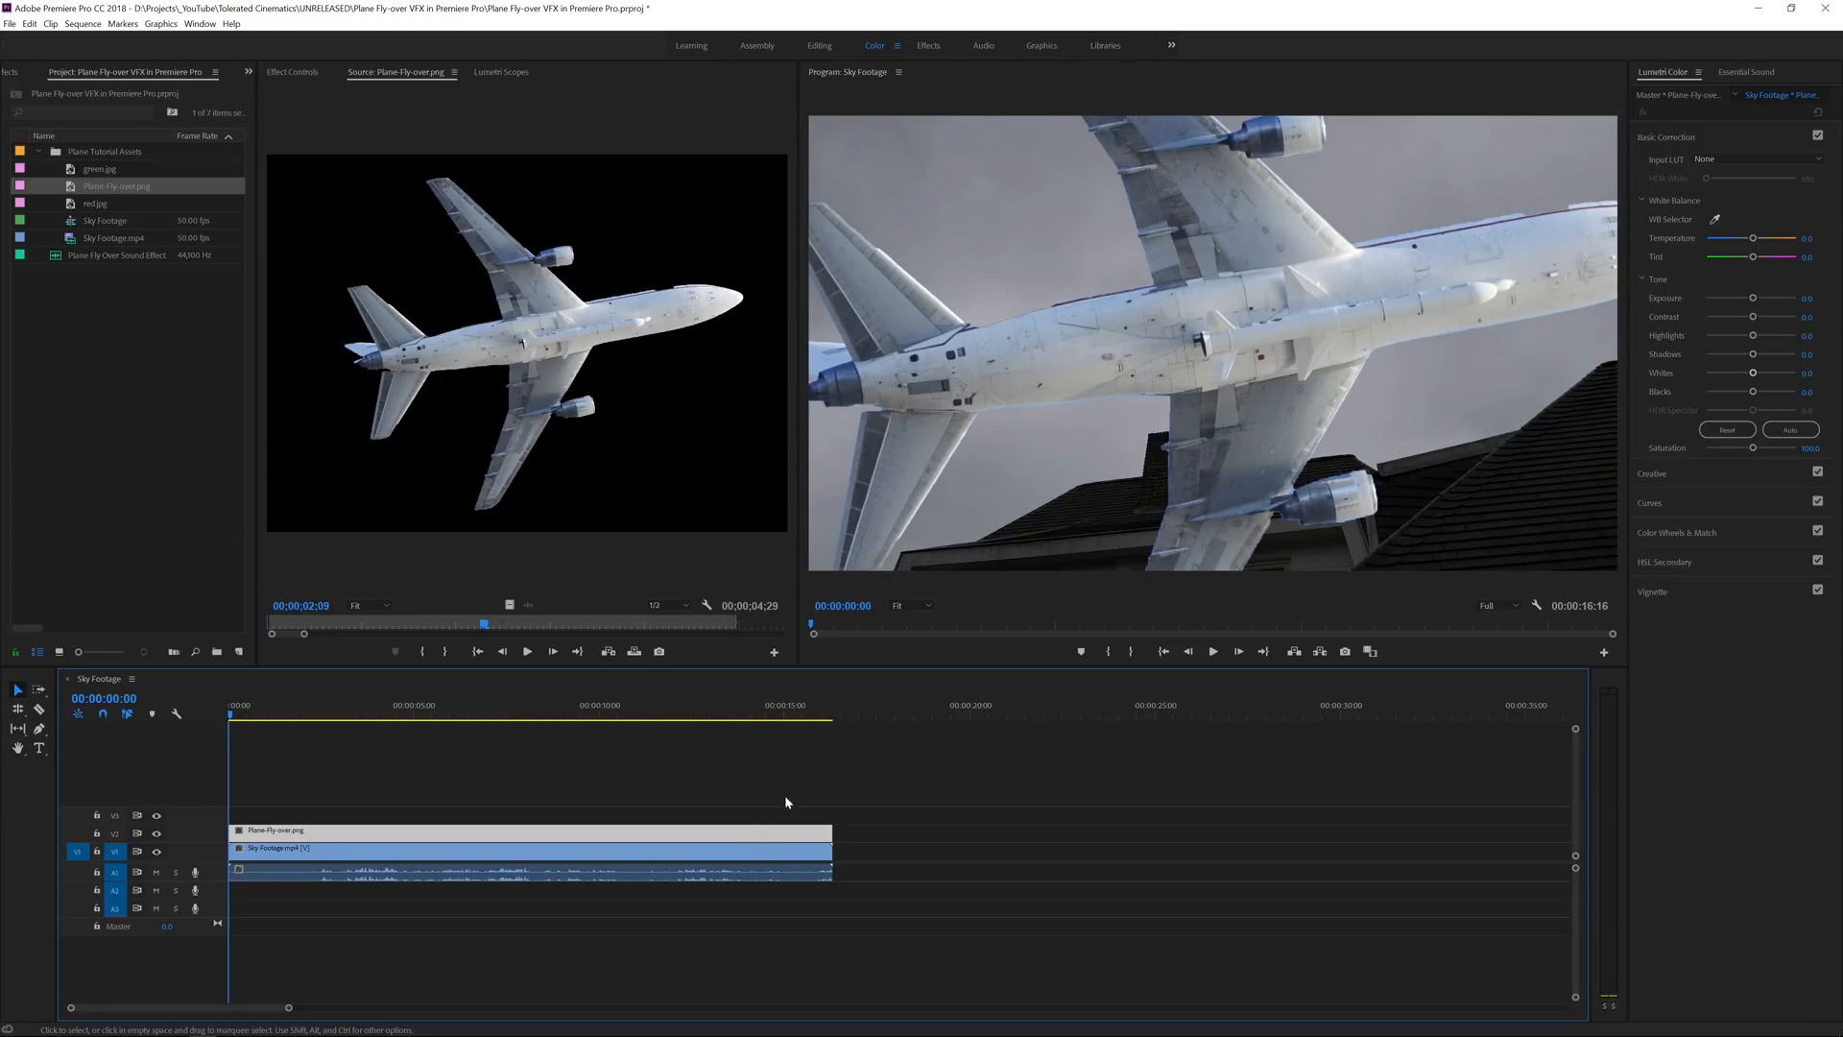
mouse_move(1008, 424)
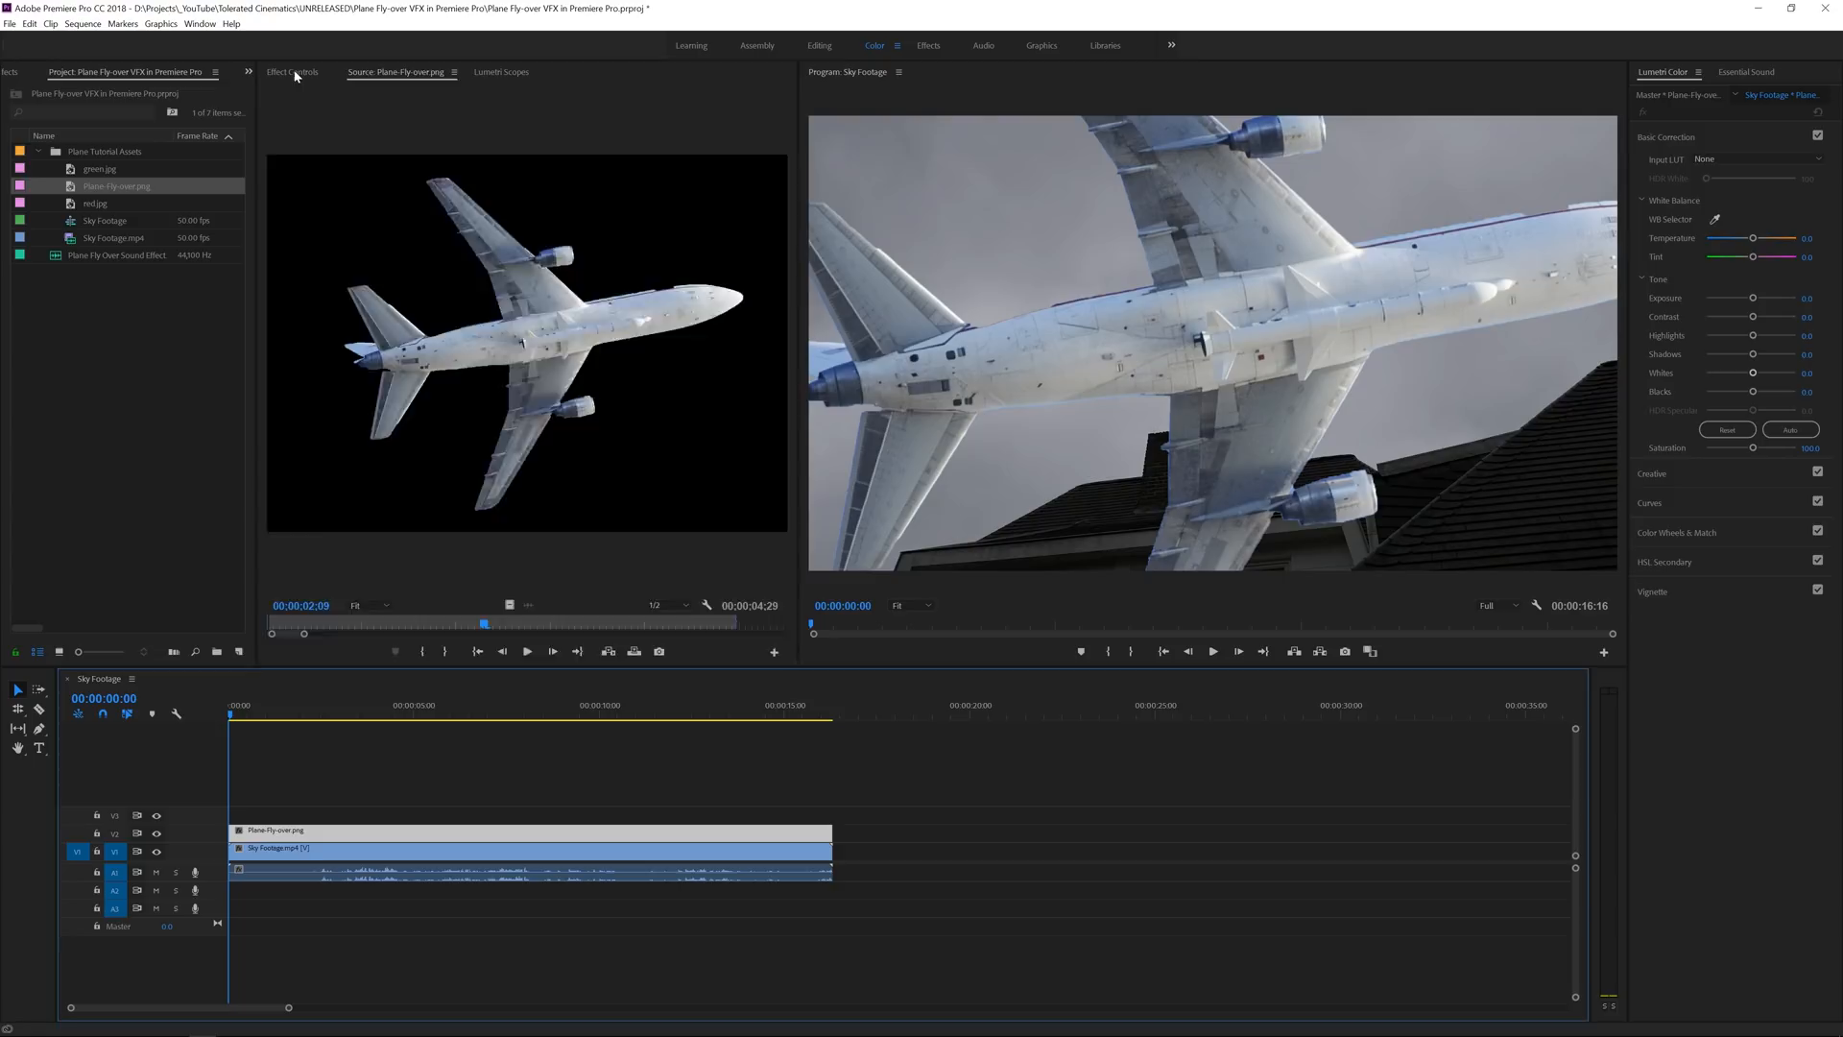
Scale the plane cut-out image down to 25 in its Motion settings.
left_click(292, 71)
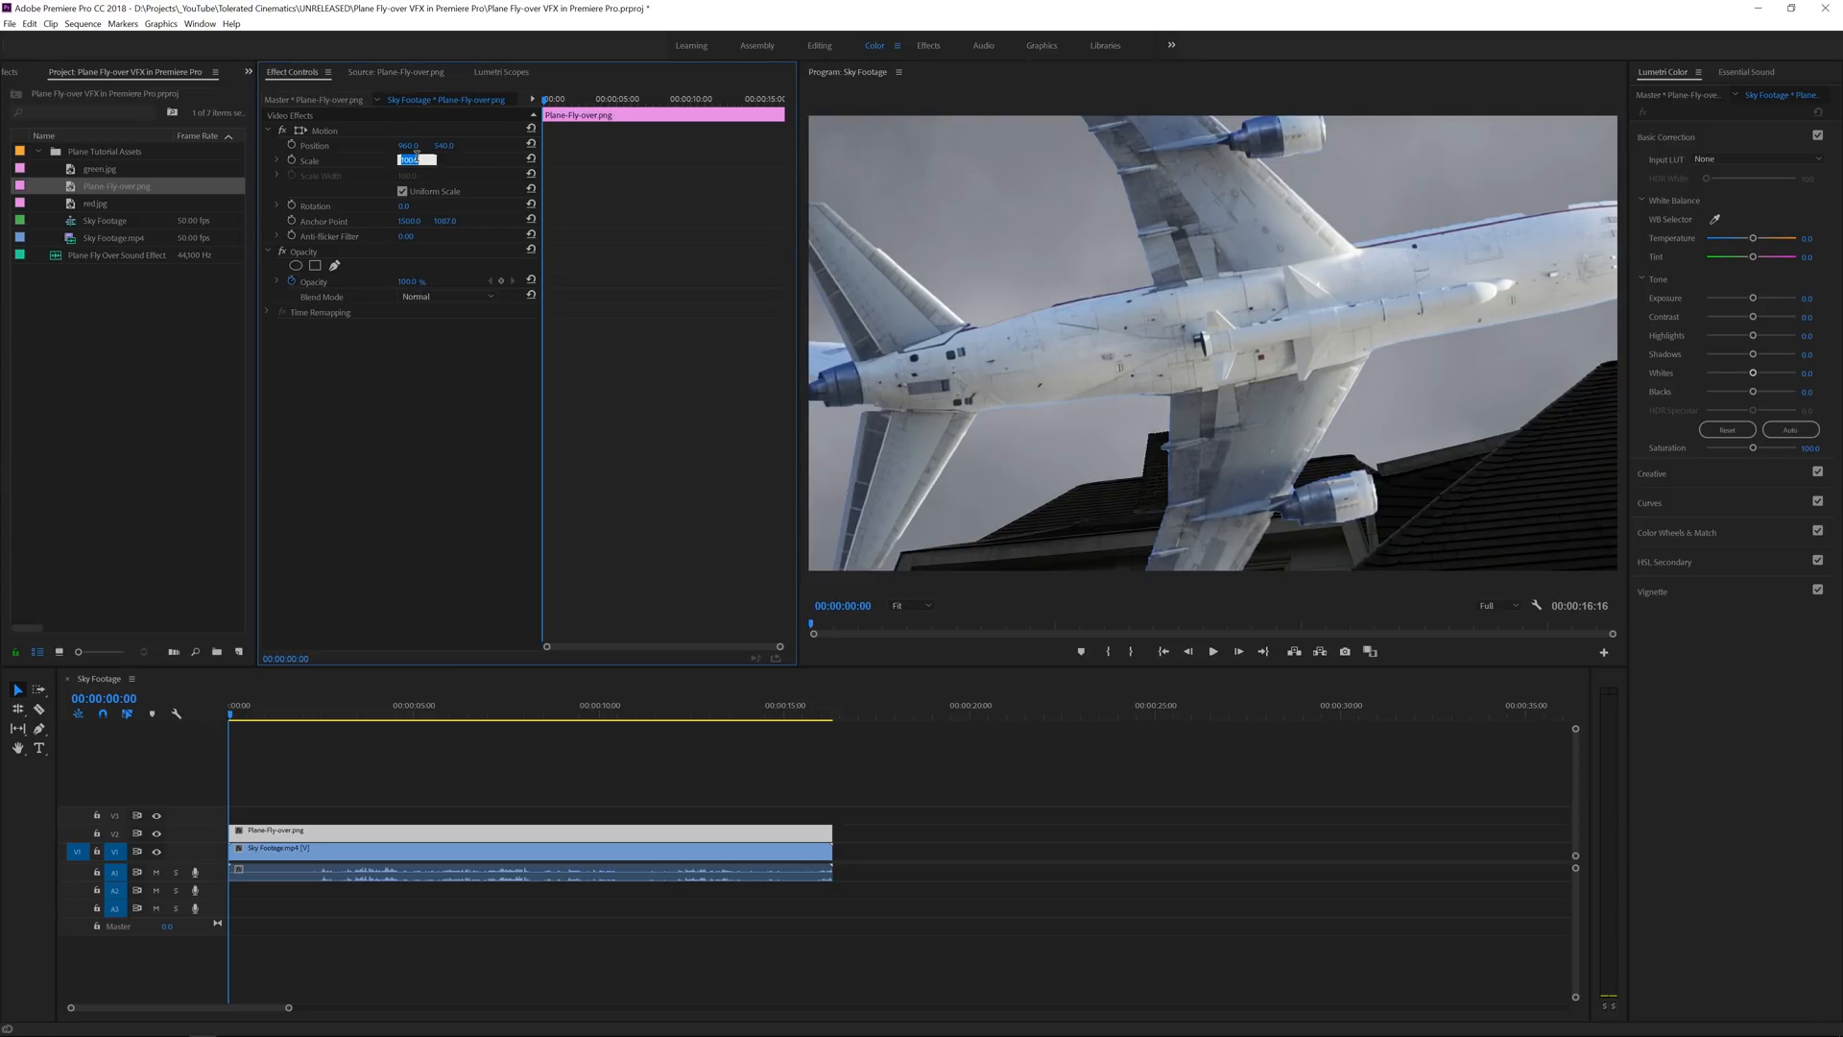
type("30")
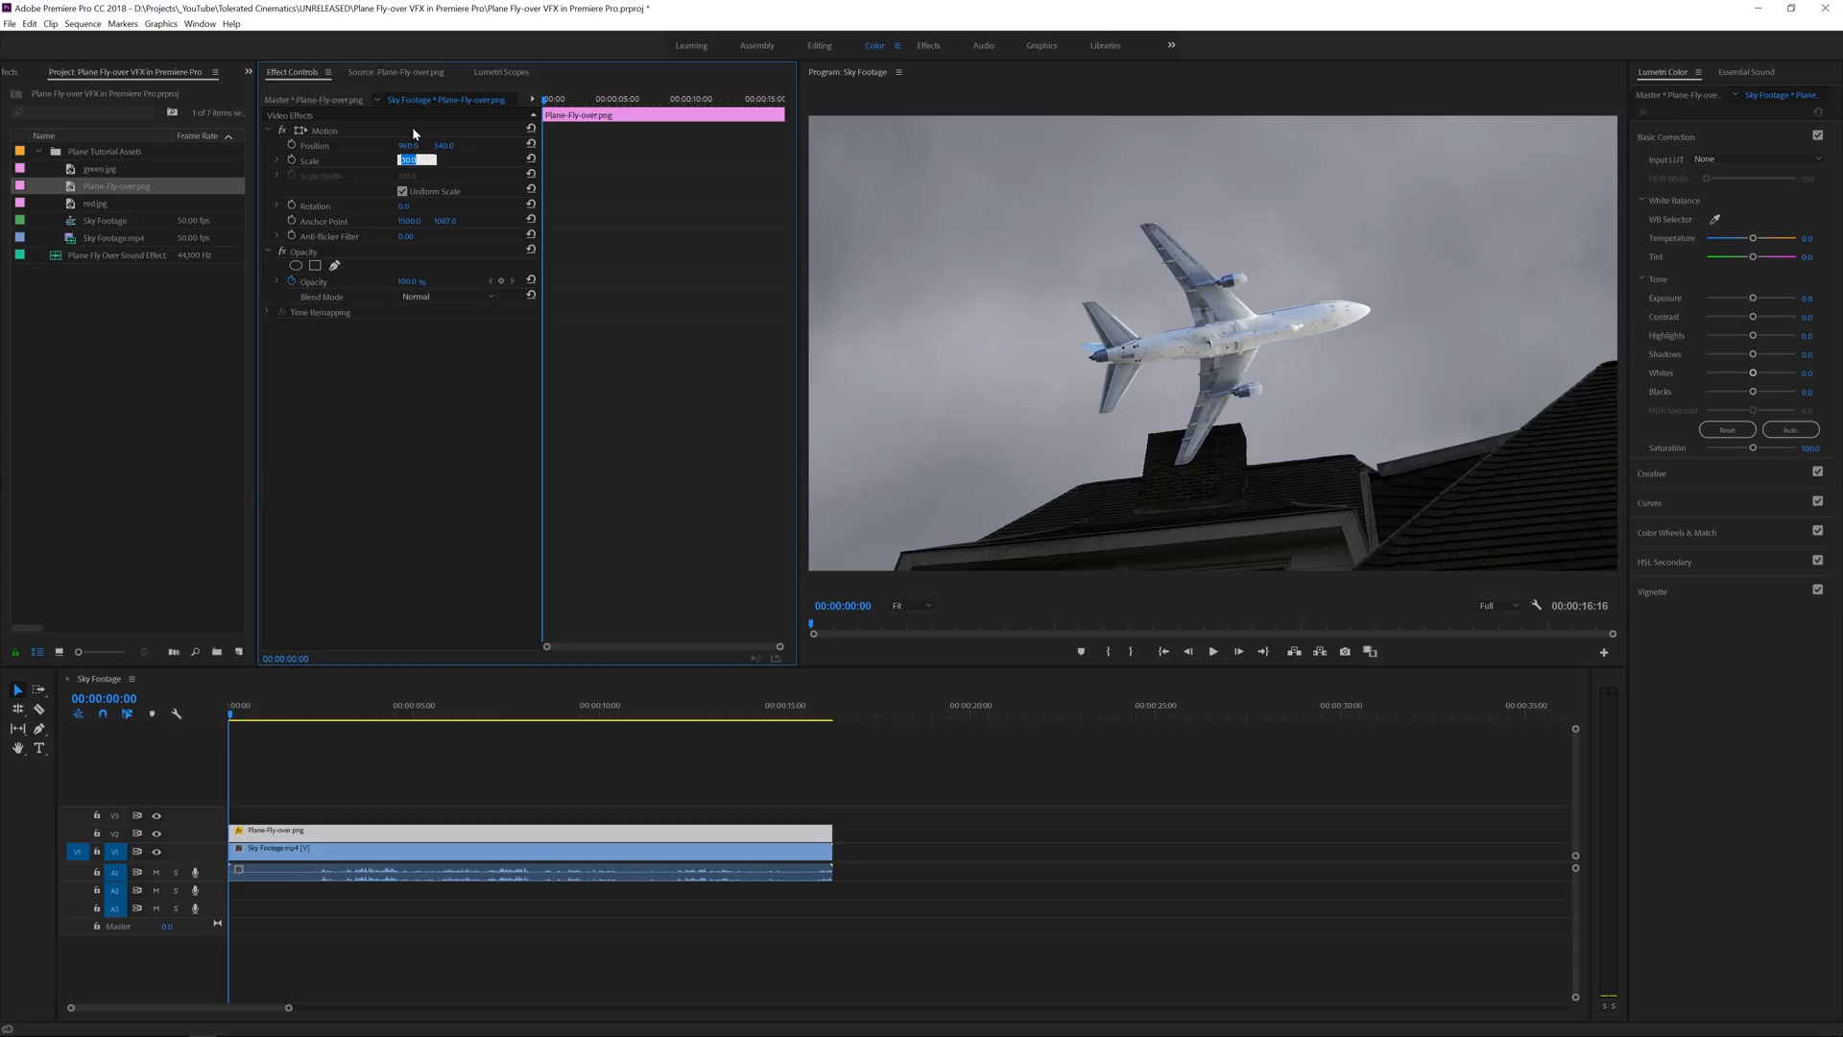
type("25.0")
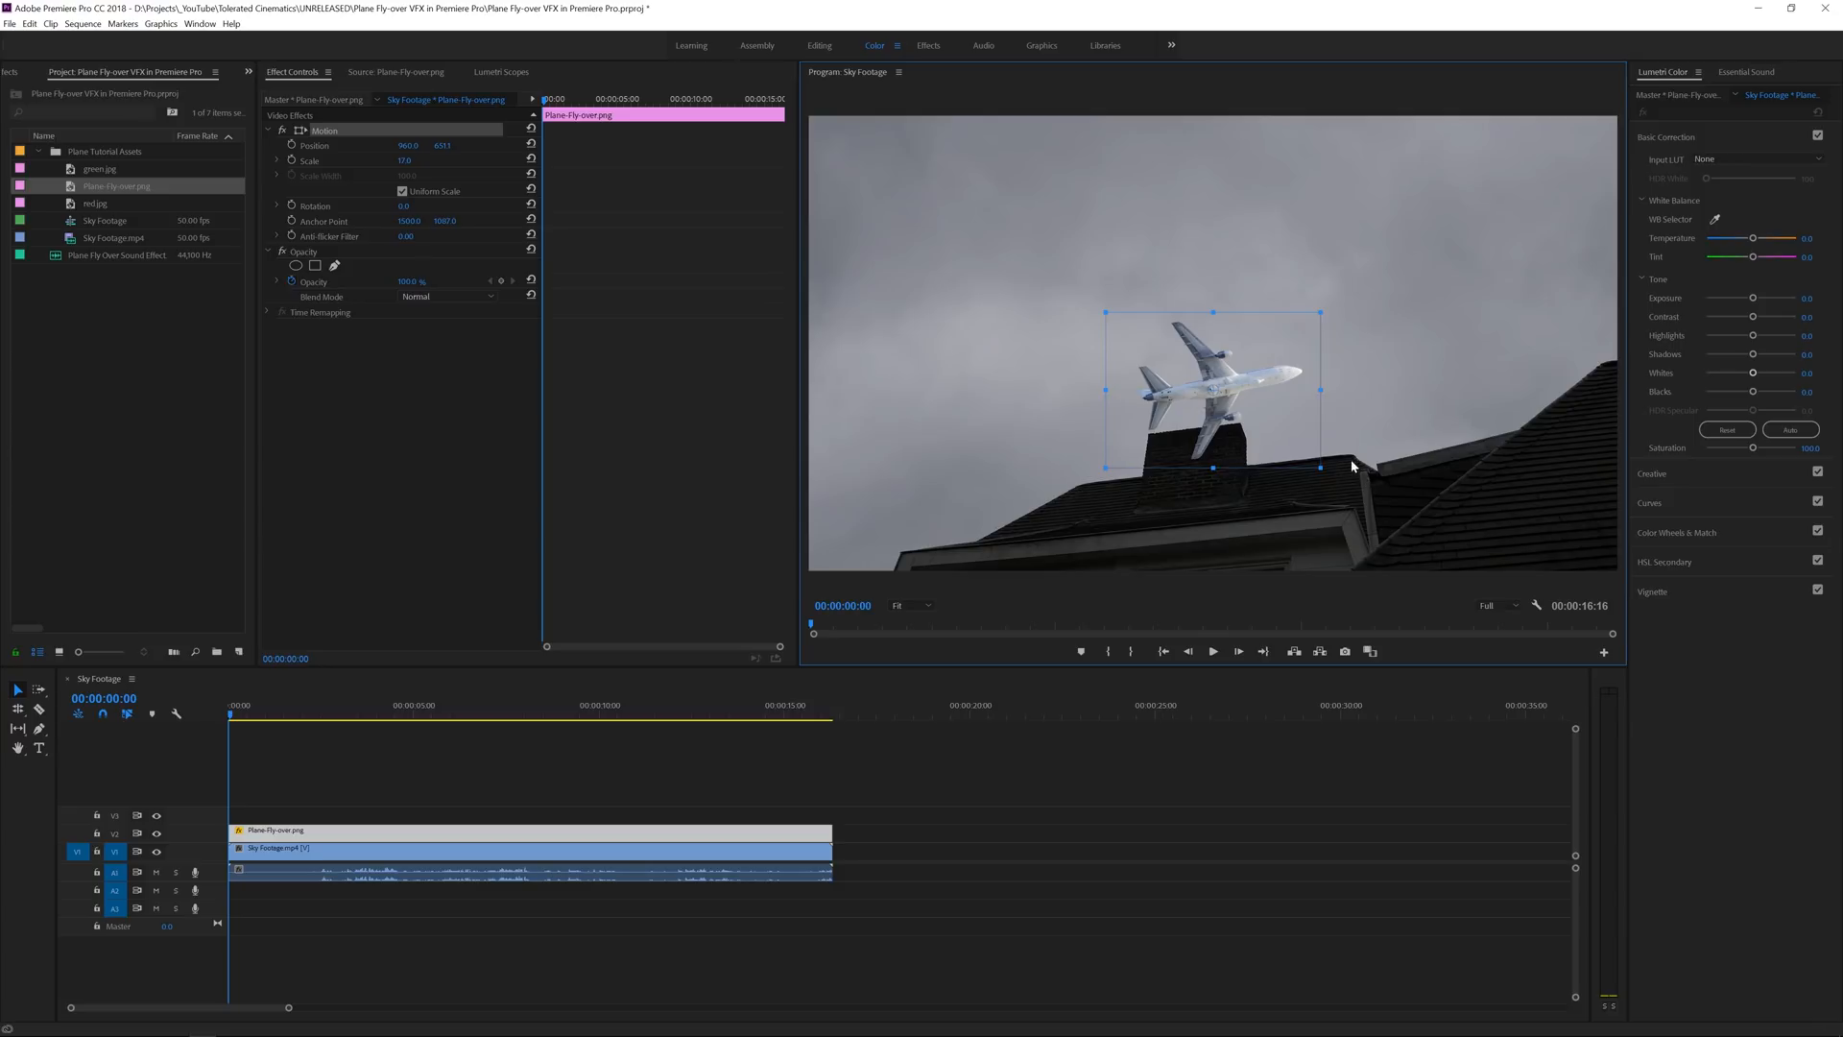
mouse_move(1238, 494)
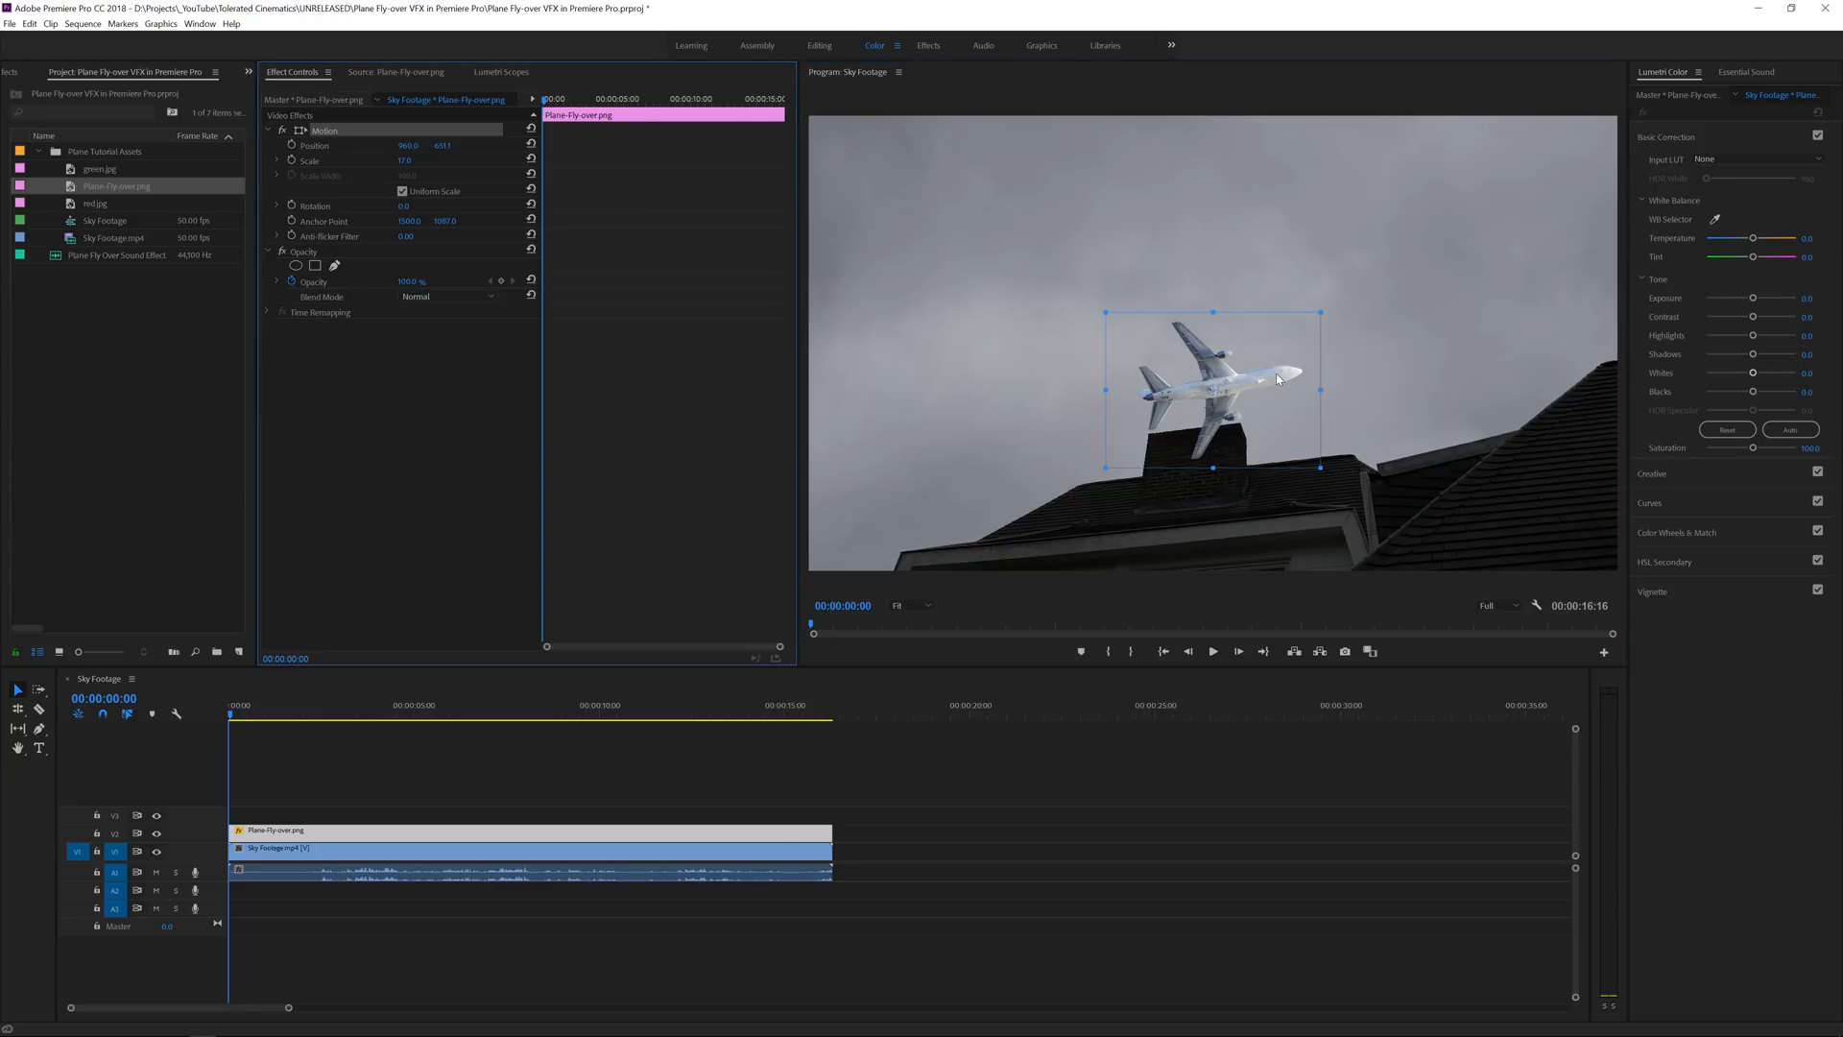
Keyframe the plane from the left edge across to the right edge, shrinking at the end.
left_click_drag(1212, 388, 881, 448)
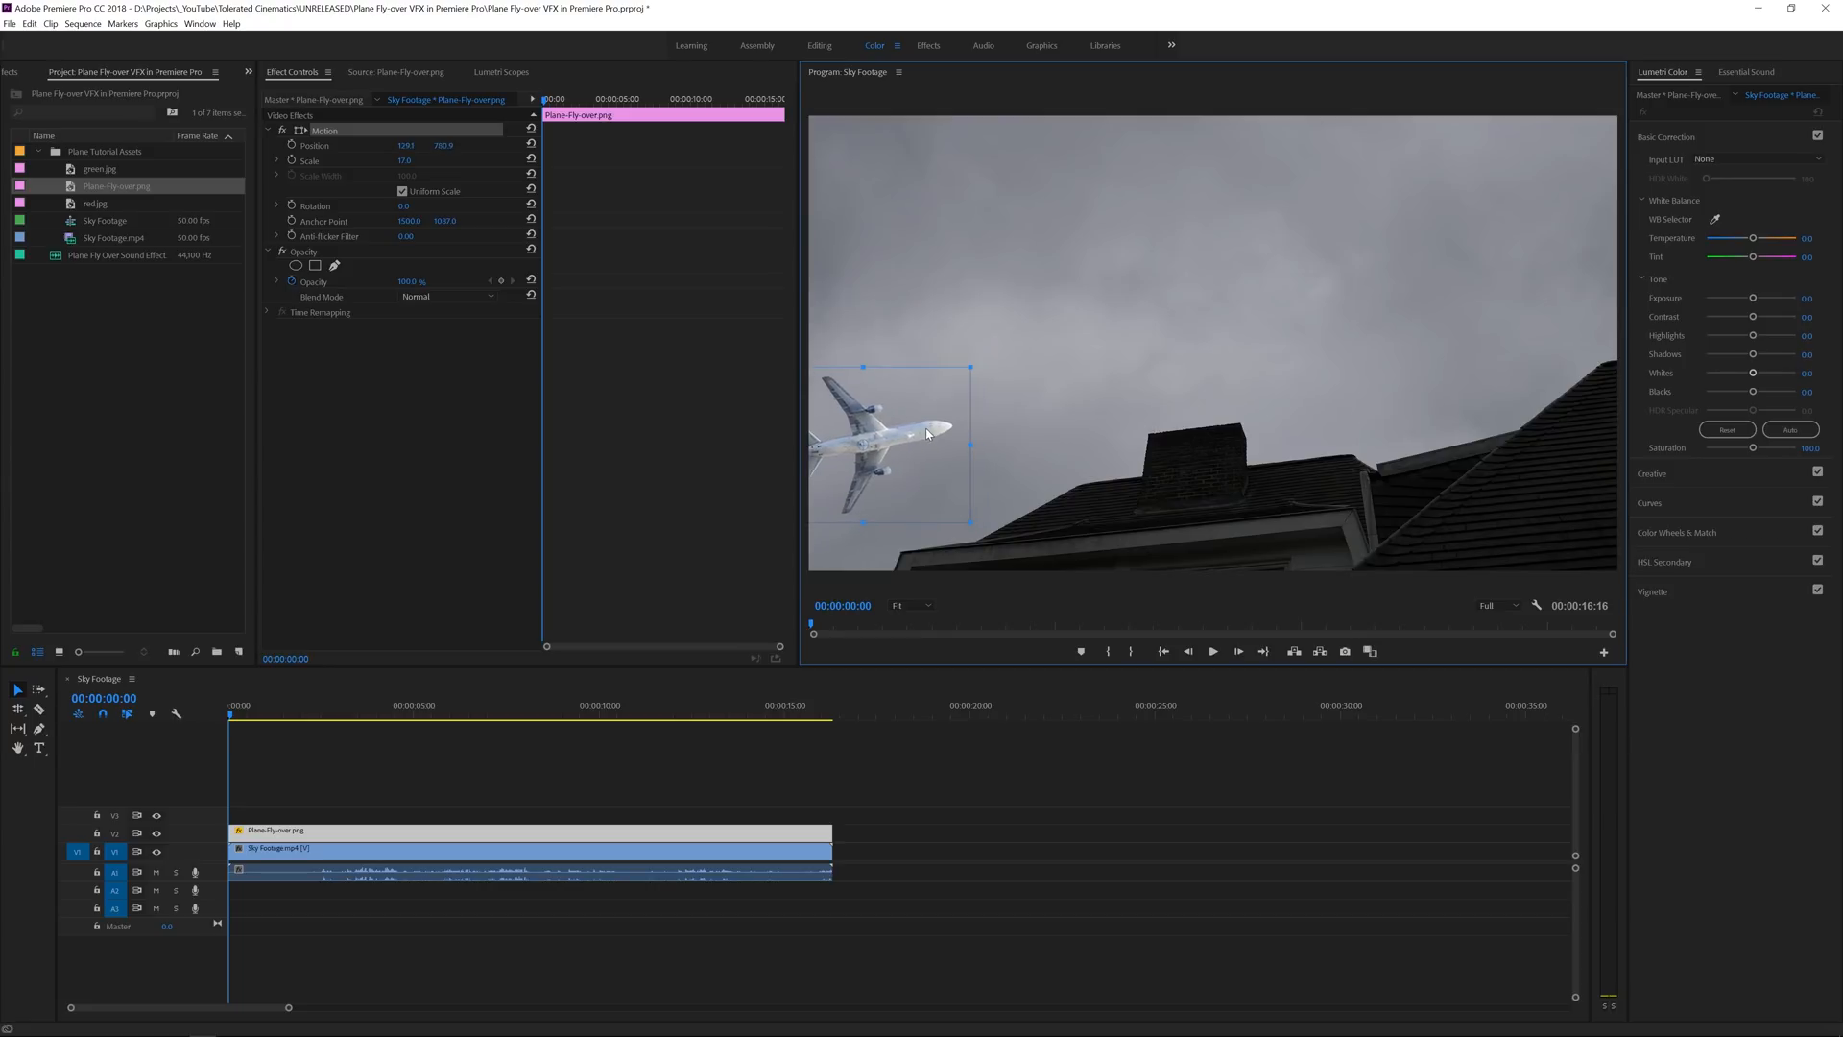
mouse_move(480, 225)
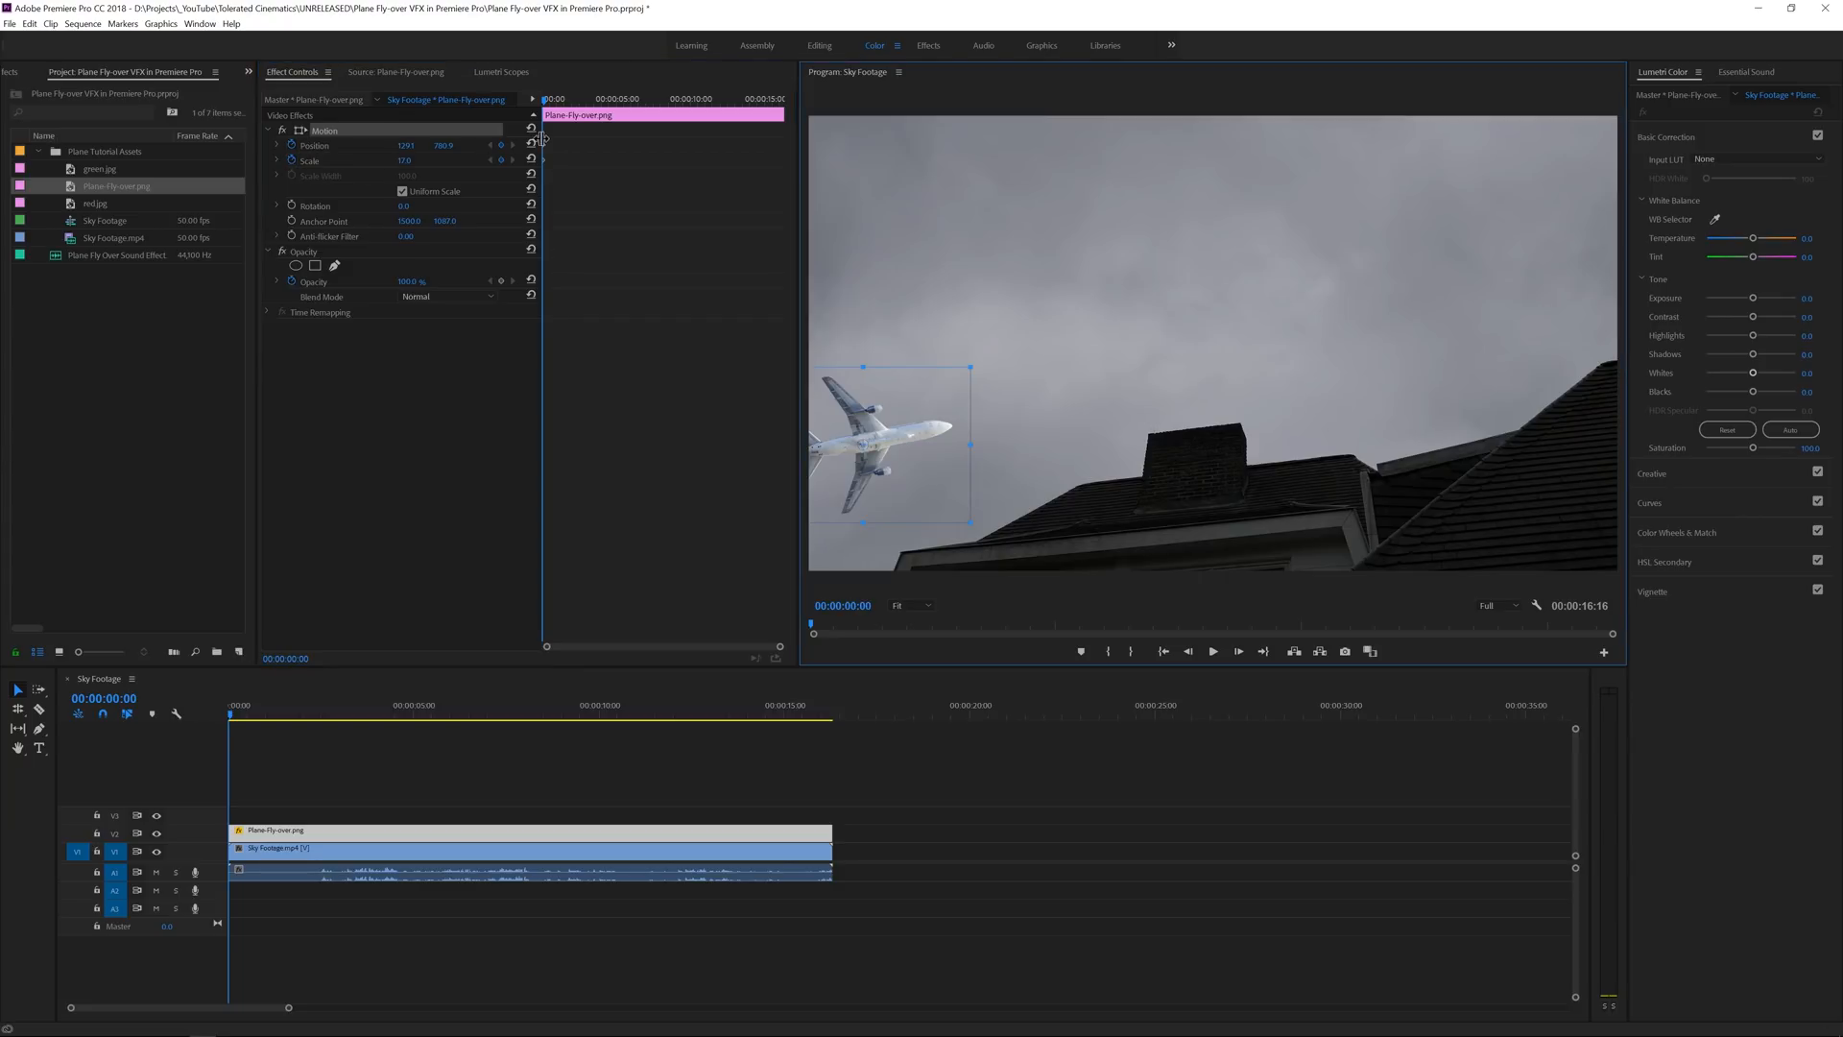
left_click(804, 712)
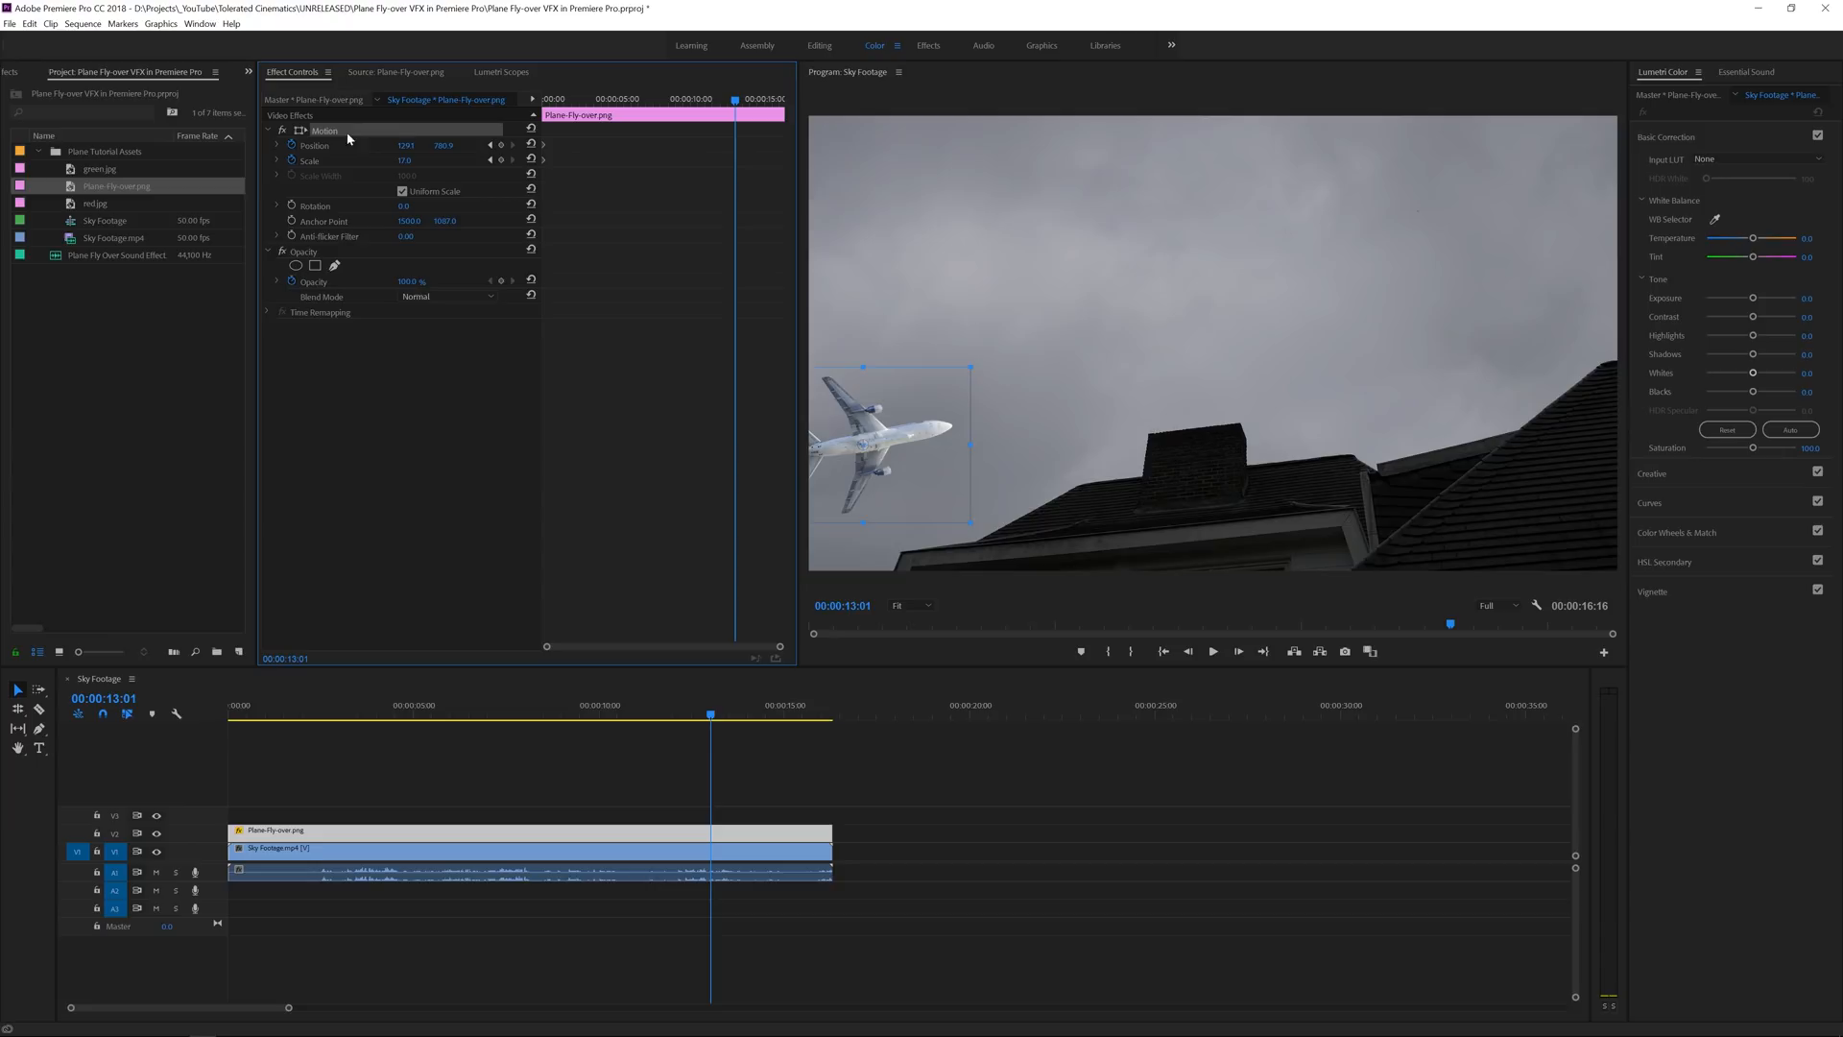
left_click_drag(897, 448, 1154, 360)
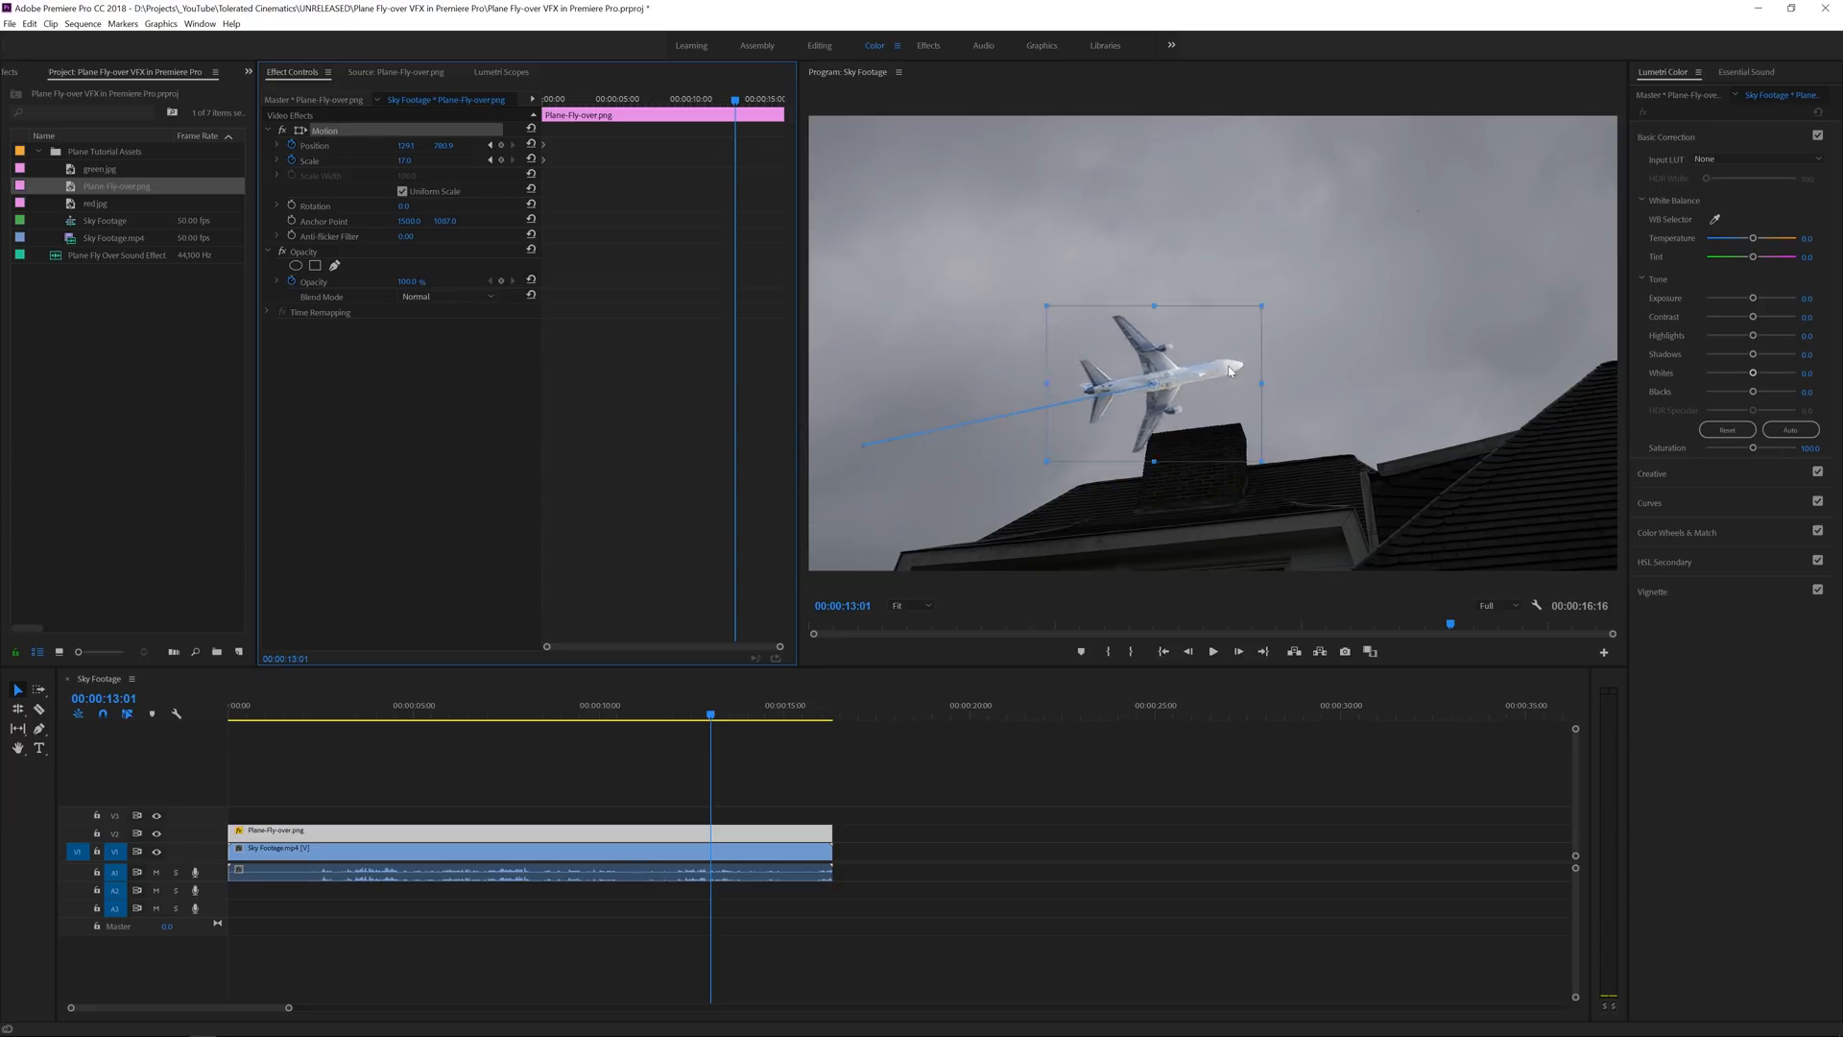
left_click_drag(1175, 371, 1528, 342)
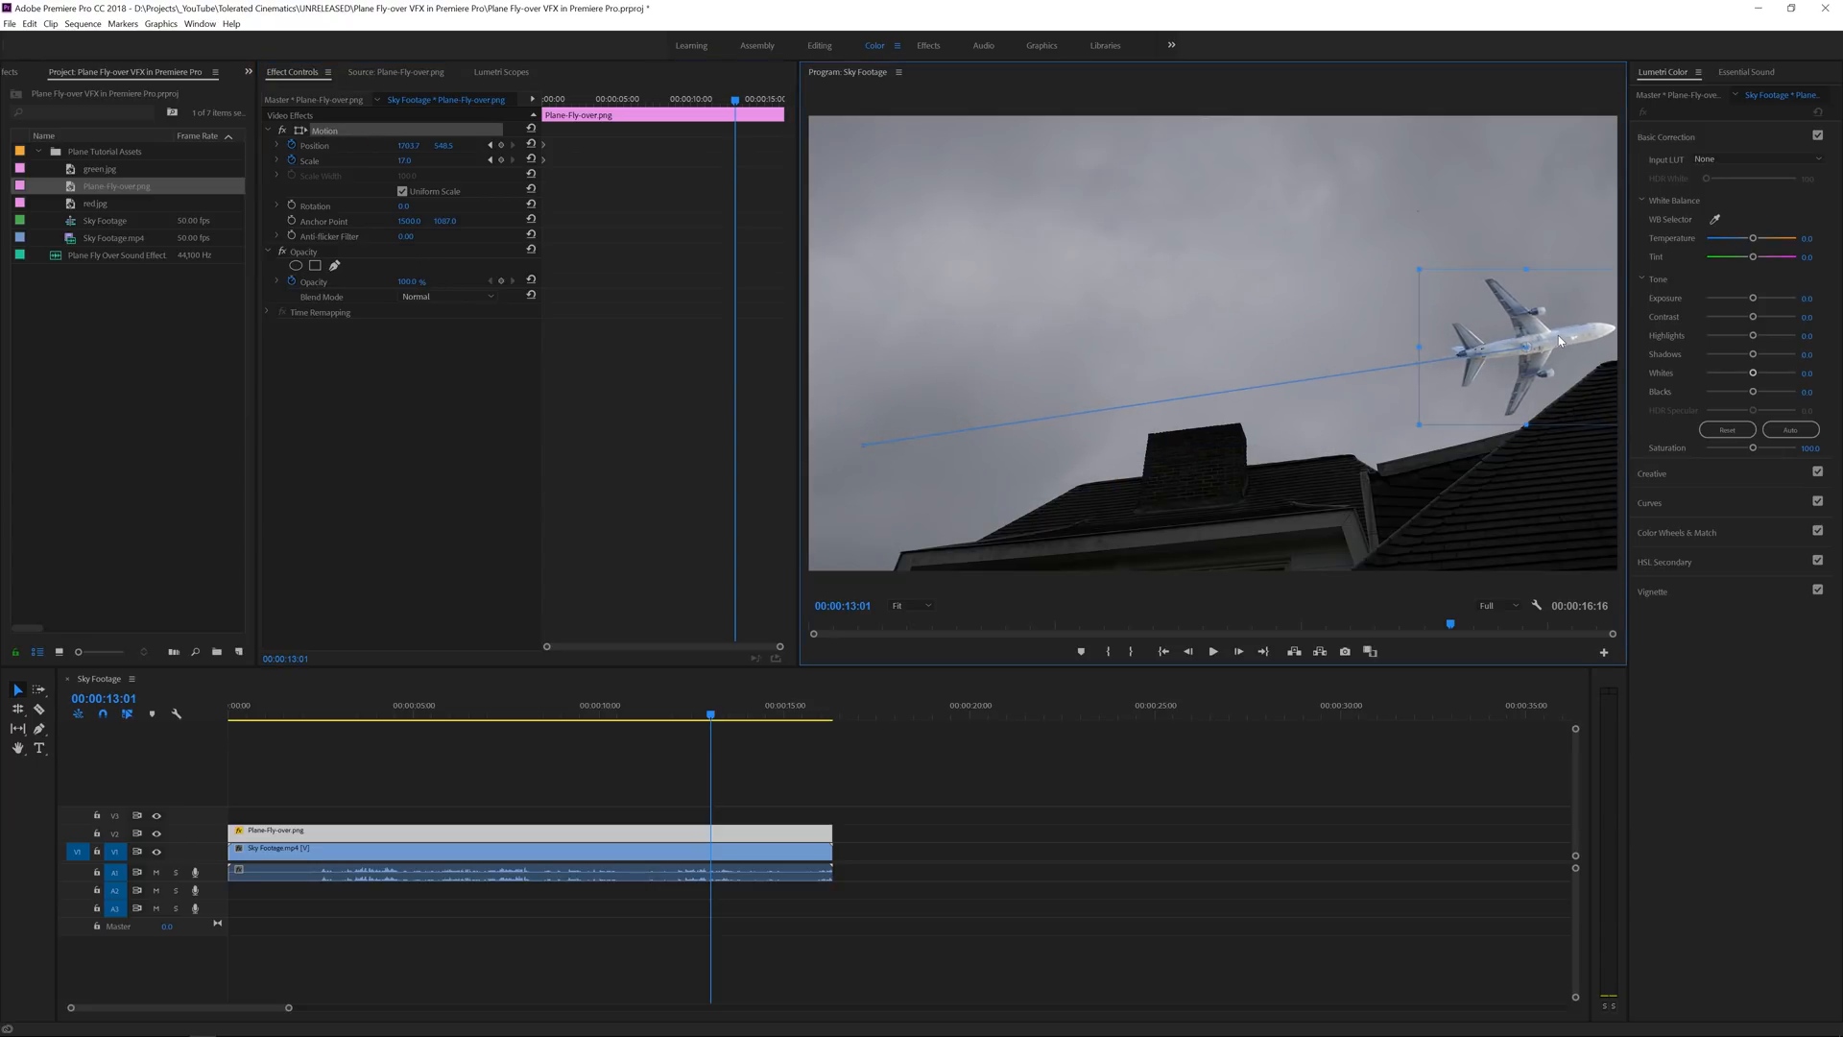
left_click_drag(1524, 338, 1533, 363)
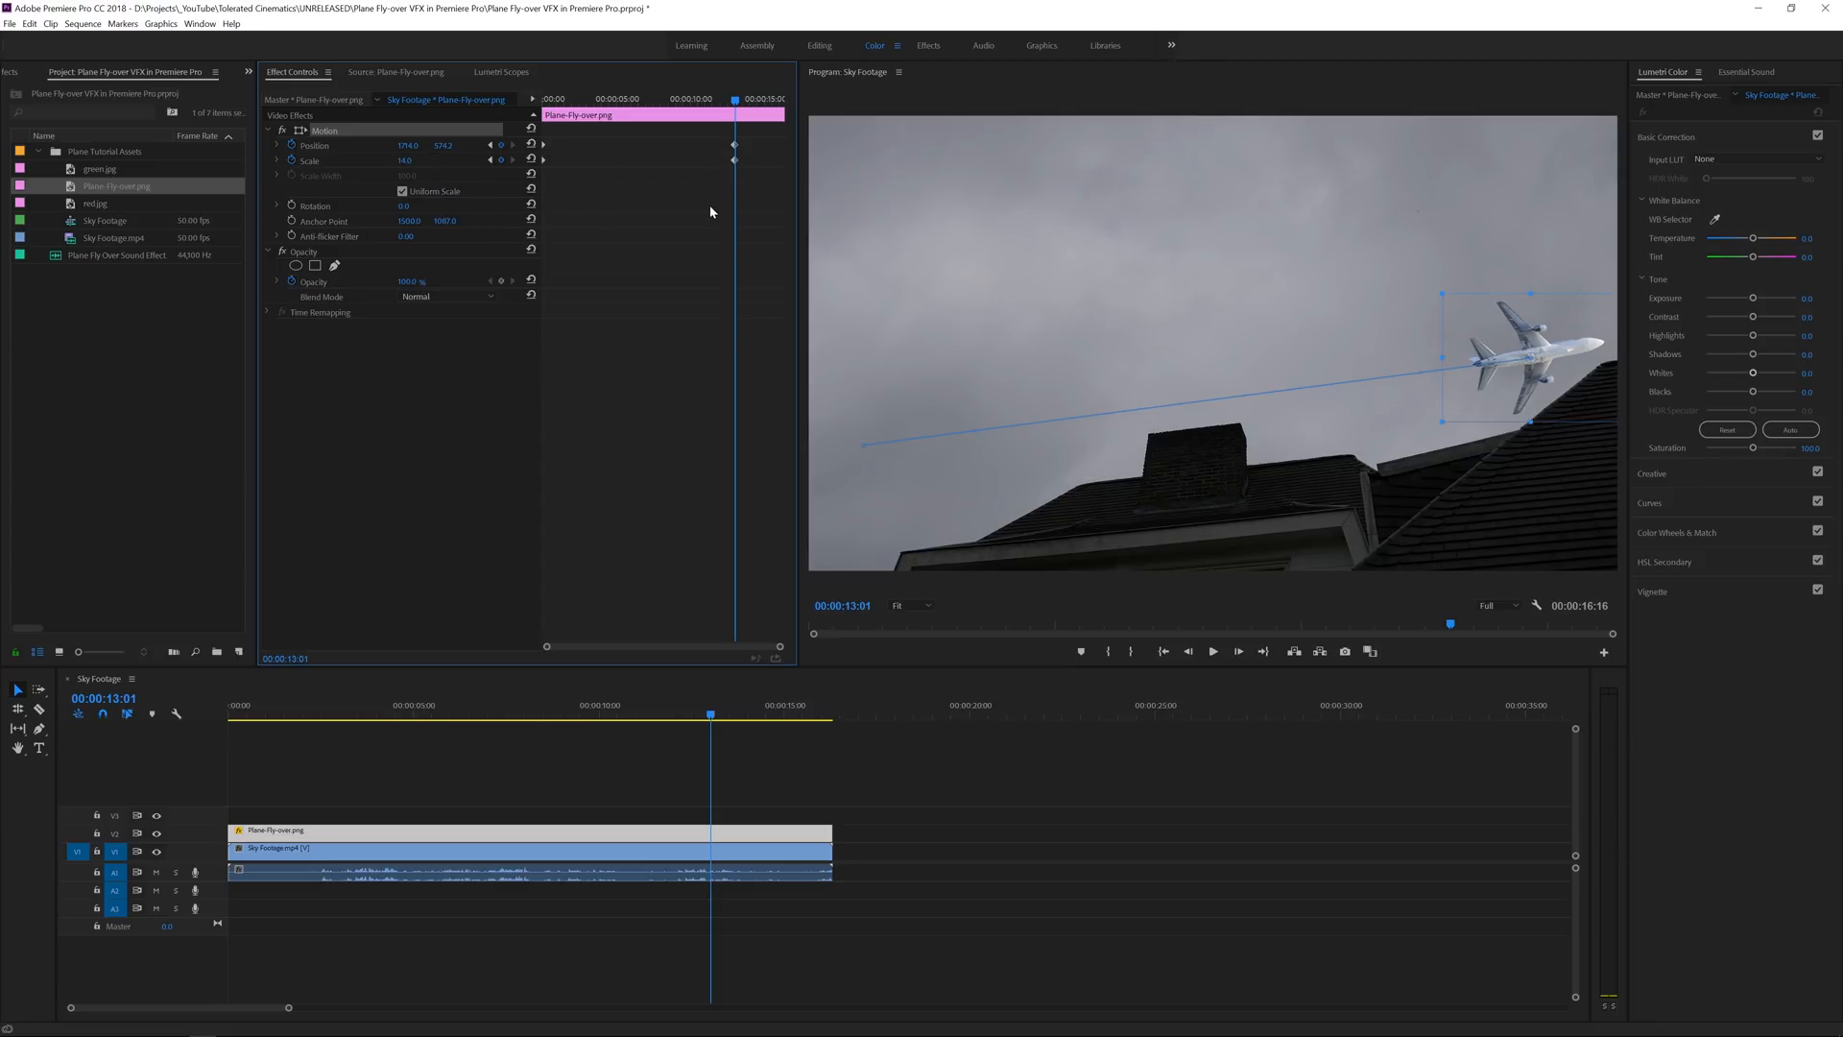
mouse_move(658, 233)
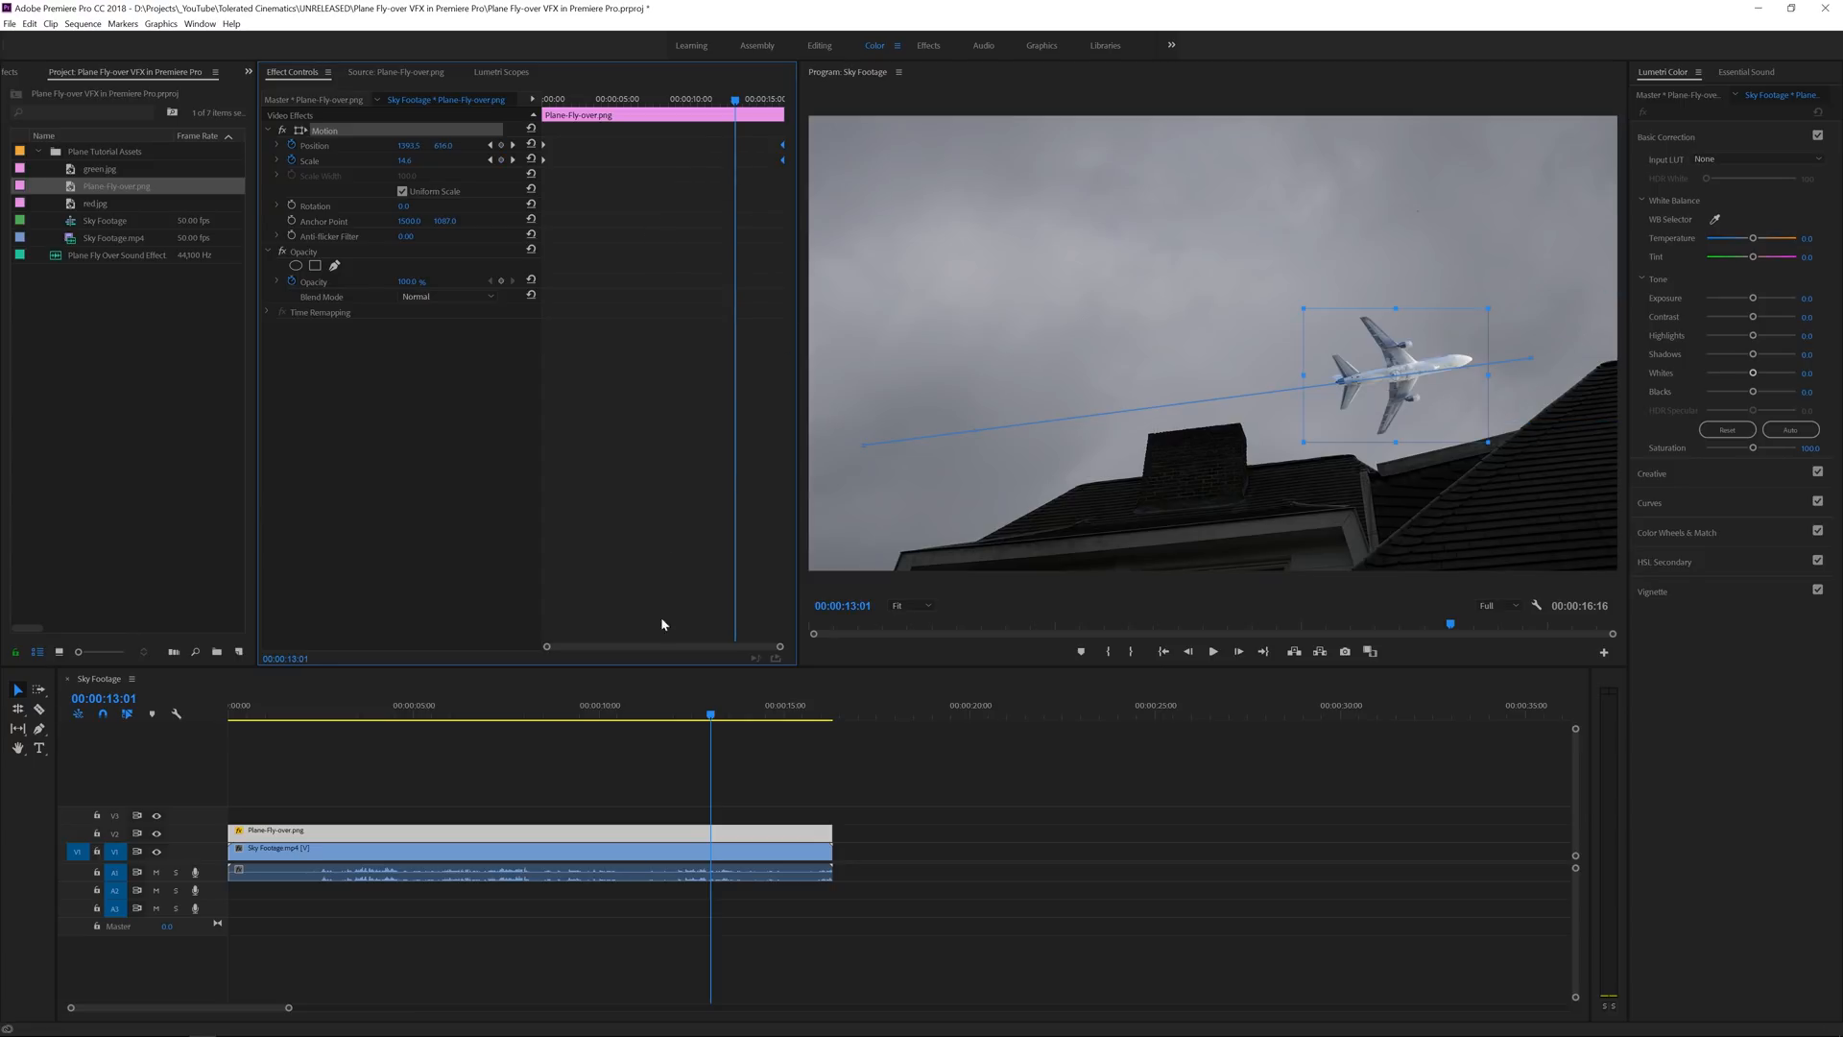
At ten seconds, set the plane's final position at the right edge of the frame.
left_click(580, 704)
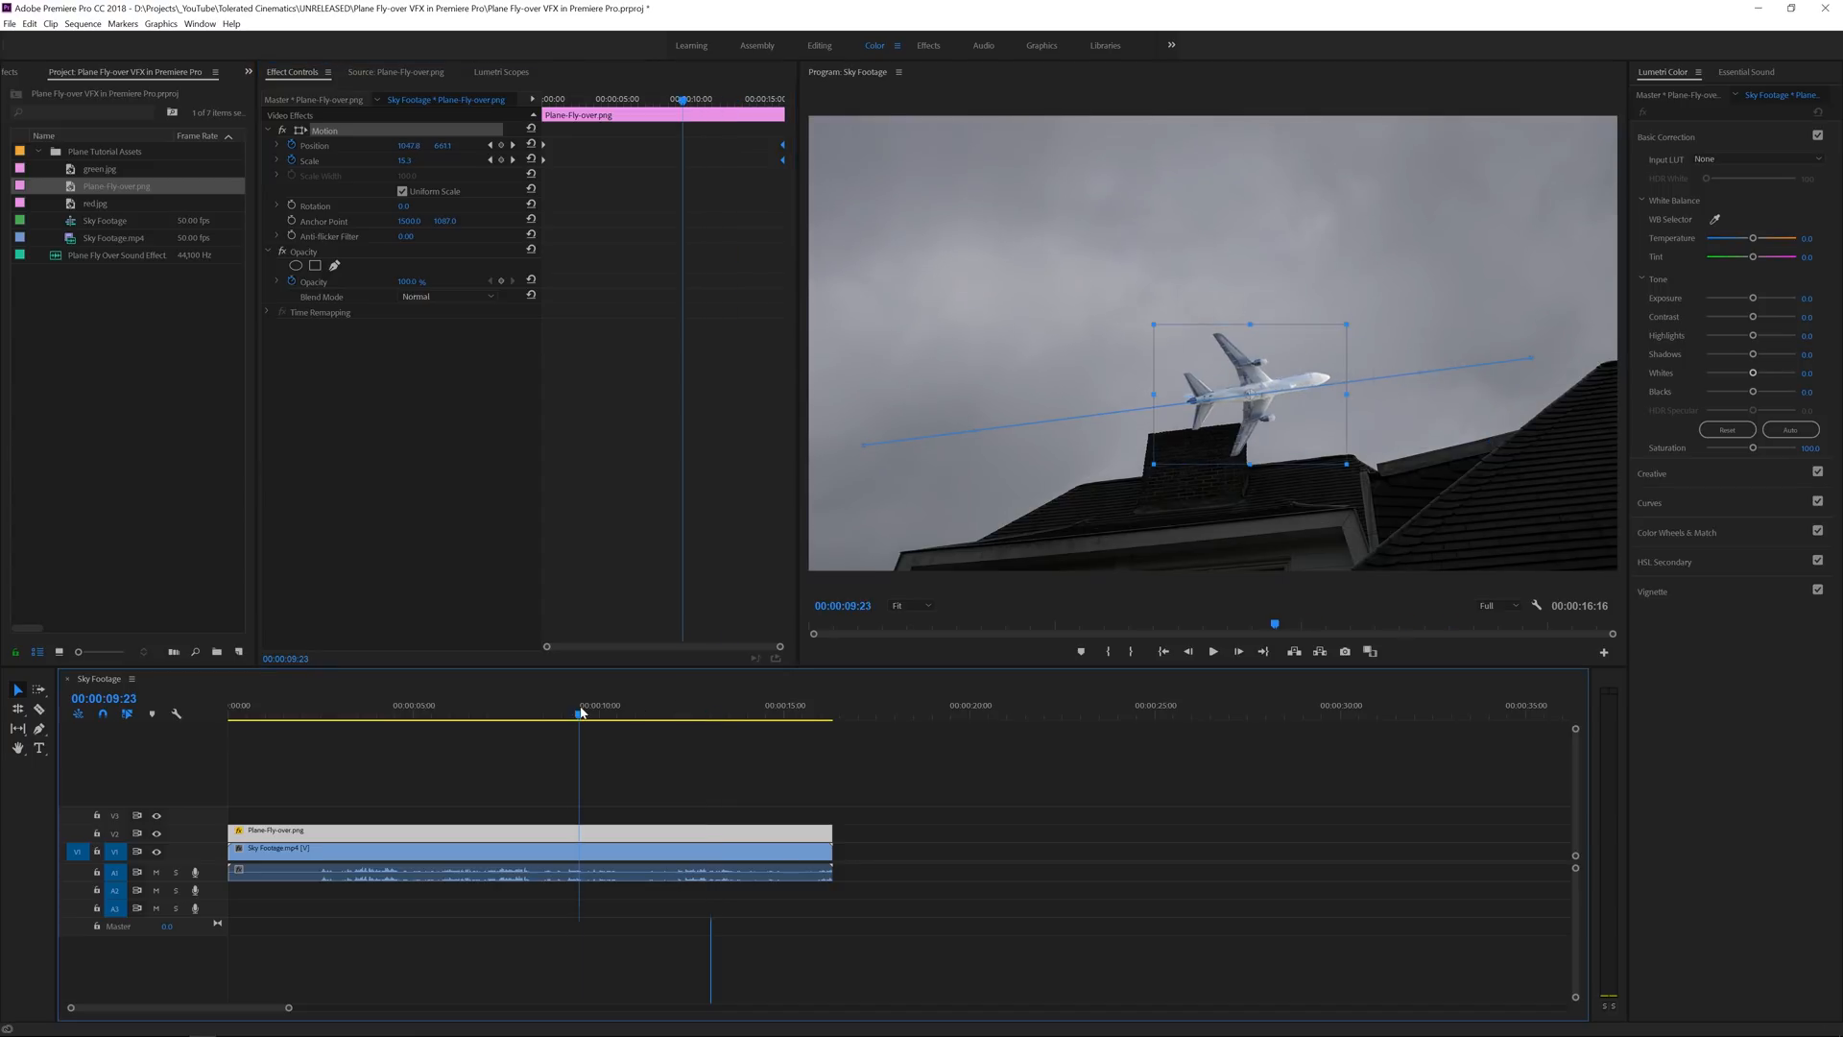
left_click(599, 705)
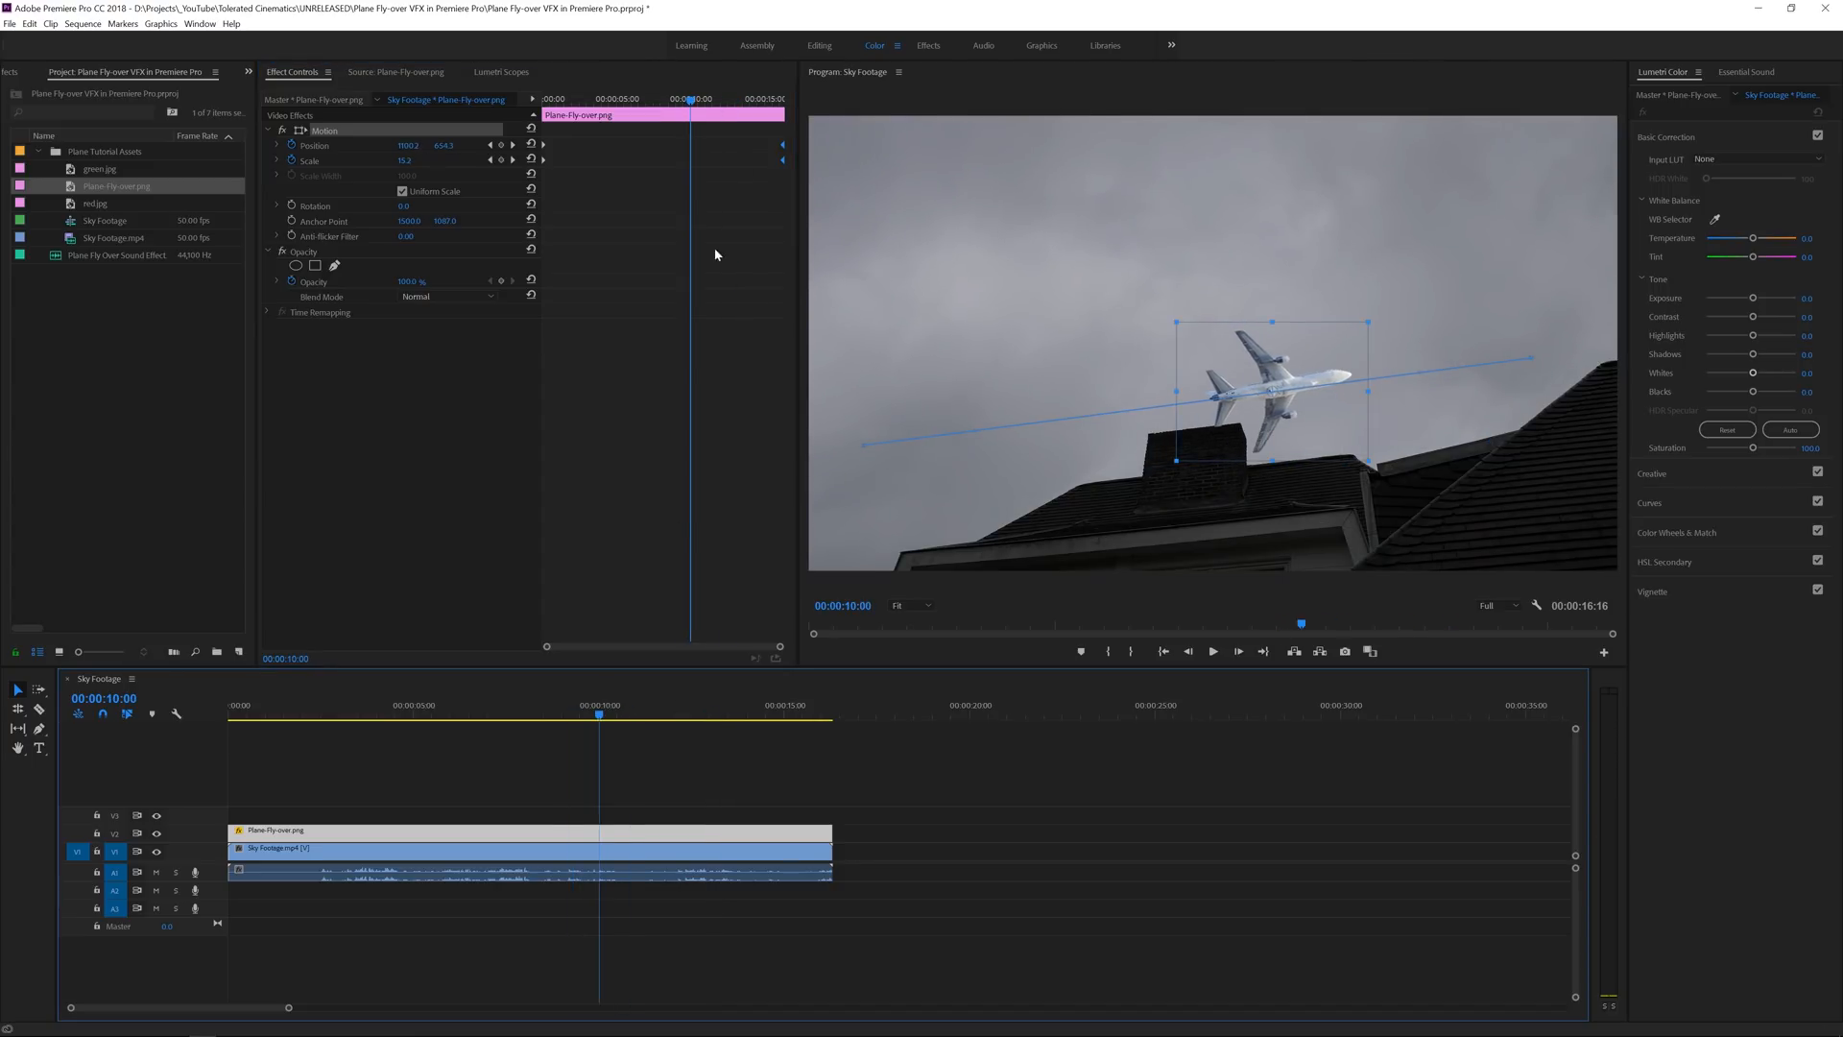
left_click_drag(1270, 388, 1529, 354)
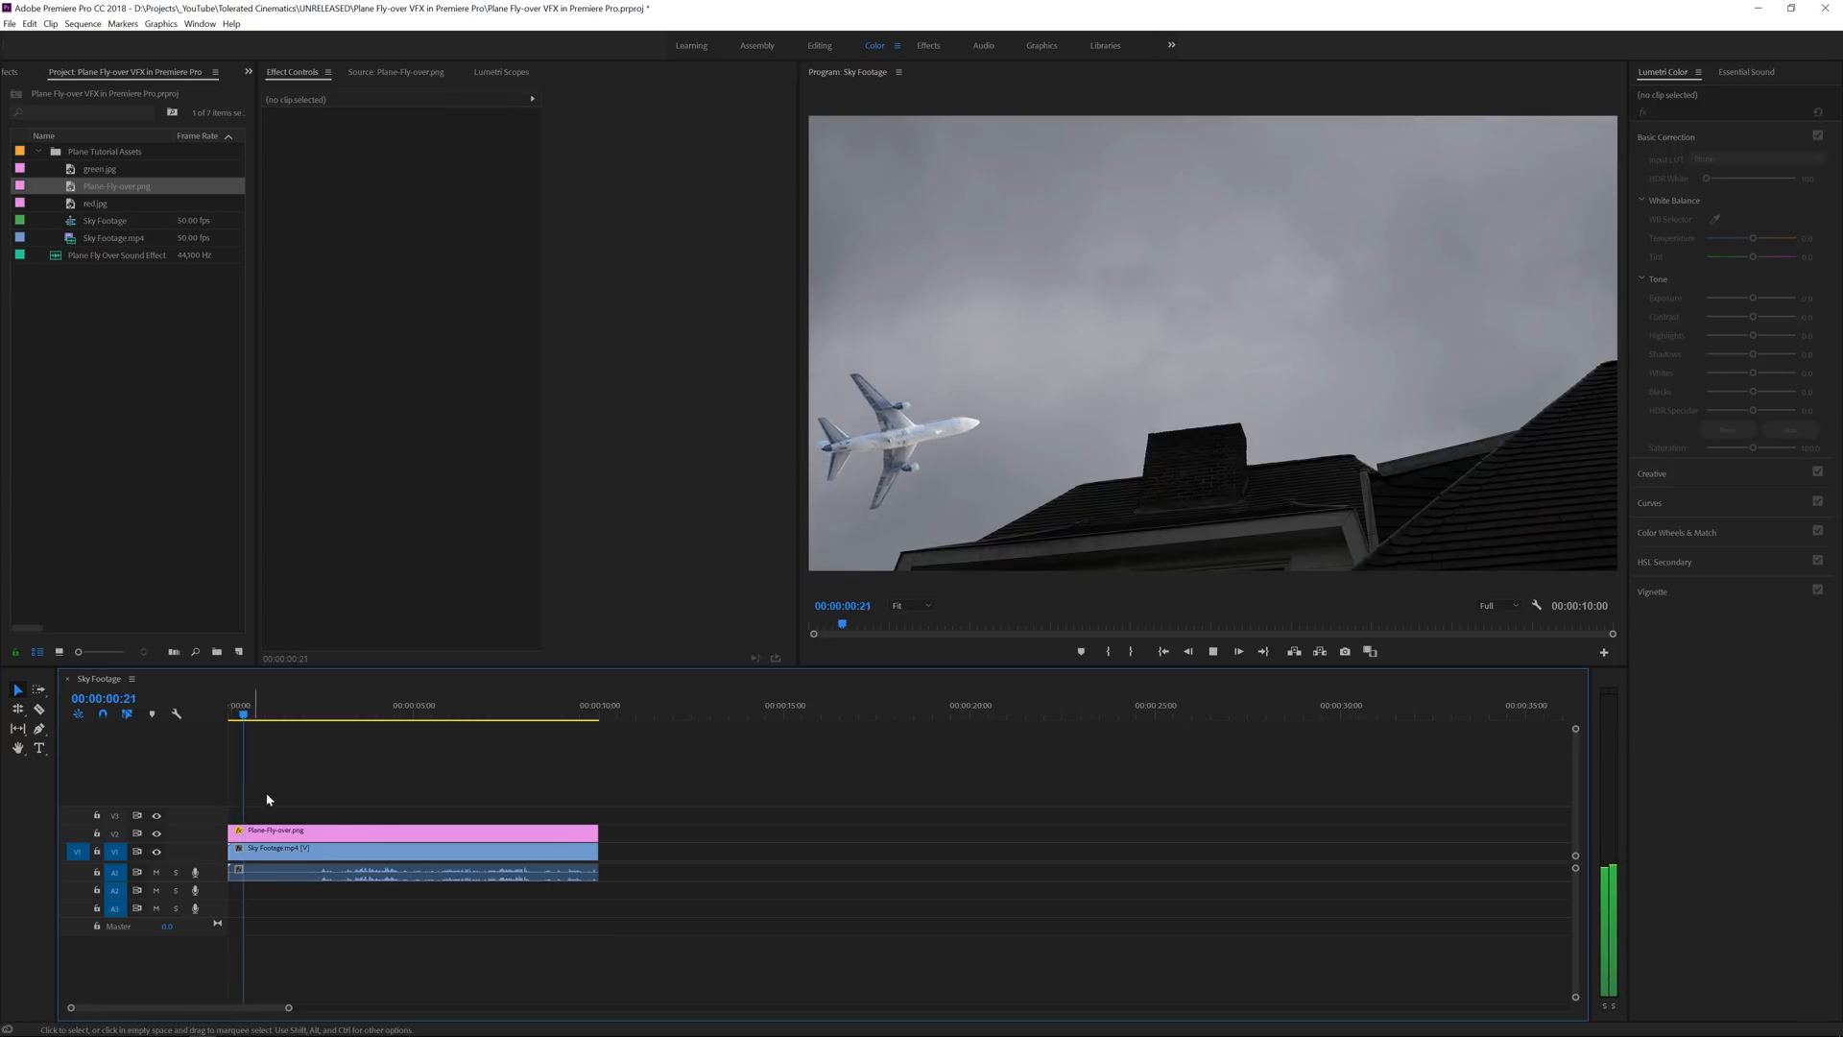
Stop playback and trim the clips so the sequence ends at ten seconds.
left_click(317, 705)
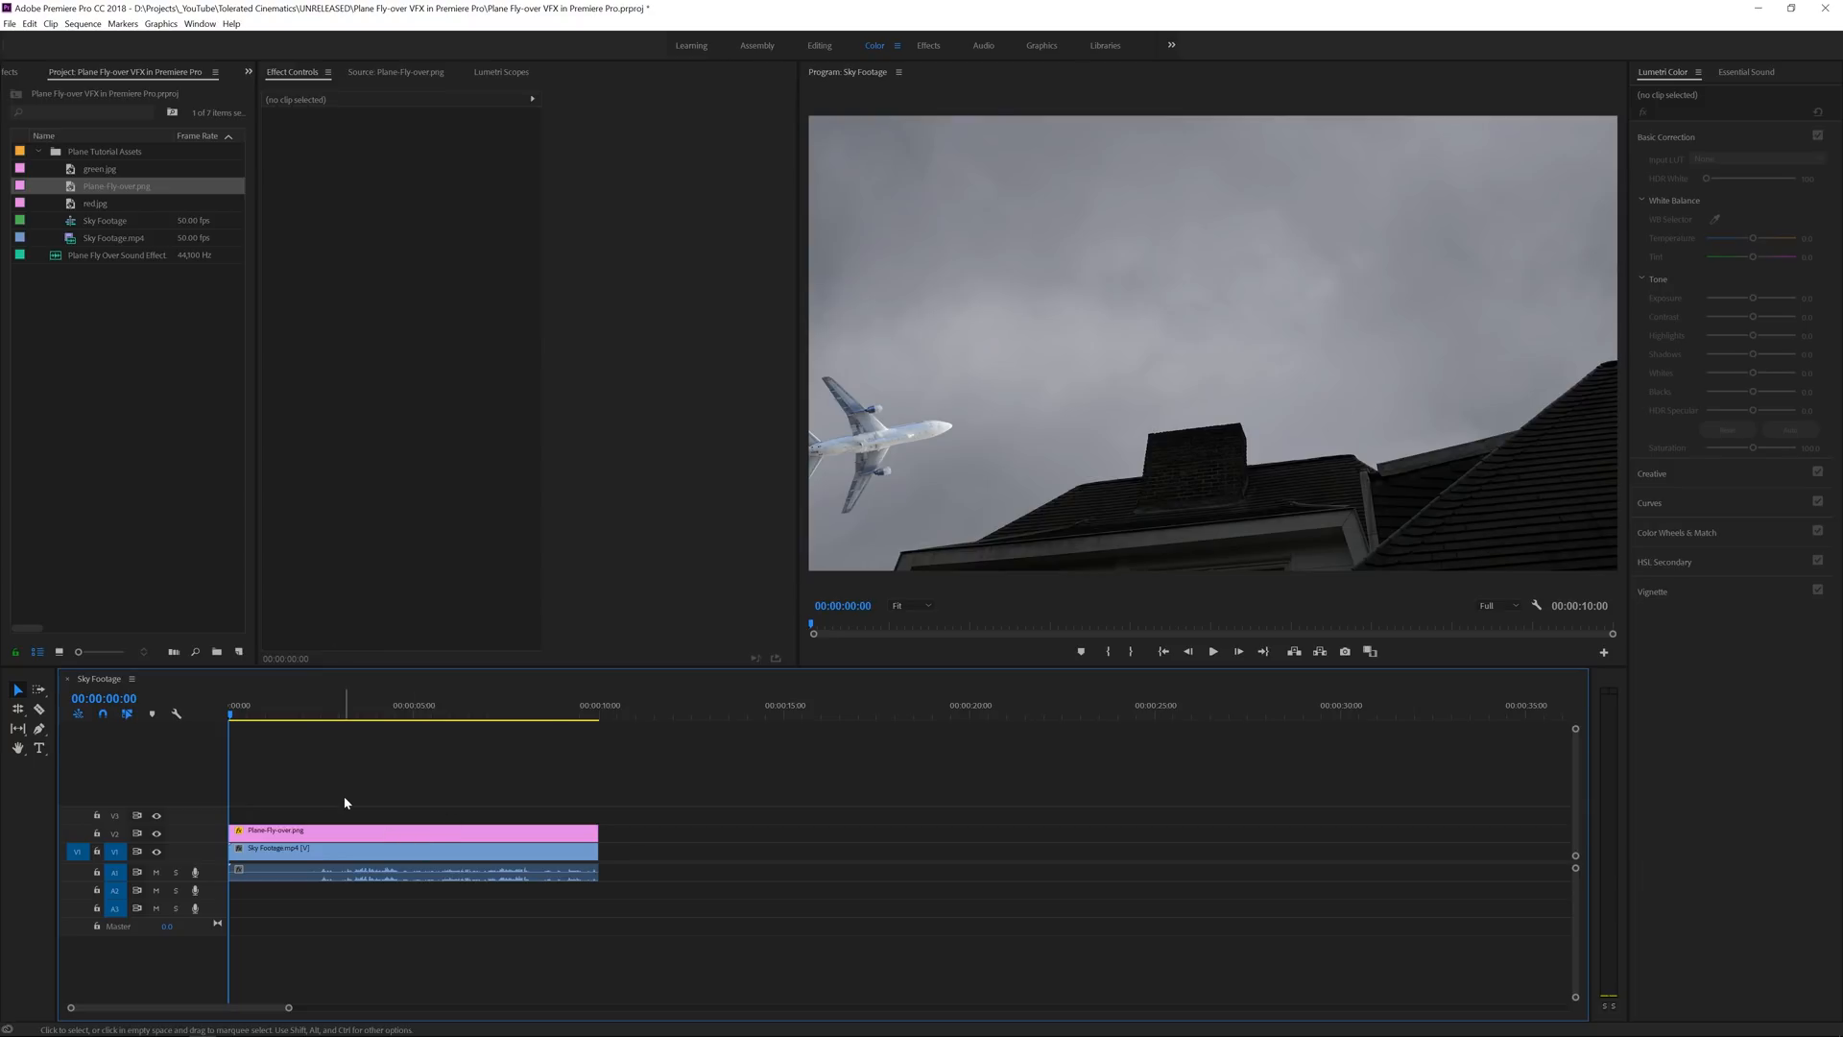
left_click(340, 716)
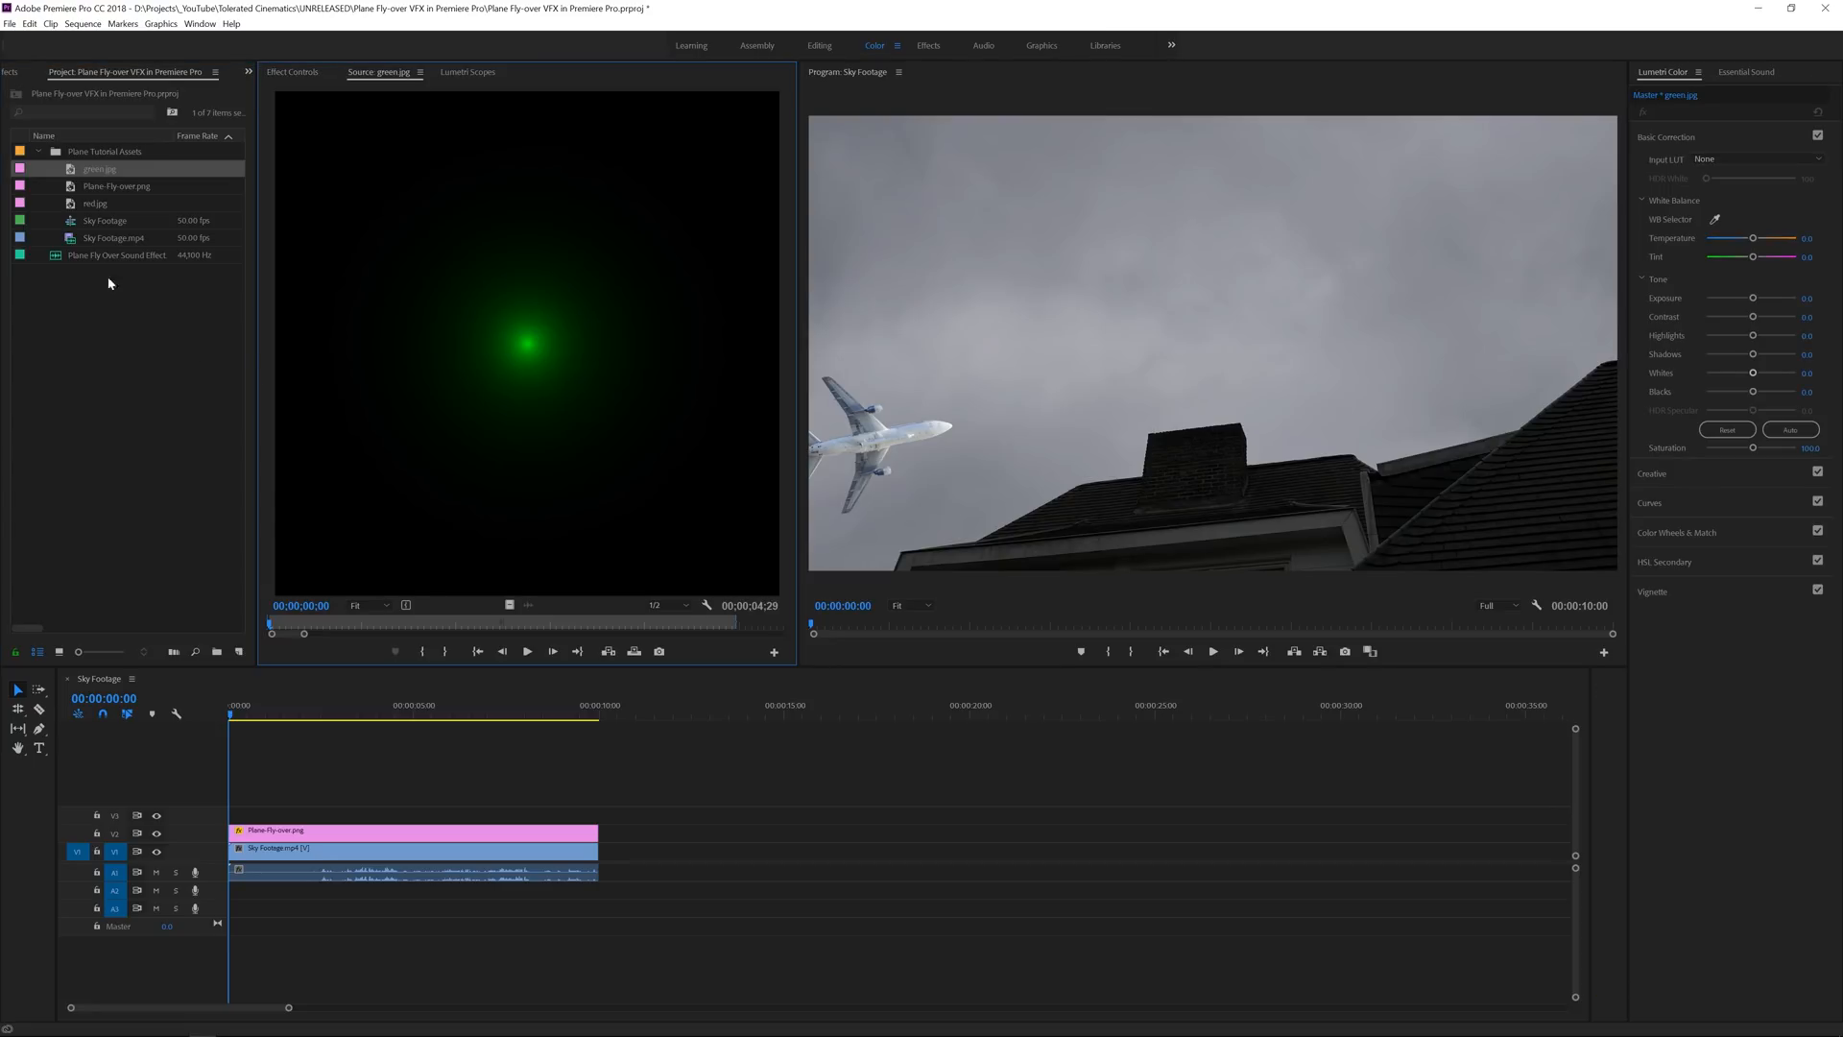
Preview red.jpg and set the red glow clip's Scale to 200.
left_click(94, 201)
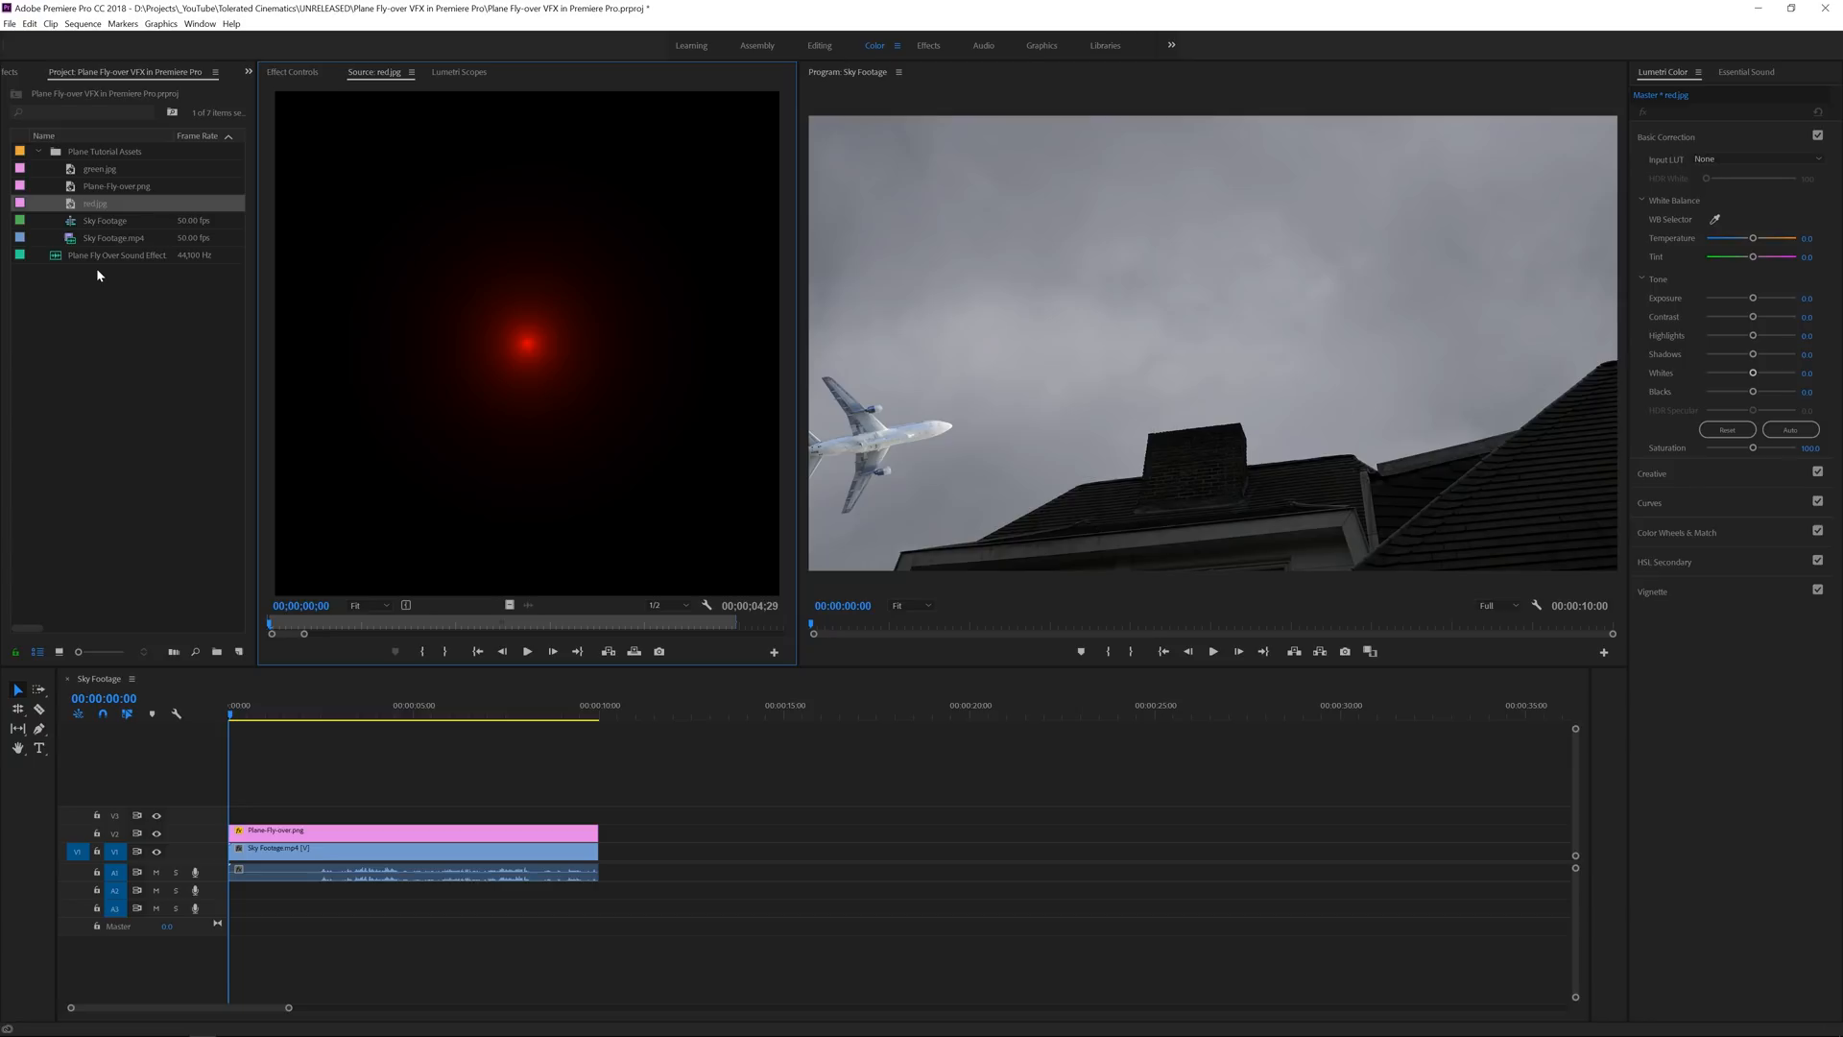
mouse_move(100, 290)
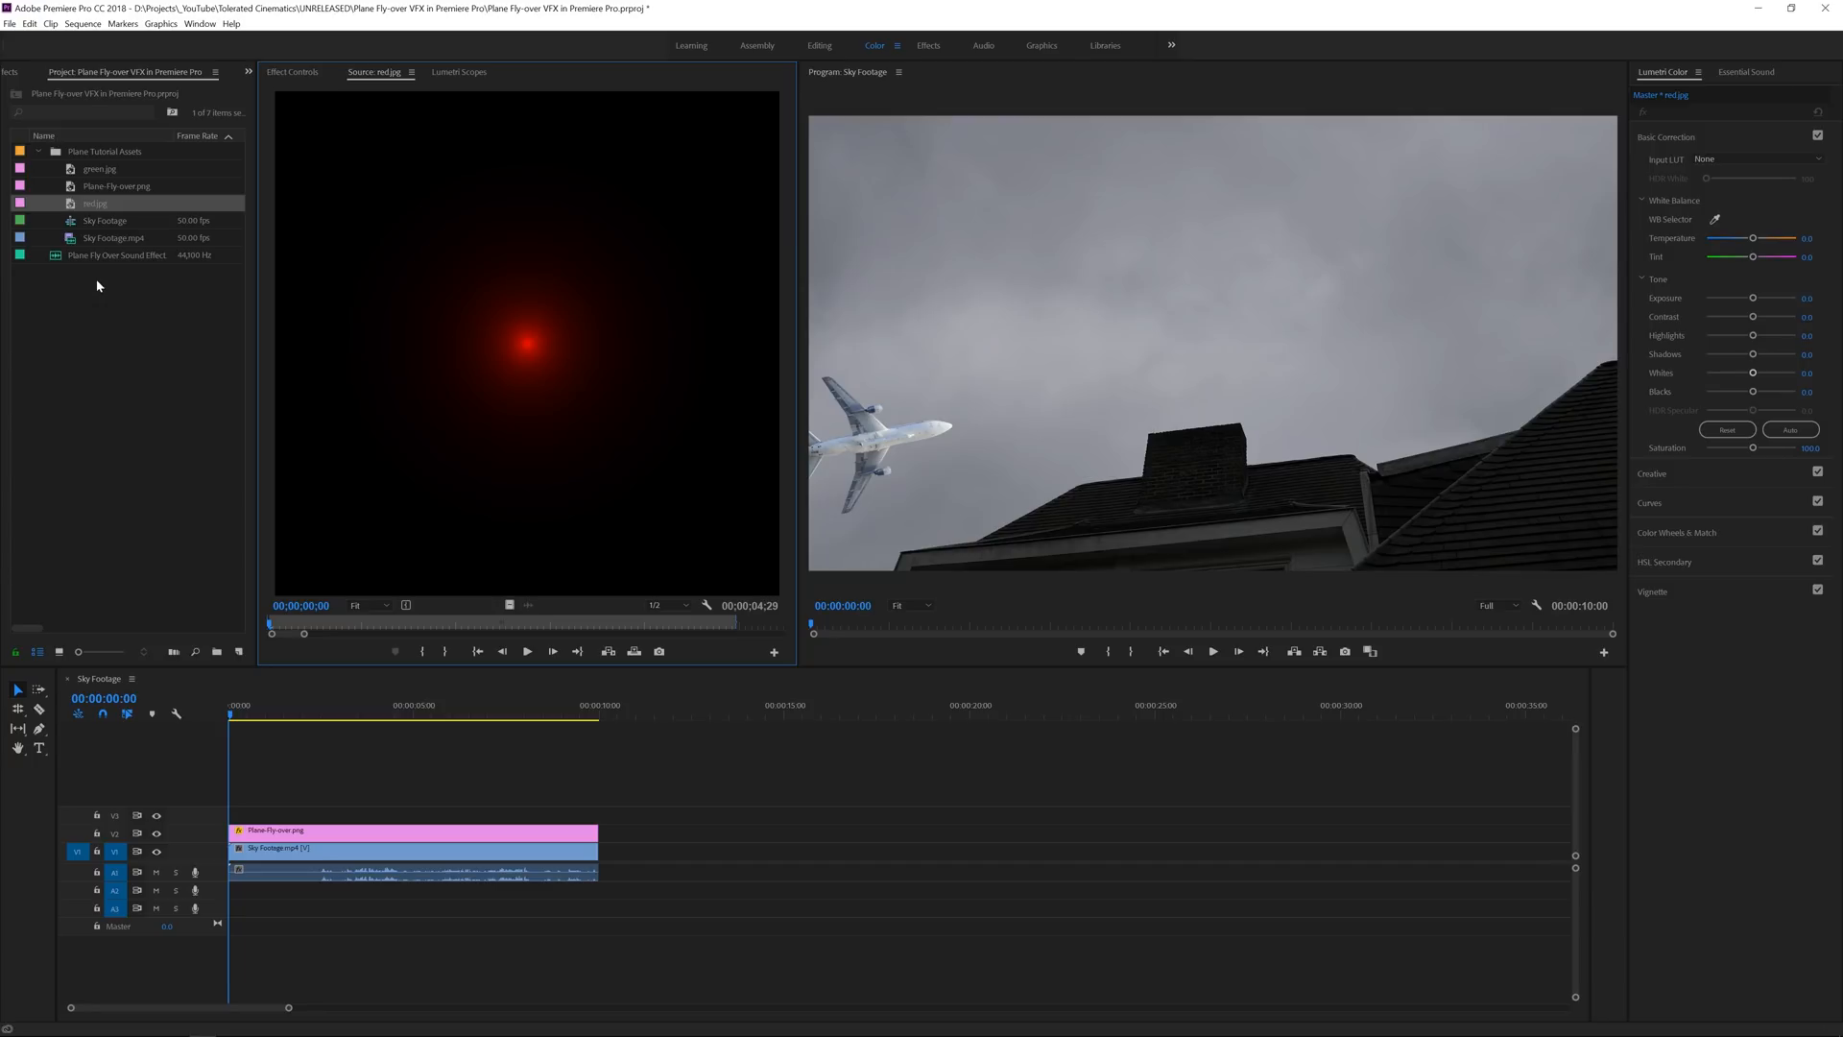
mouse_move(96, 295)
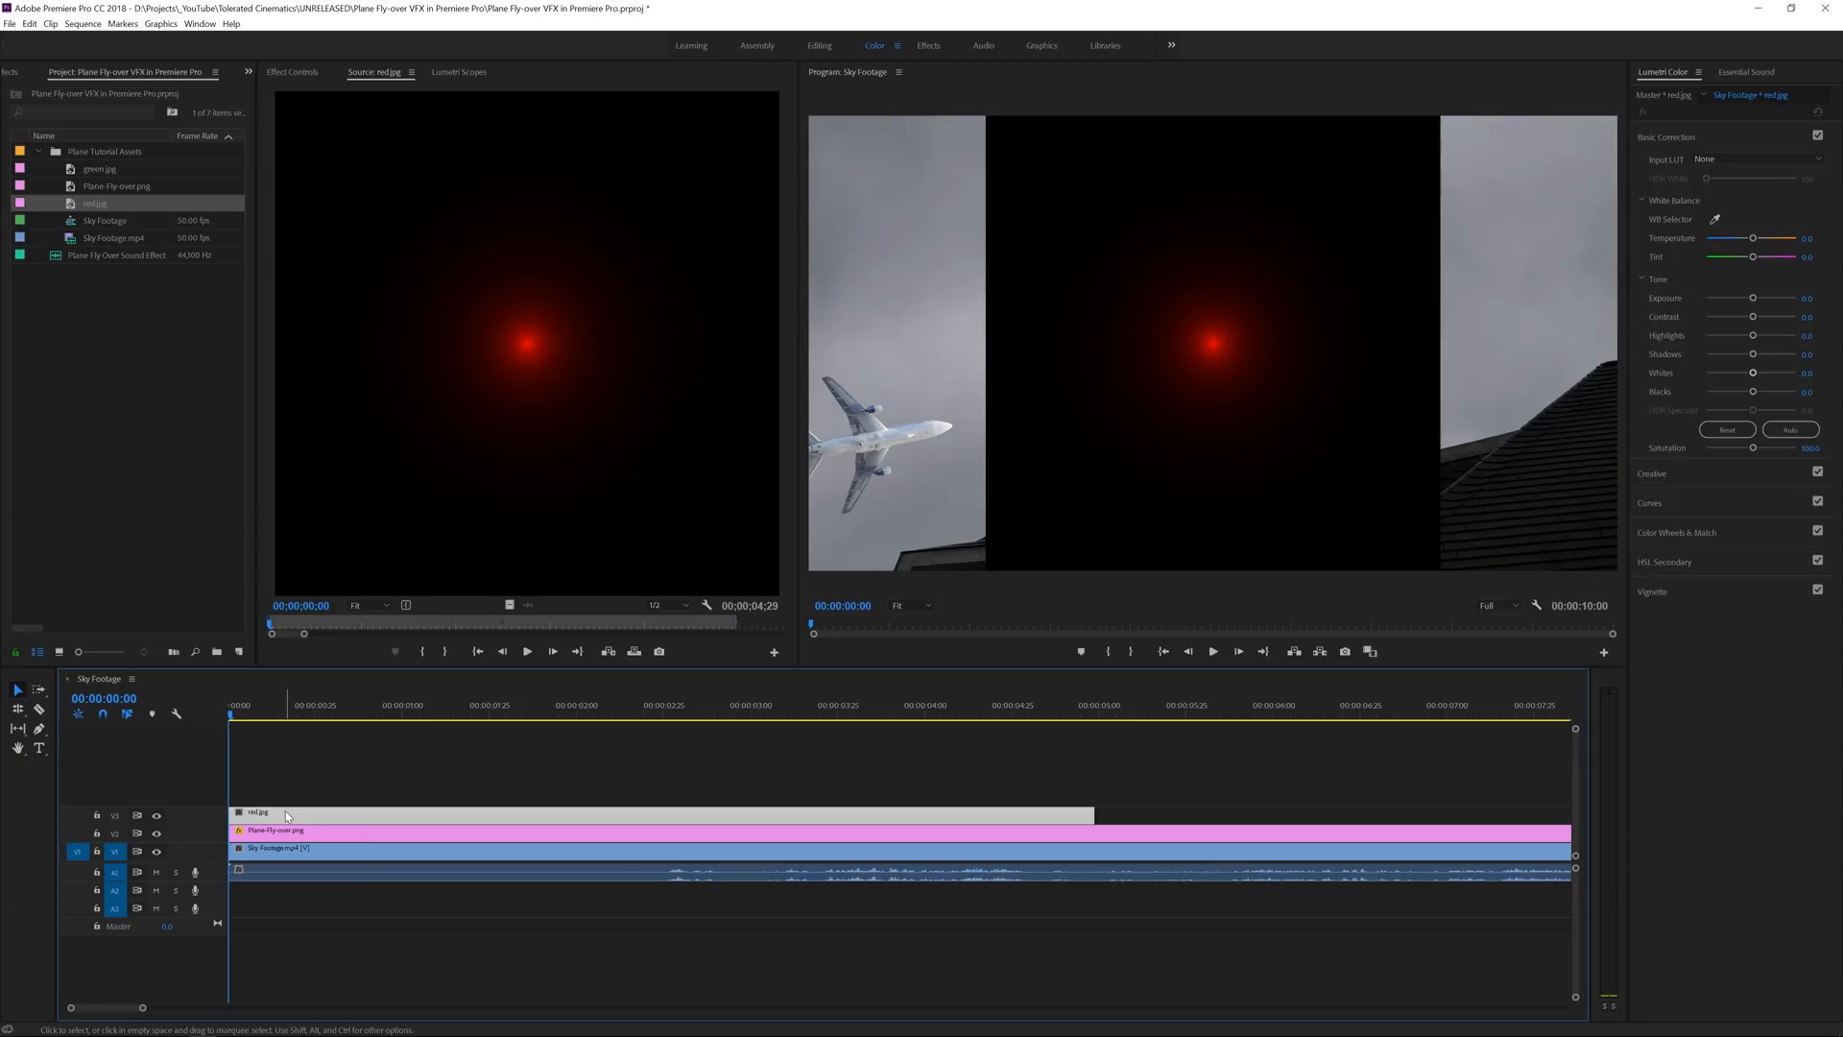
mouse_move(284, 815)
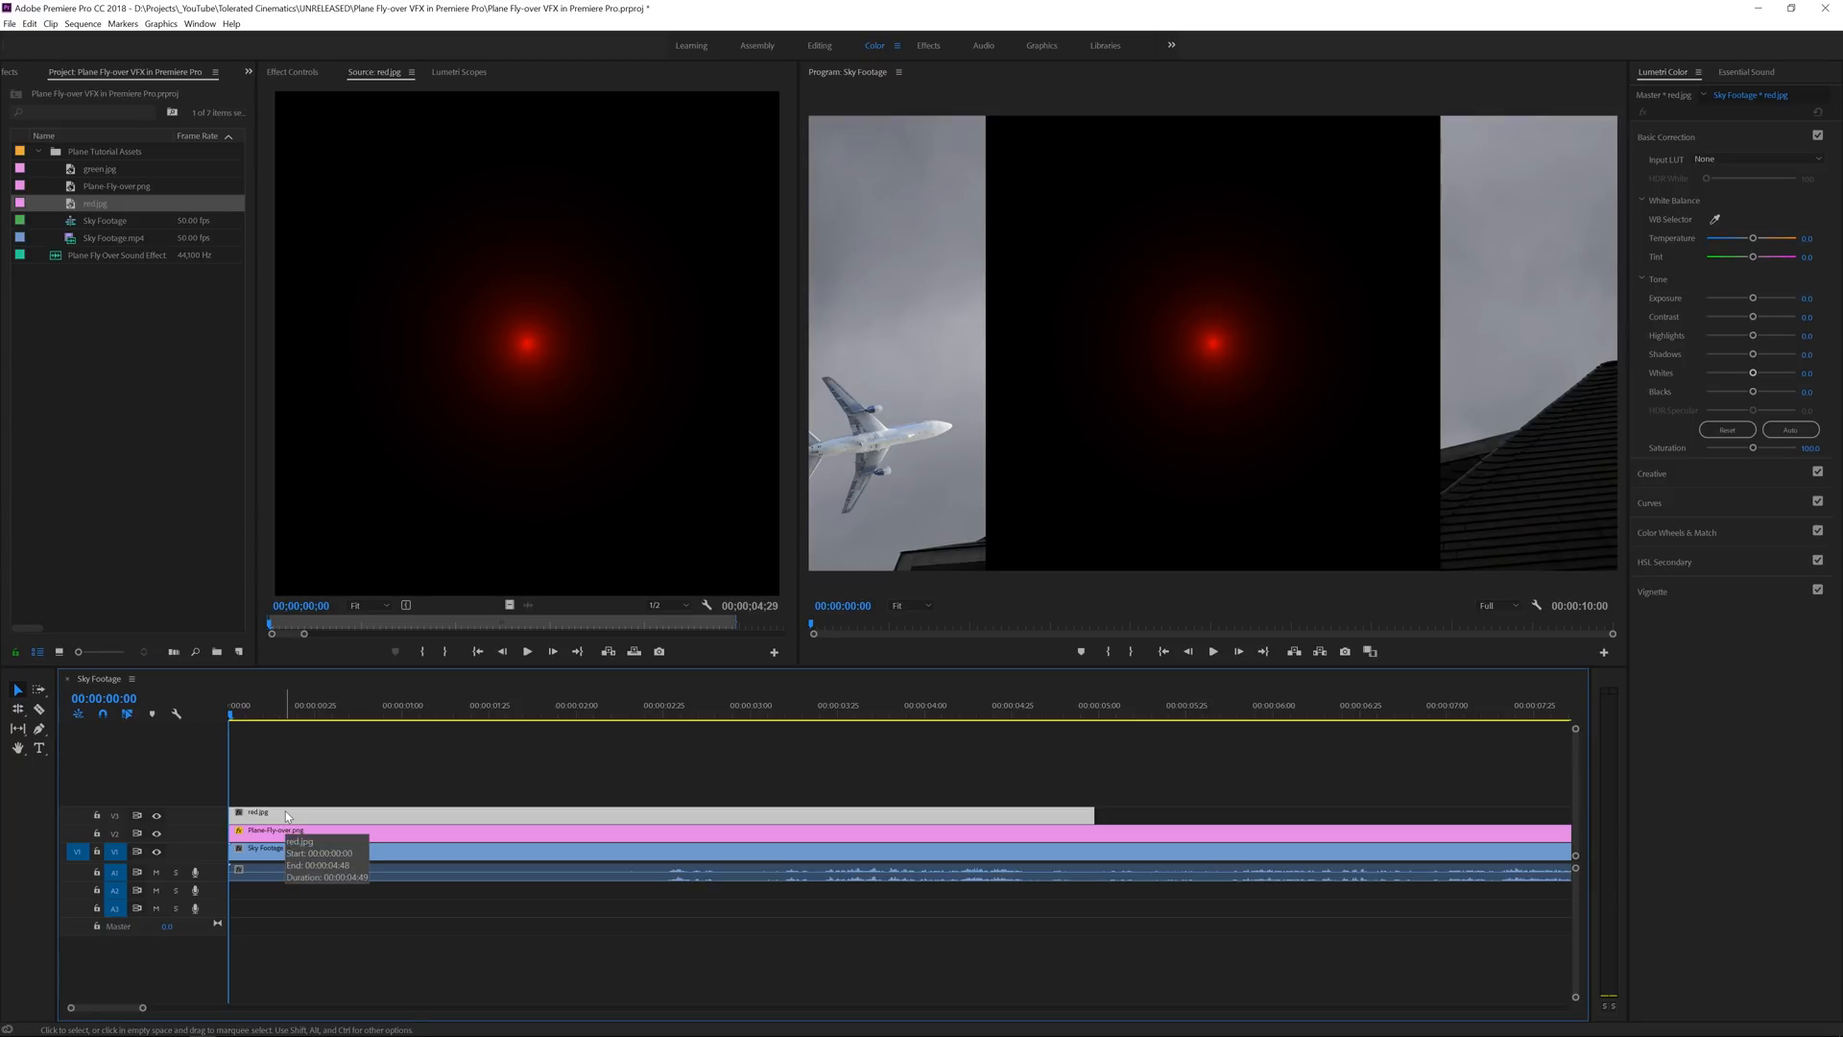
mouse_move(503, 453)
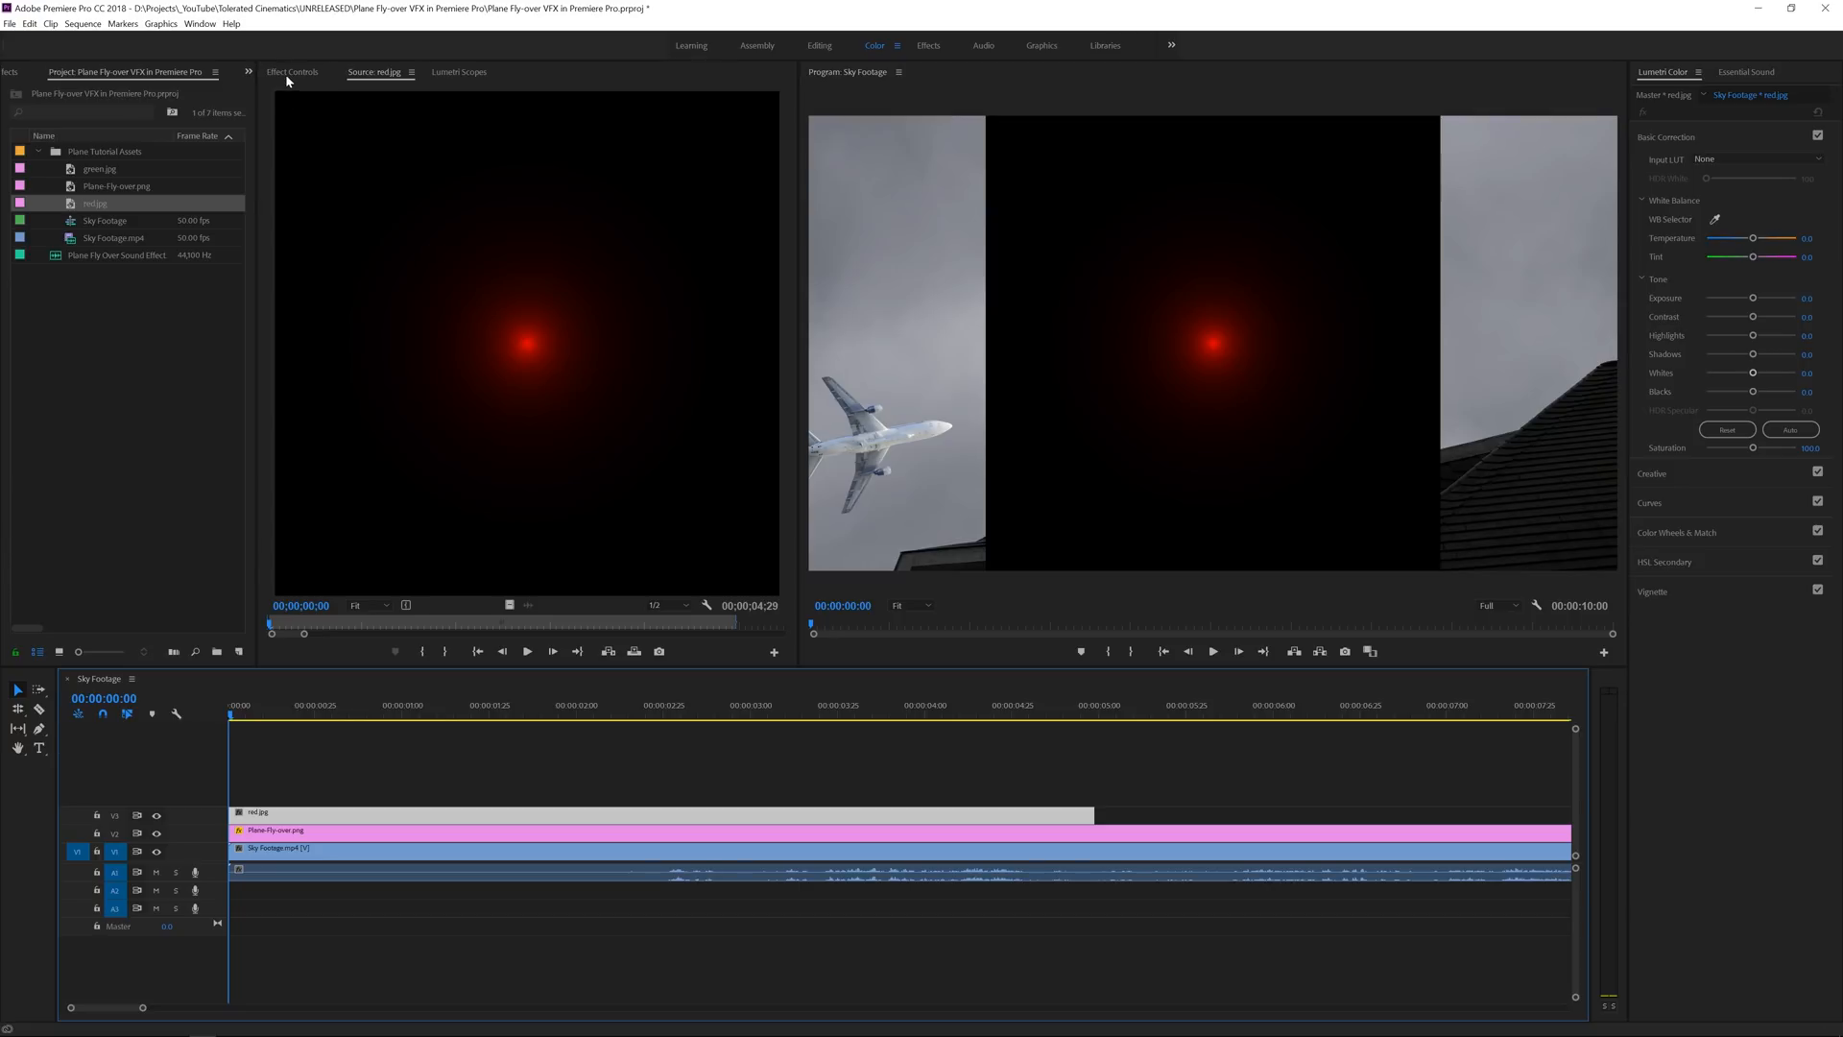
left_click(292, 71)
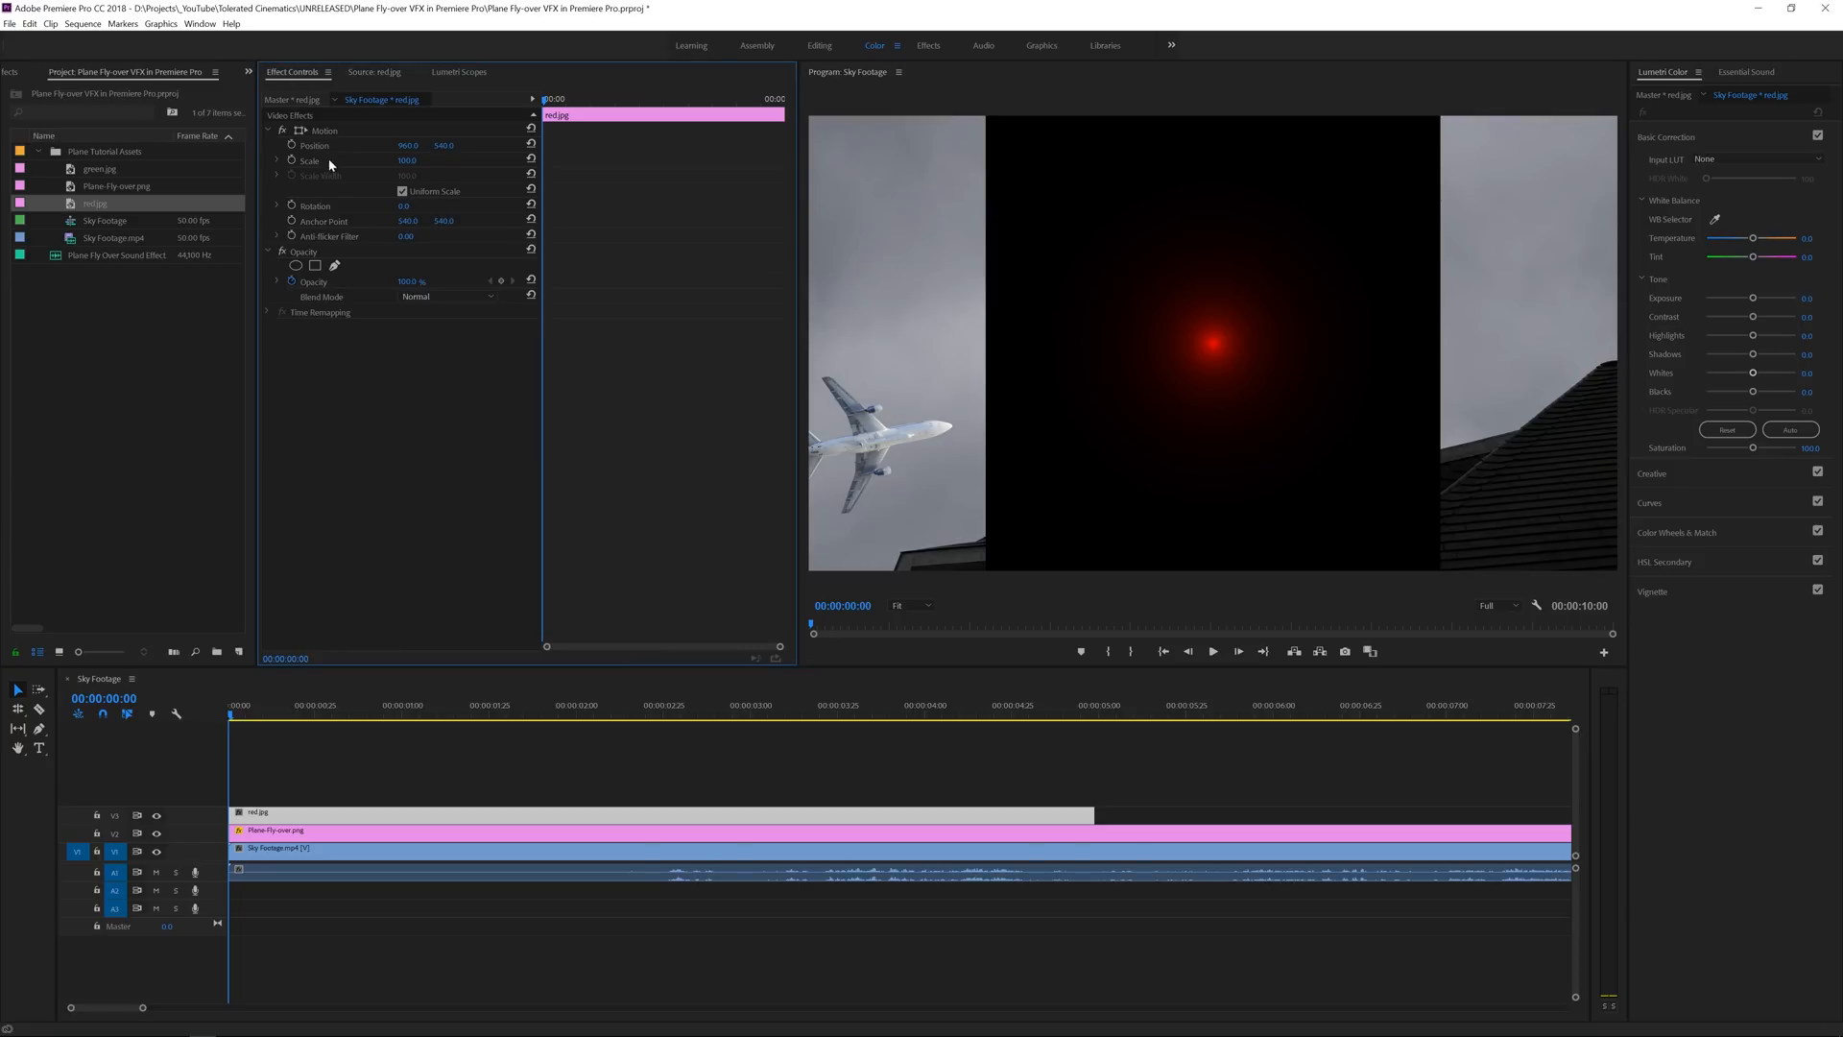
double_click(407, 159)
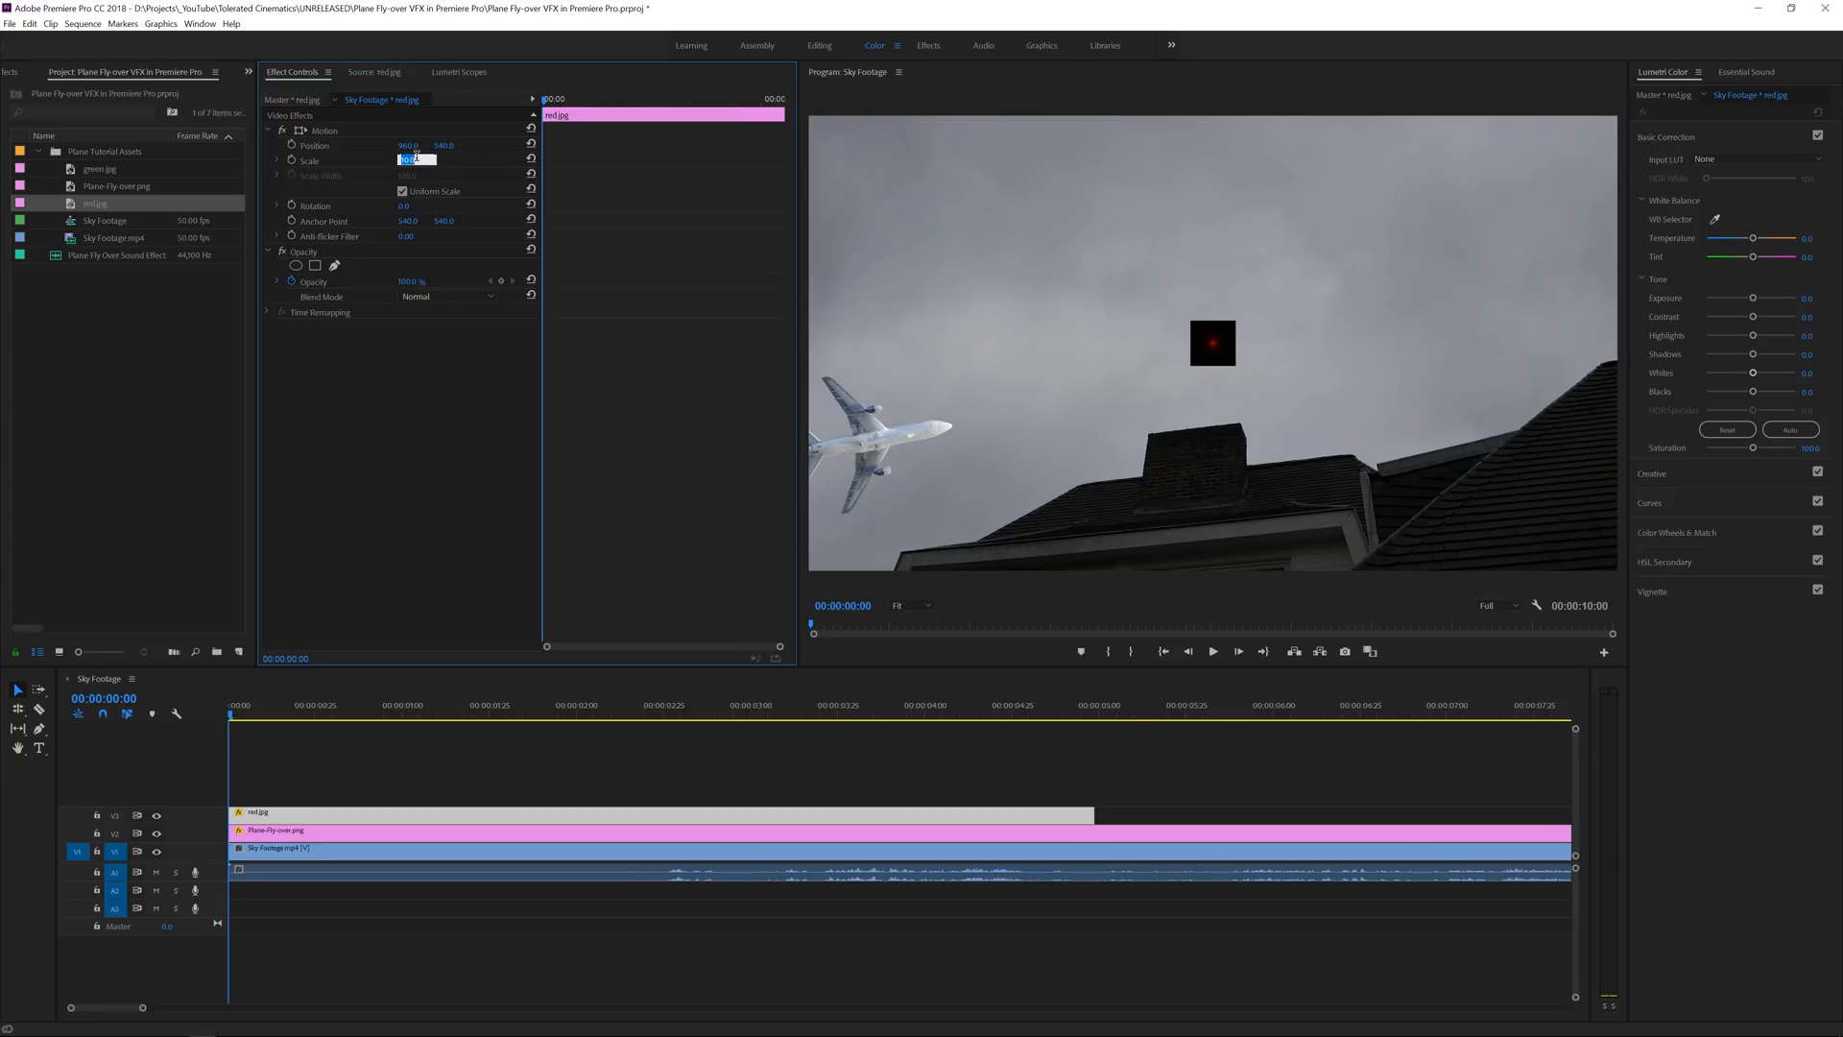
type("200")
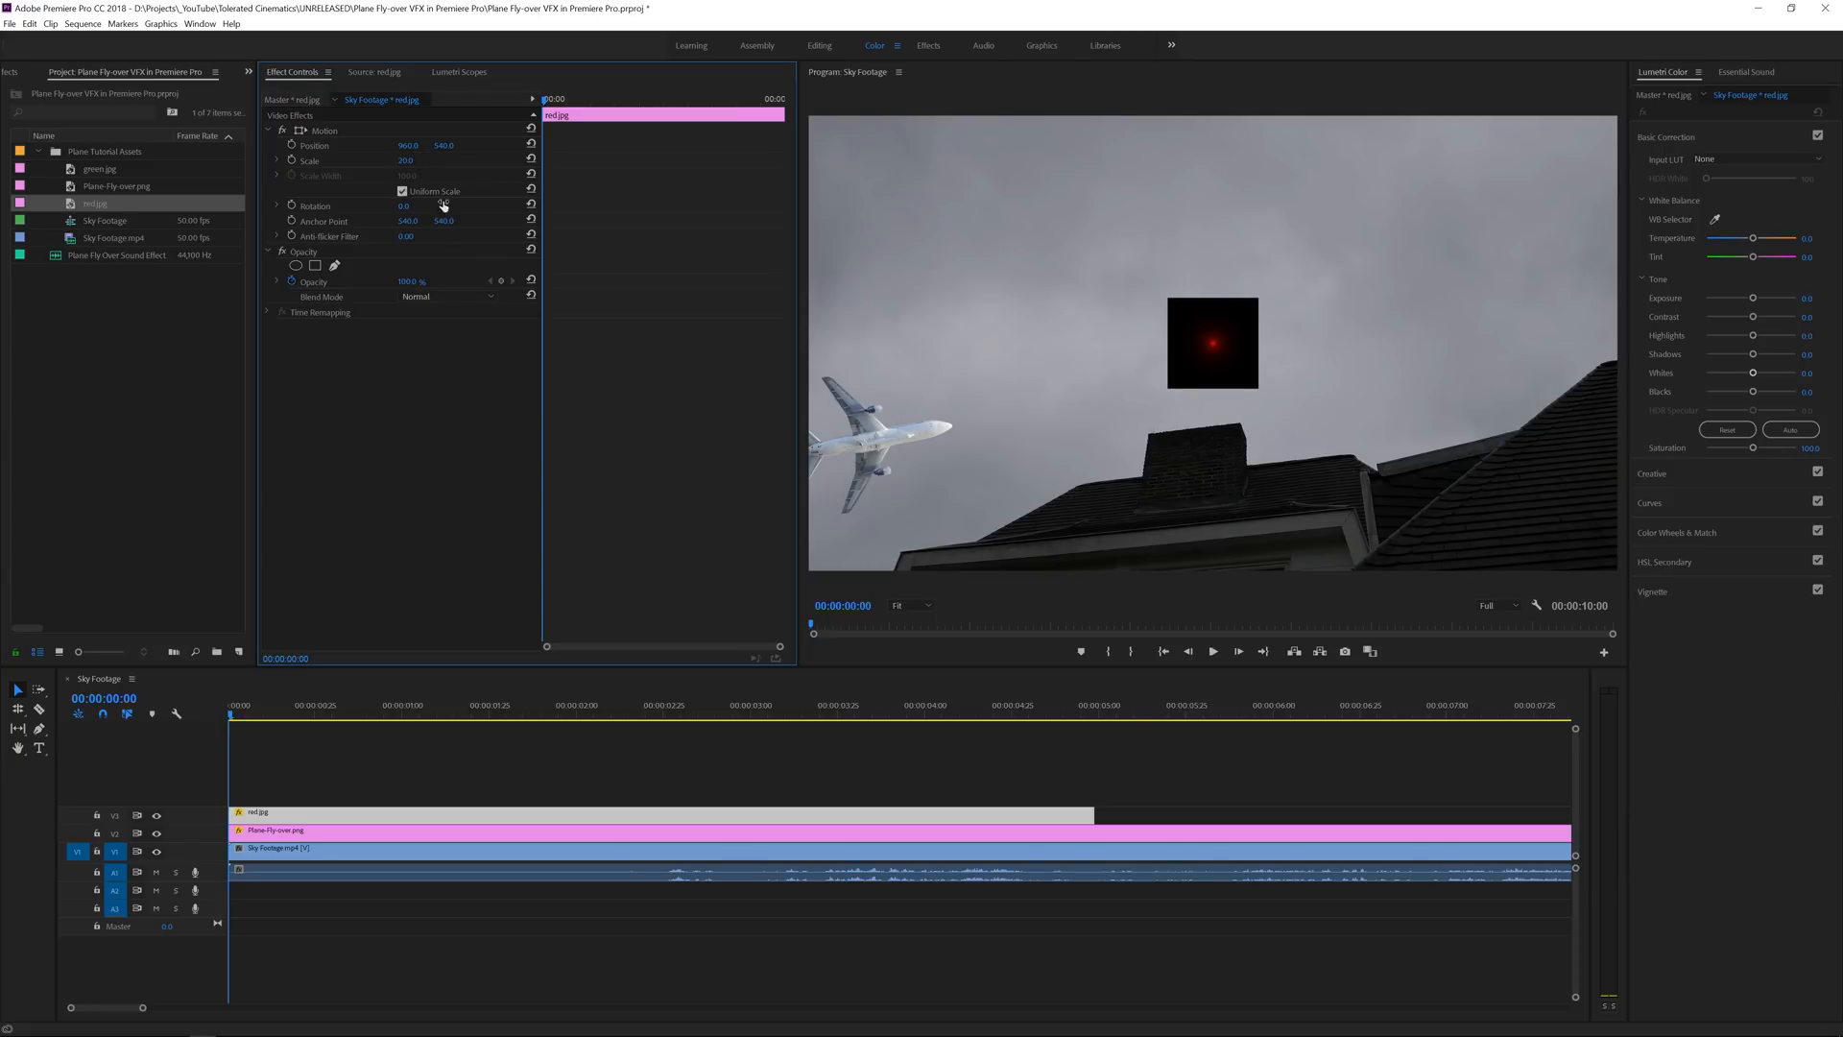
Screen-blend the red glow and move it onto the plane's left wingtip.
left_click(449, 296)
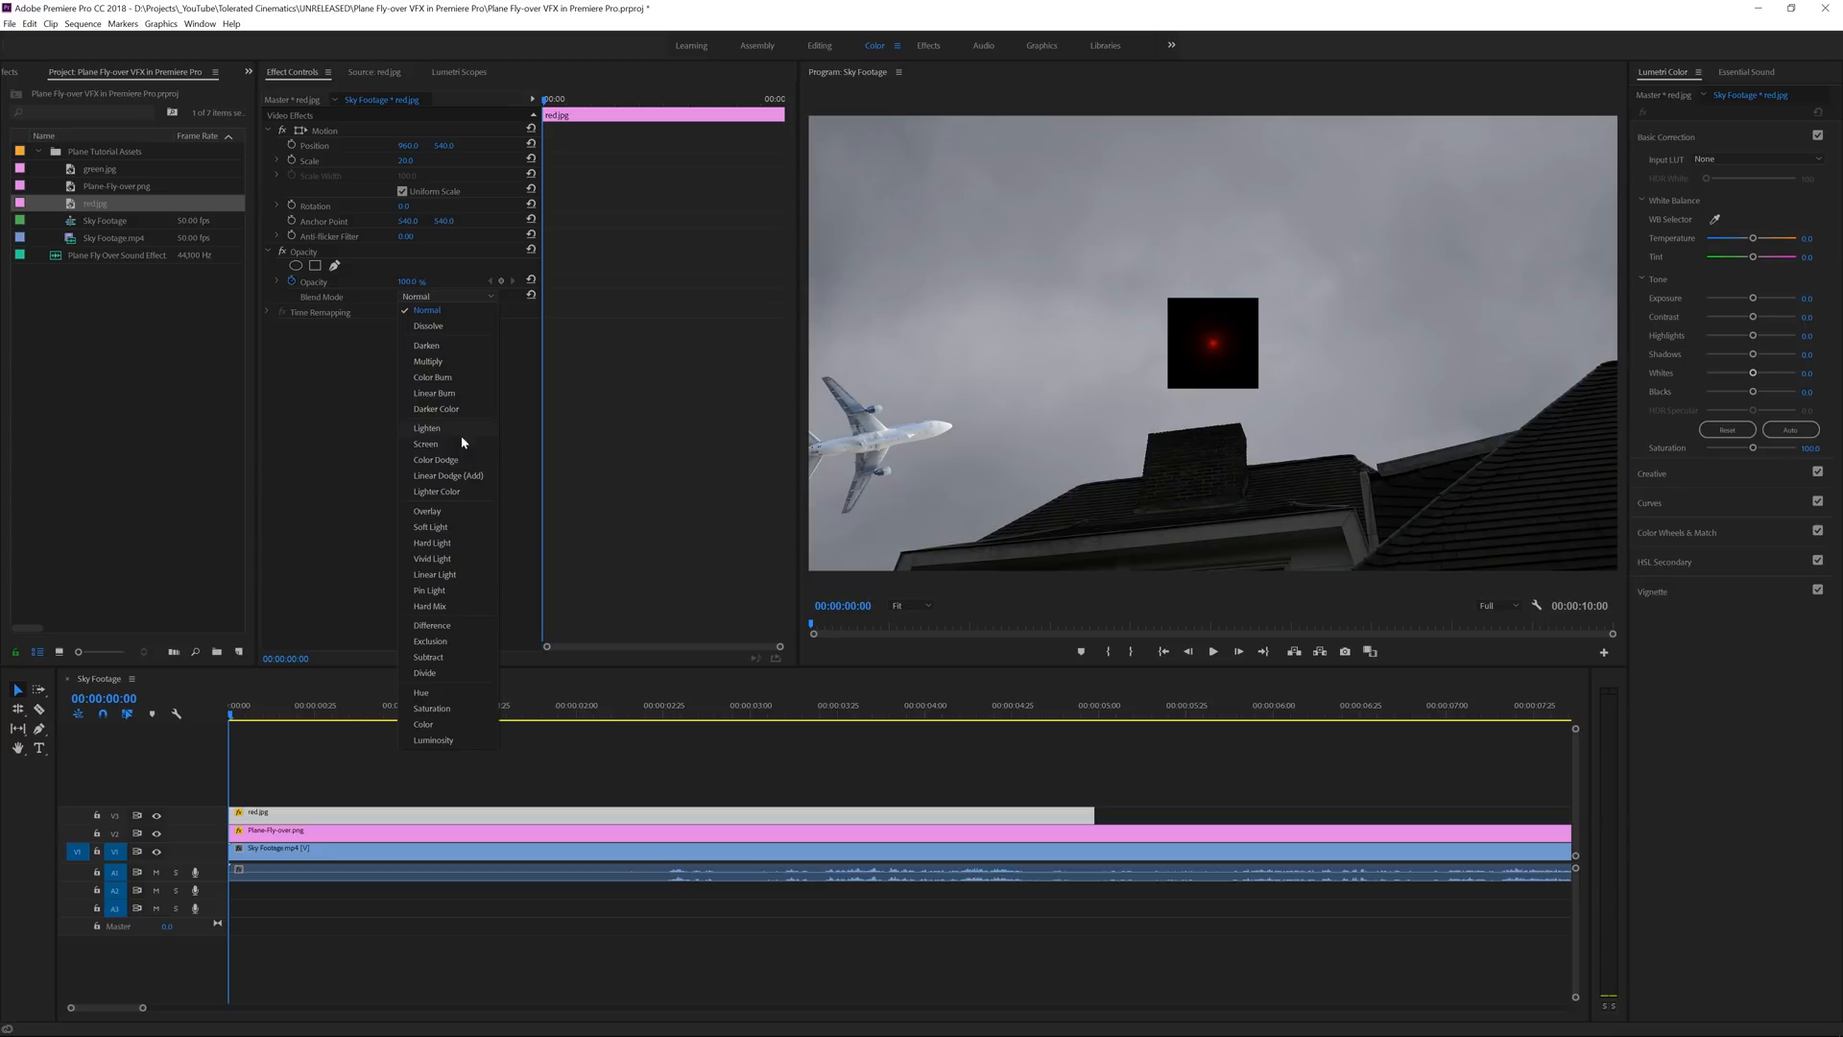
left_click(426, 443)
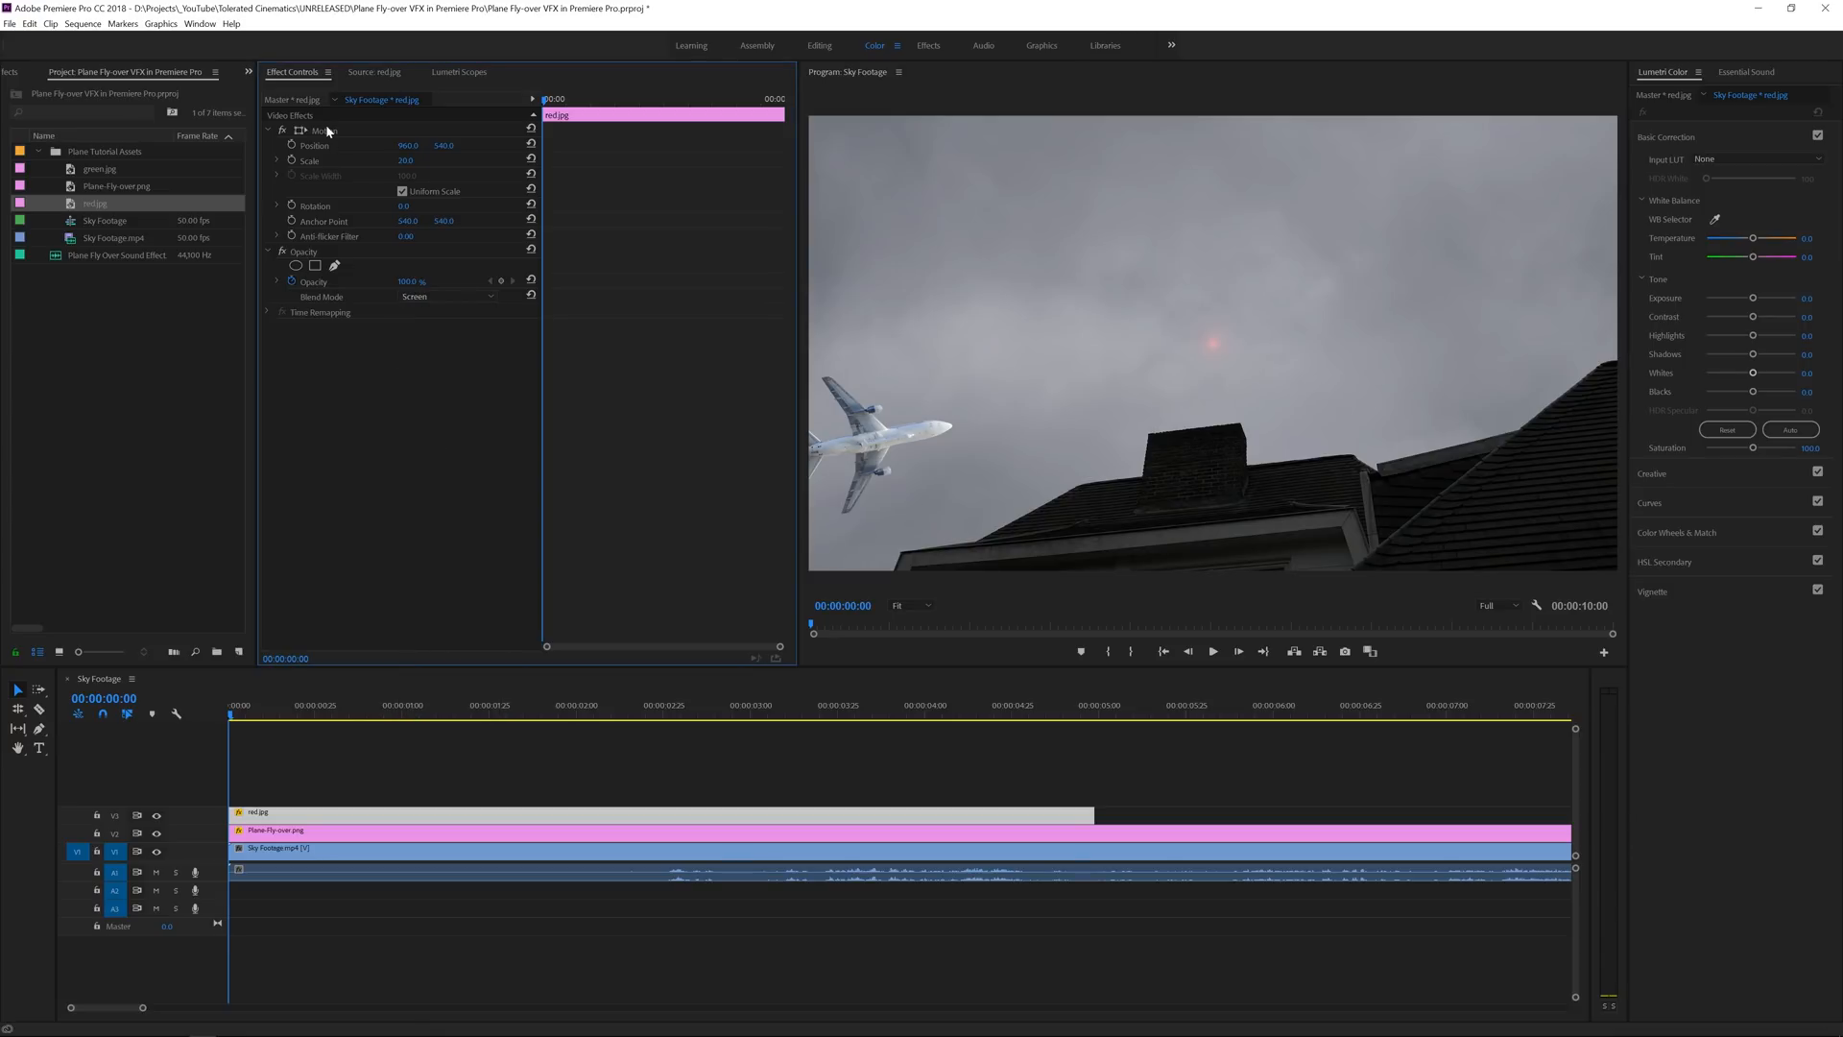
left_click(319, 131)
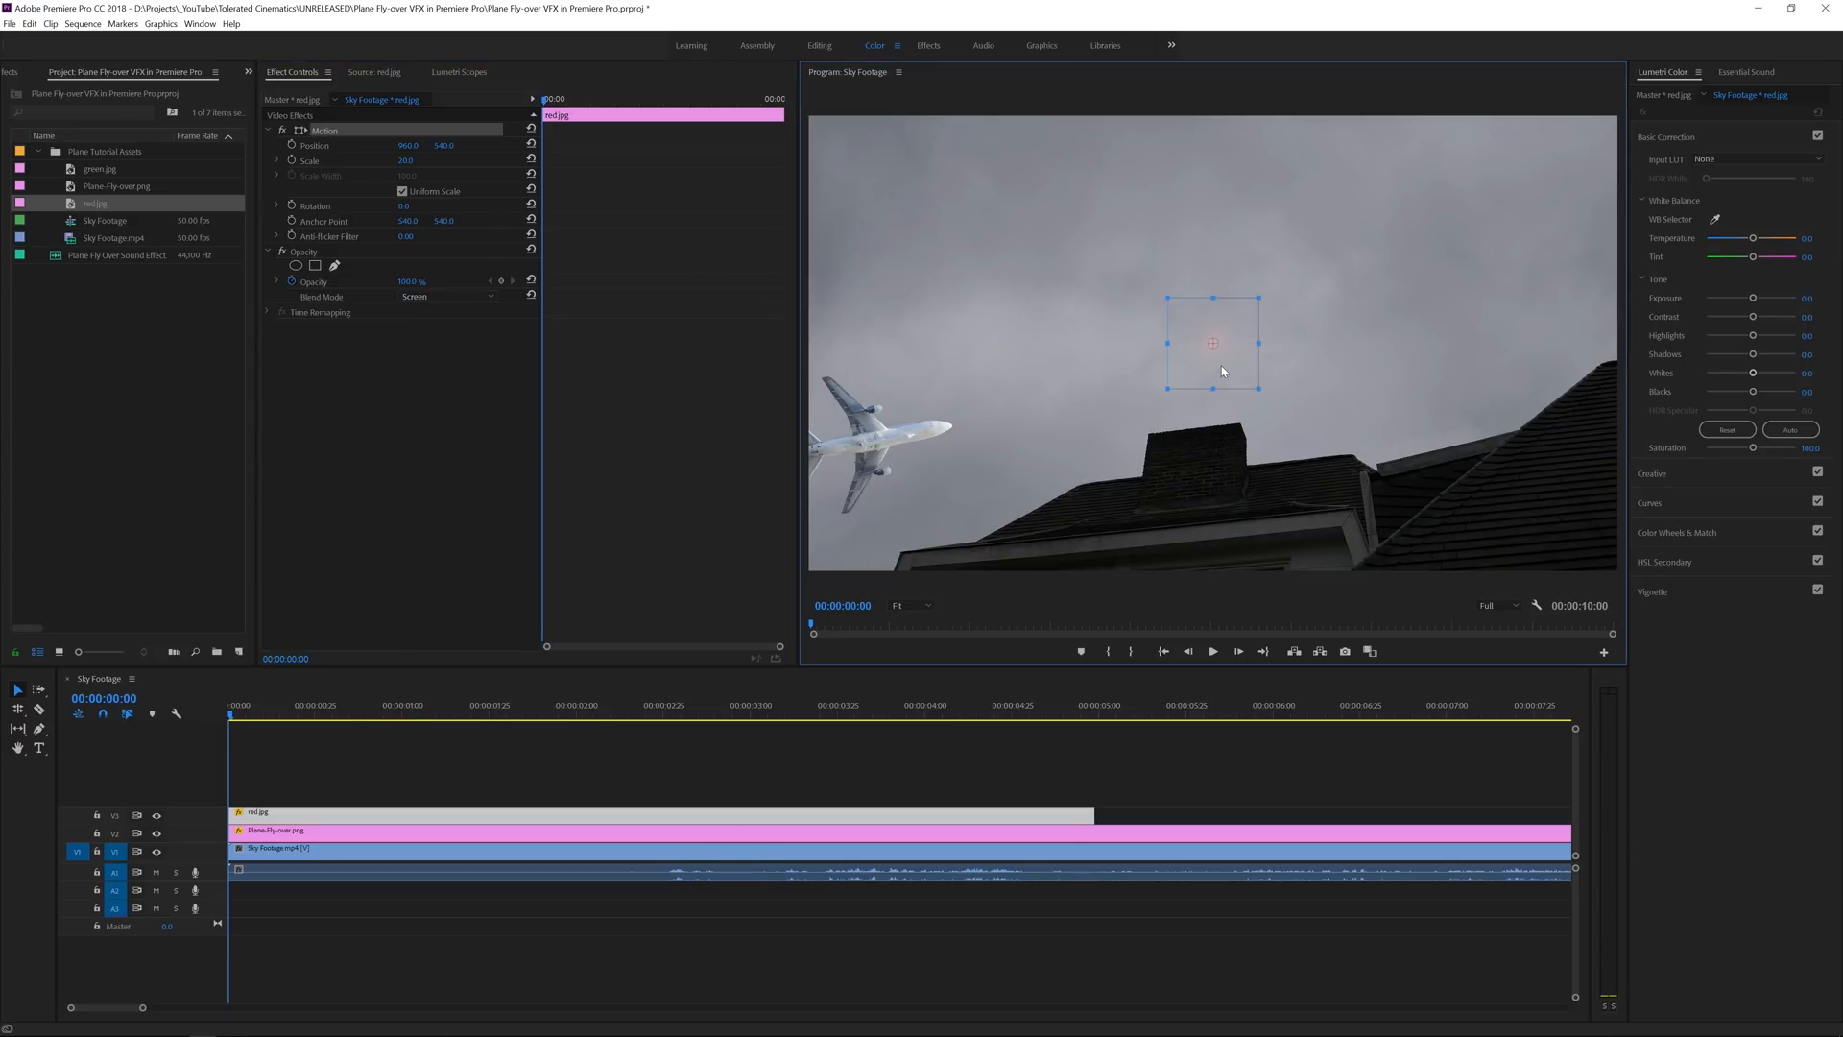
left_click_drag(1214, 342, 836, 379)
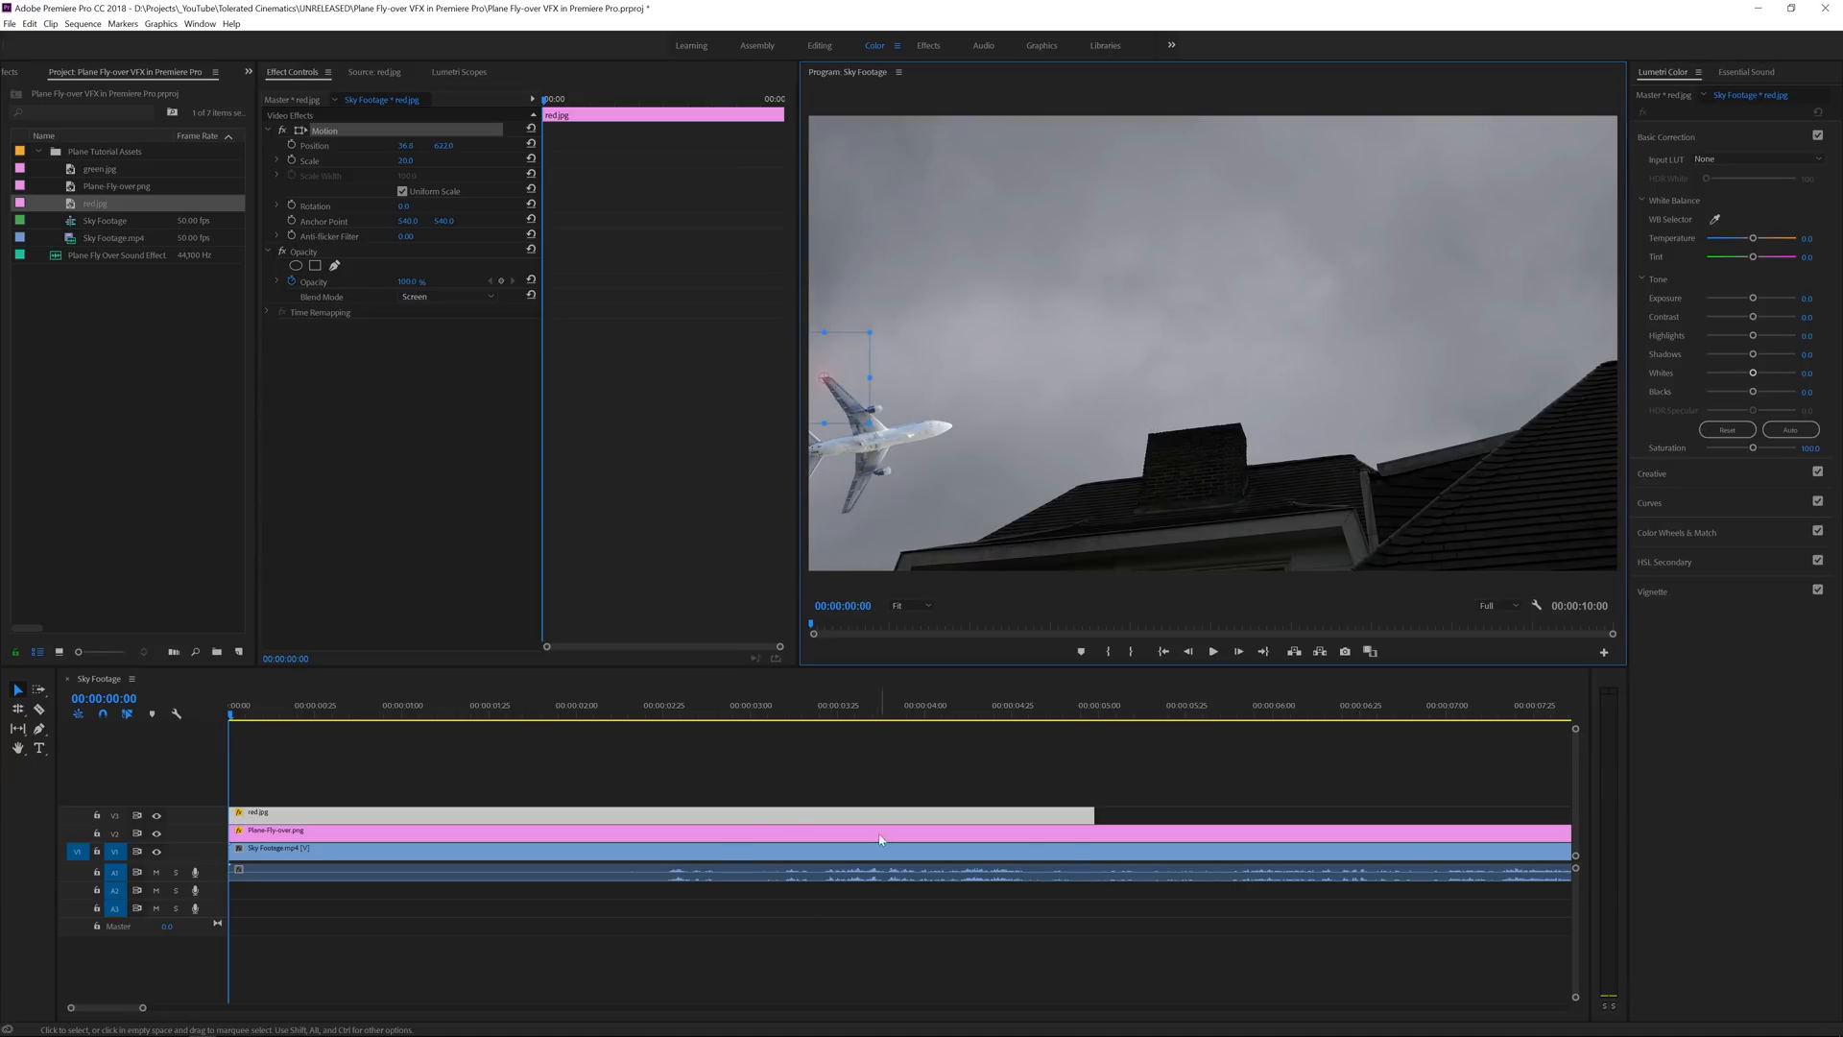
mouse_move(880, 837)
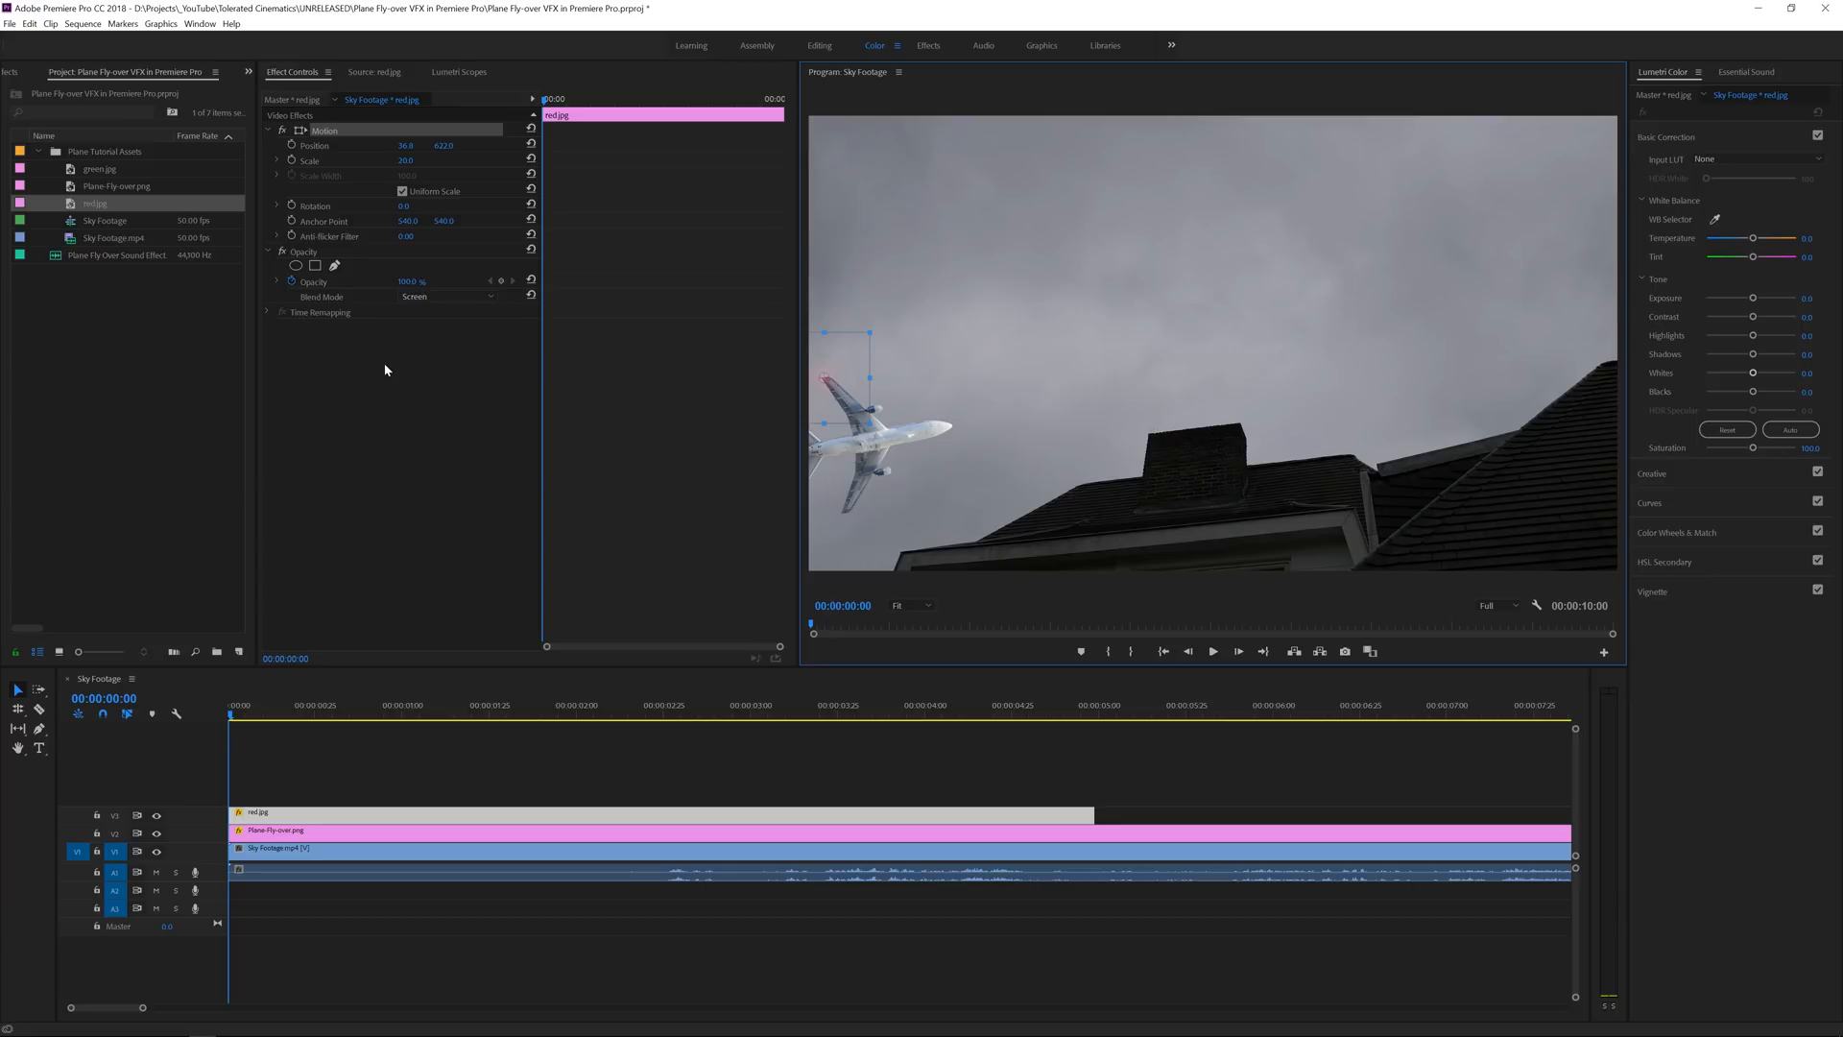
mouse_move(348, 588)
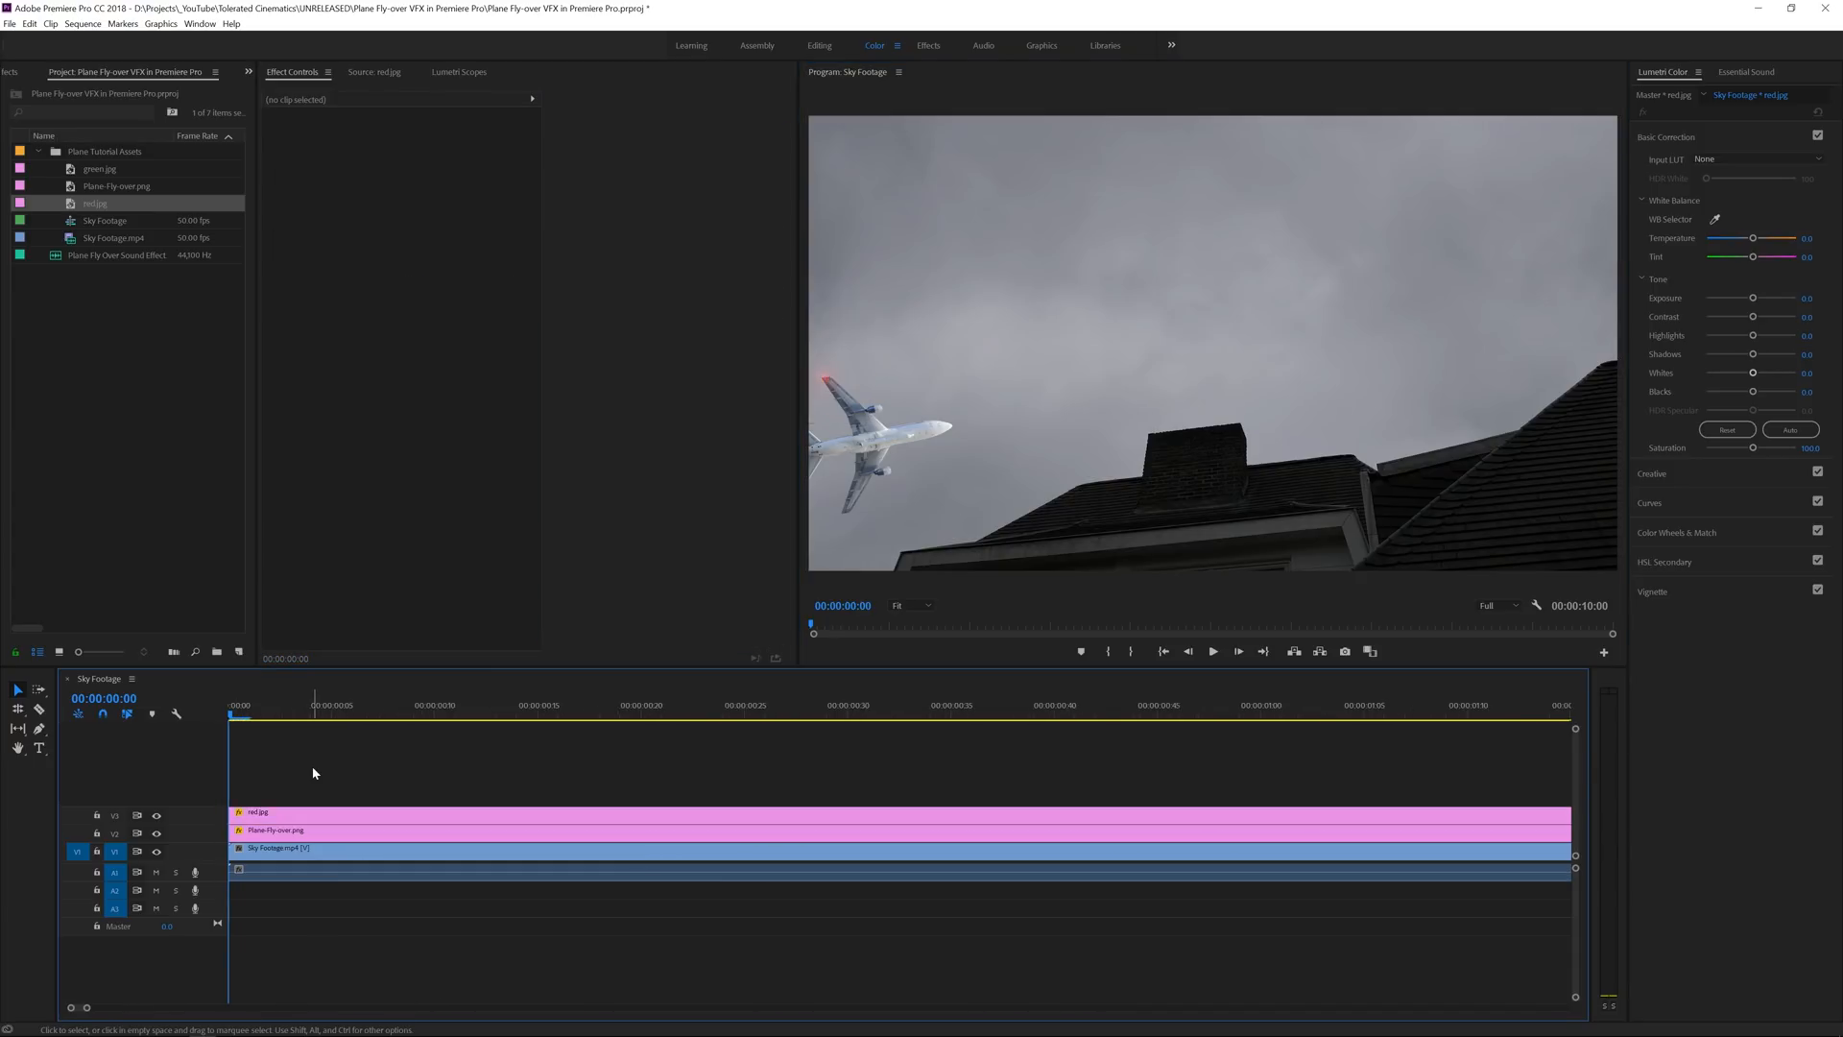
Screen-blend the green light clip and select the red light clip at 19 frames.
left_click(294, 812)
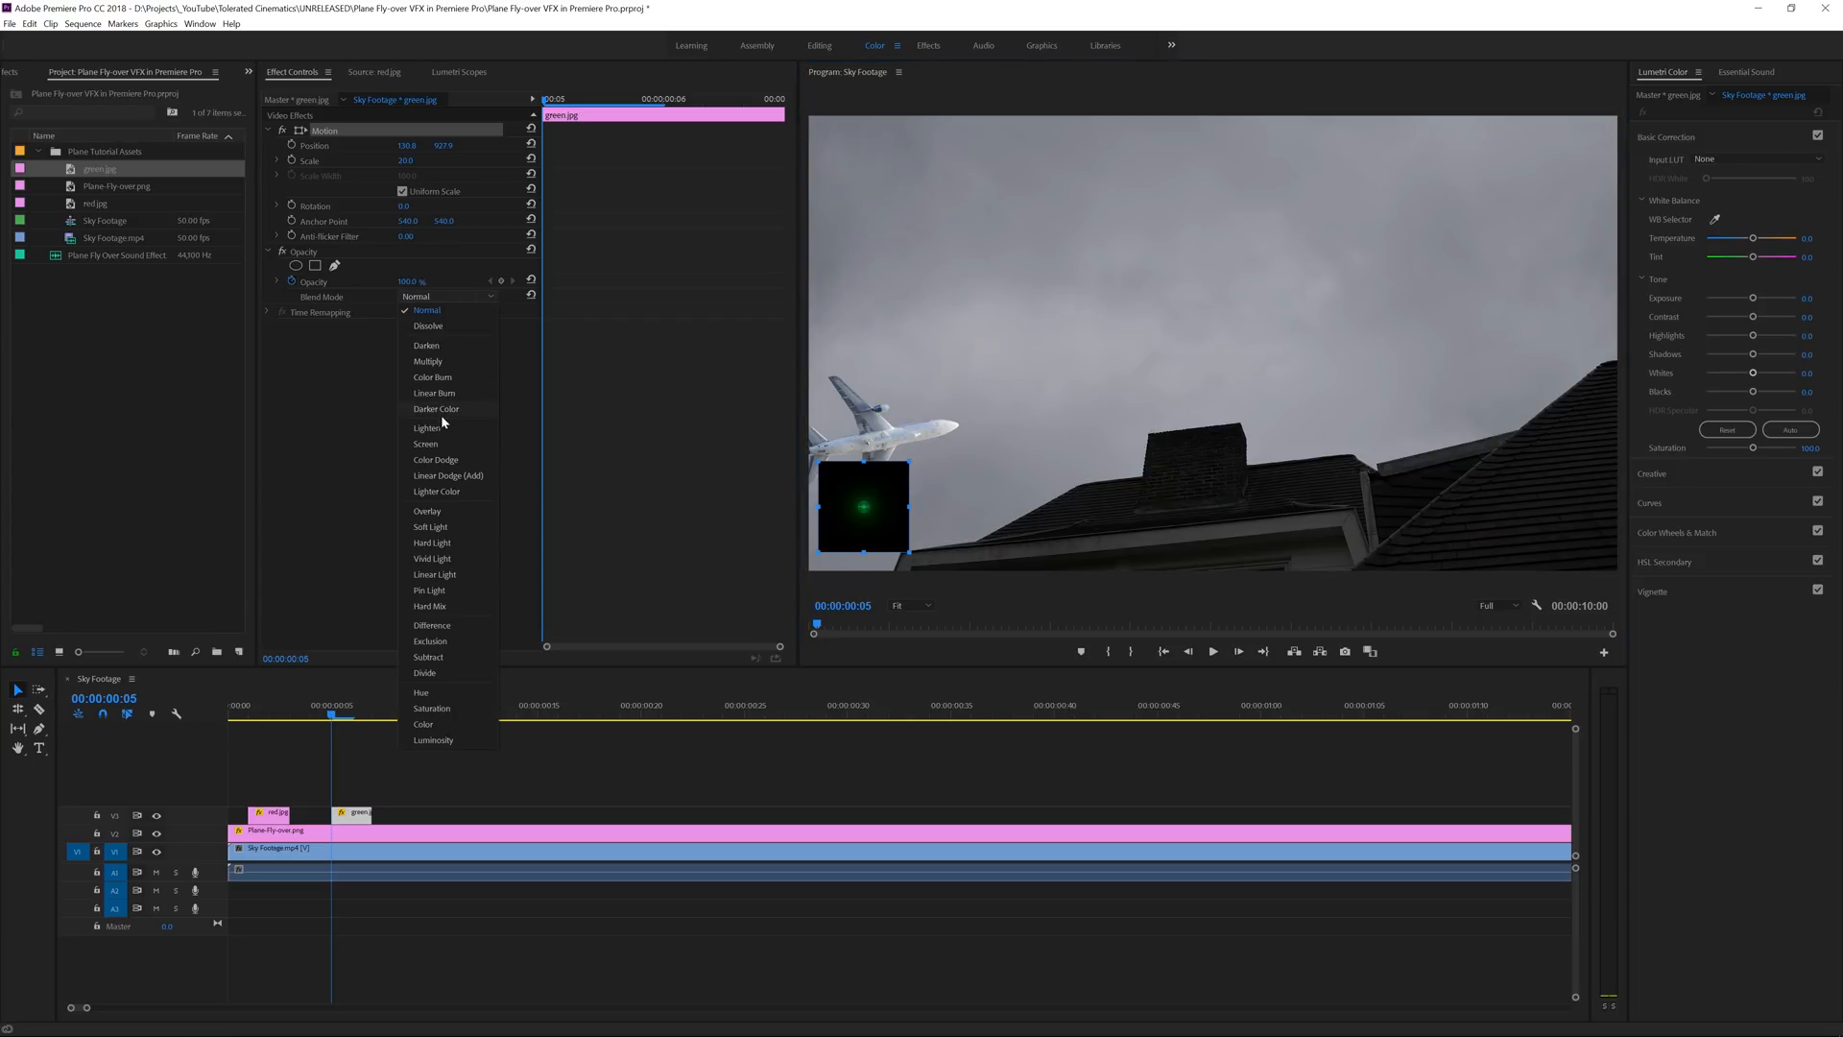
left_click(424, 444)
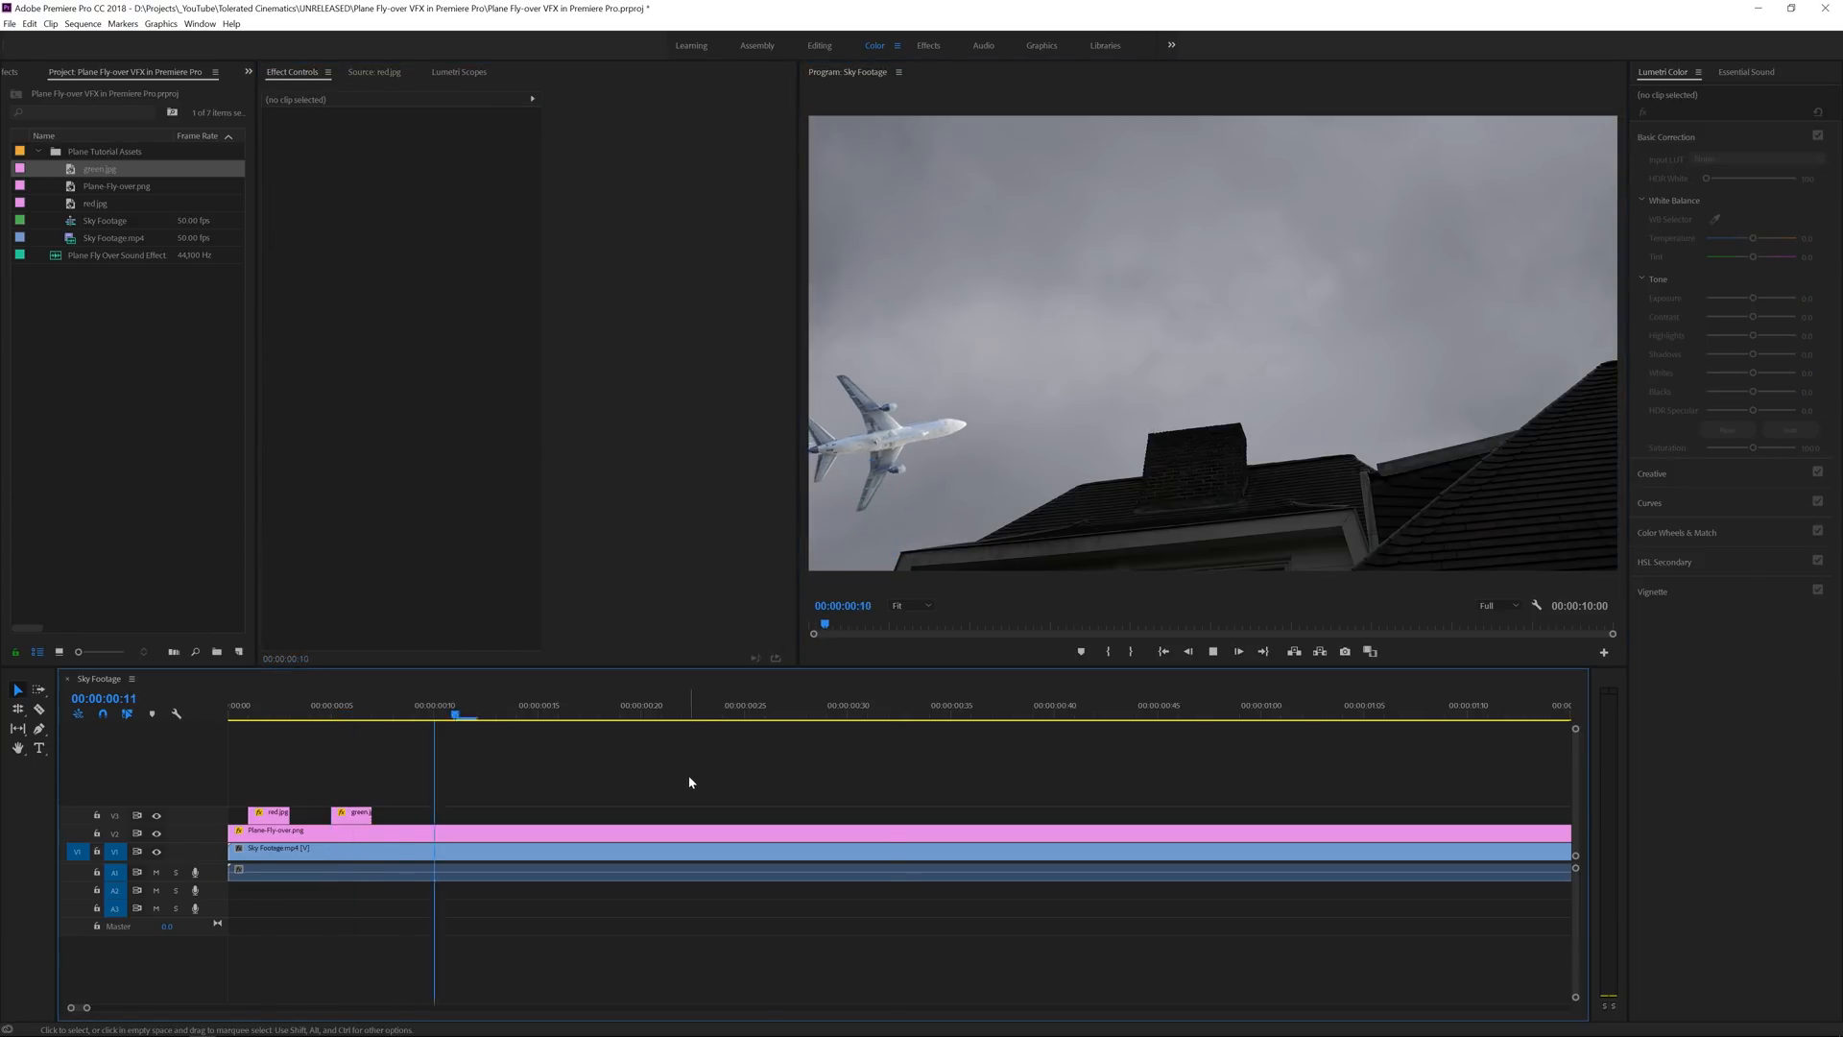
left_click(290, 705)
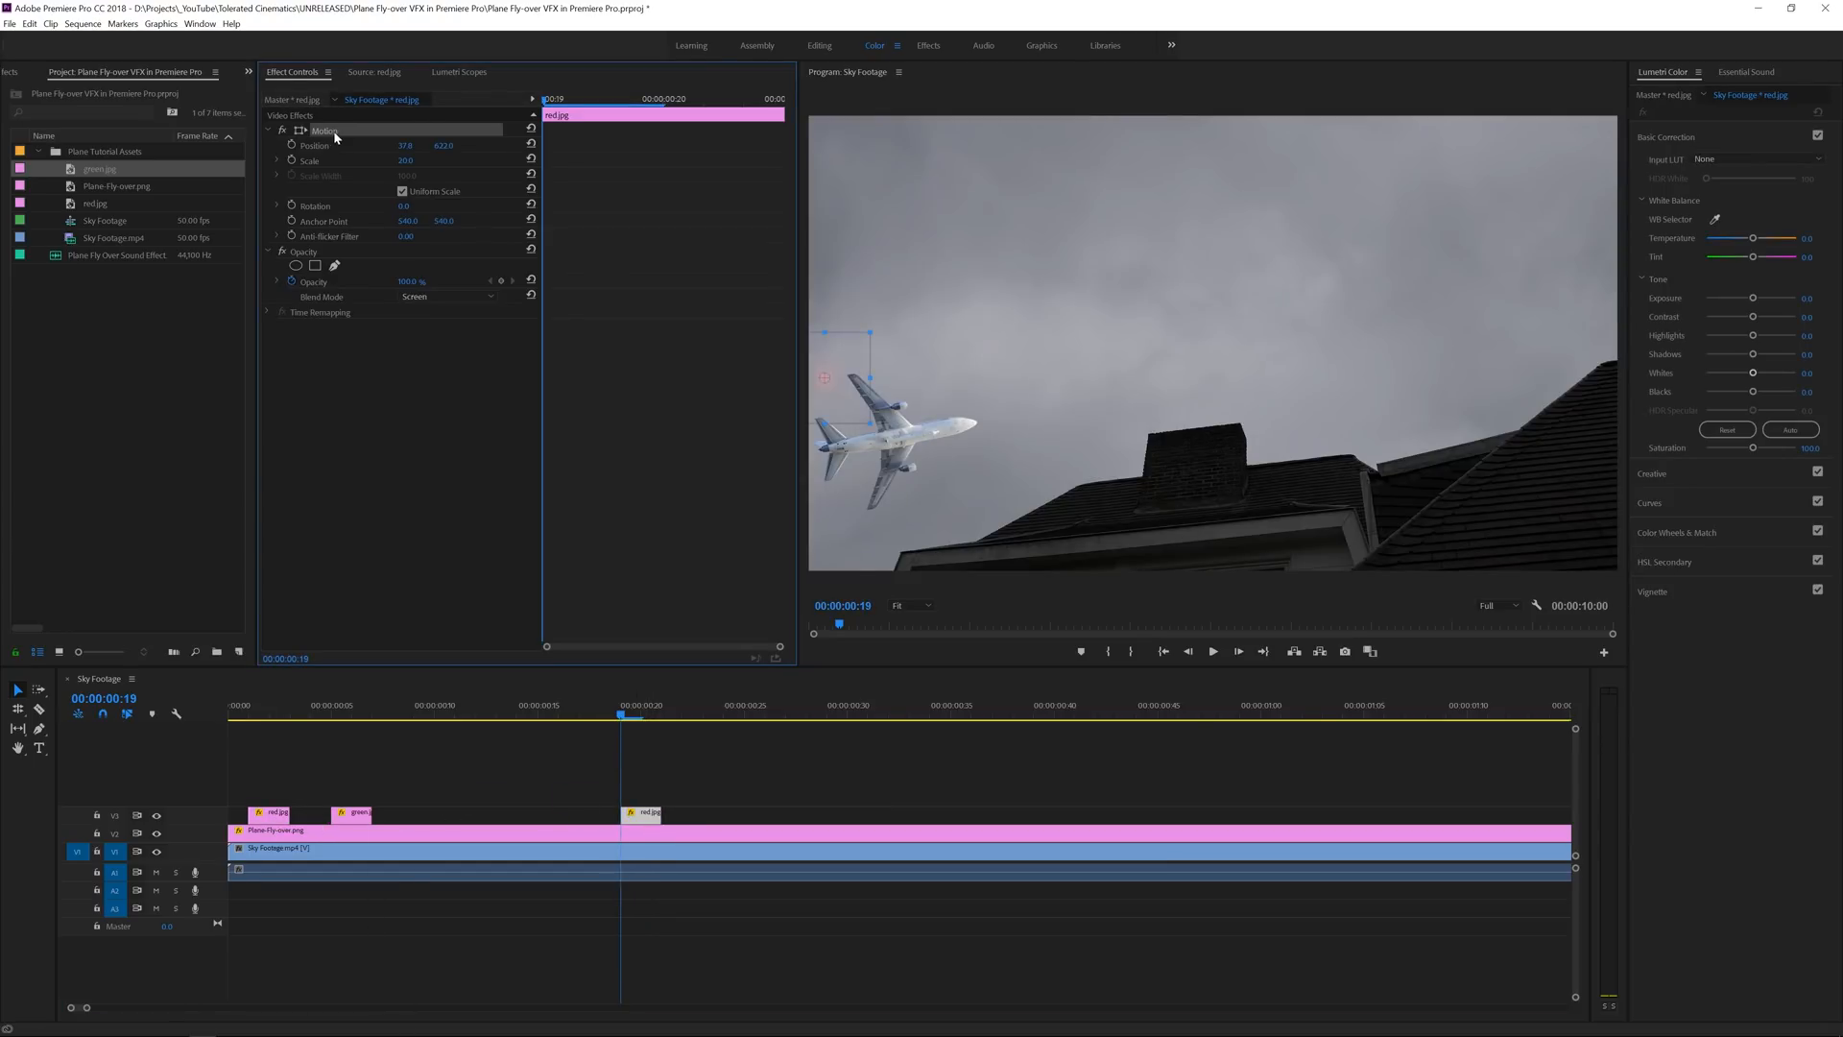
Place the red glow on the wingtip and preview the blinking lights from the start.
left_click_drag(870, 376, 937, 459)
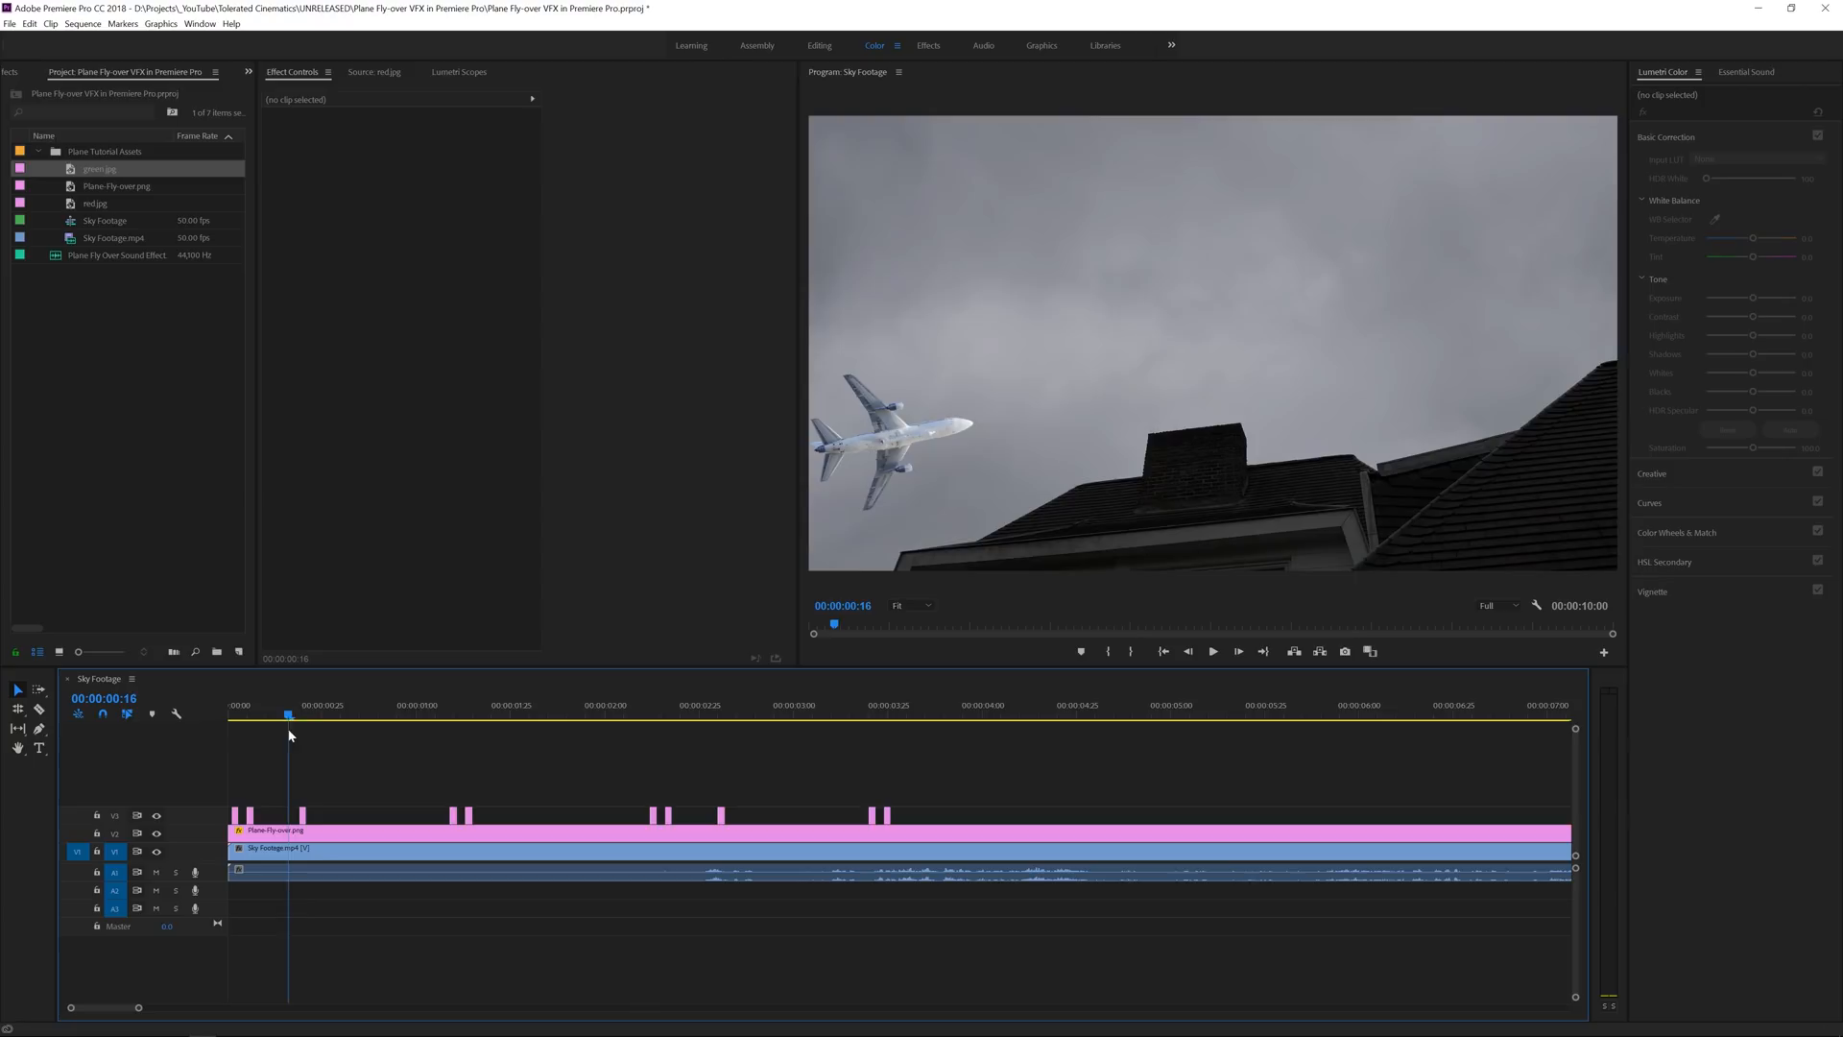
left_click(532, 715)
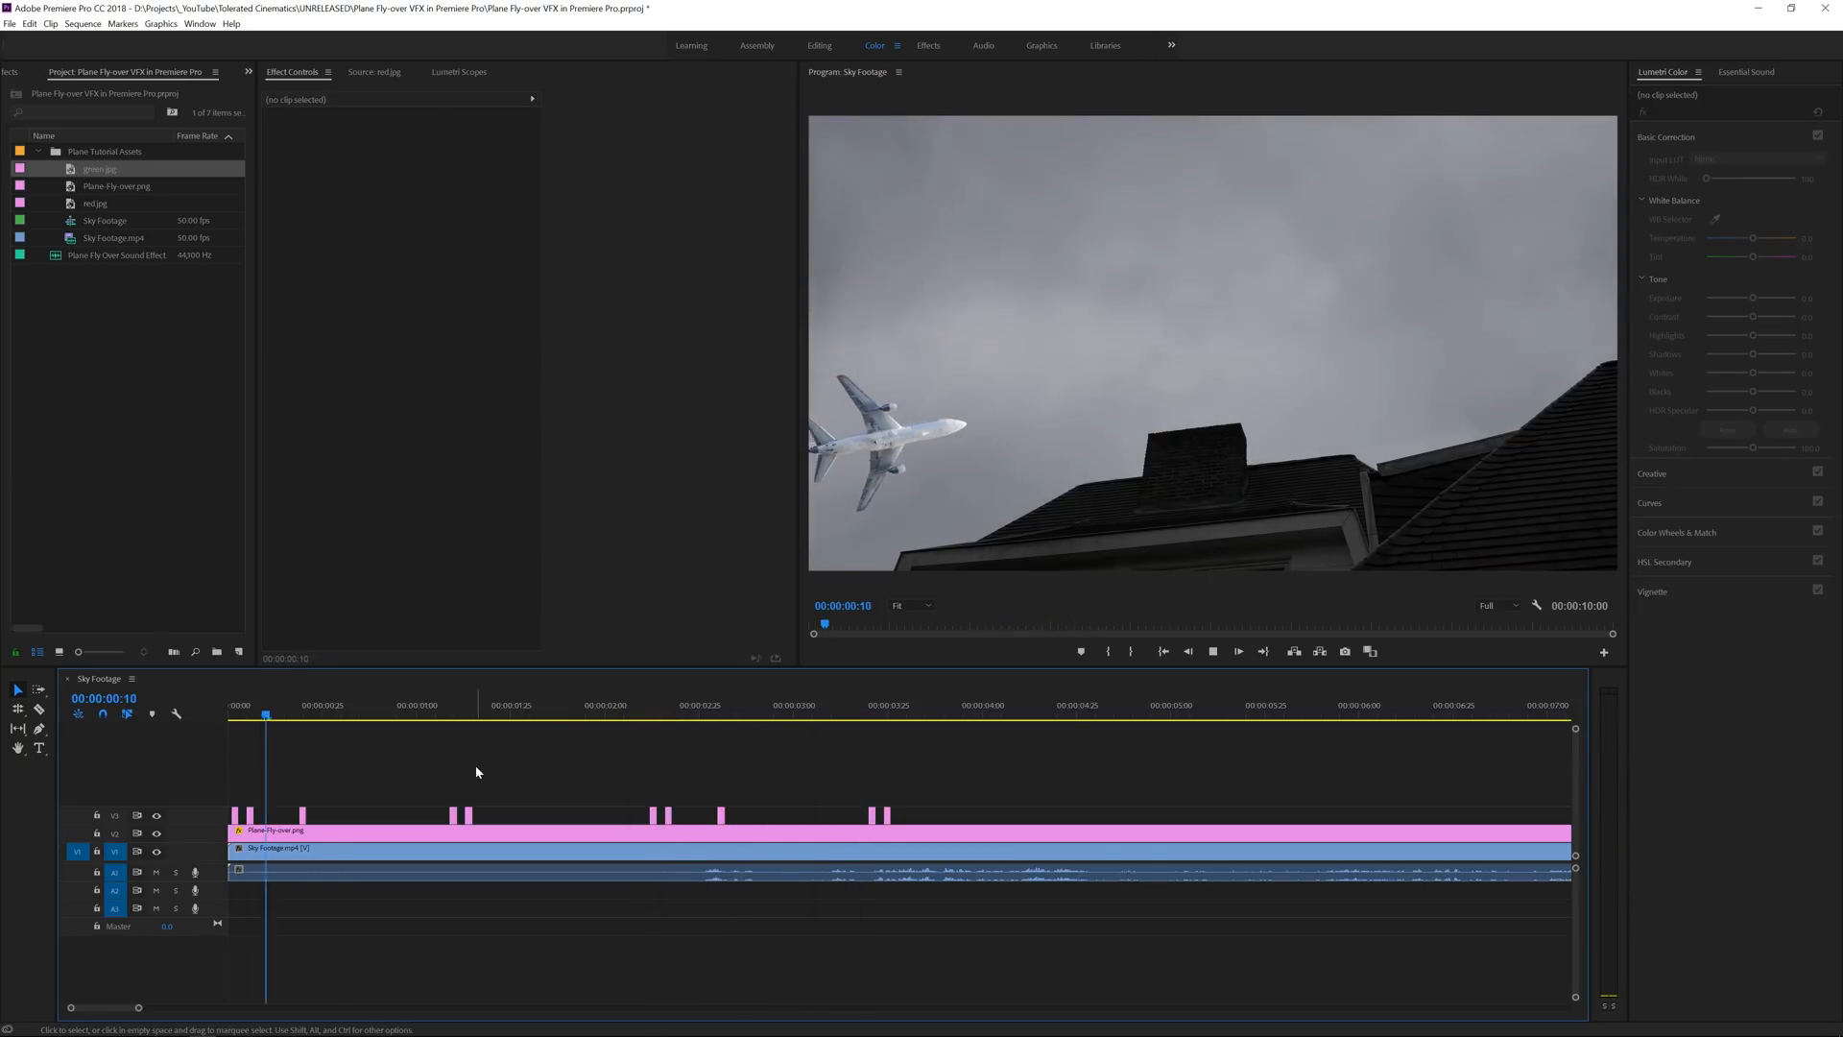
left_click(471, 704)
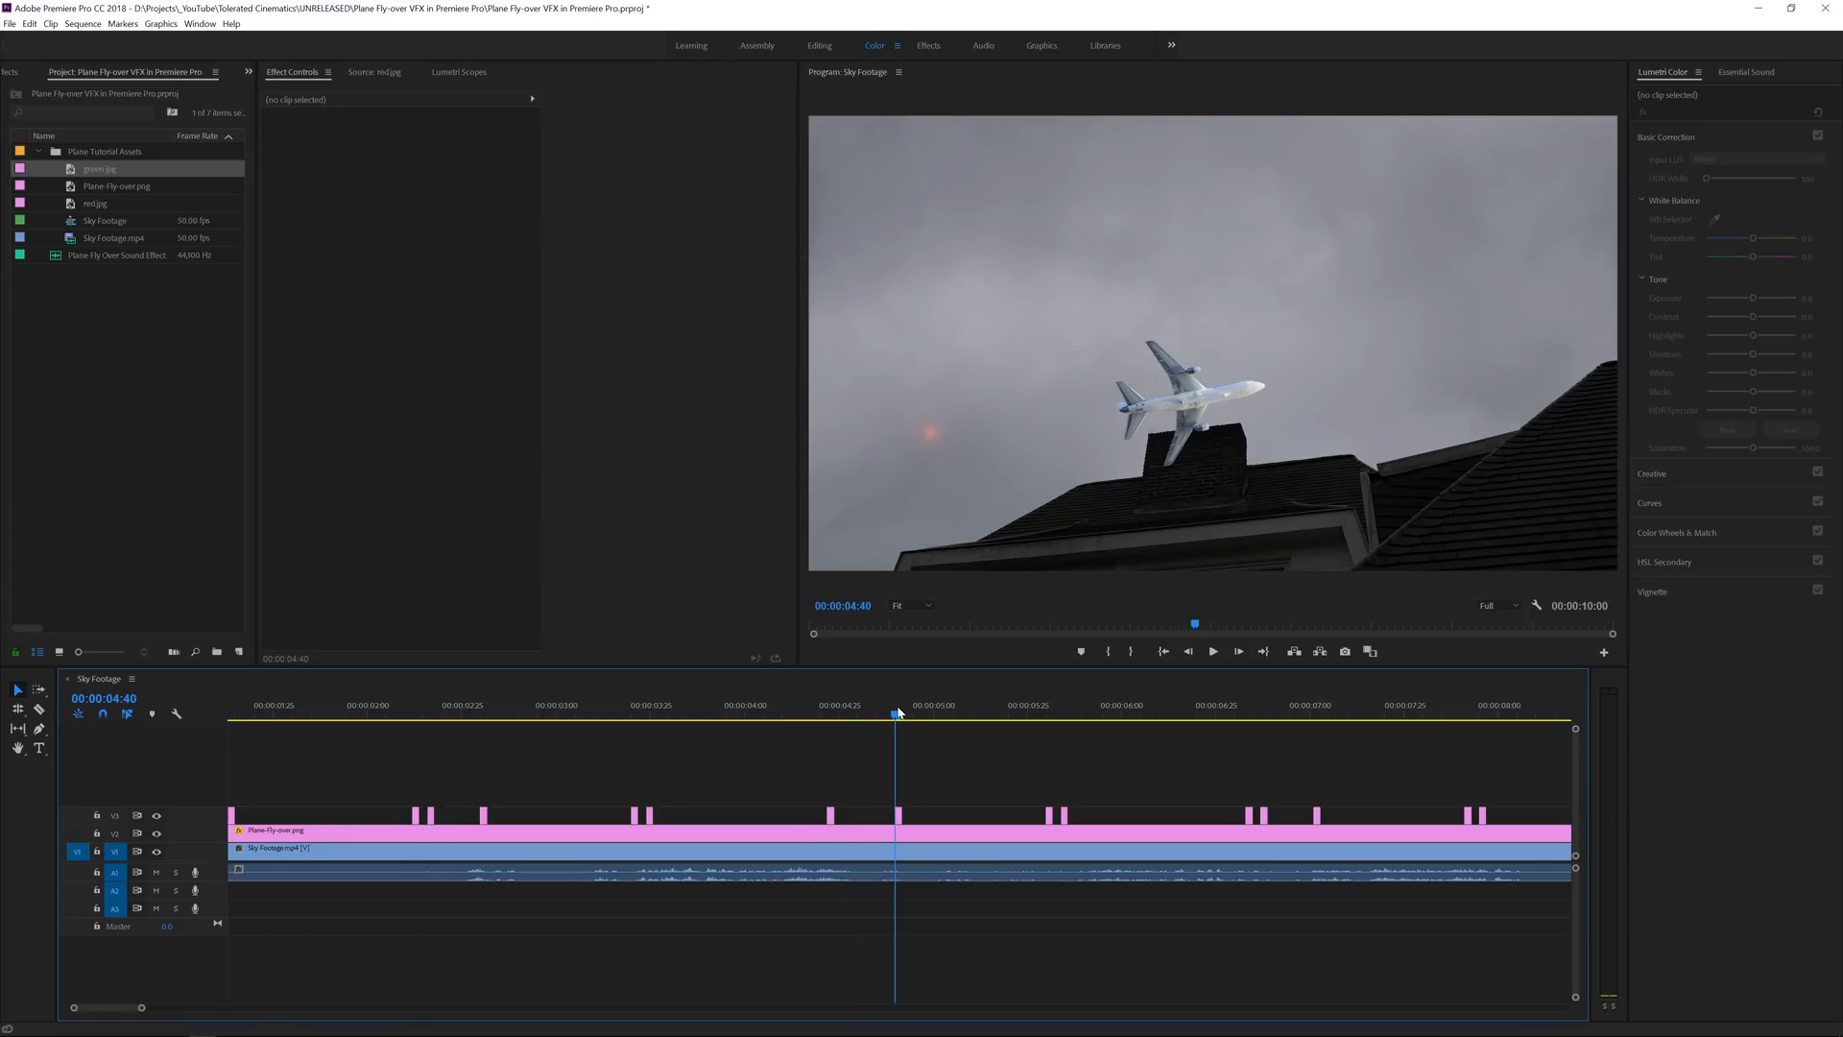
Reposition a misplaced red glow clip onto the wingtip and check playback.
left_click(897, 814)
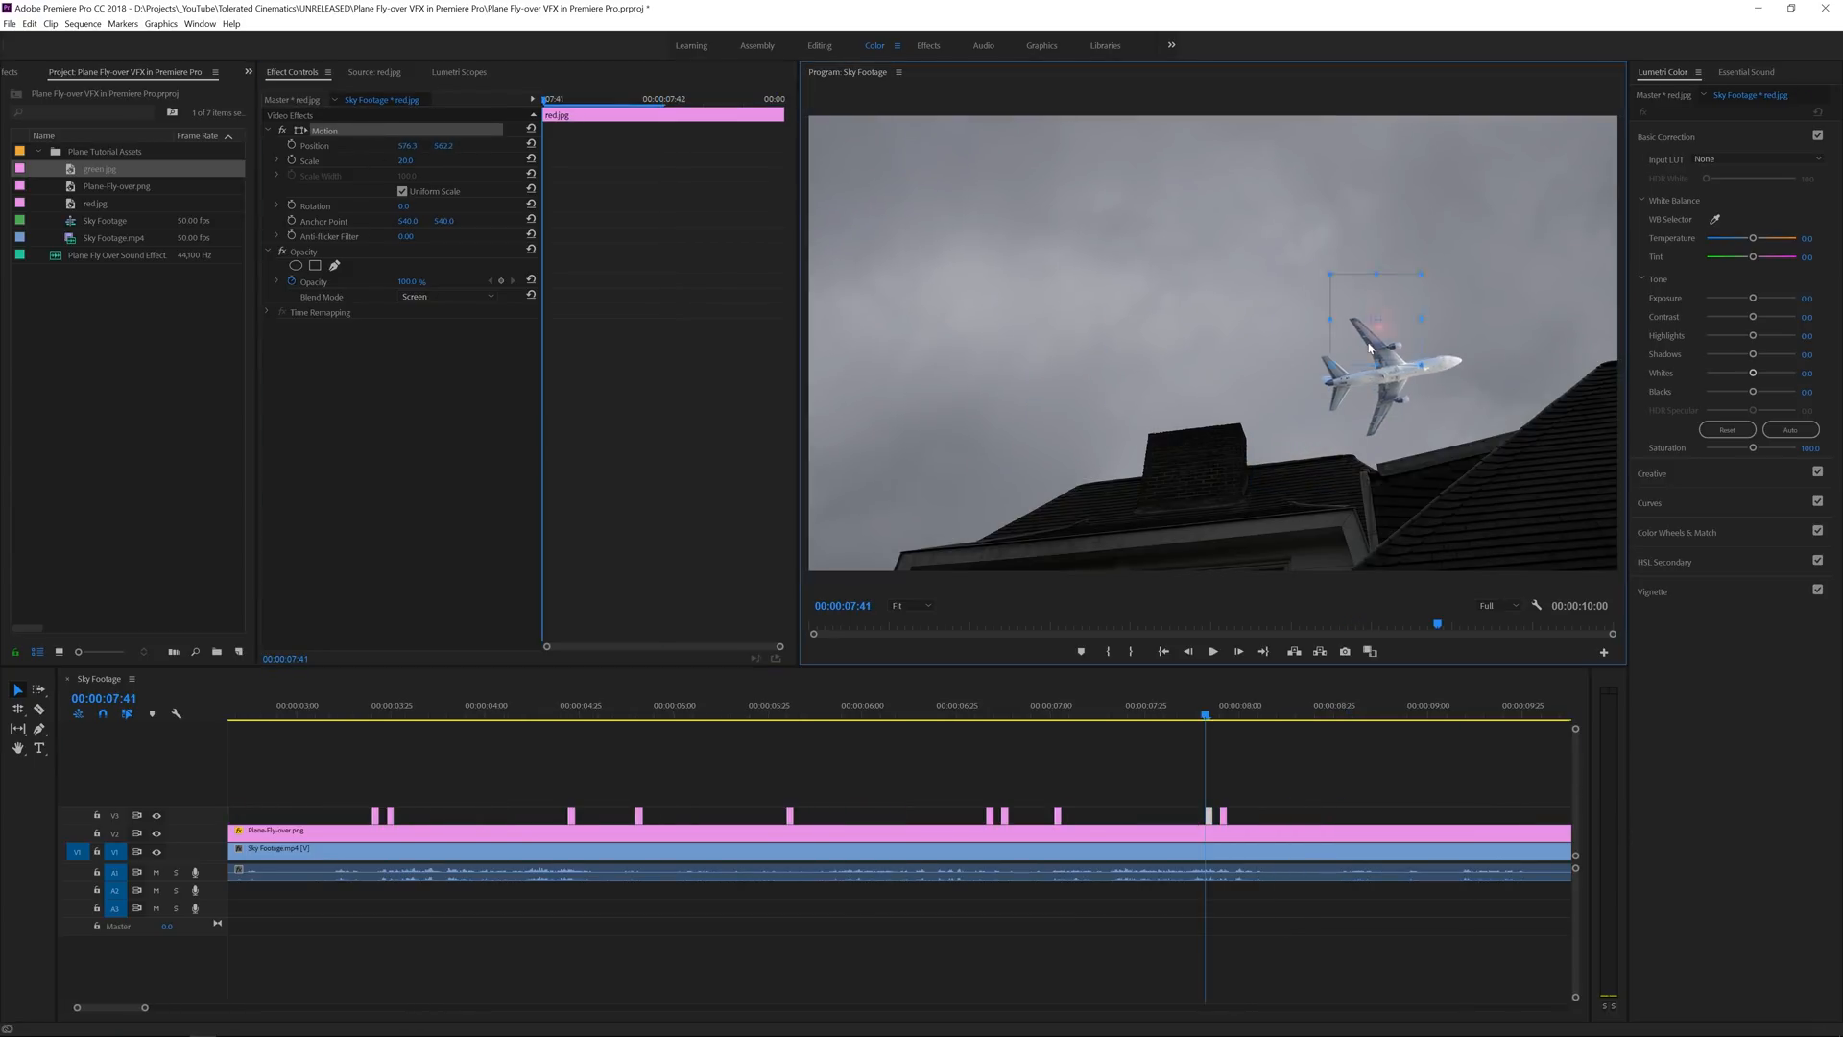
left_click(1269, 772)
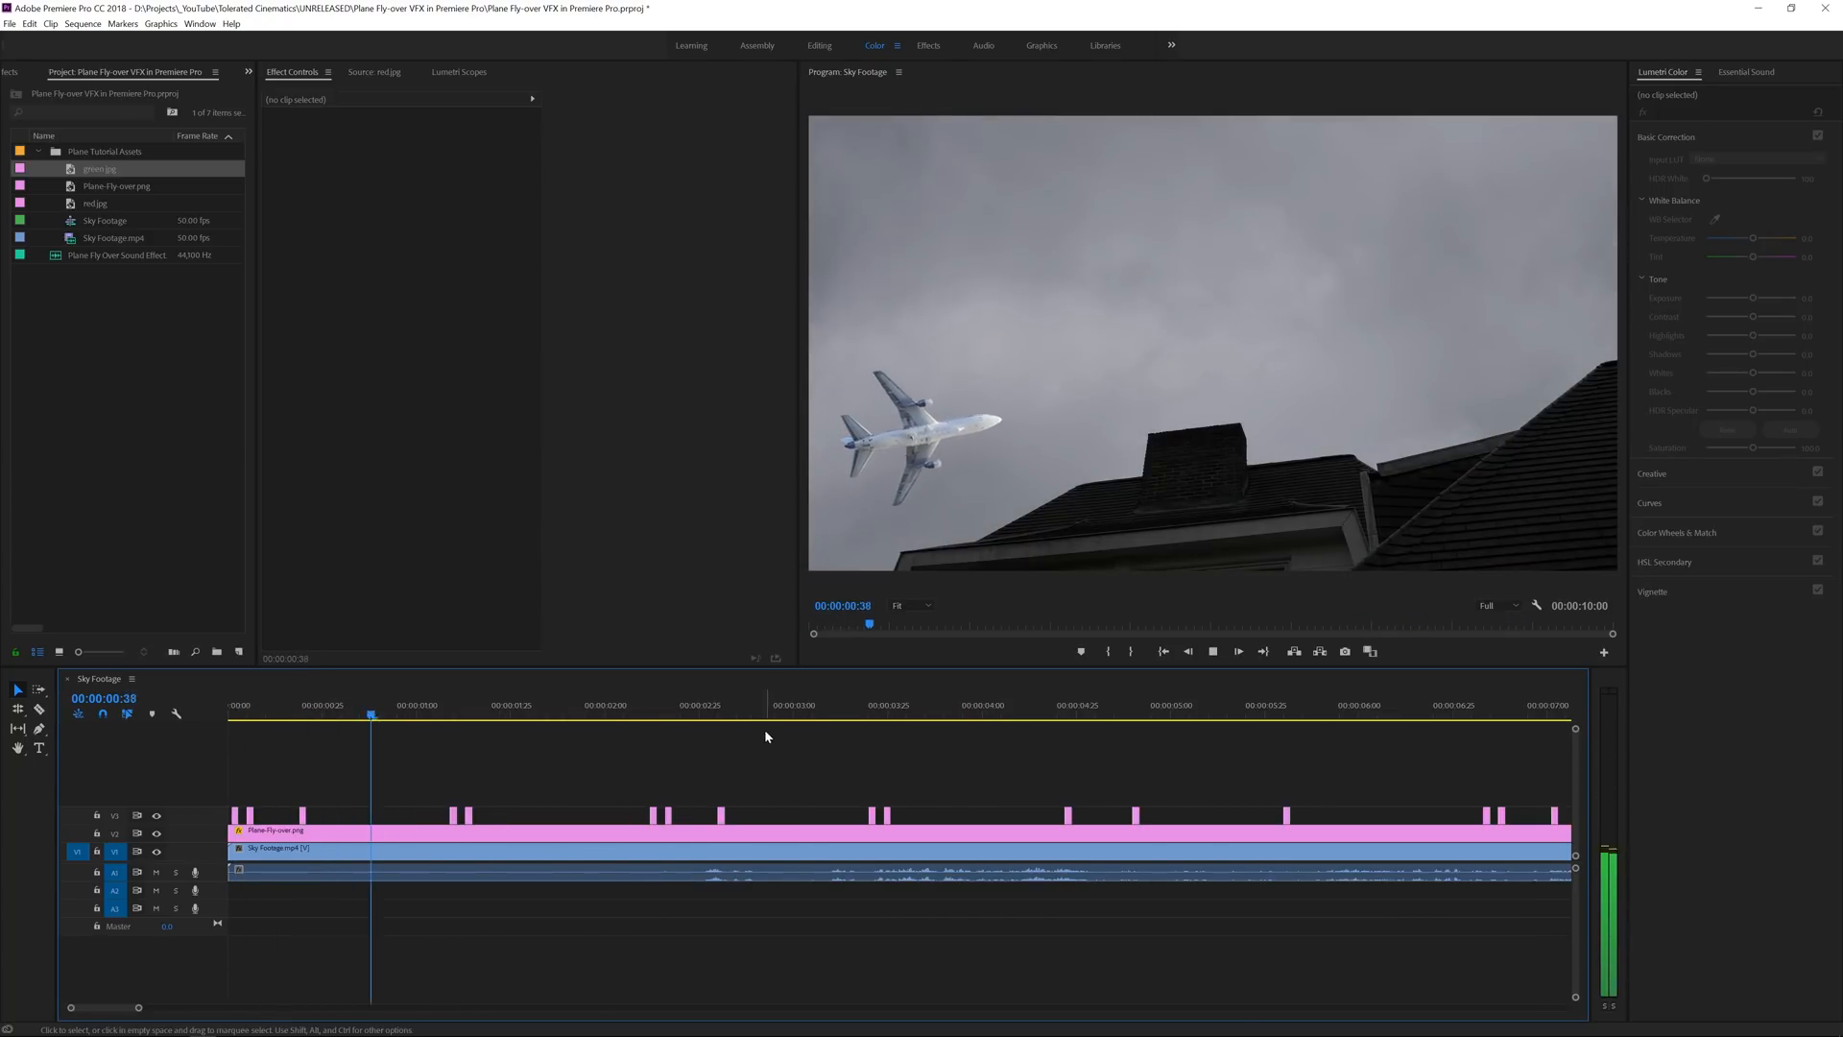
left_click(507, 714)
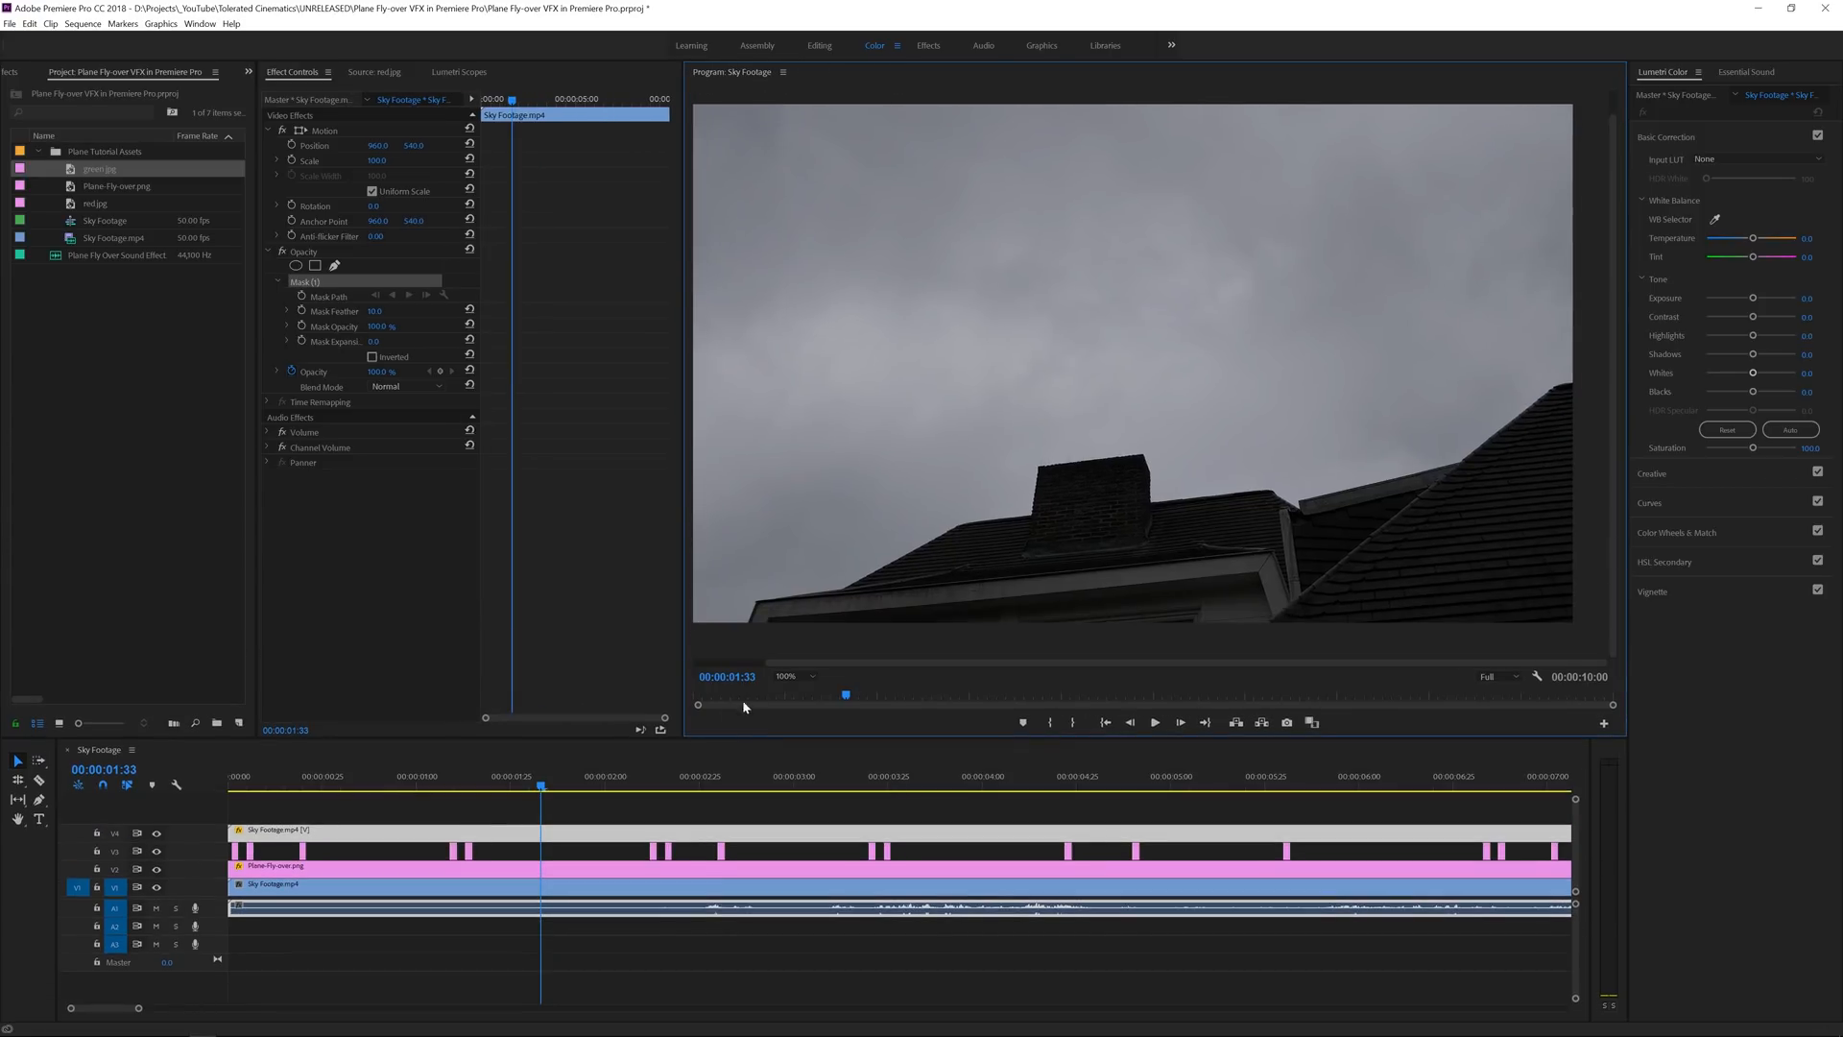
Pen-mask the chimney and roof on the sky copy with Mask Feather 2.0, then check it.
left_click(787, 676)
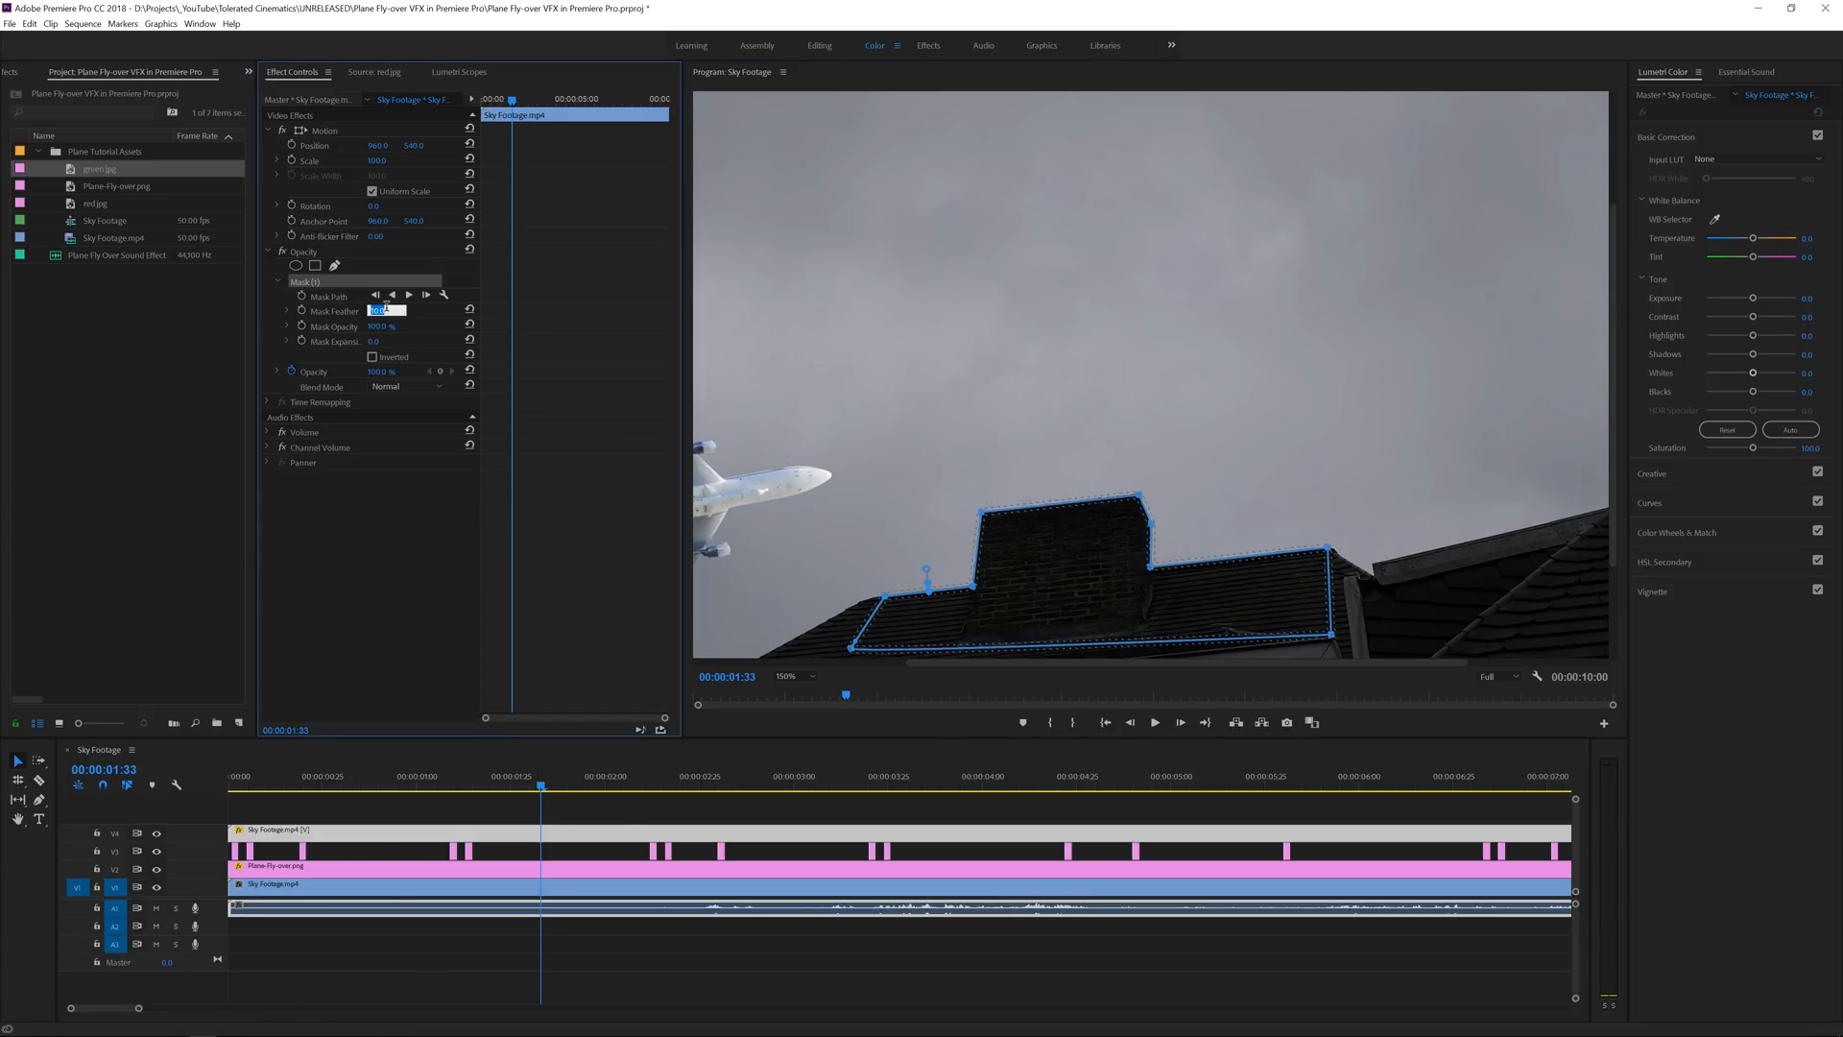
type("2.0")
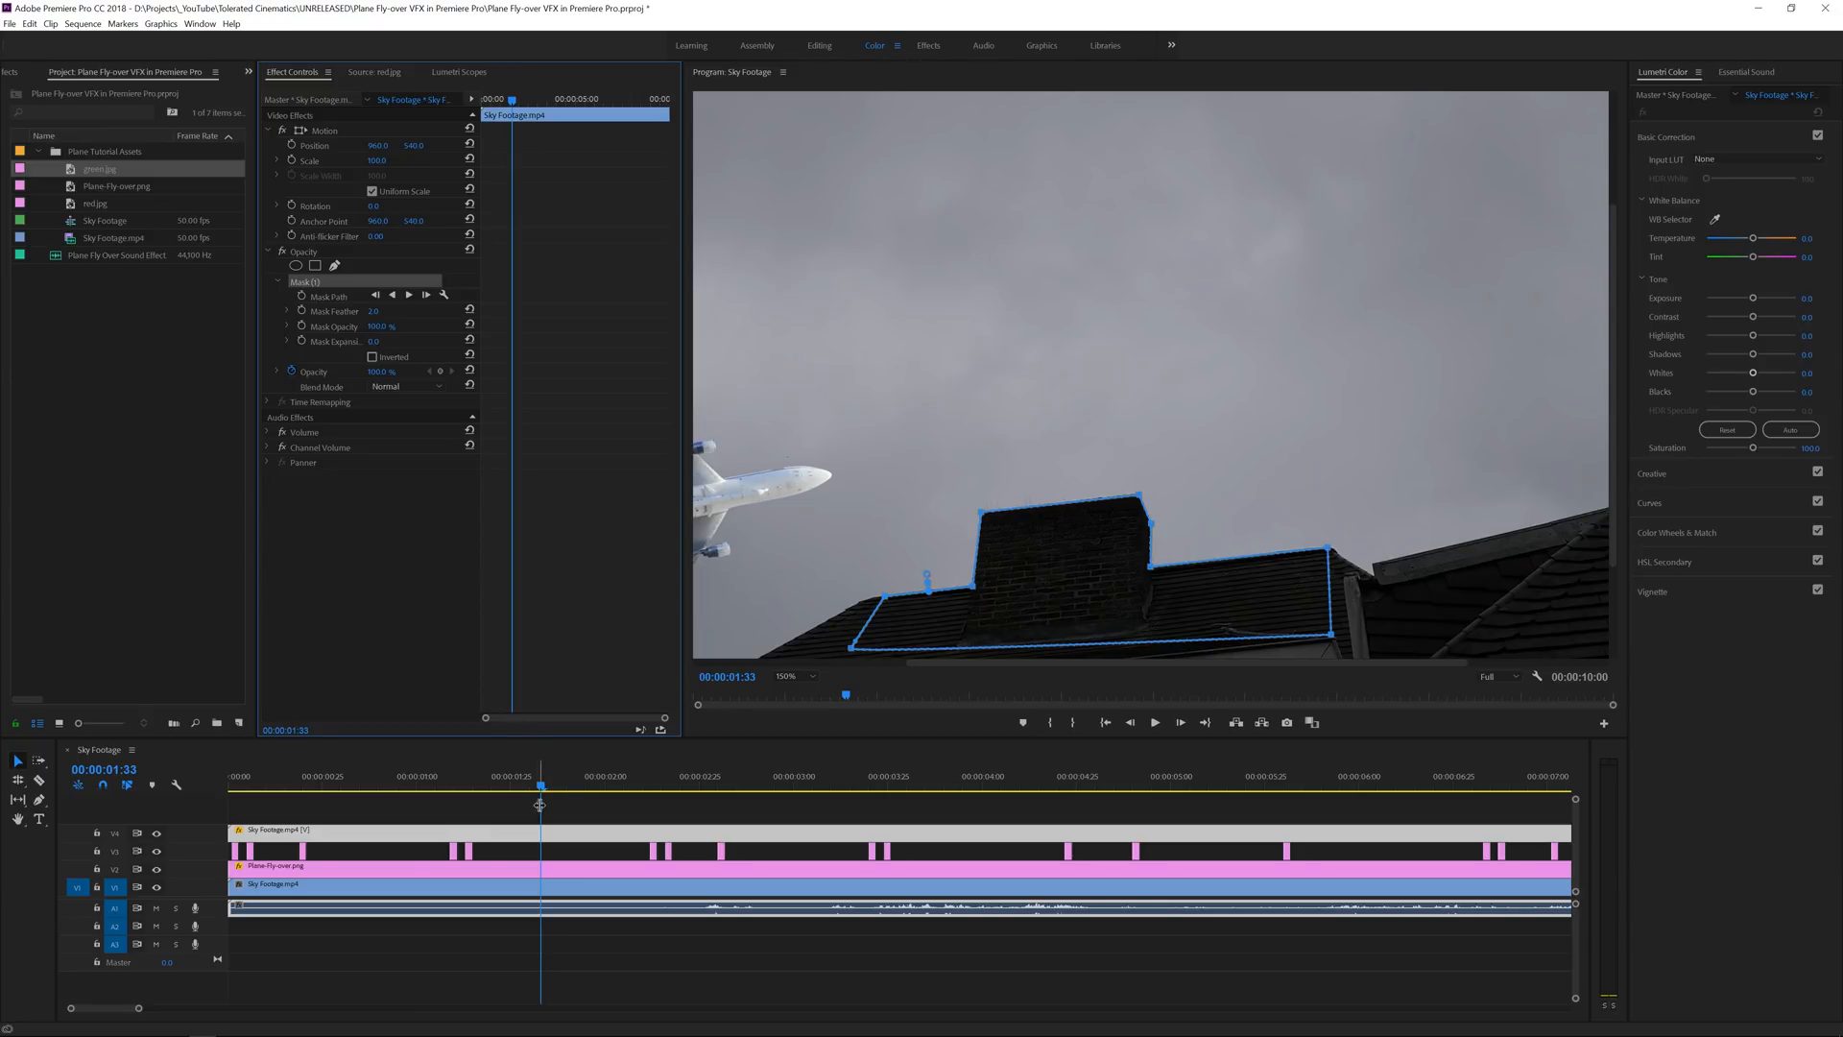
left_click(1016, 786)
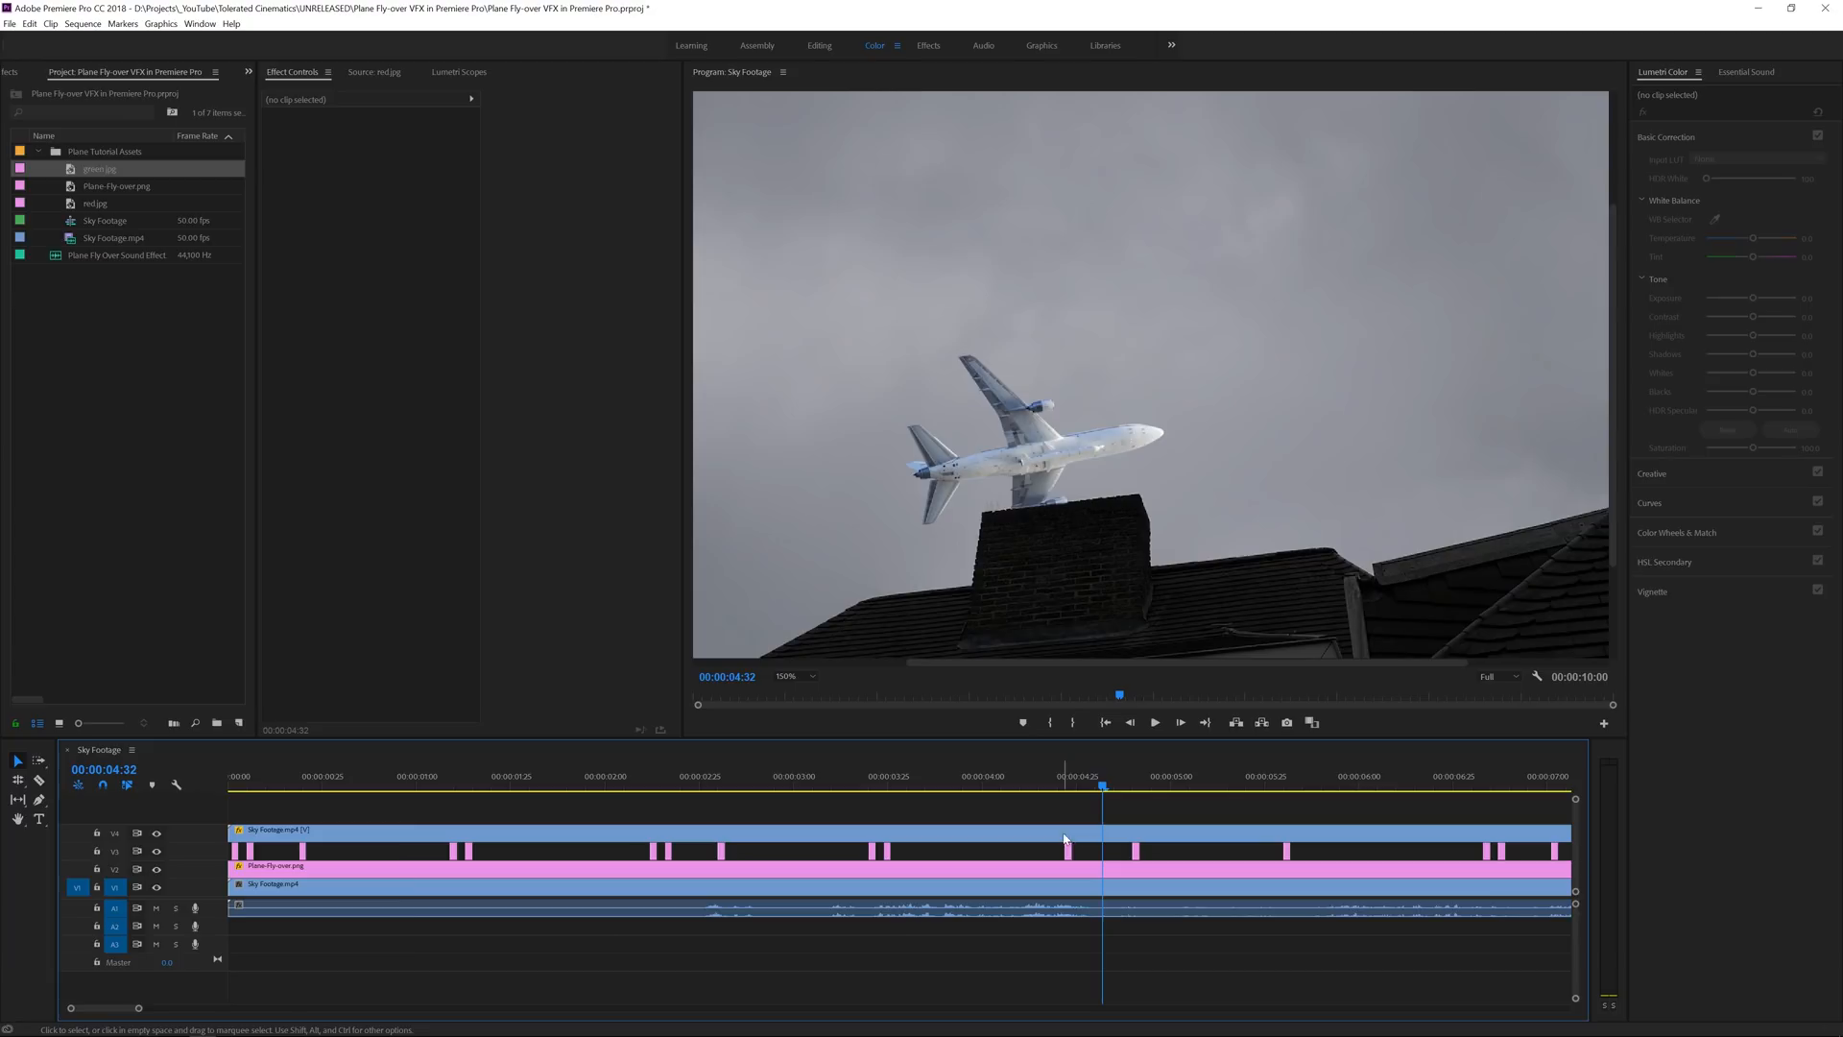
left_click(1063, 830)
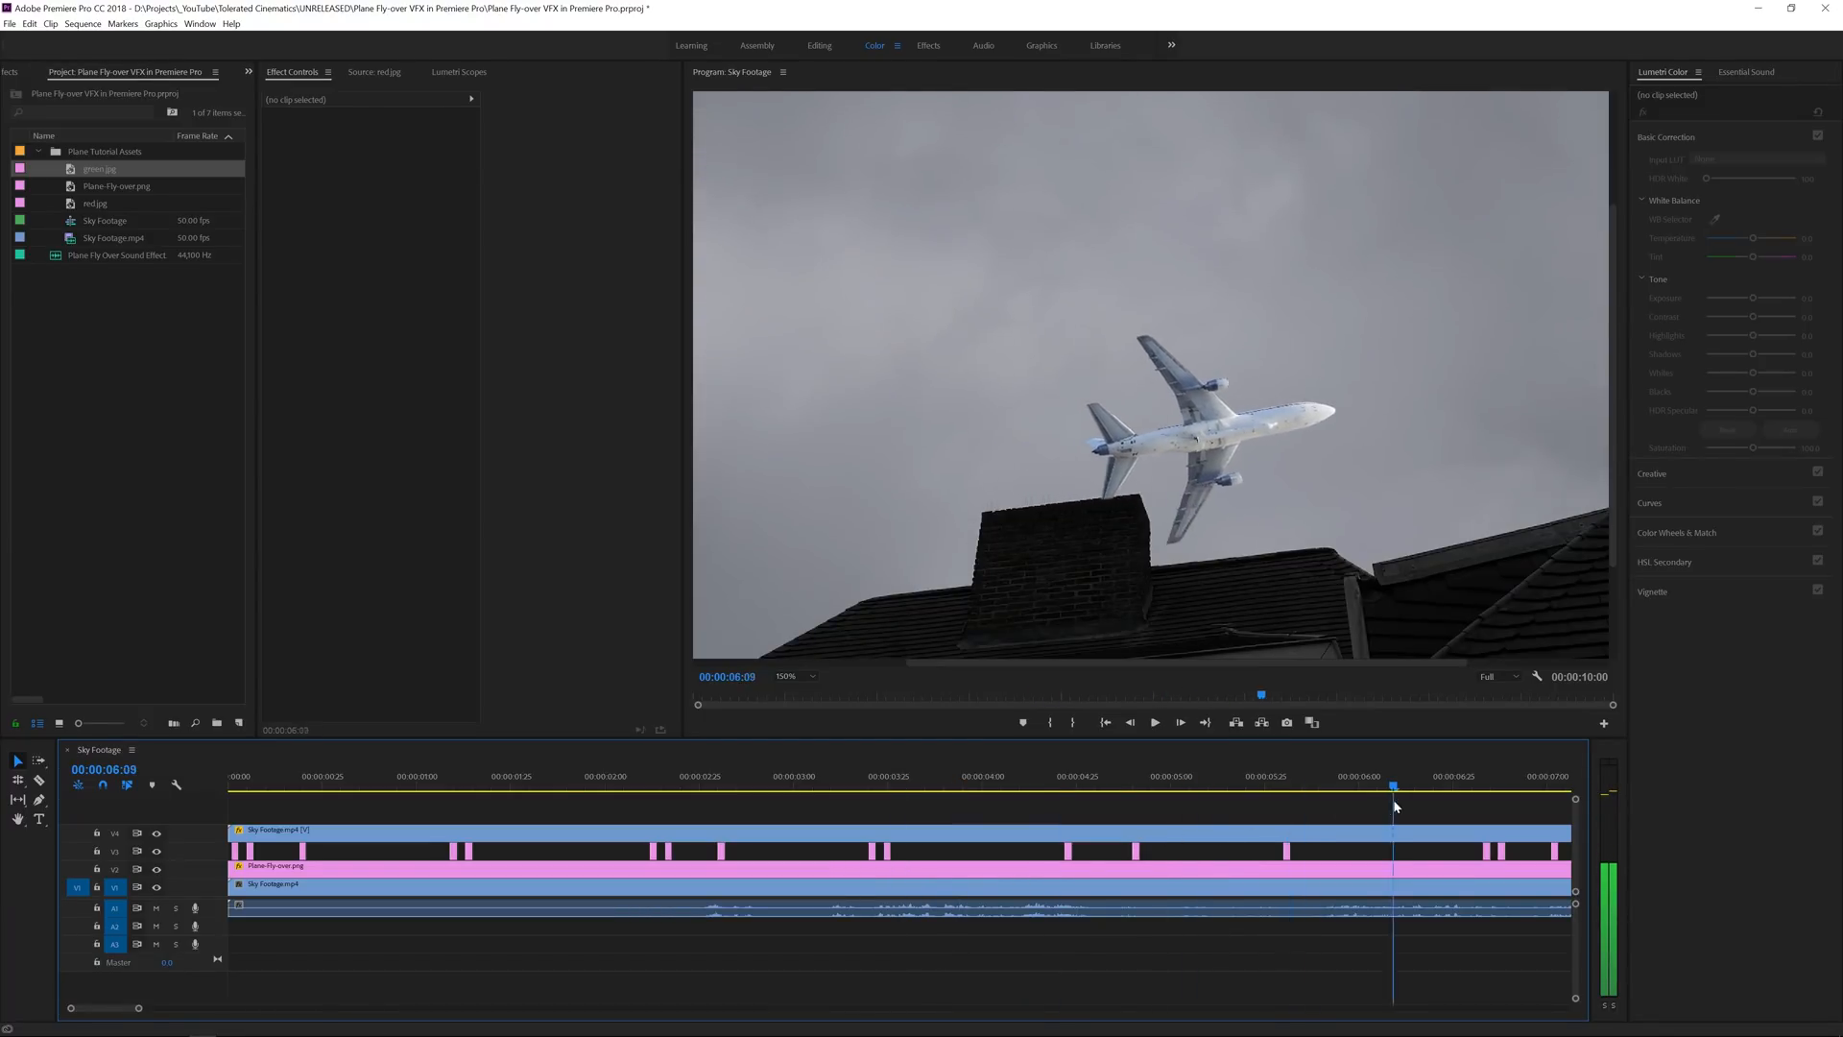
left_click(787, 676)
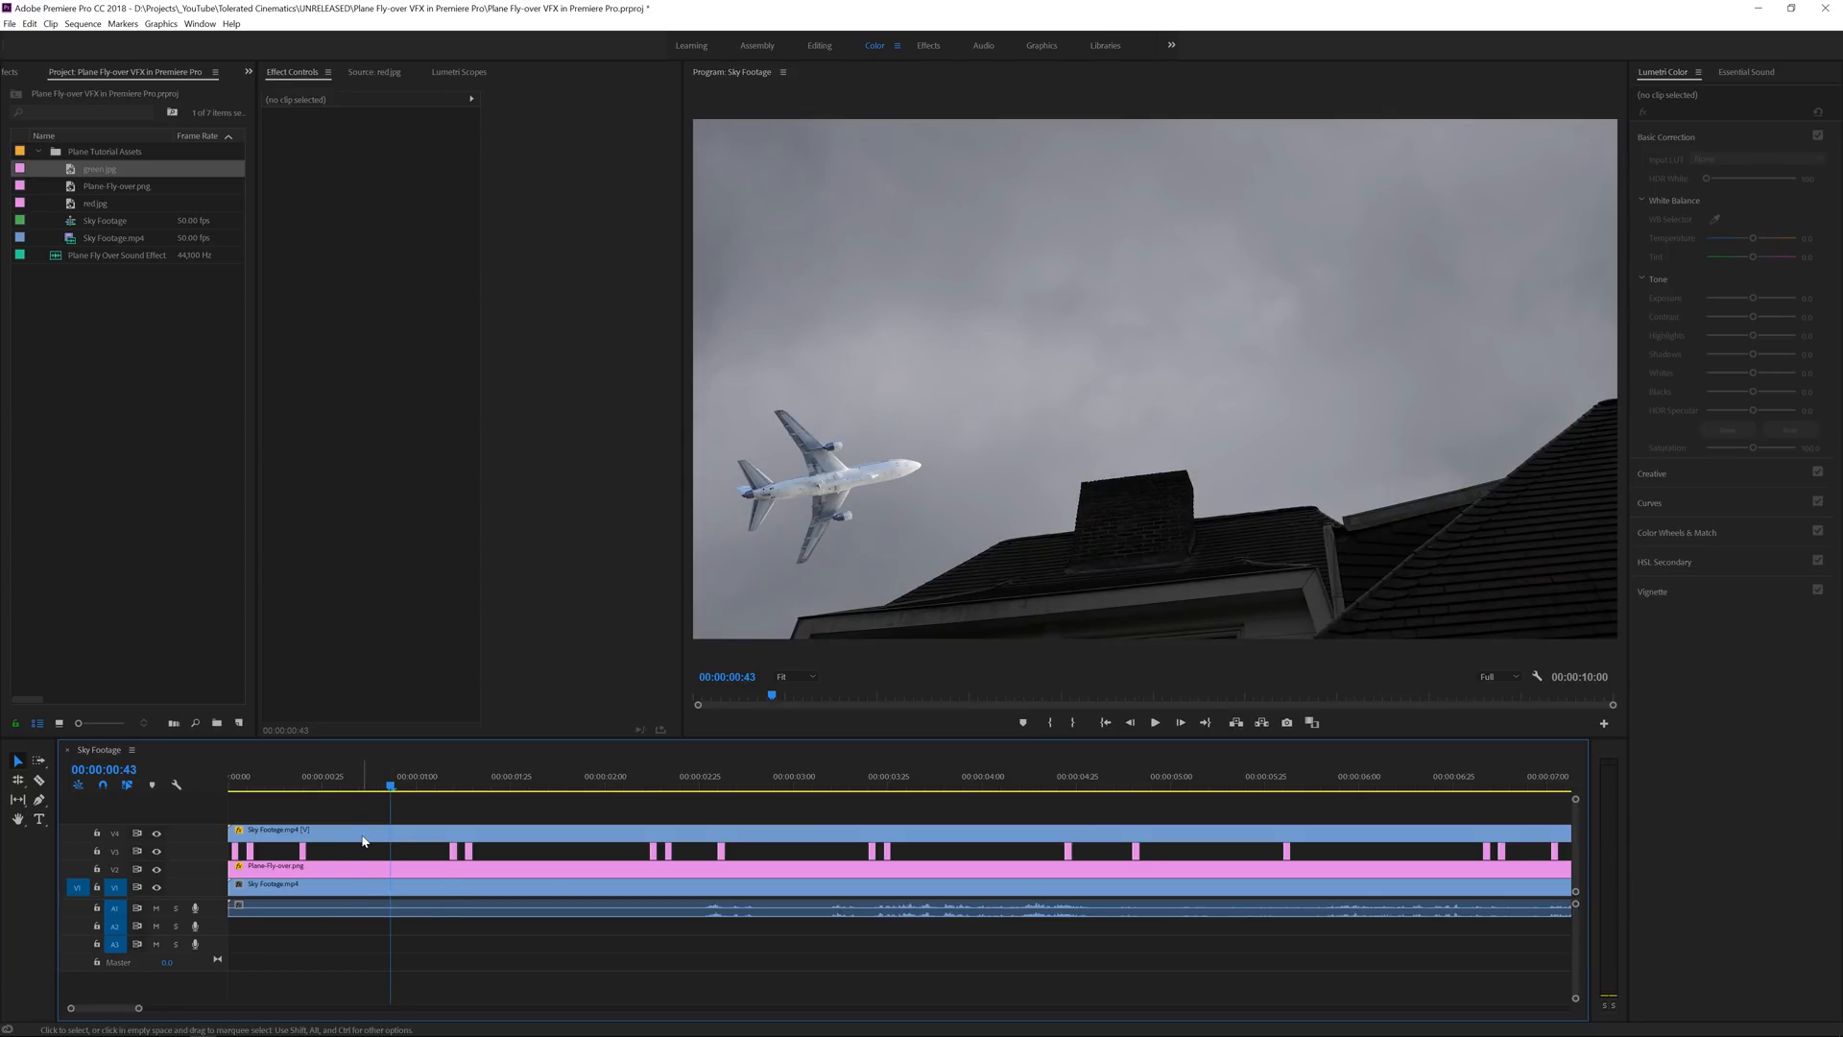
mouse_move(1196, 292)
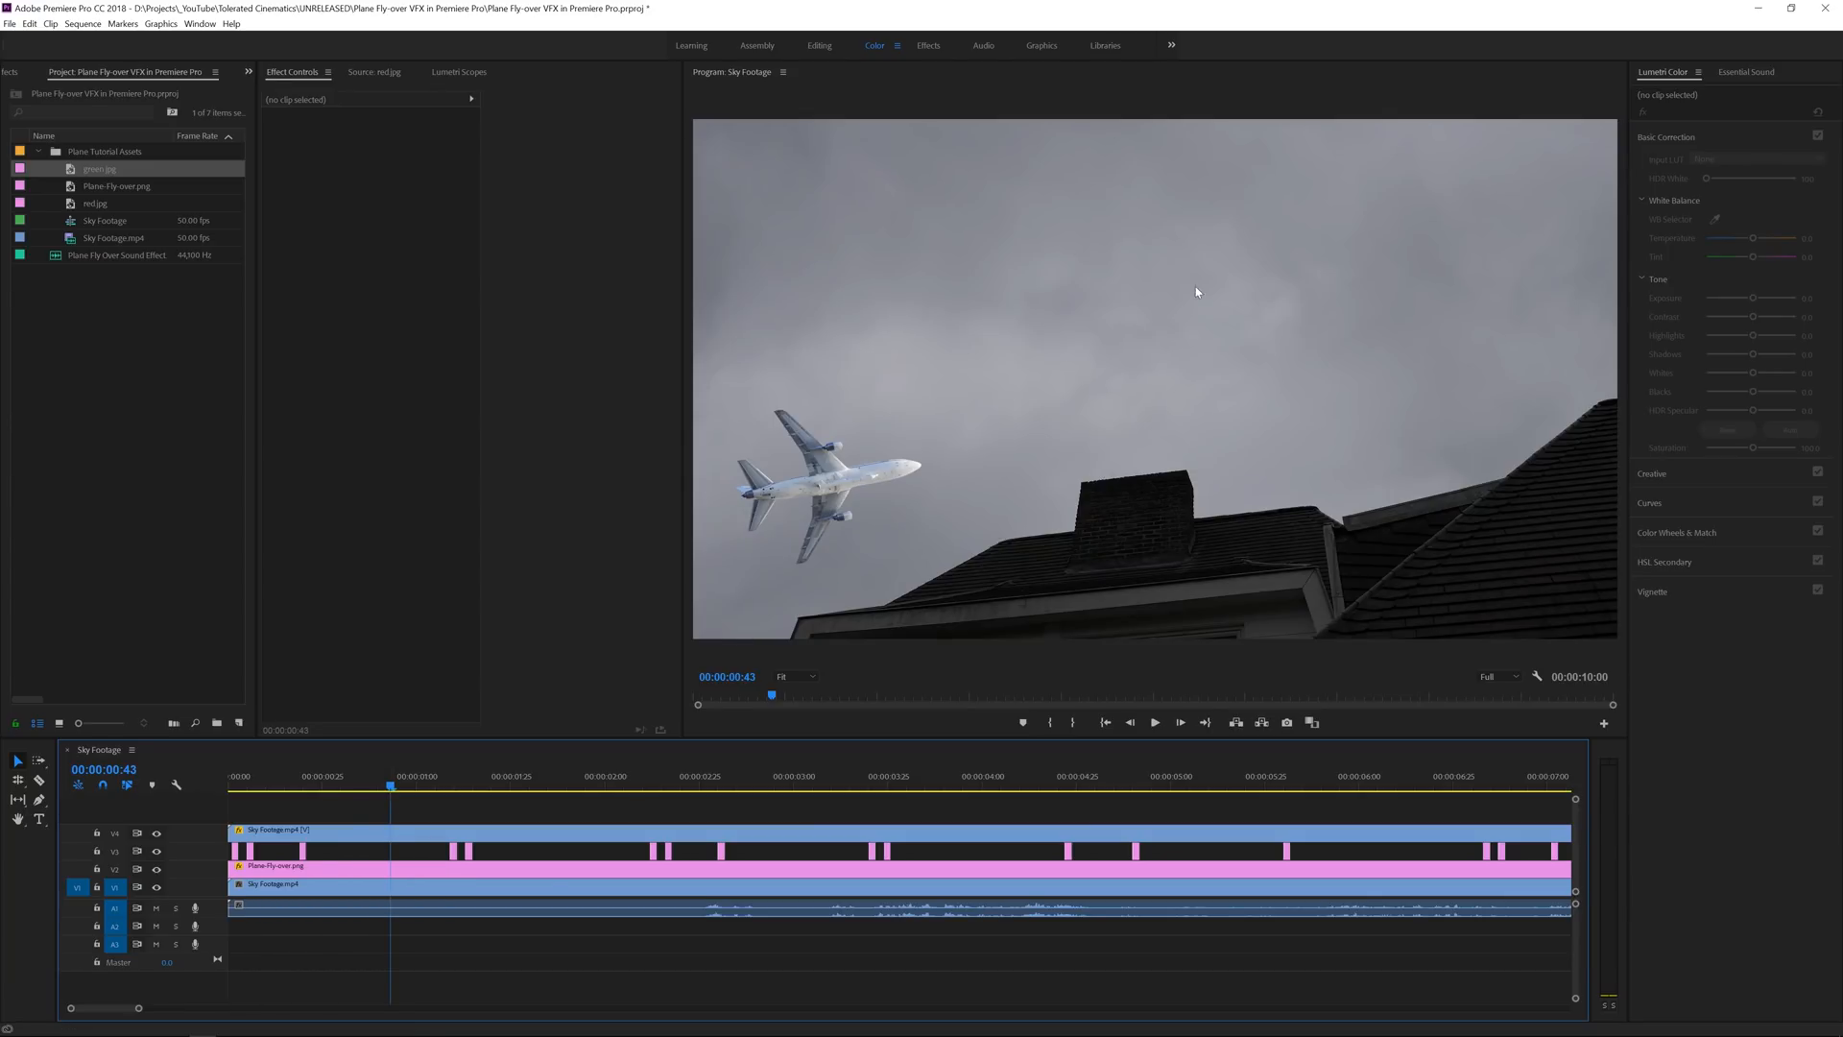
mouse_move(1055, 380)
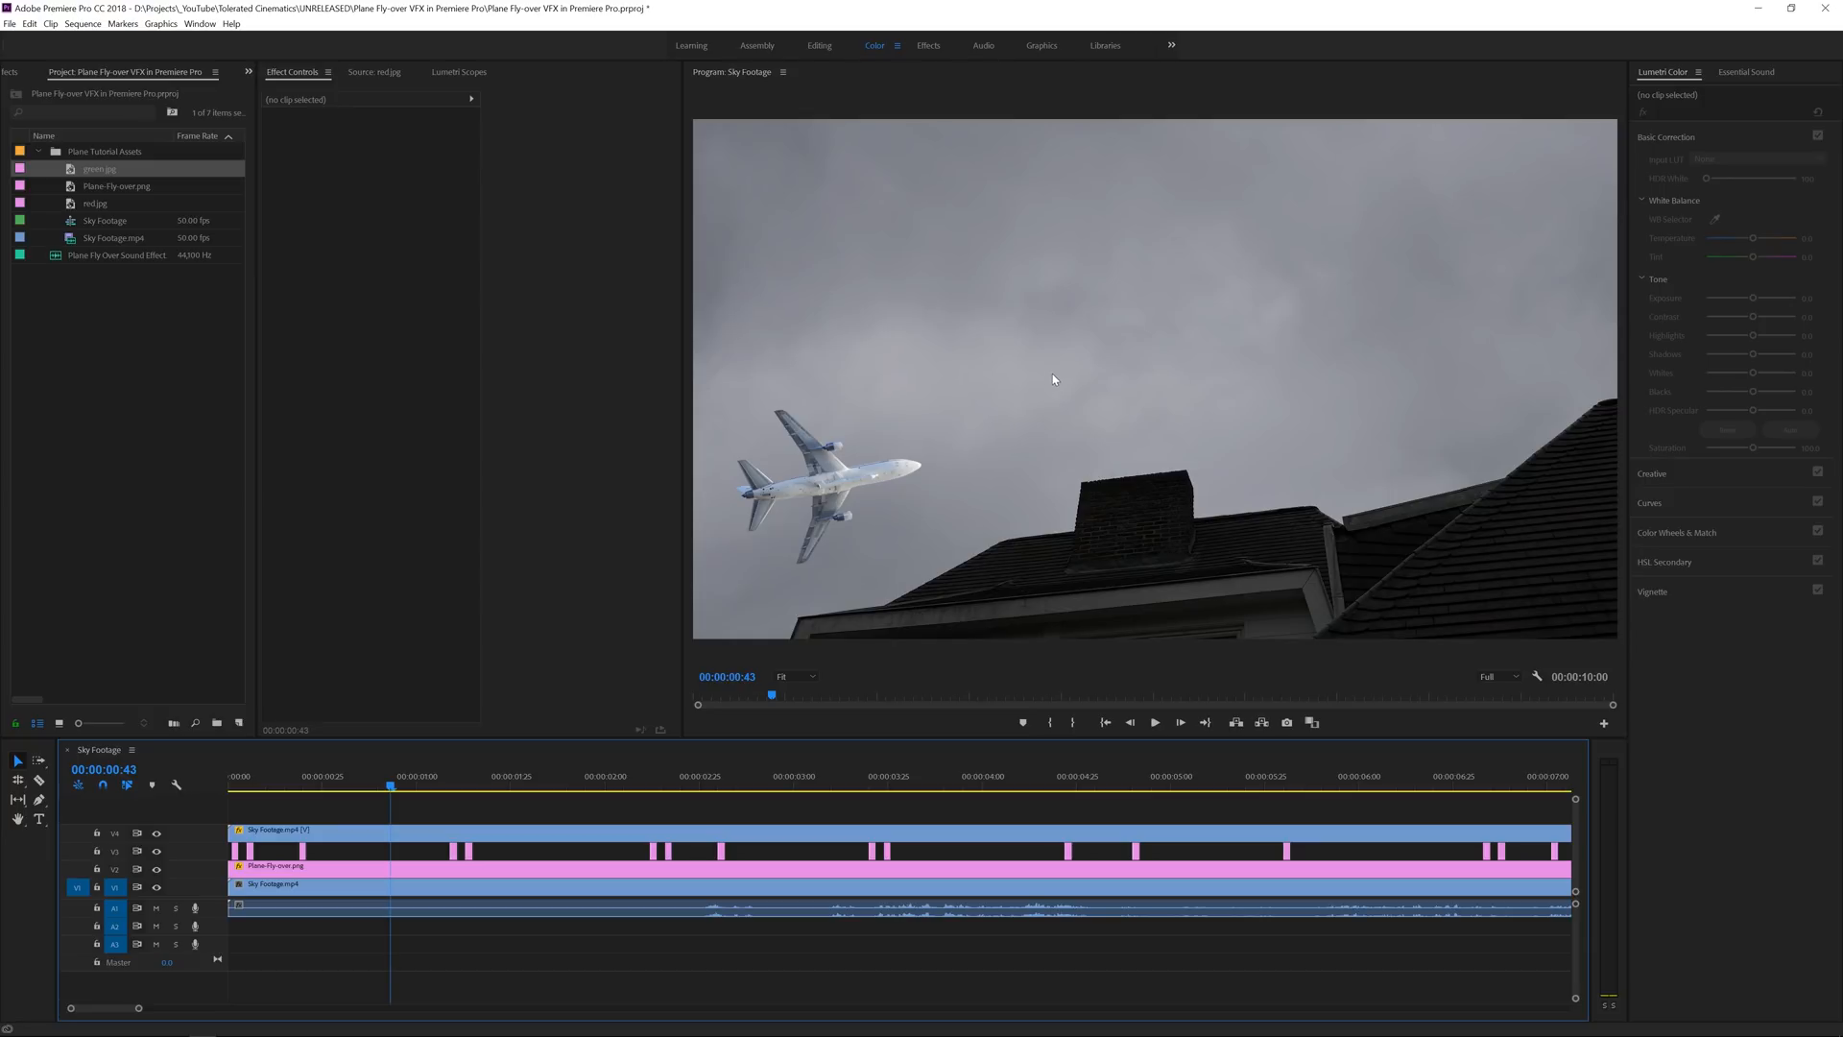
left_click(682, 830)
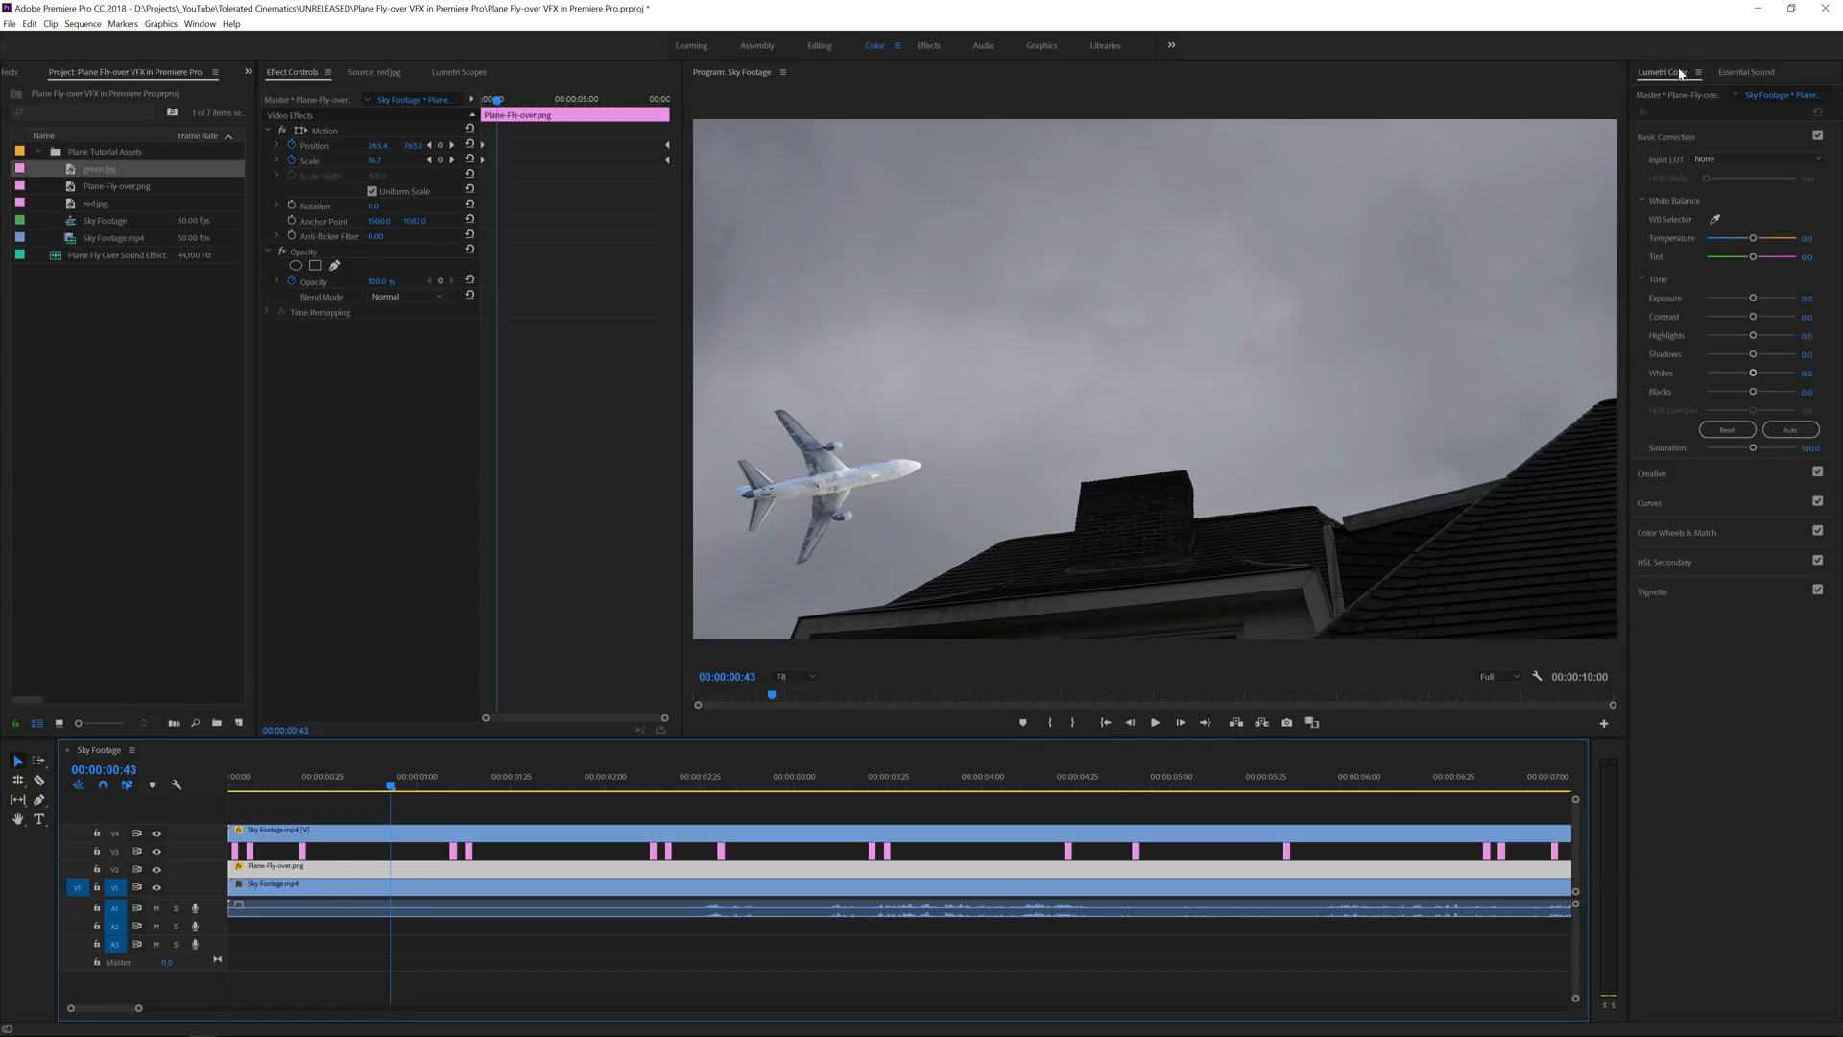
Show the Lumetri Color panel and visit the Creative look settings for the plane.
left_click(200, 23)
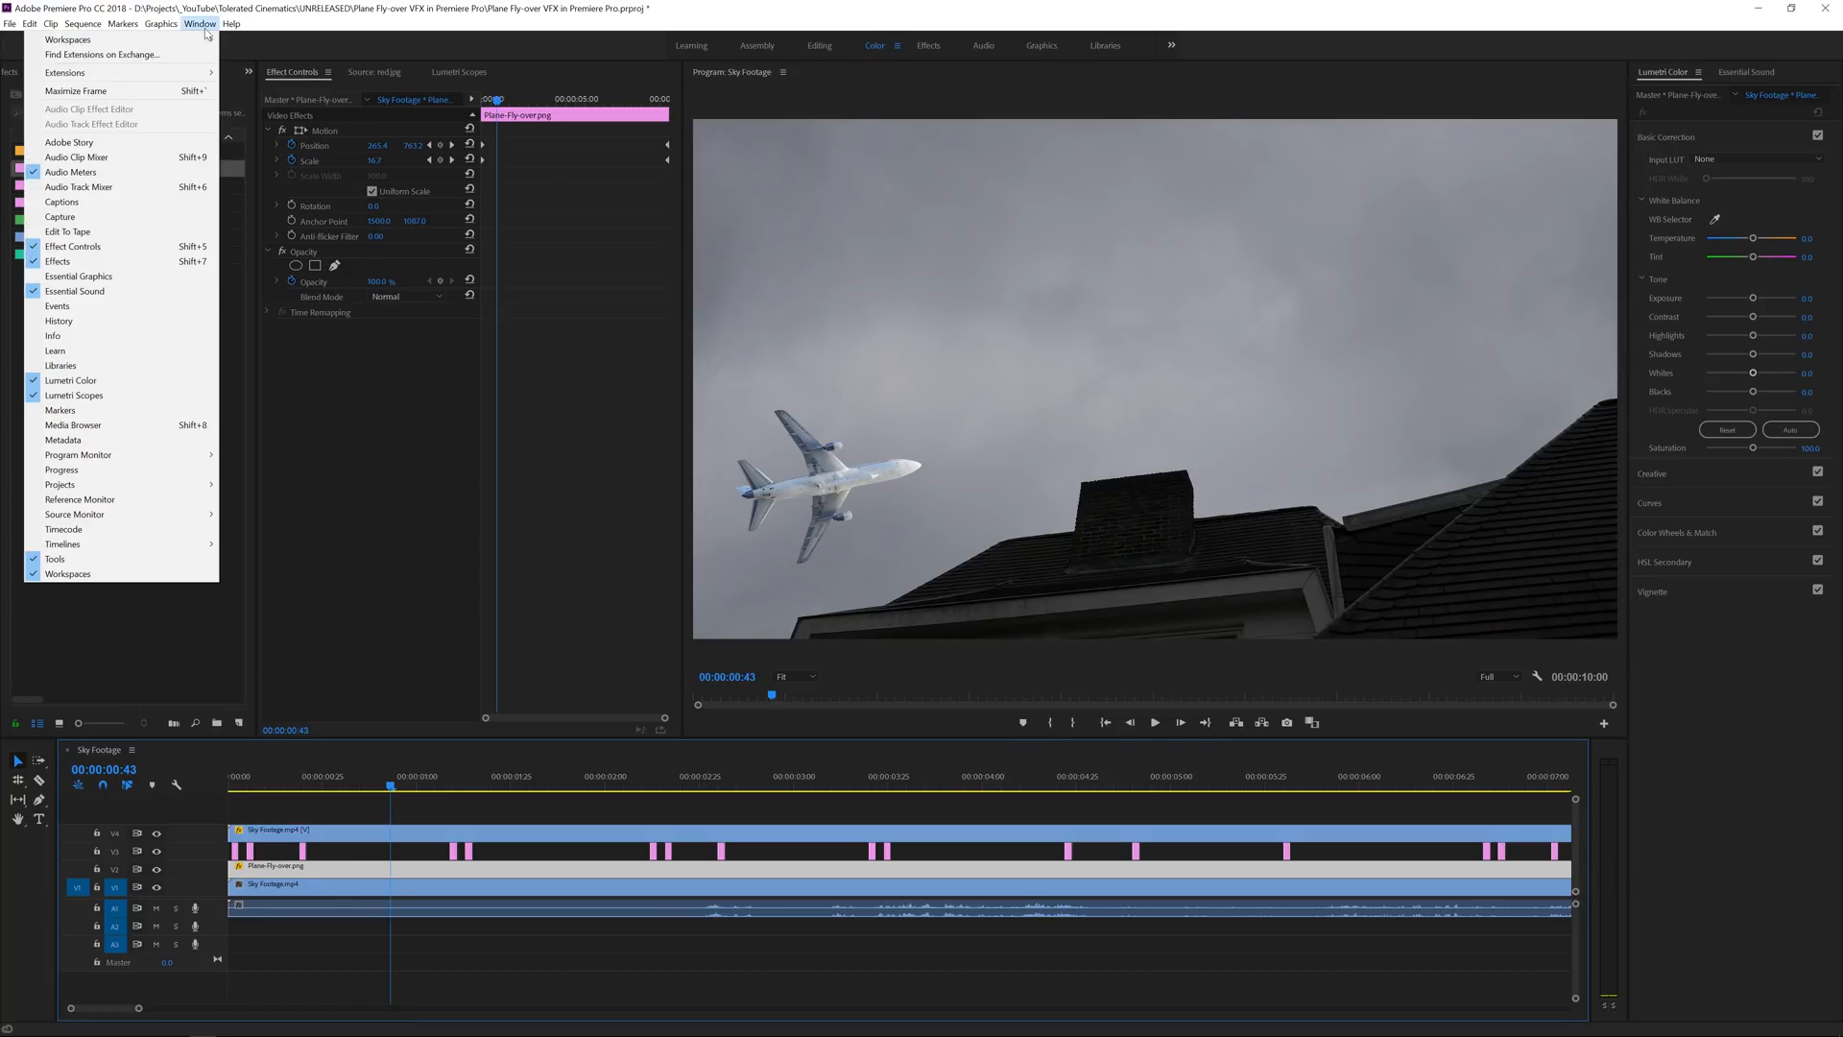
mouse_move(60, 469)
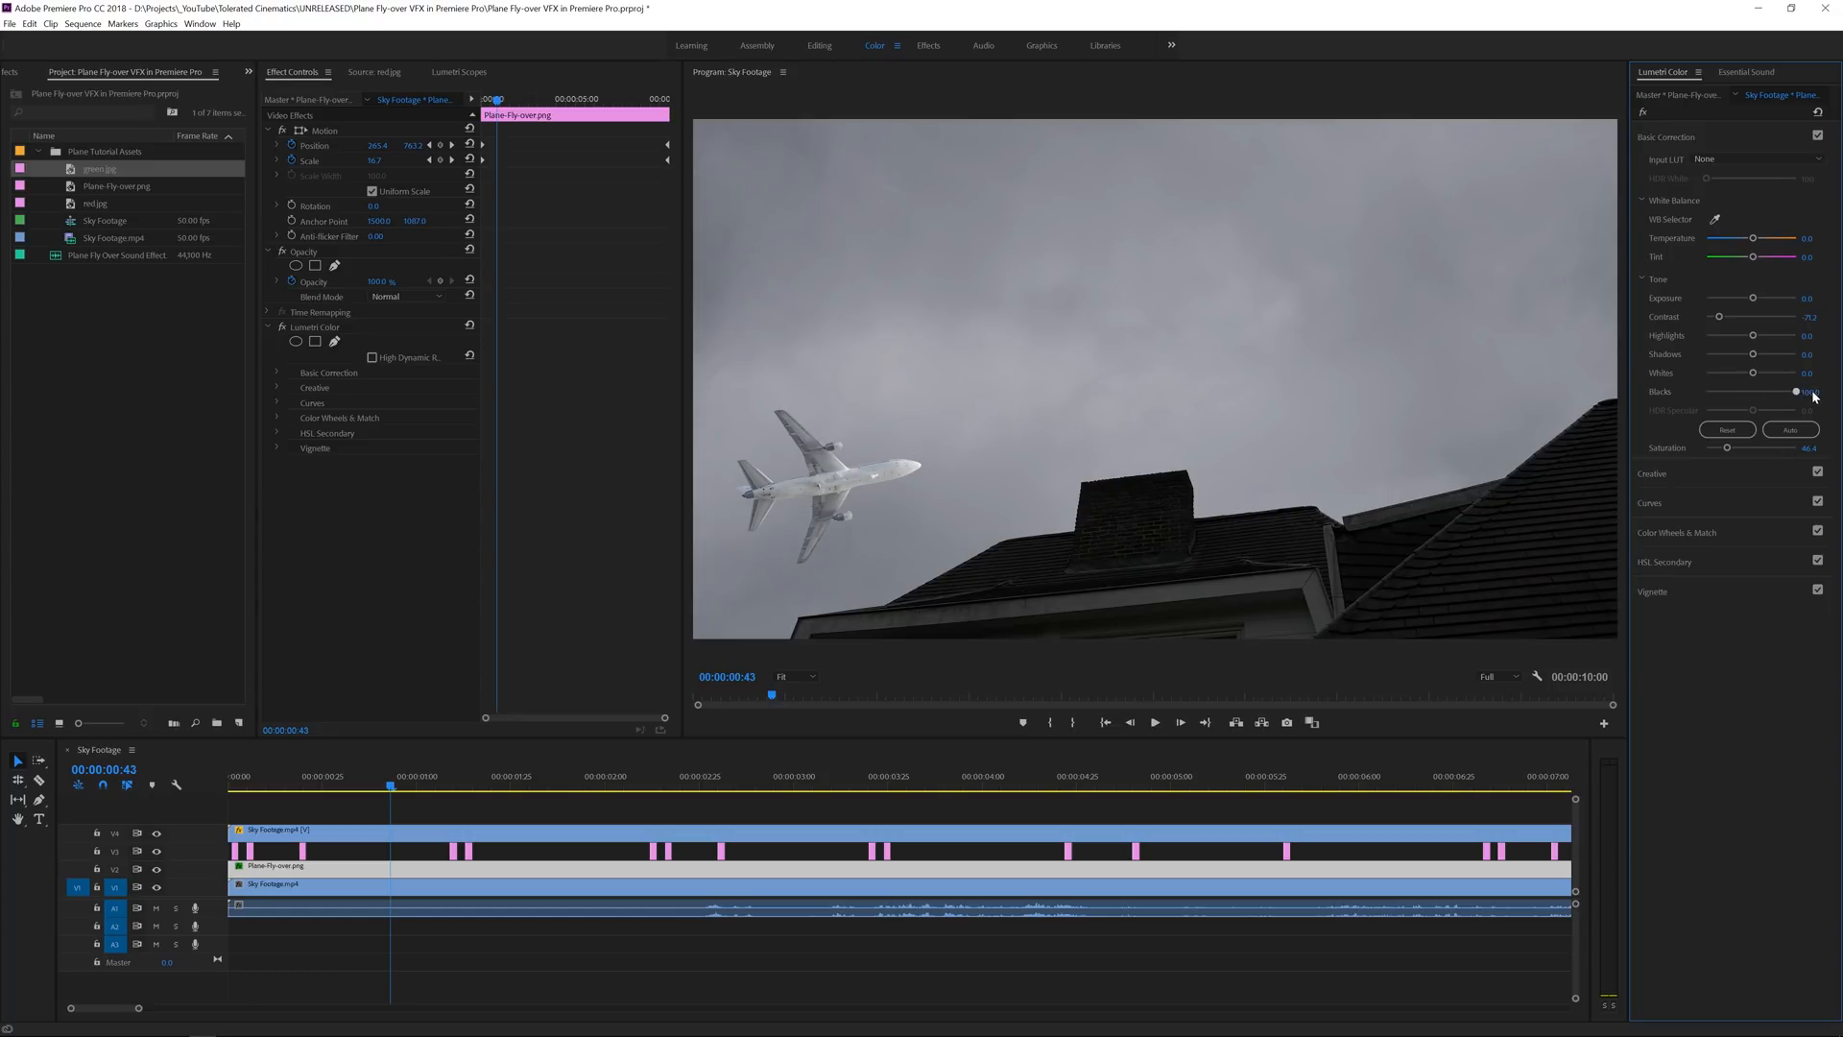
left_click(1650, 167)
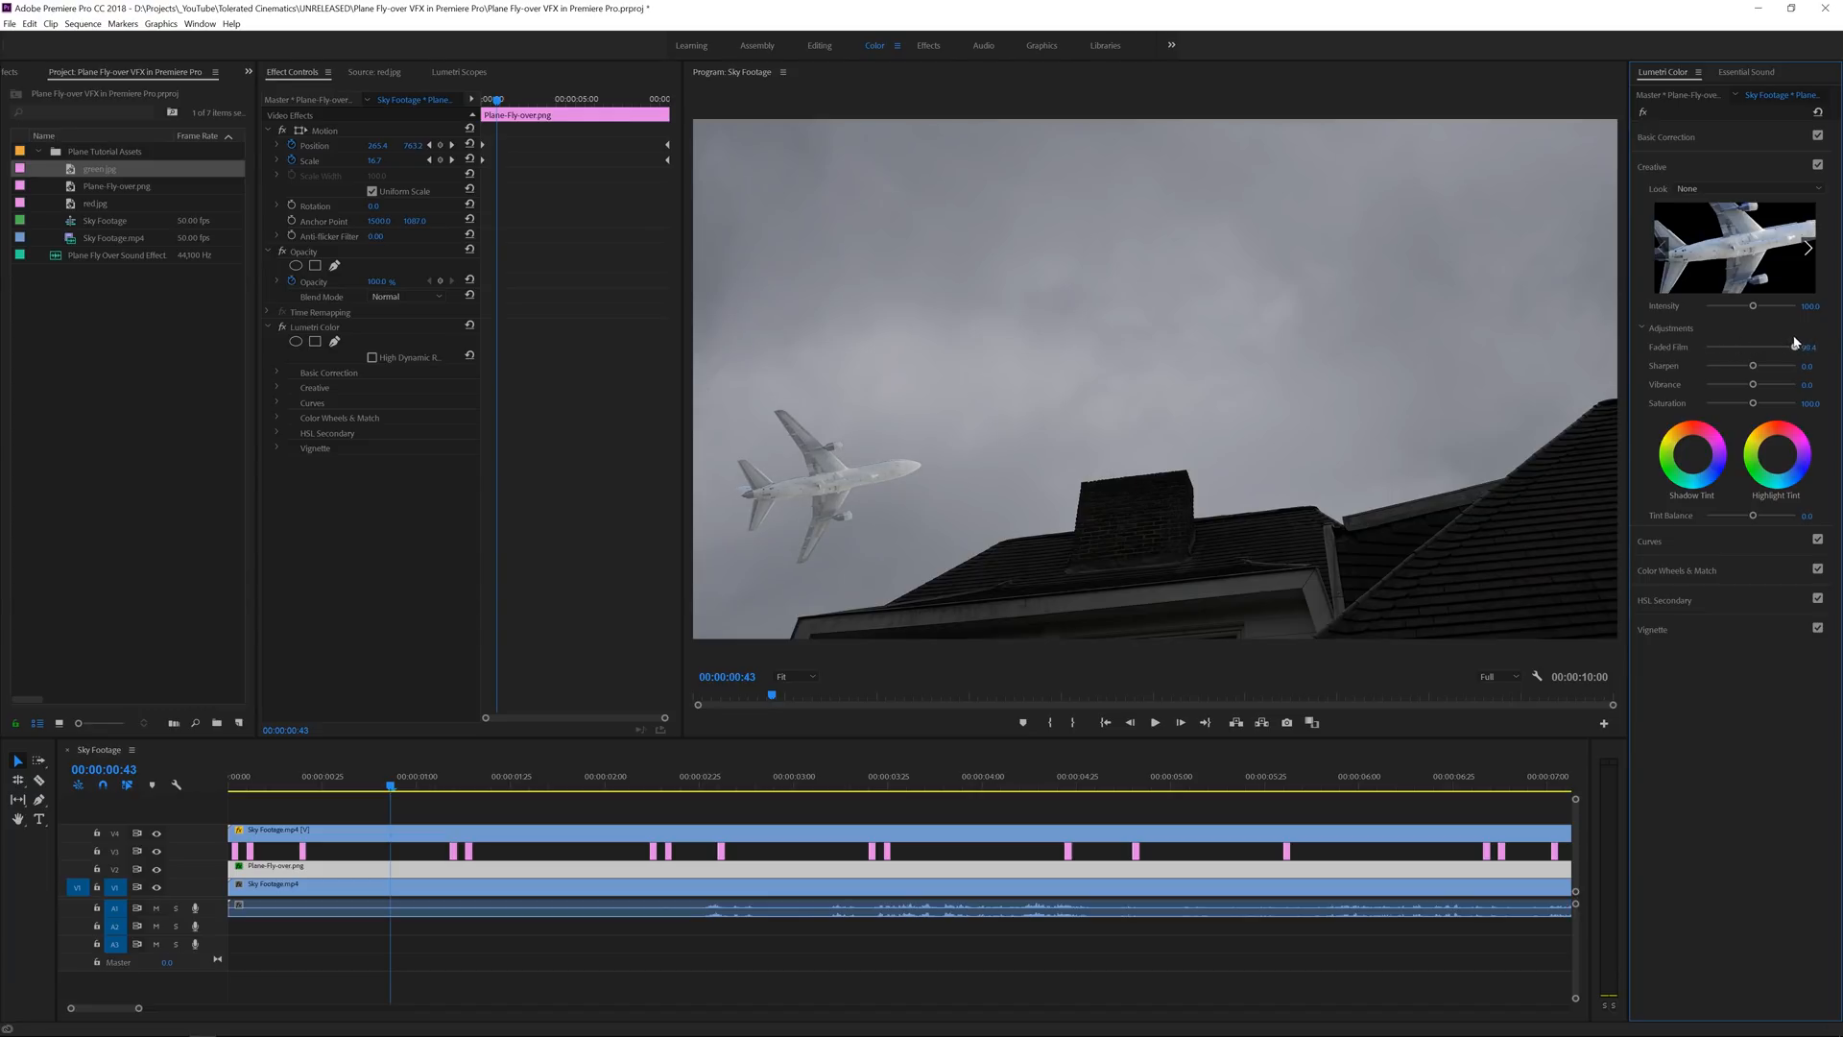
left_click(1666, 136)
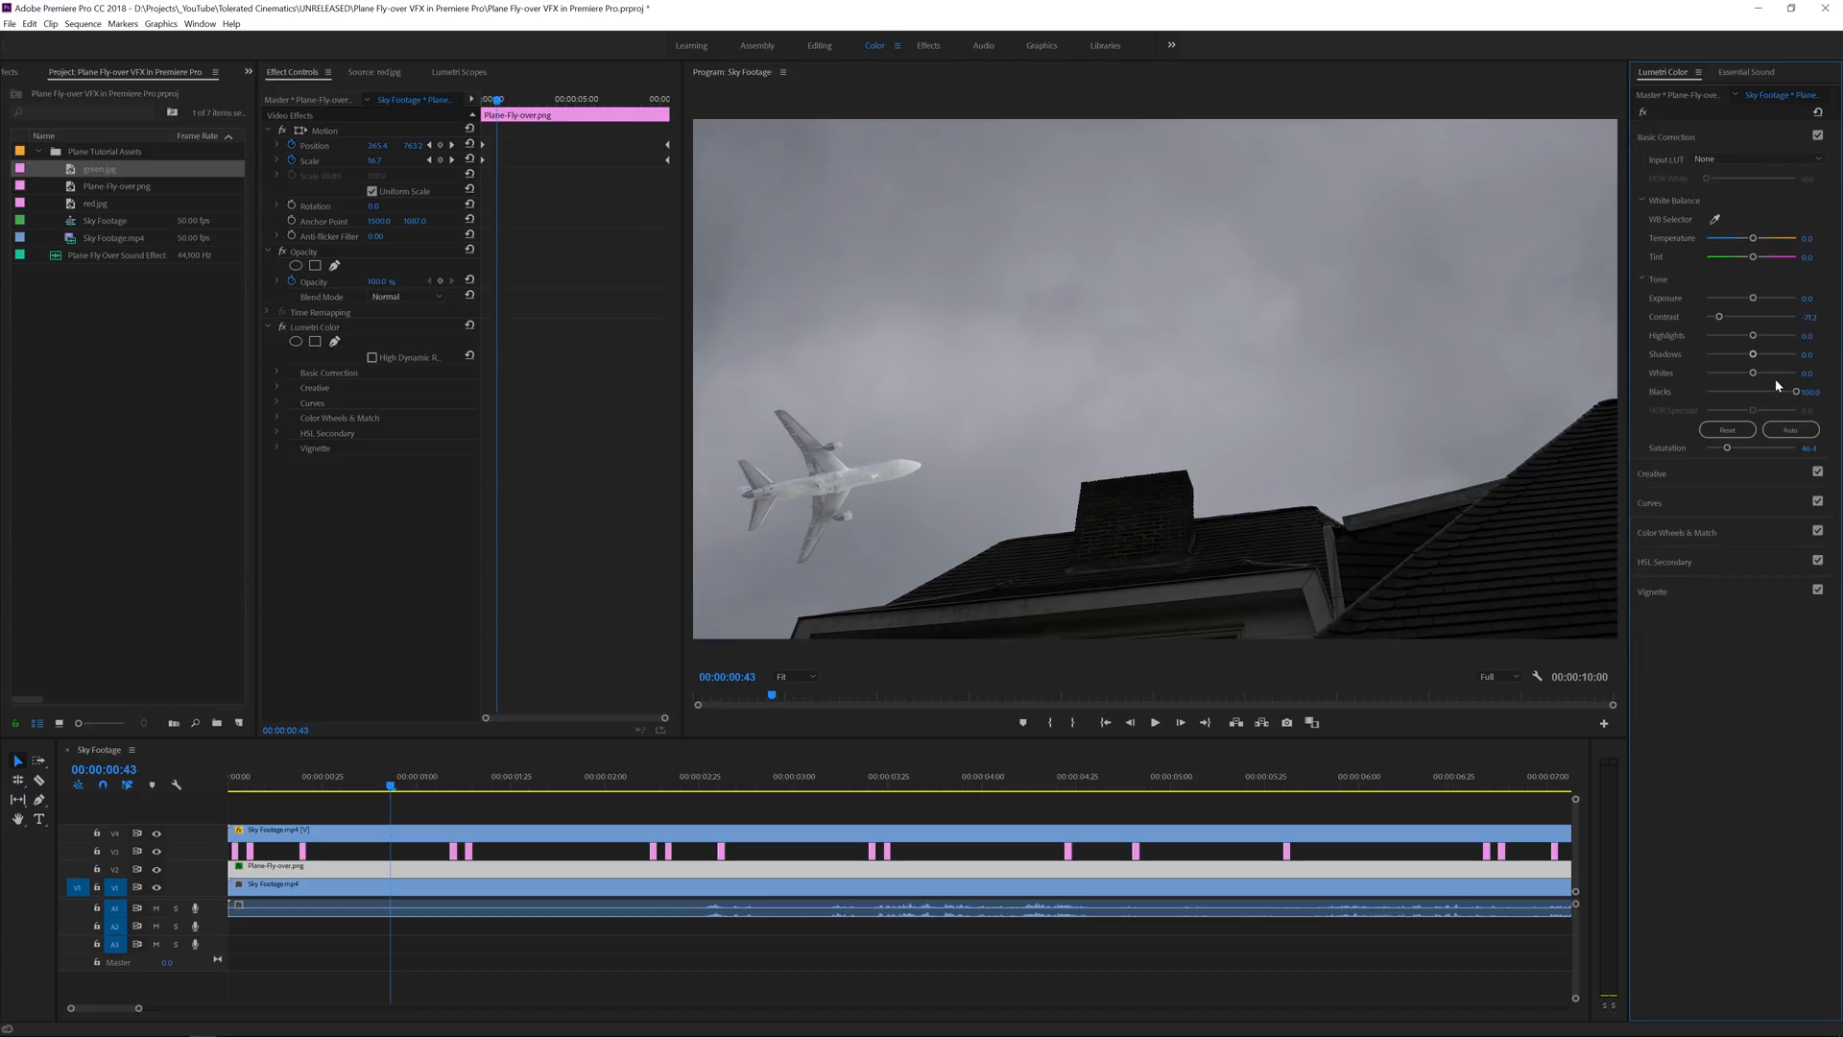
Lift the plane's blacks and soften then fine-tune its sharpness.
left_click_drag(1751, 373, 1730, 373)
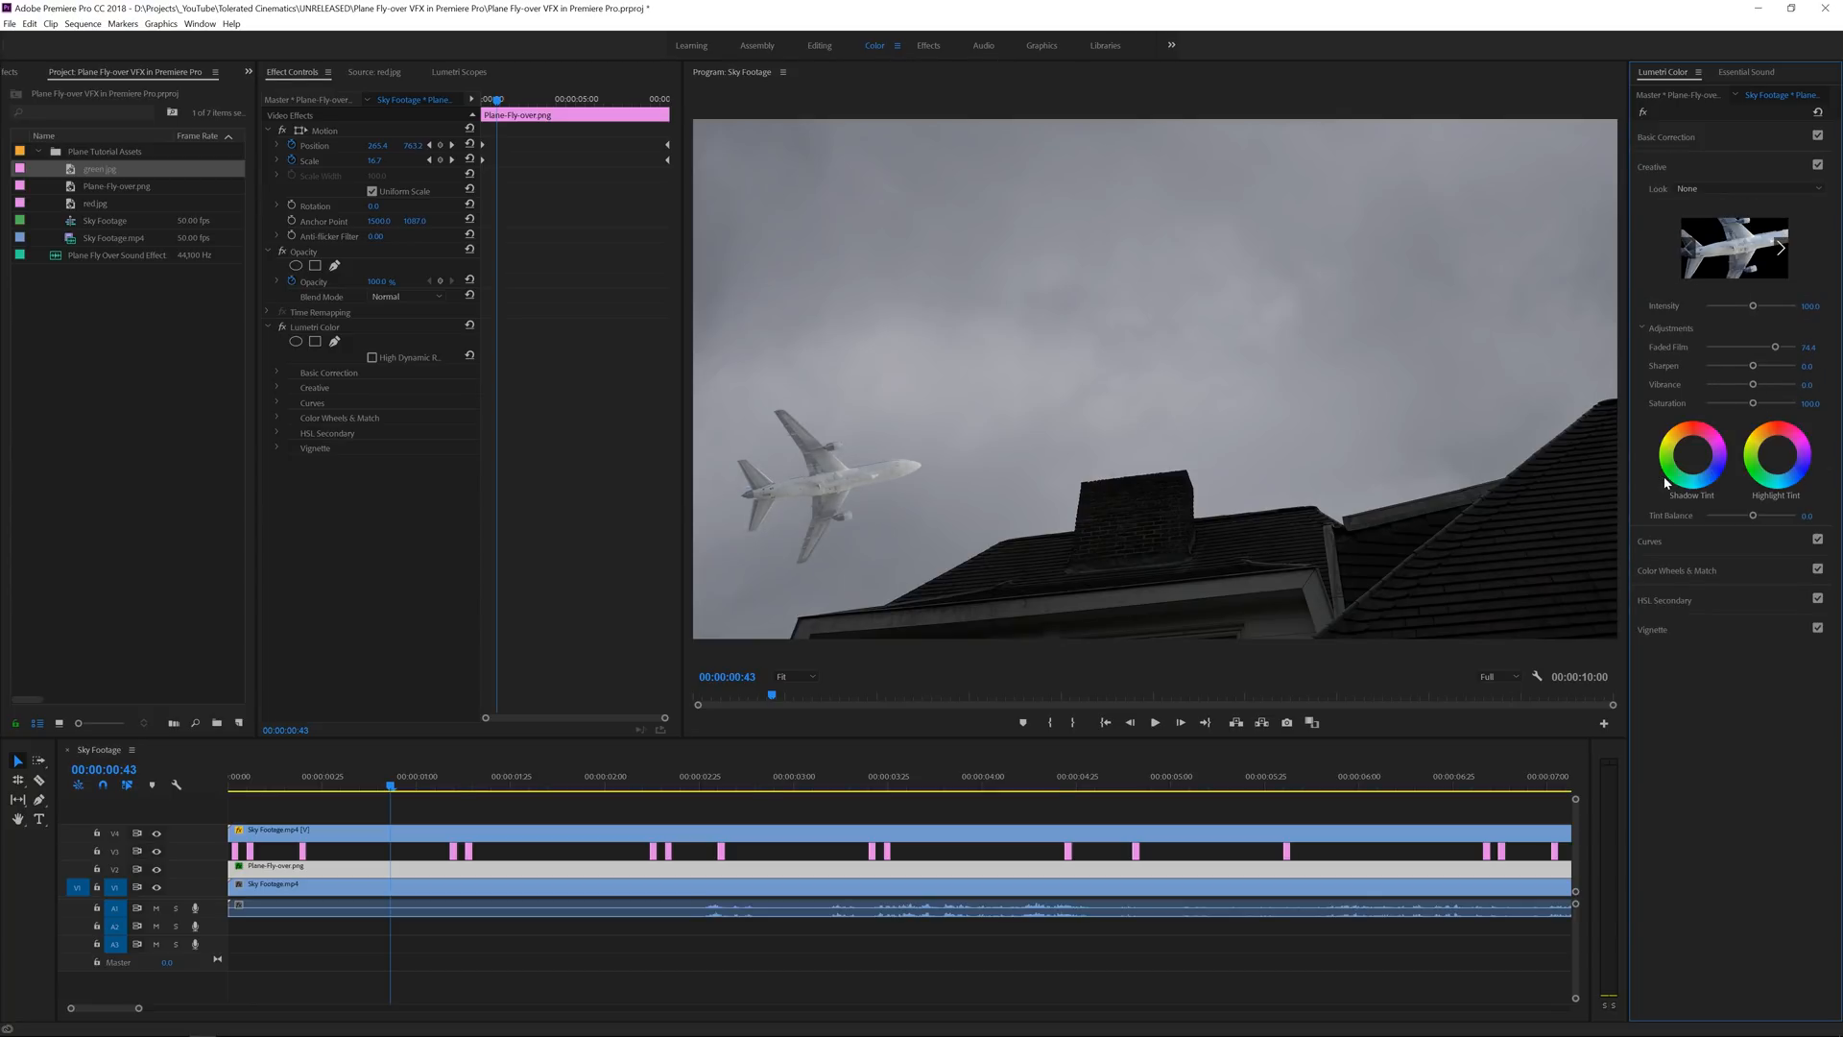
left_click_drag(1751, 365, 1728, 365)
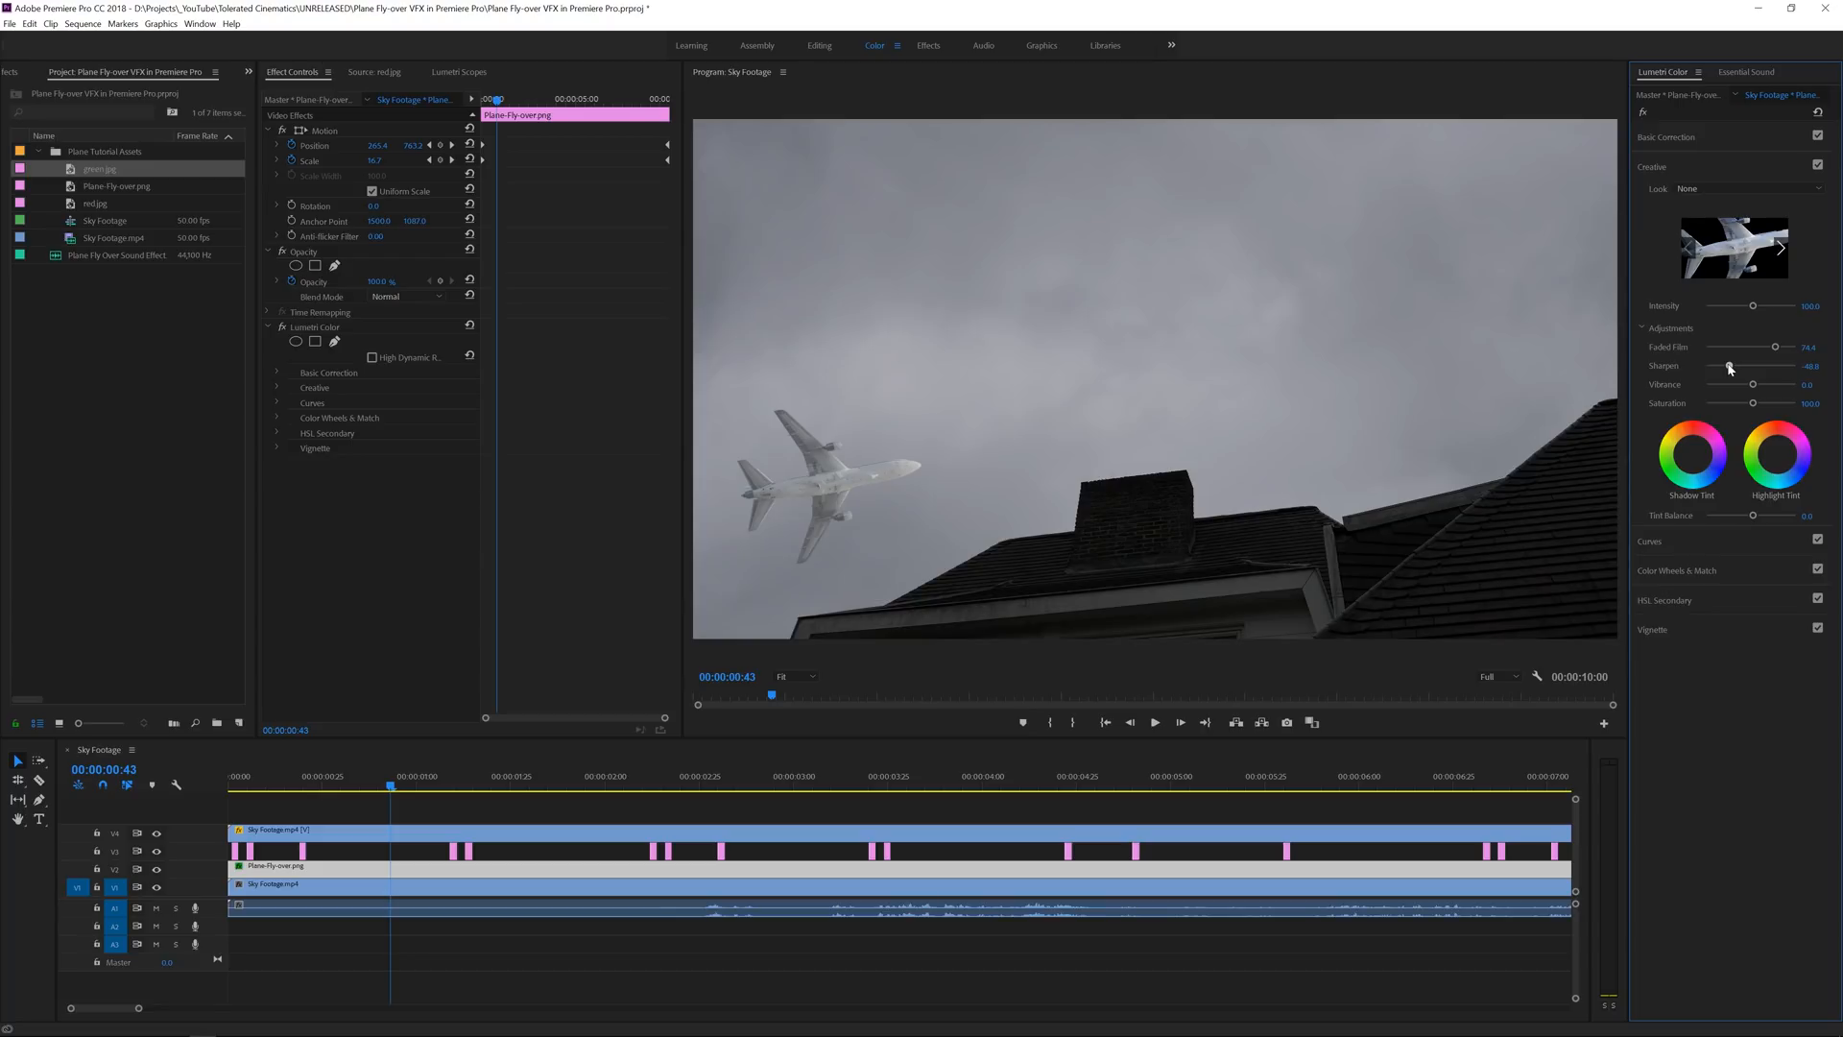
left_click_drag(1740, 366, 1753, 367)
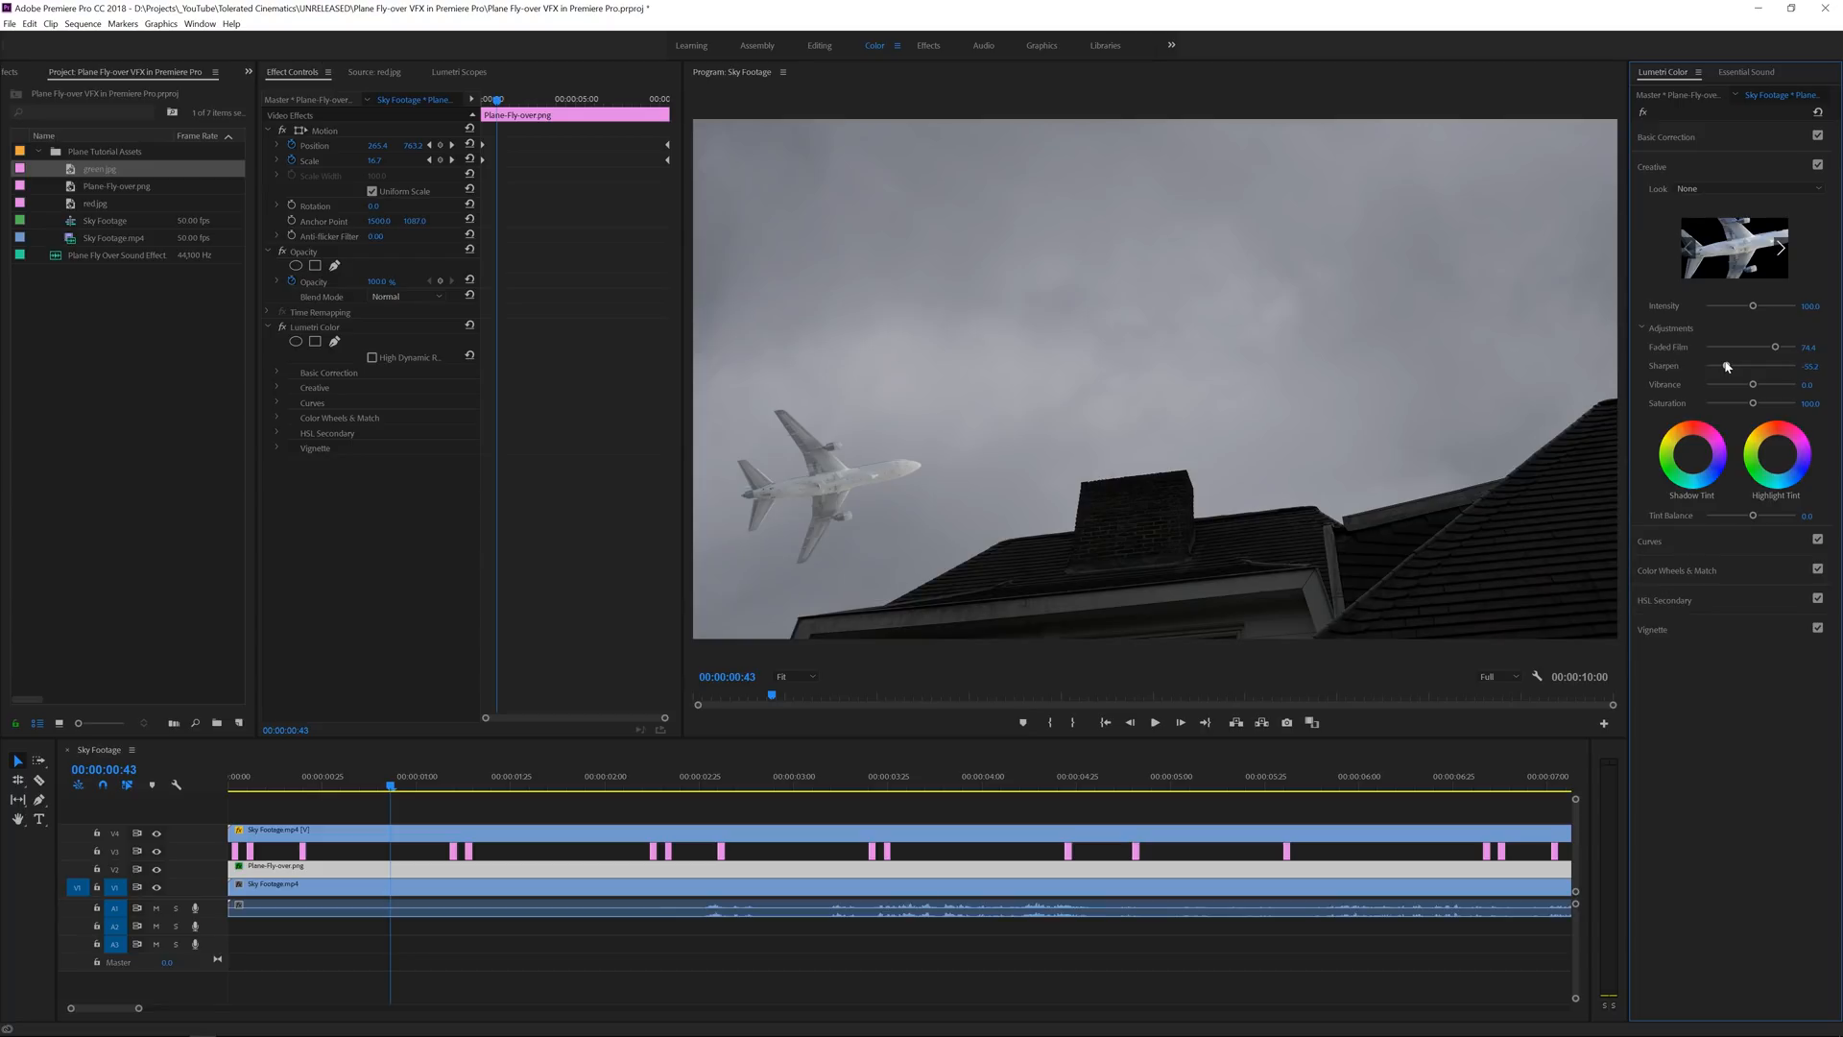
mouse_move(501, 786)
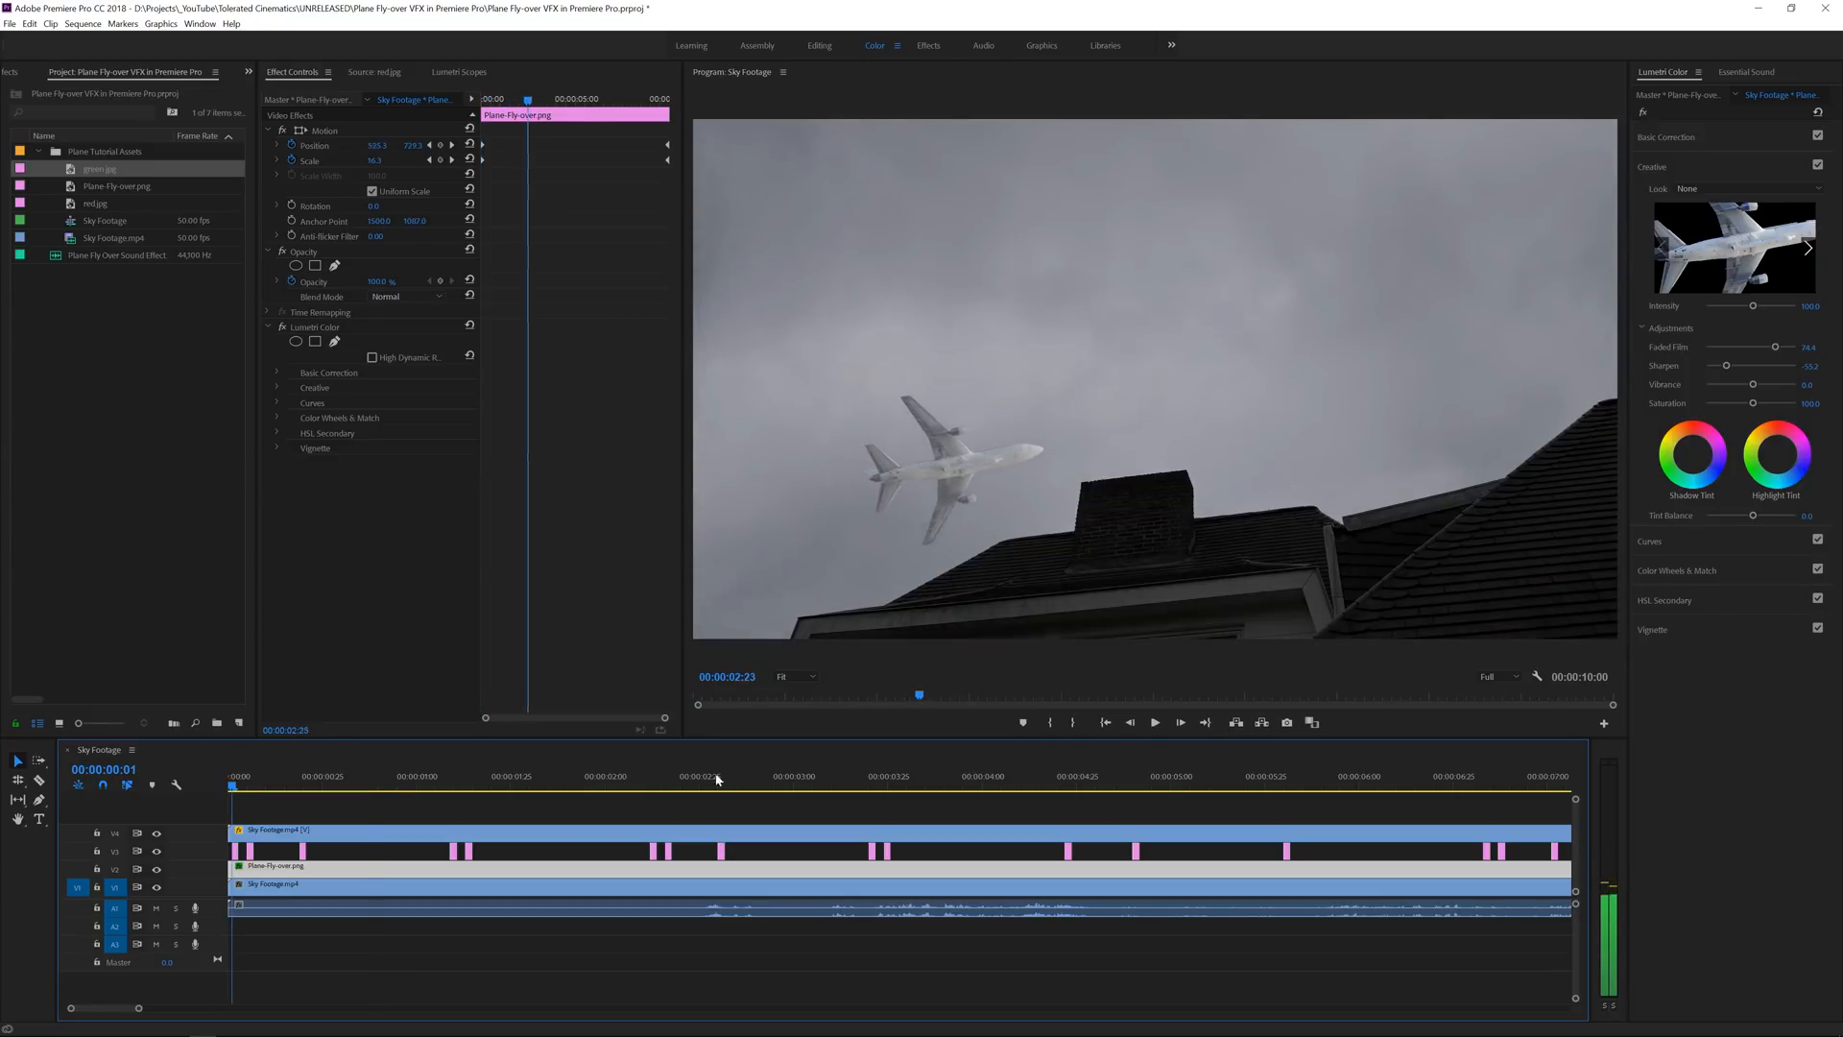
left_click(805, 776)
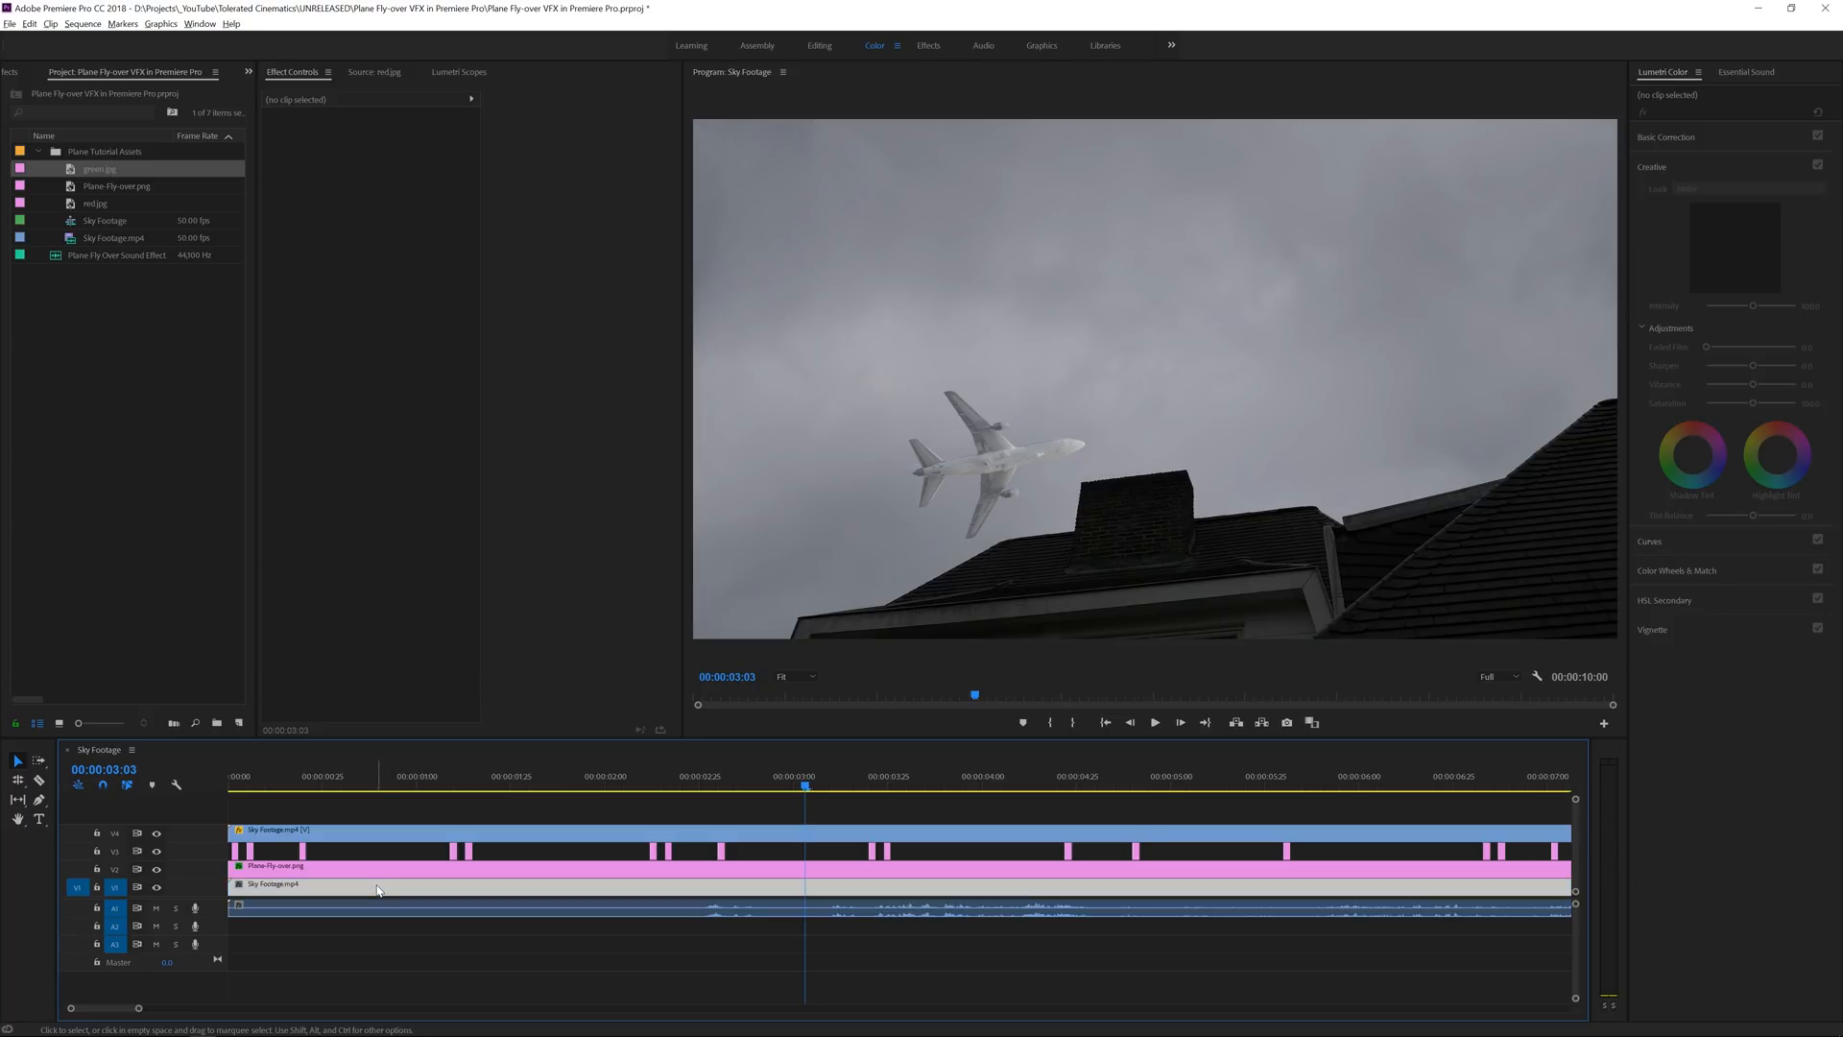
left_click(276, 883)
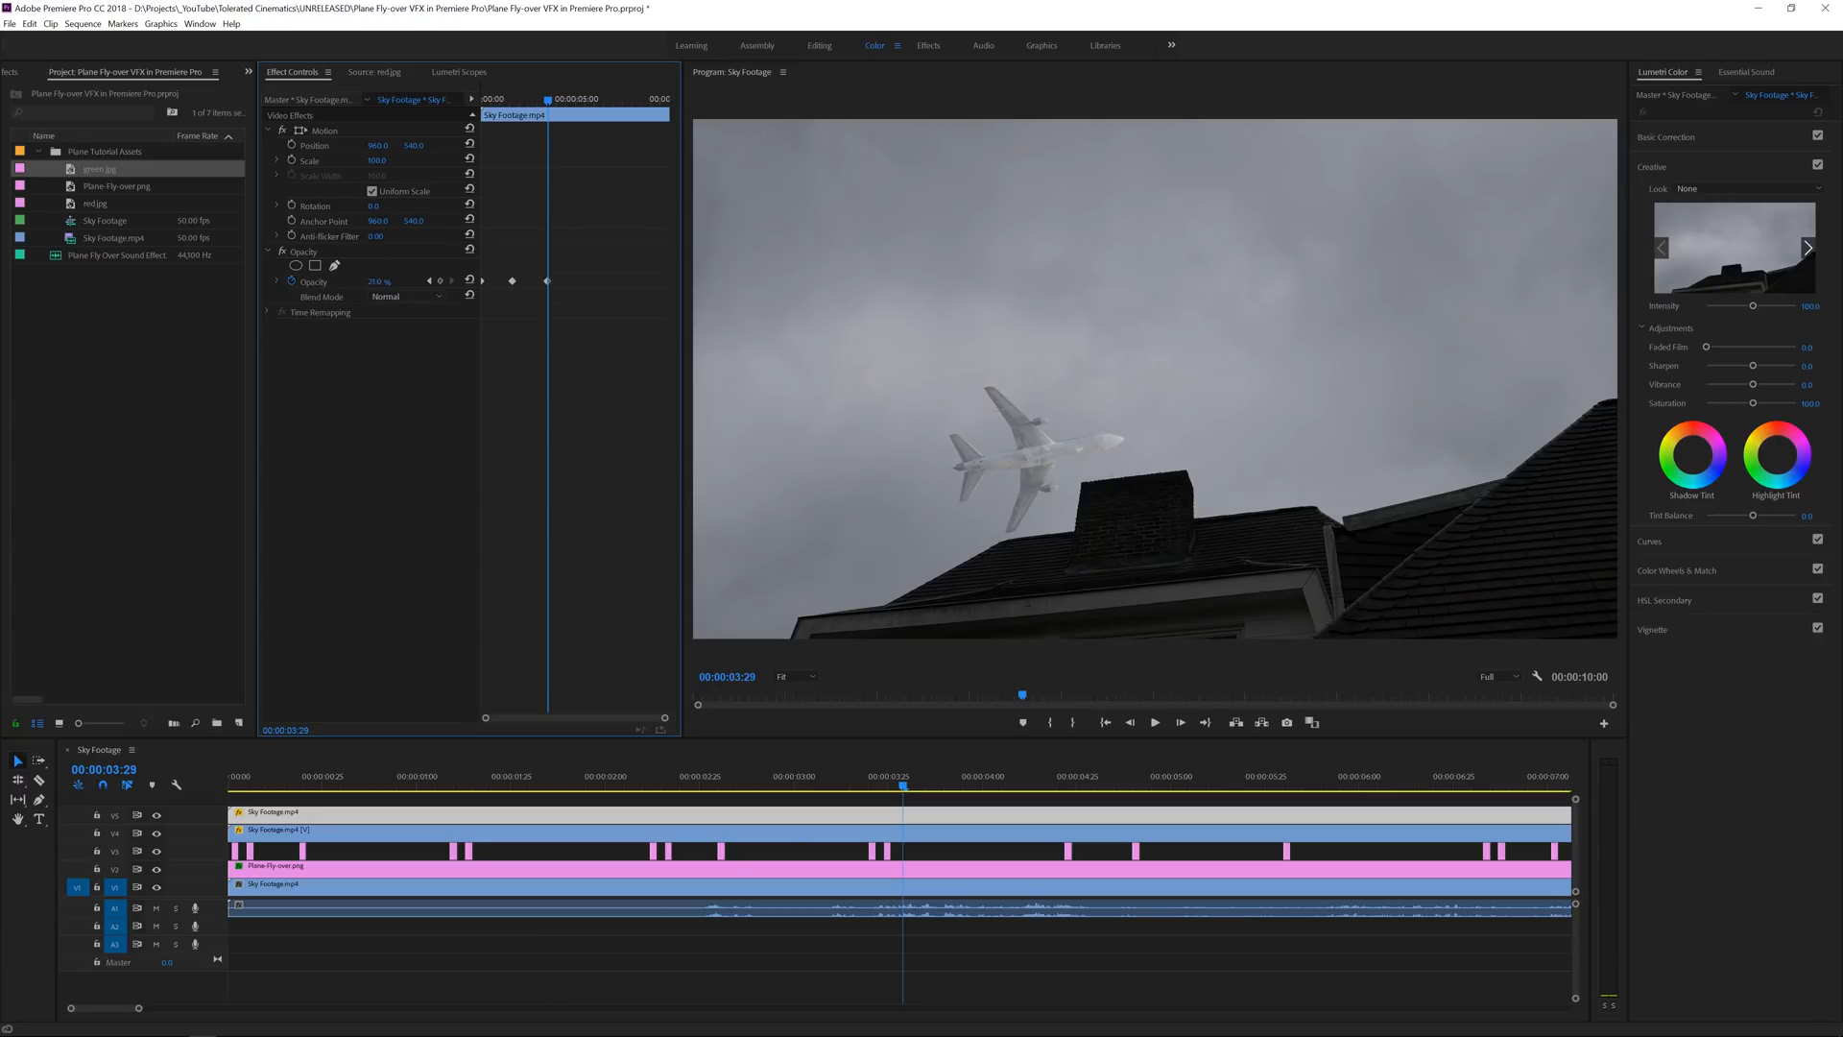
Add another opacity keyframe so the plane turns hazier behind the clouds.
left_click(380, 280)
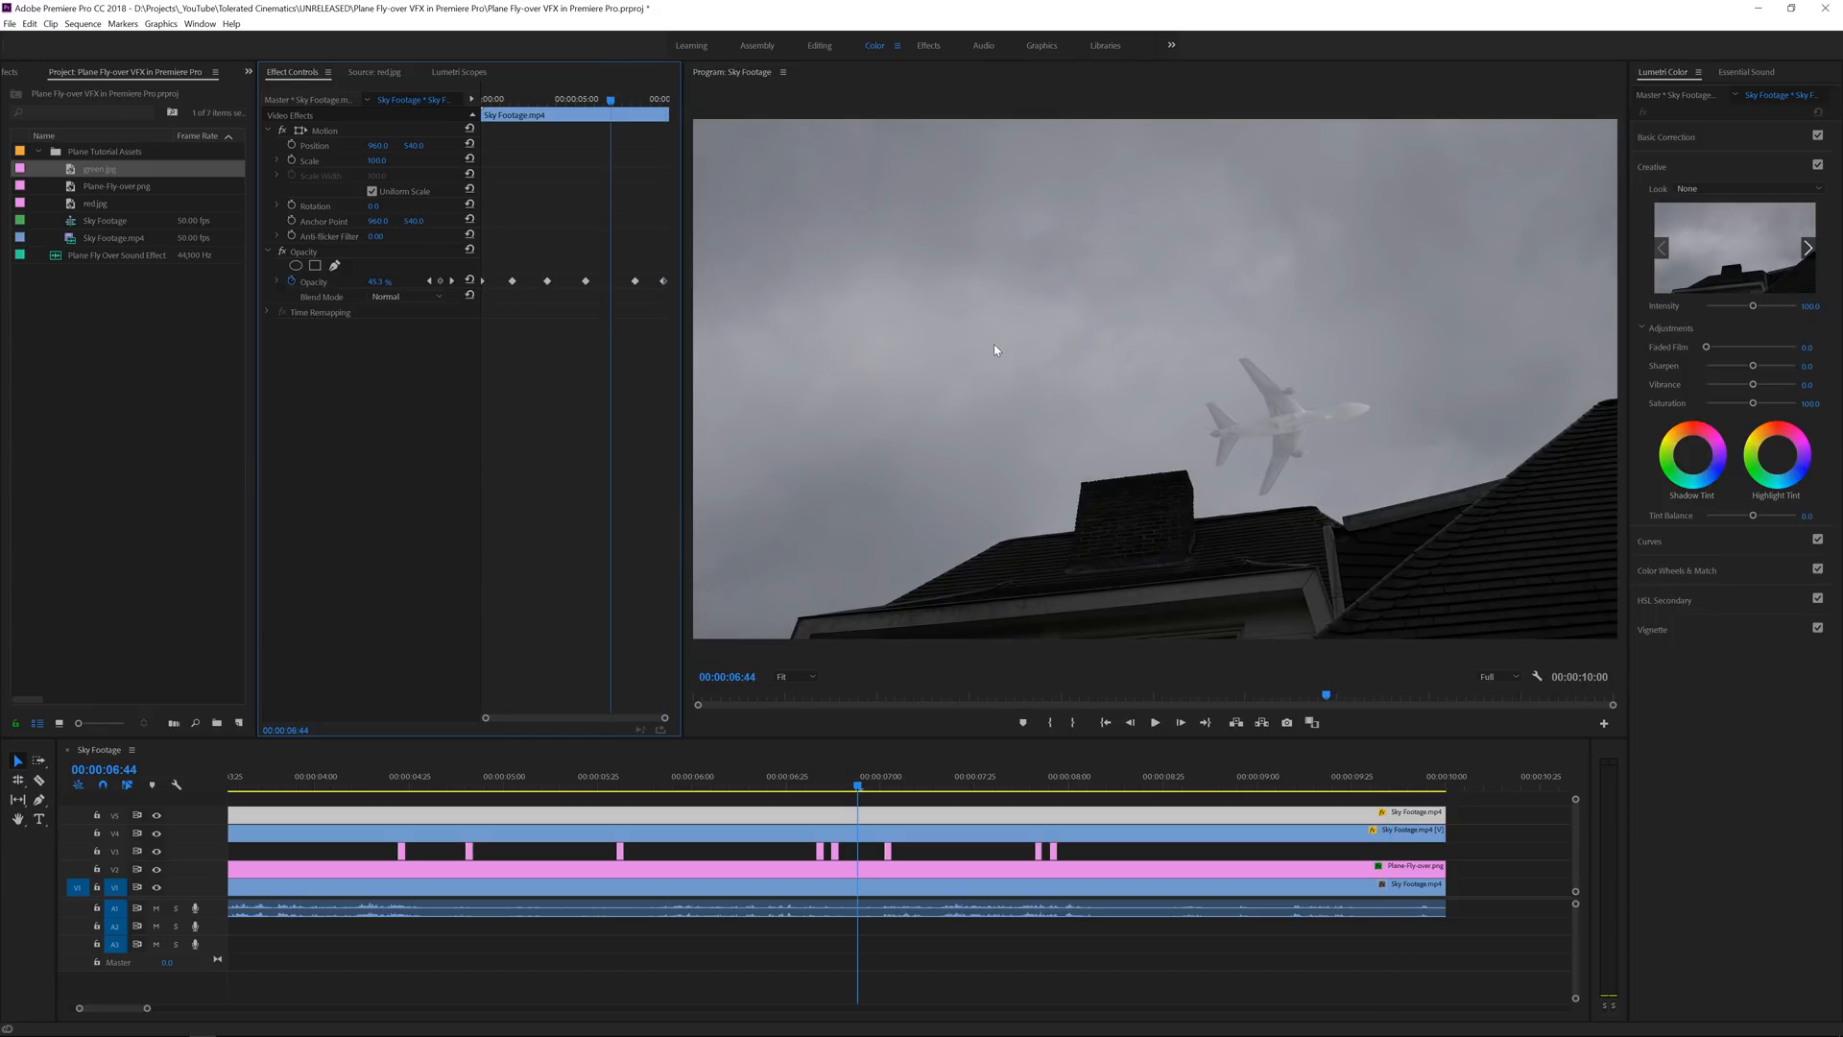
mouse_move(920, 557)
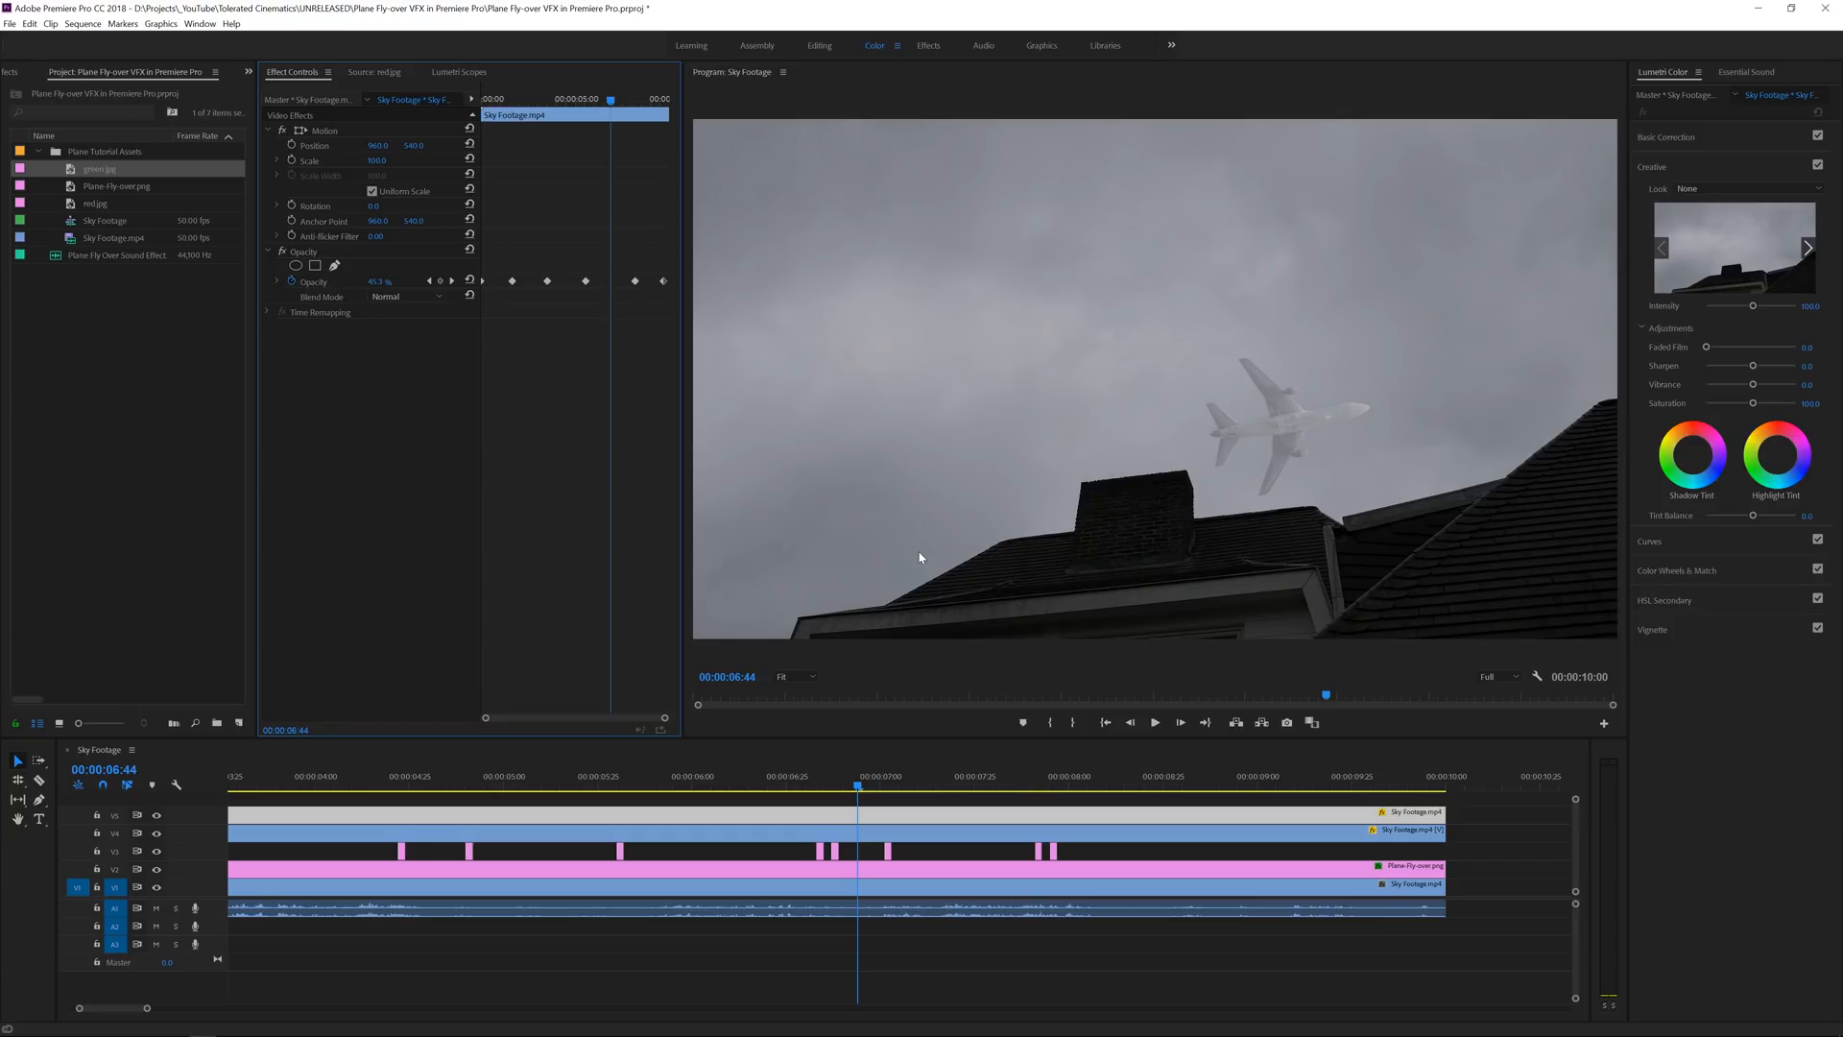
mouse_move(910, 599)
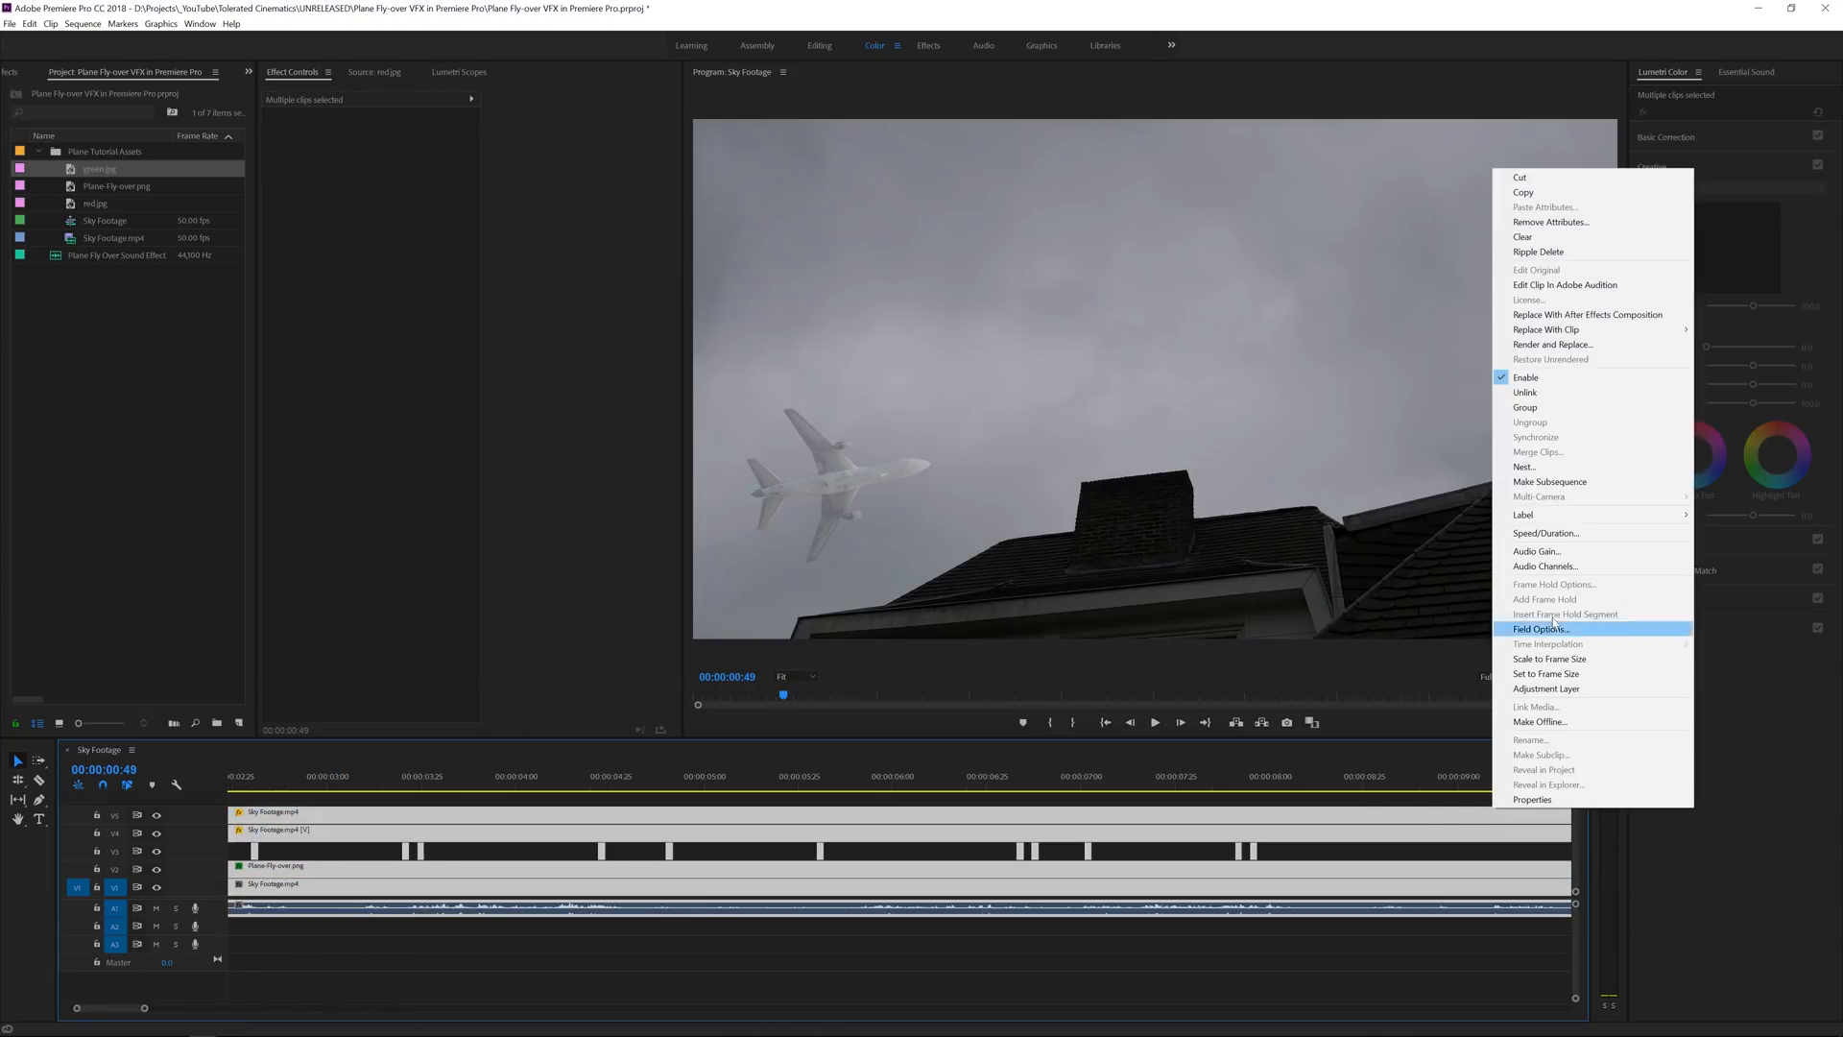
Nest the selected clips into a sequence named 'Plane Sequence'.
left_click(1525, 467)
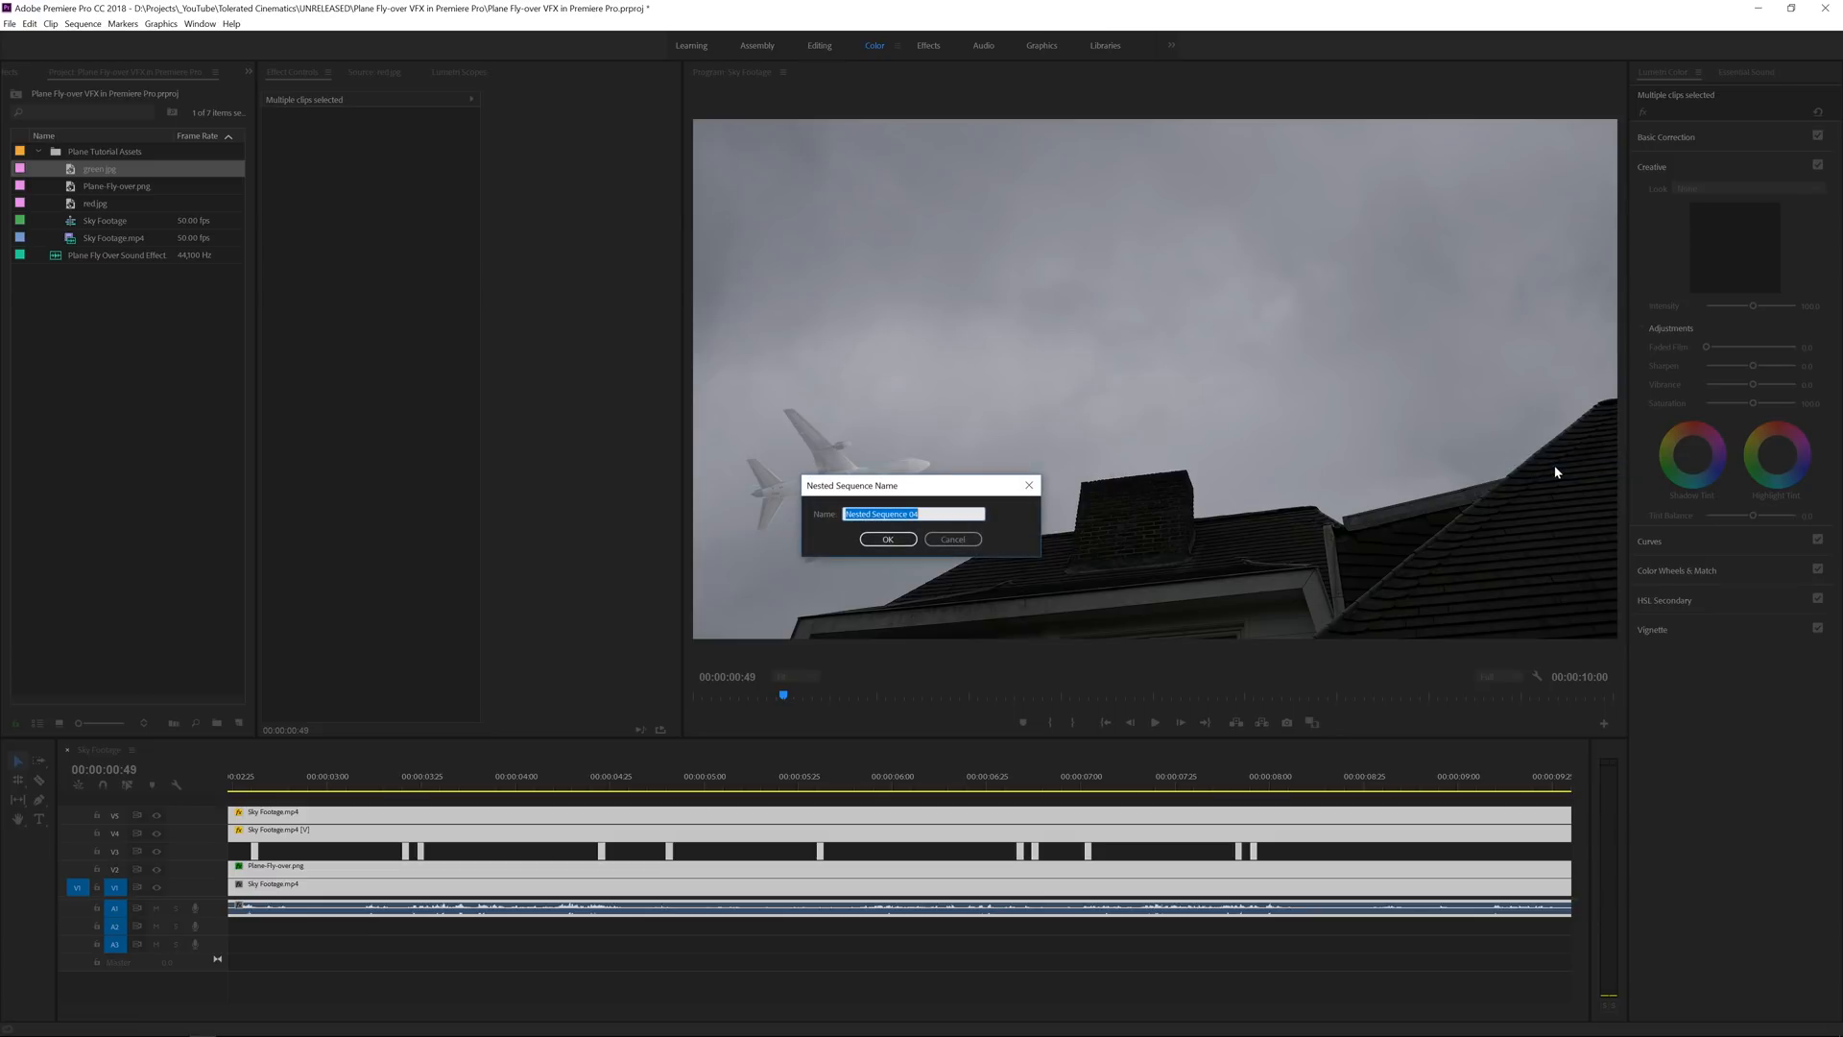
type("P")
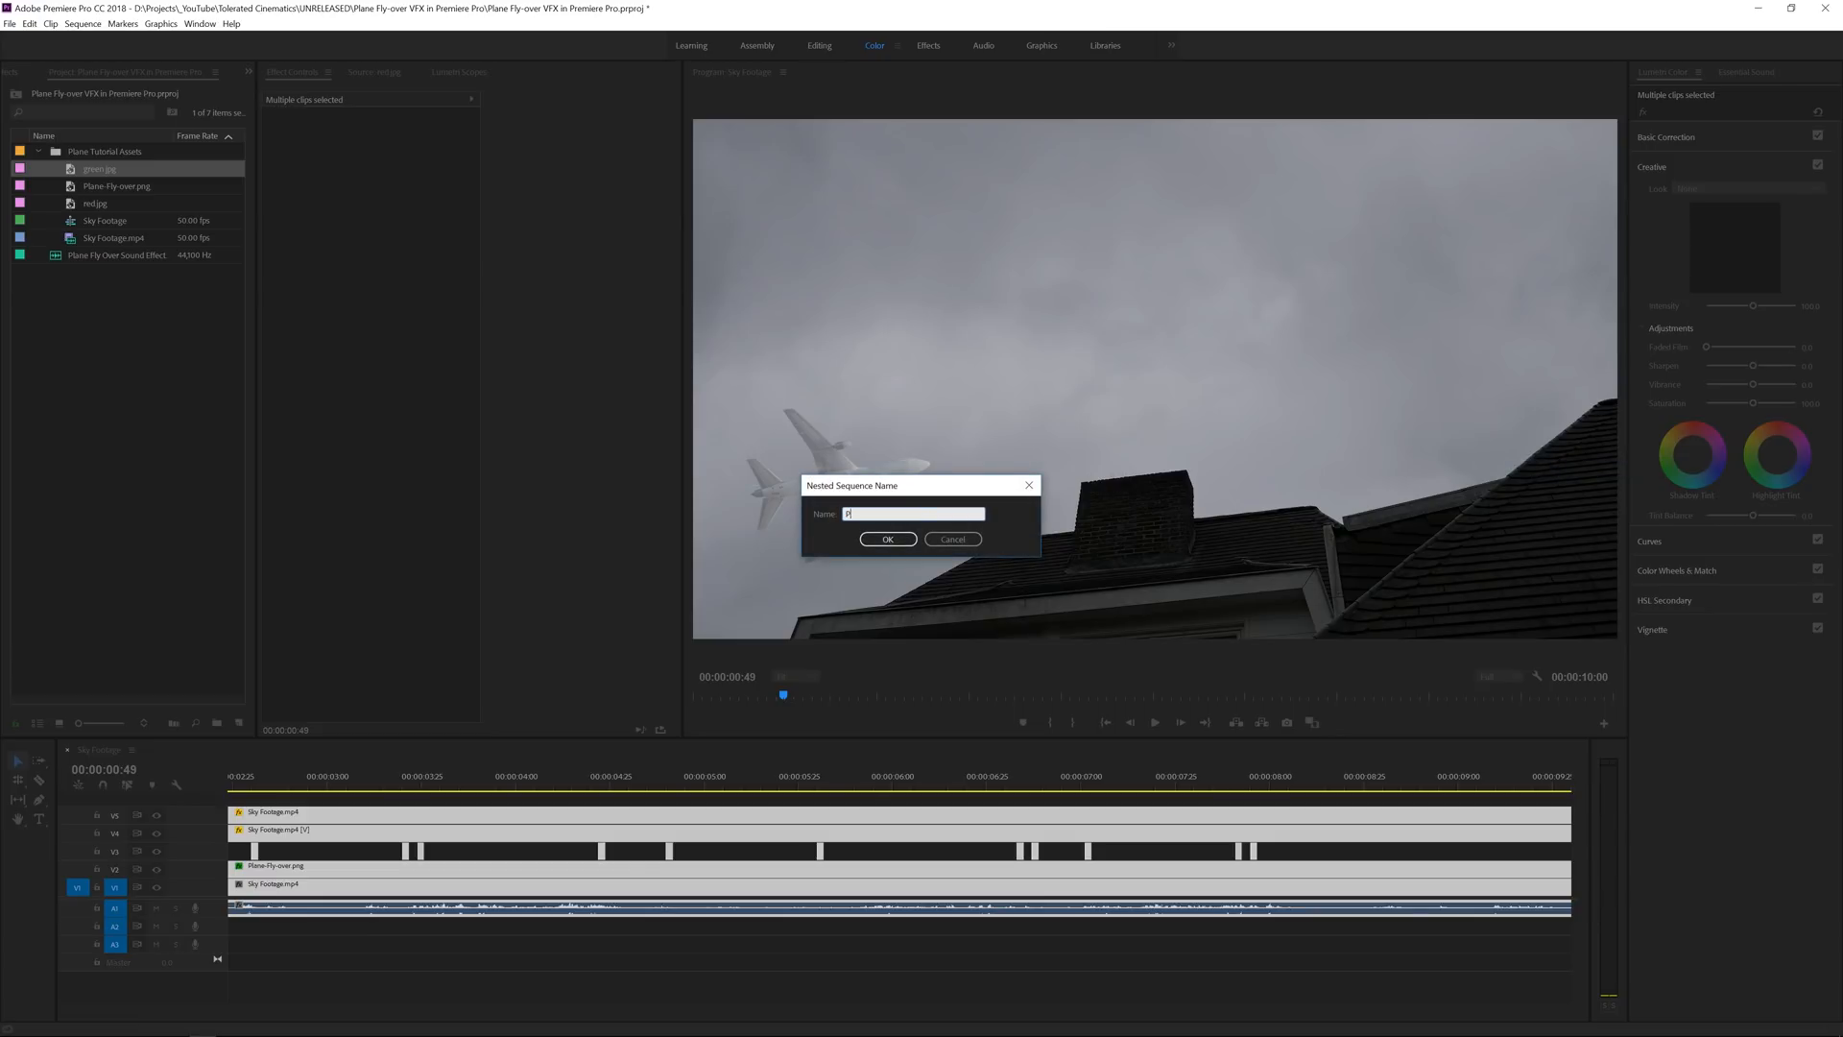
type("Plane Sequence")
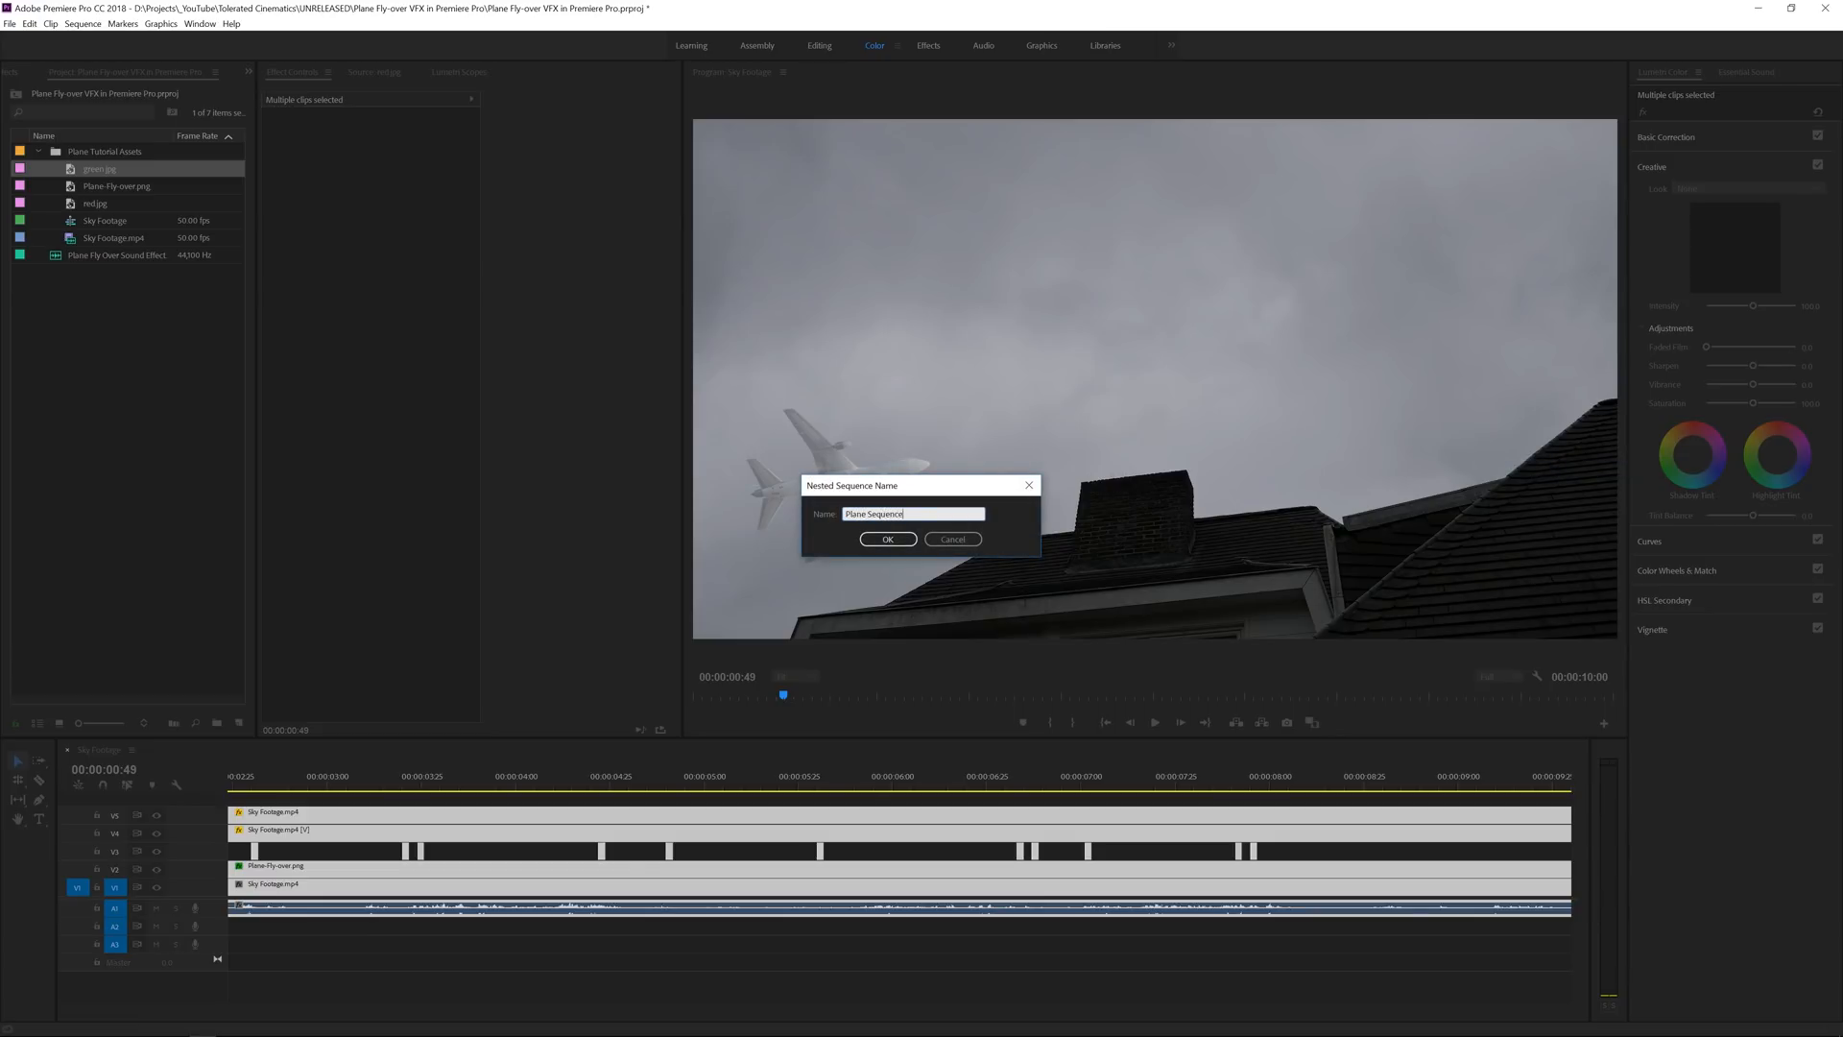
left_click(887, 538)
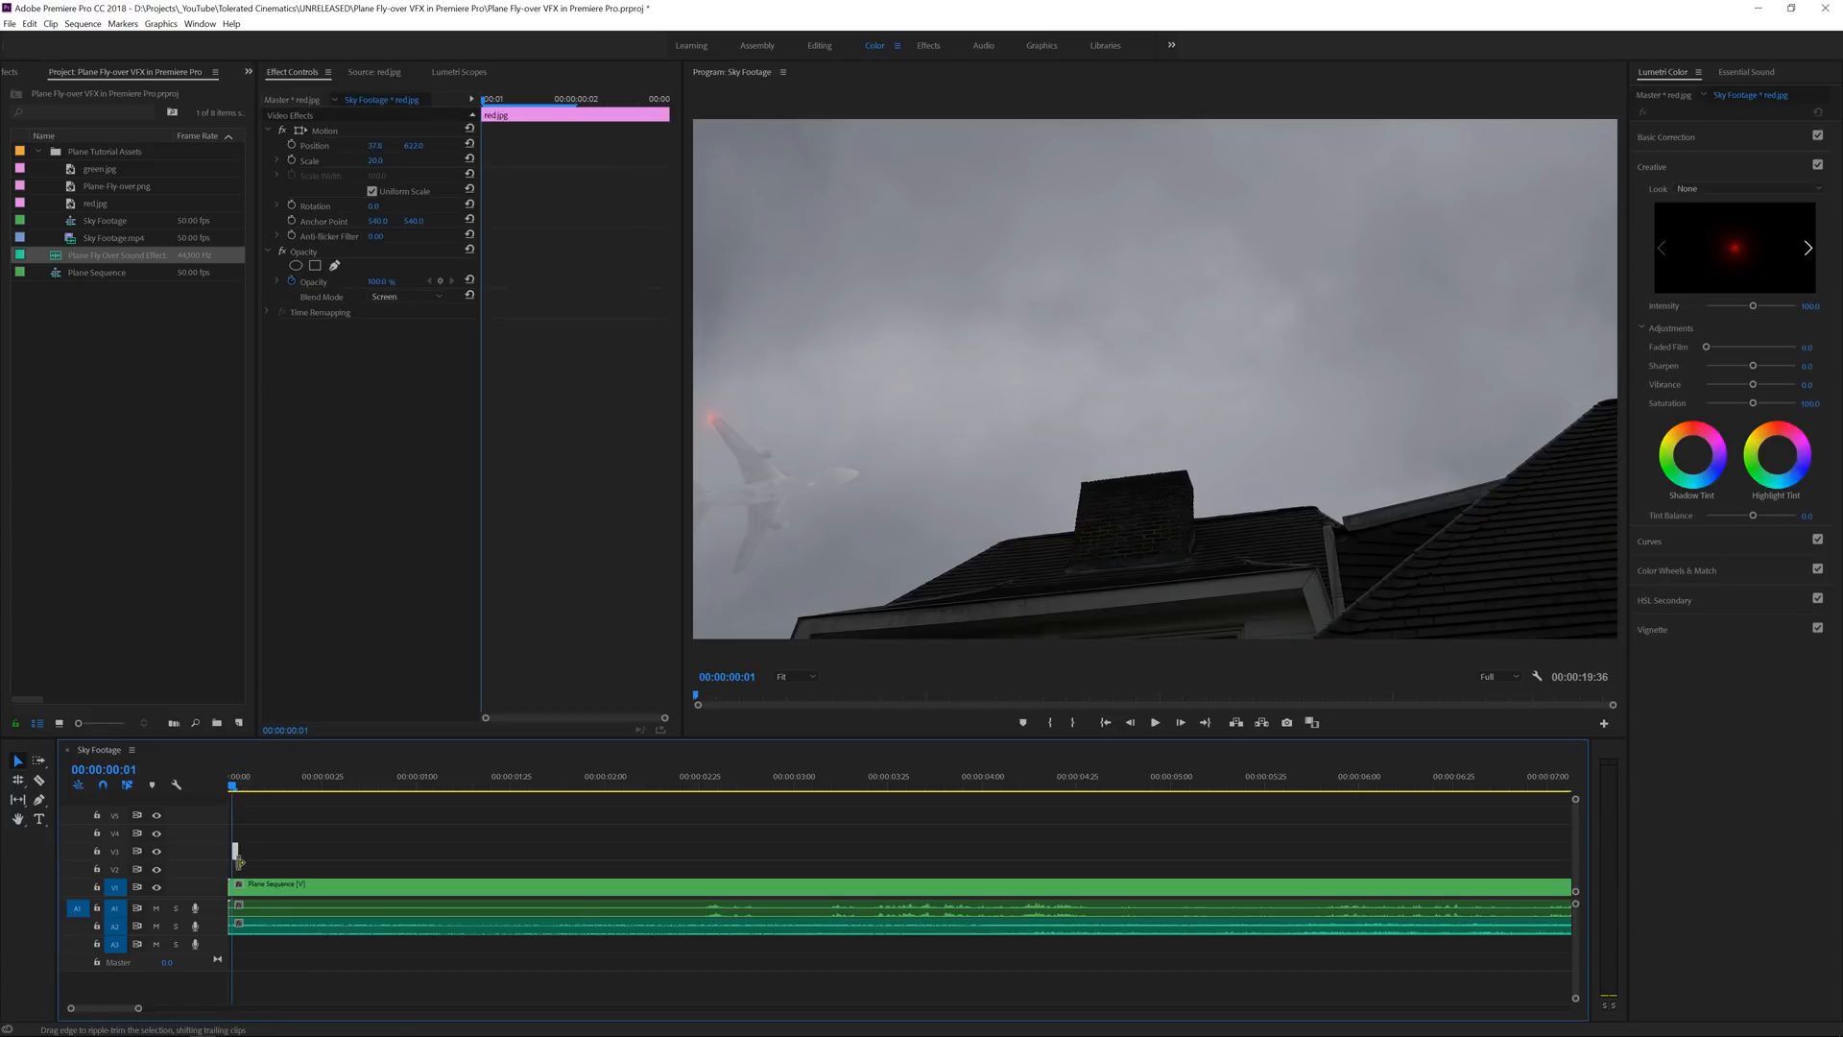
left_click(190, 749)
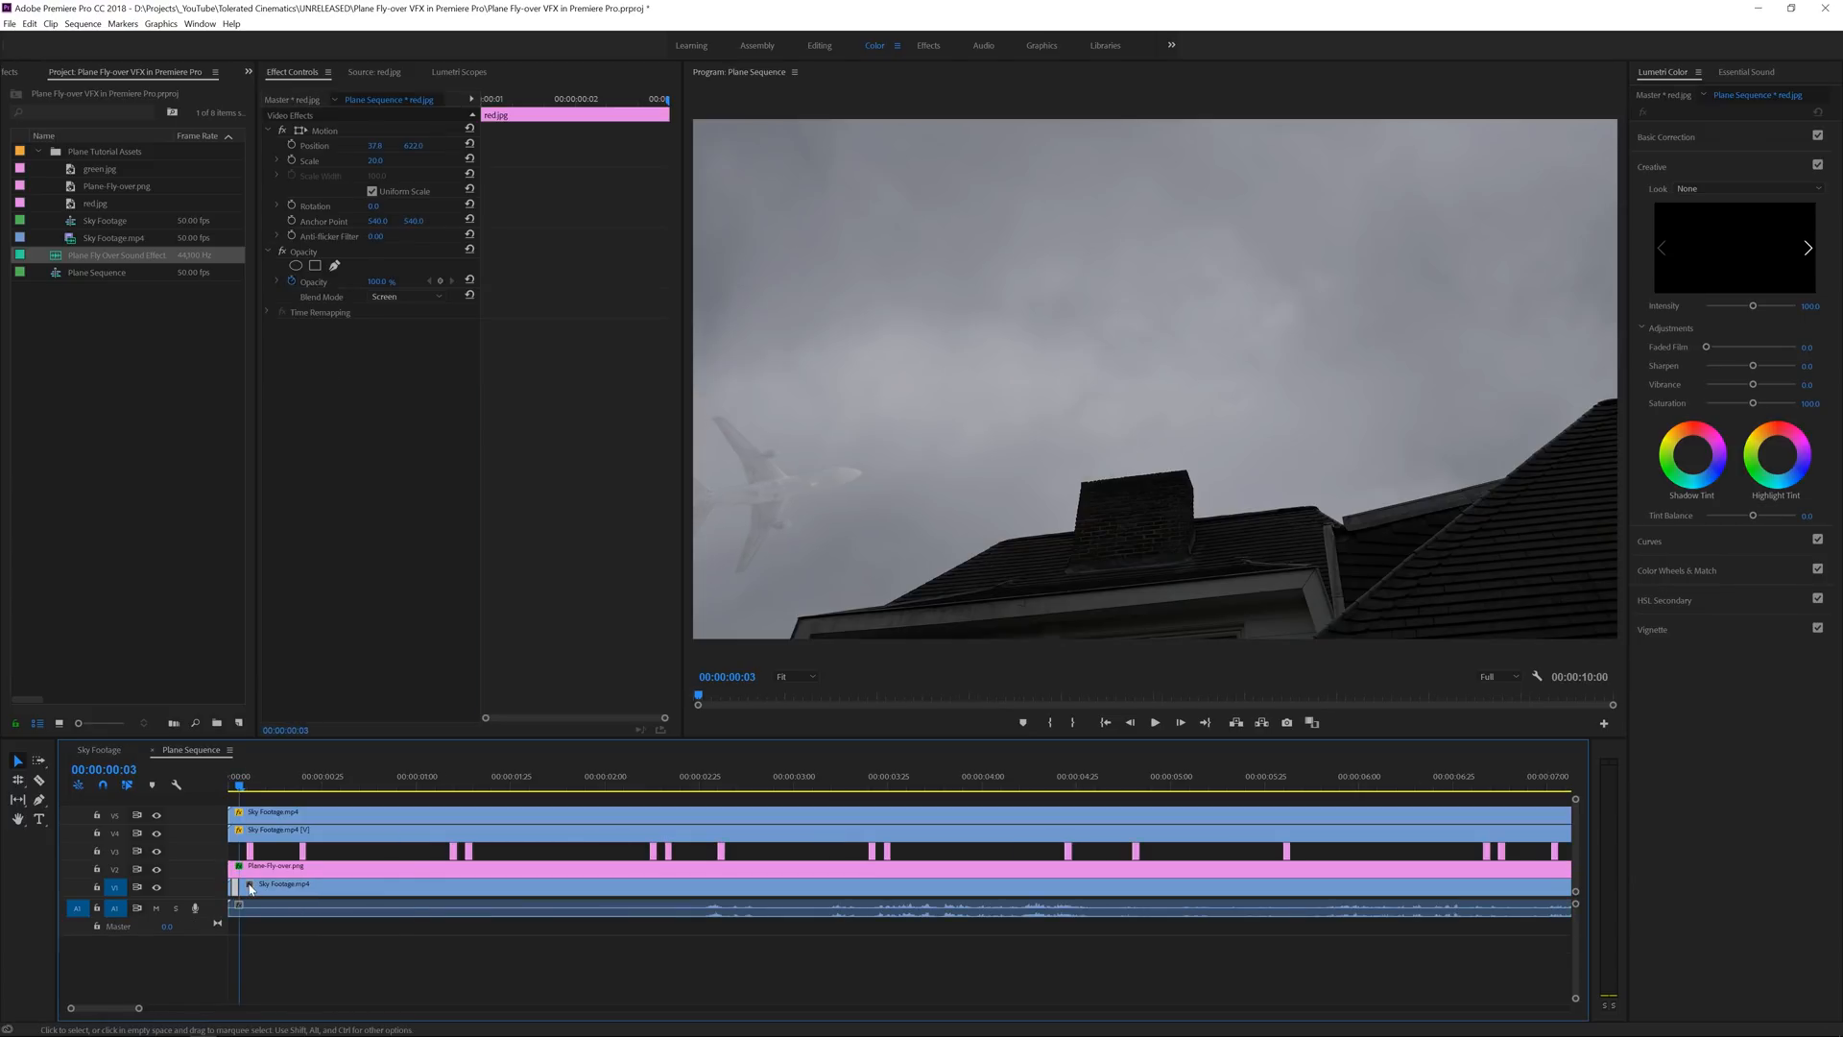
left_click(118, 888)
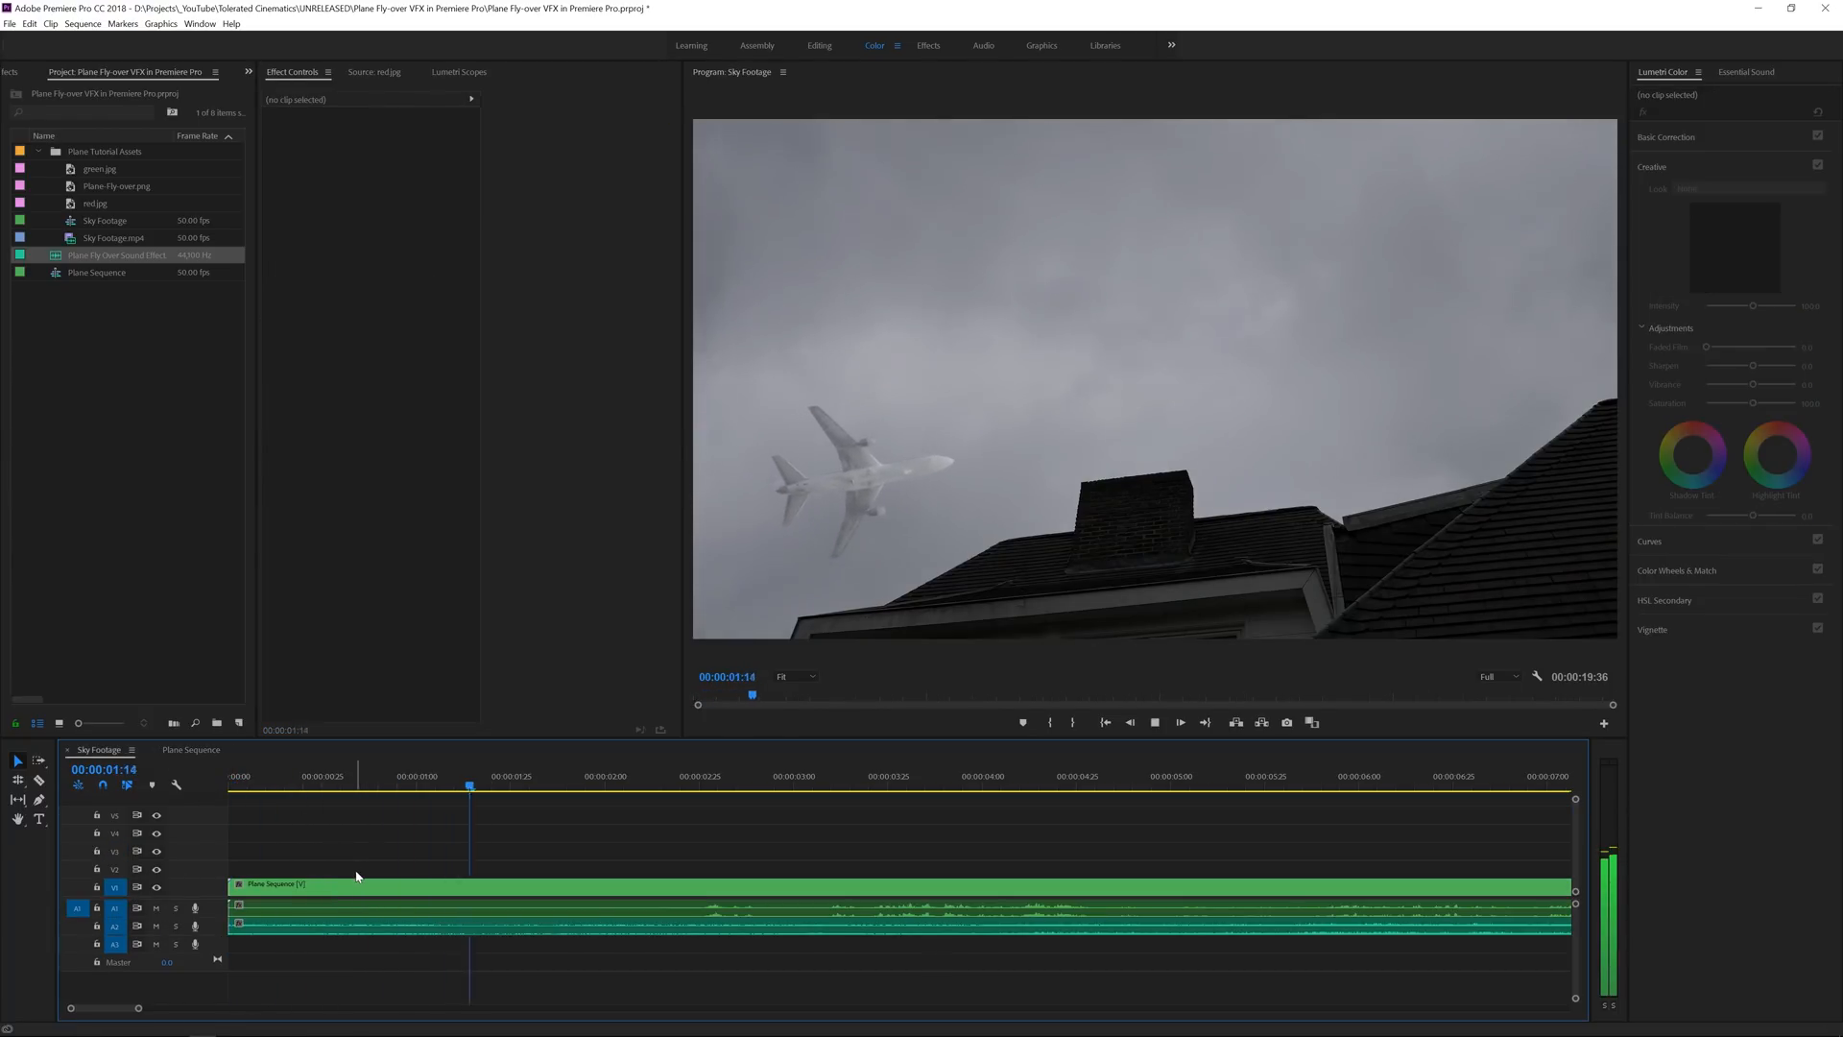
left_click(845, 776)
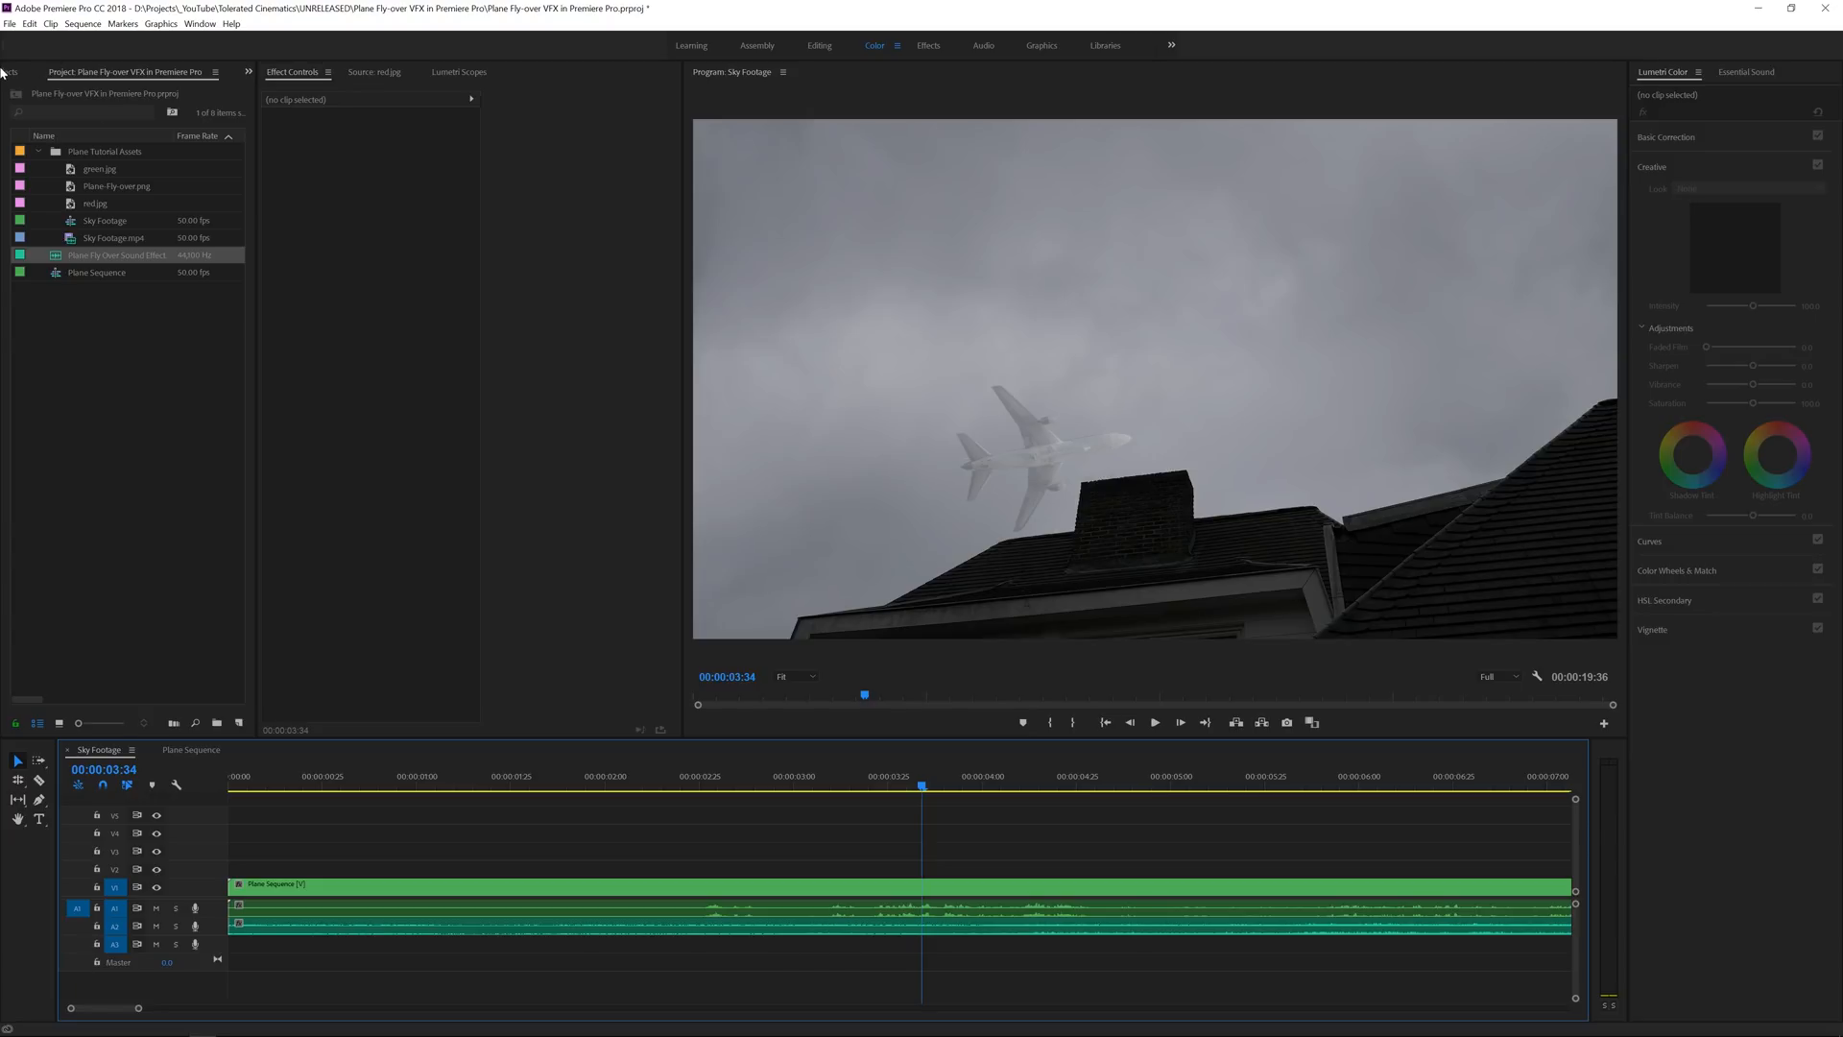
Apply the TC_Medium_Shake preset from TC_Camera Shake Preset onto the Plane Sequence clip.
left_click(19, 71)
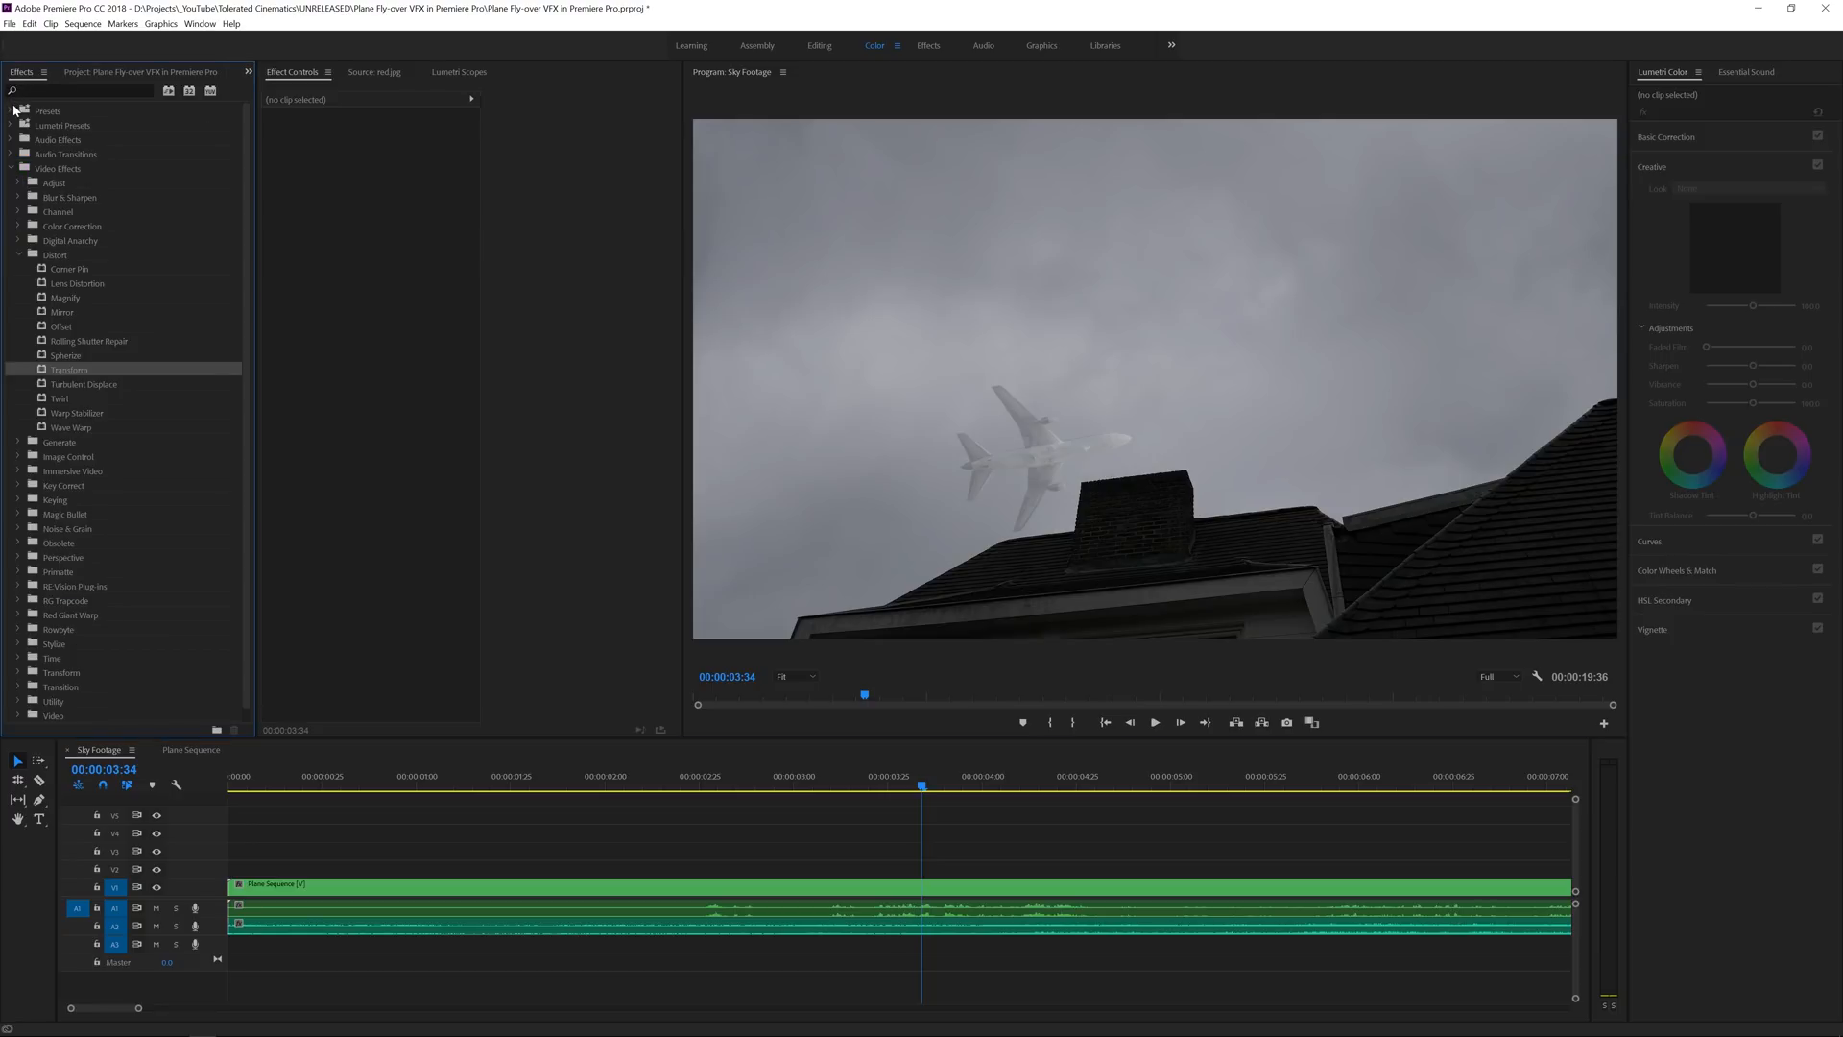
left_click(11, 112)
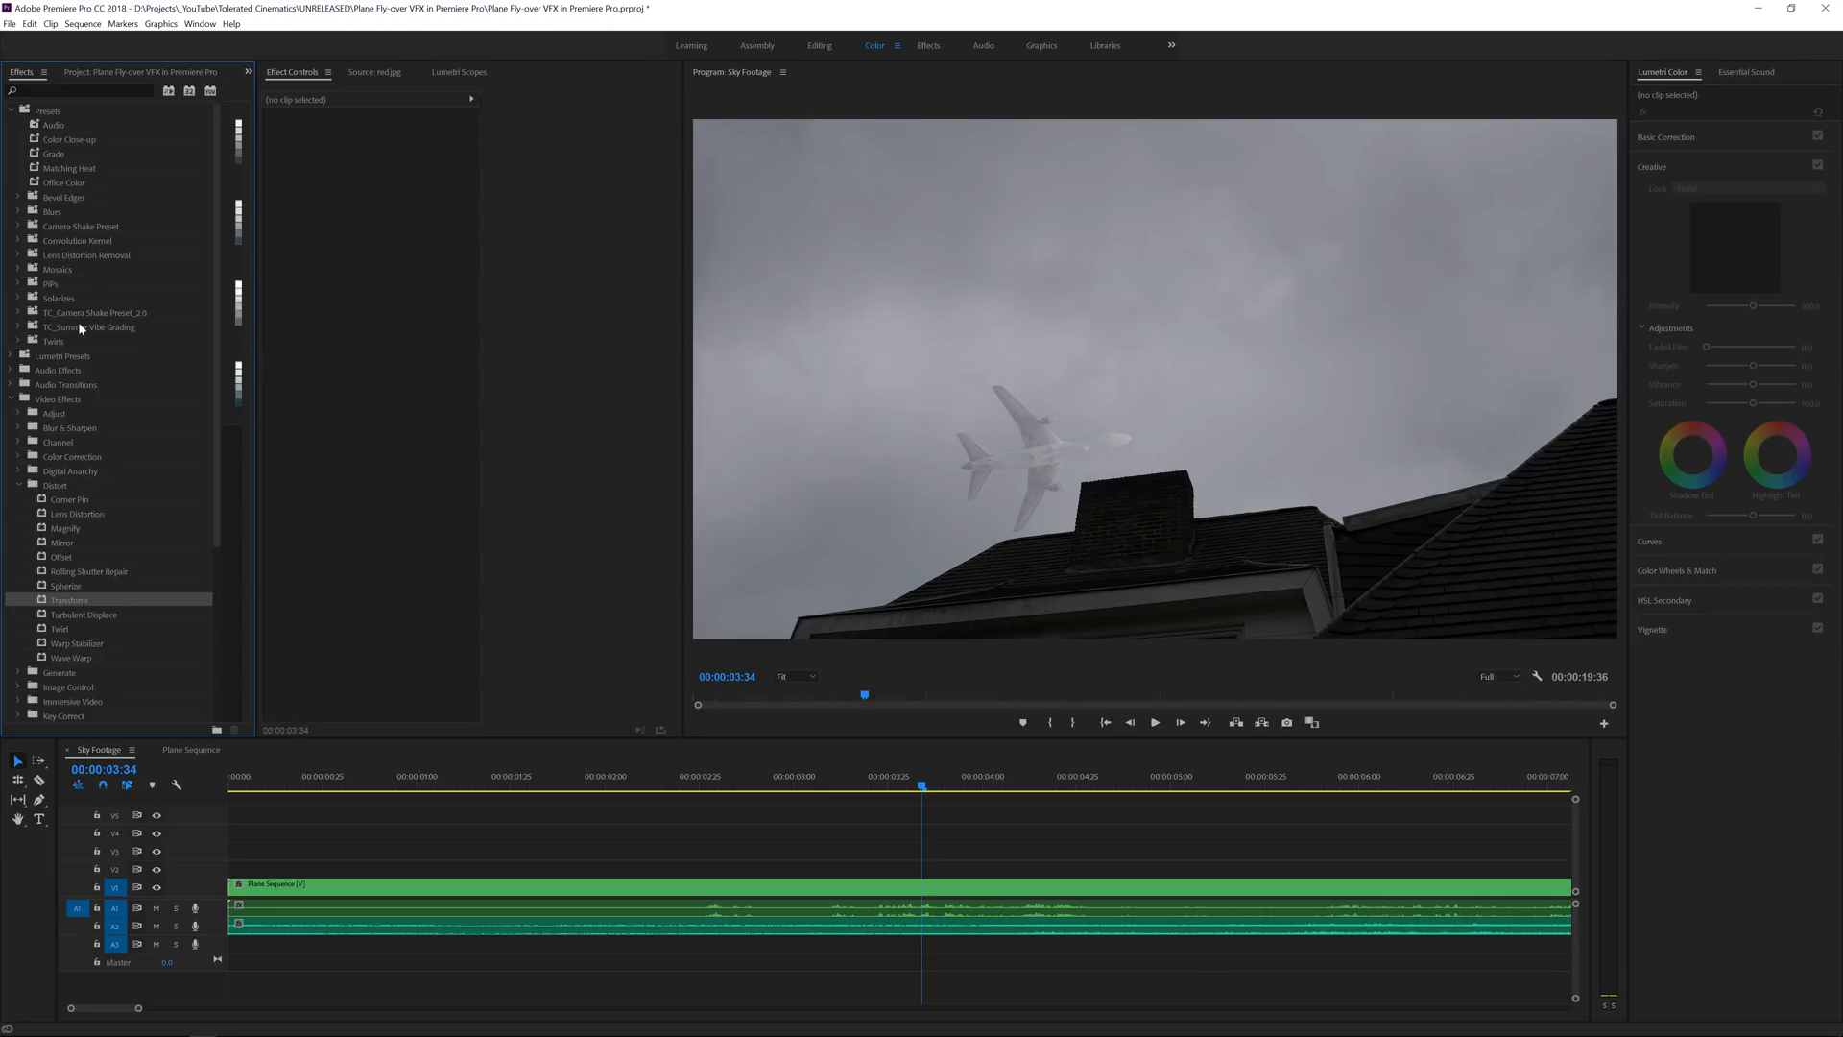
mouse_move(81, 328)
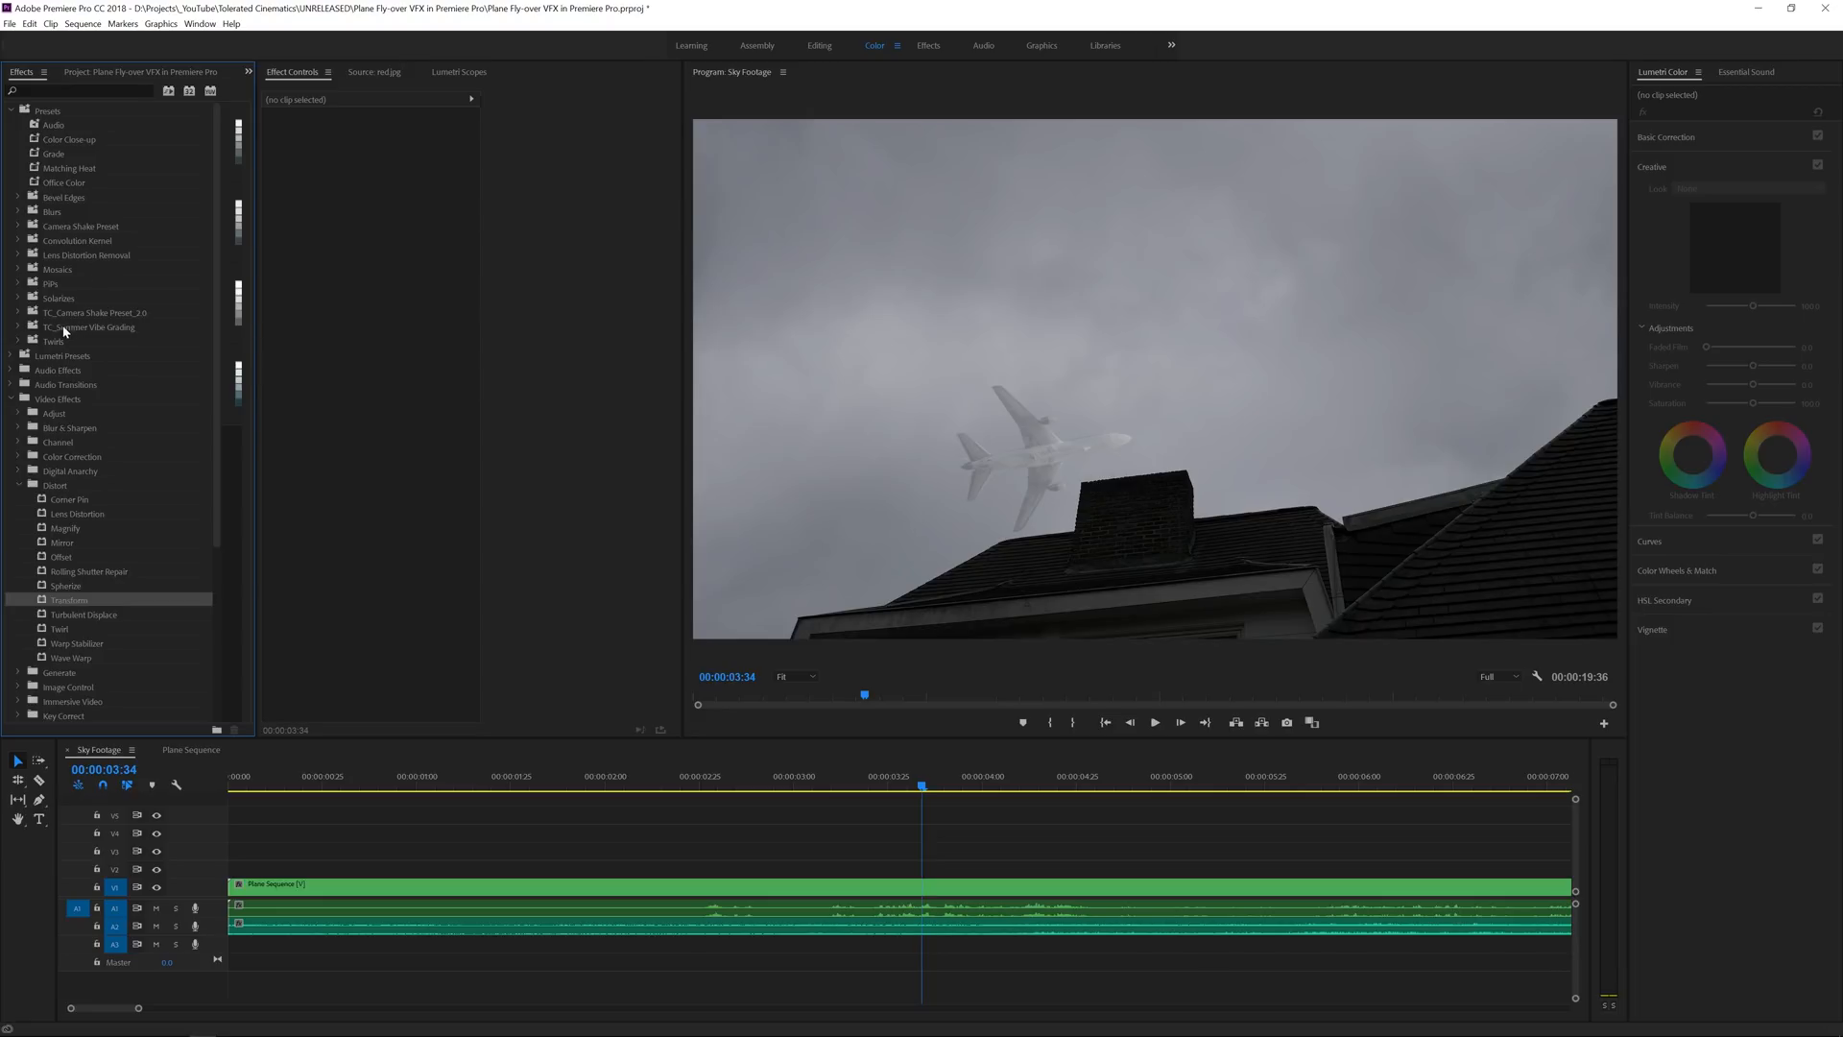
mouse_move(149, 326)
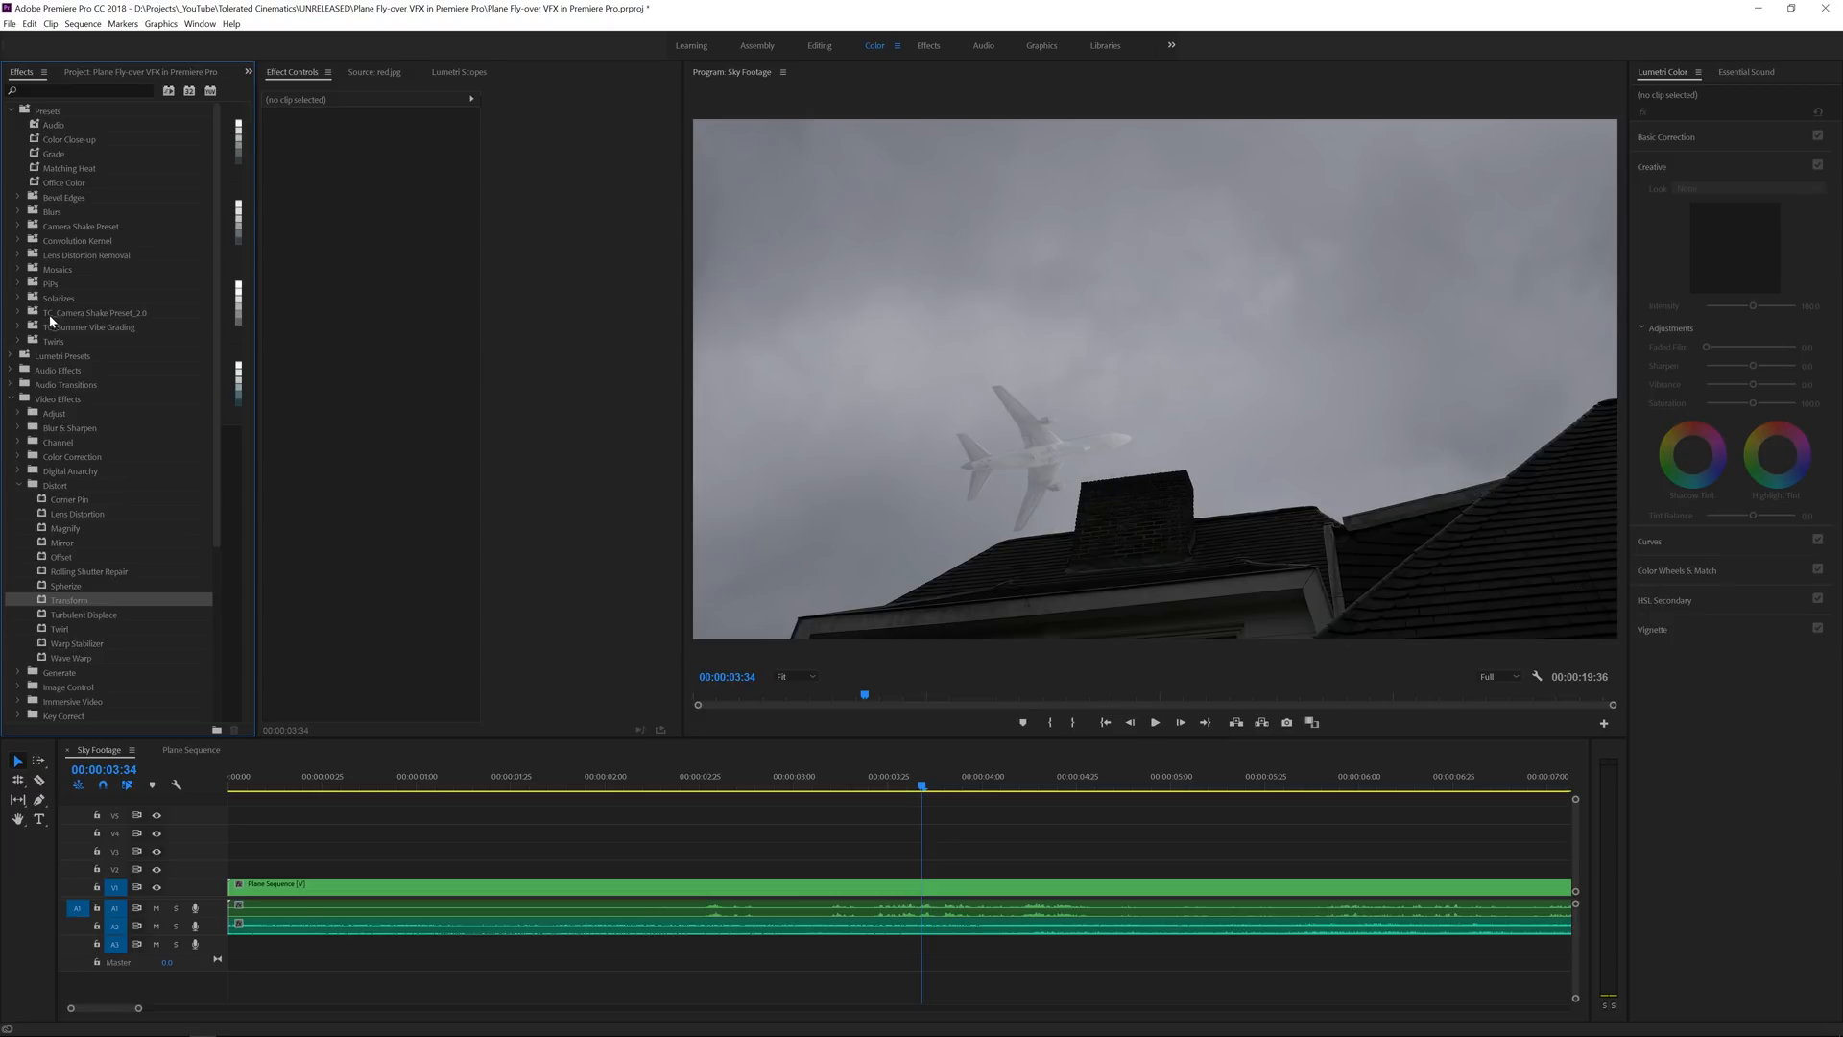
mouse_move(44, 321)
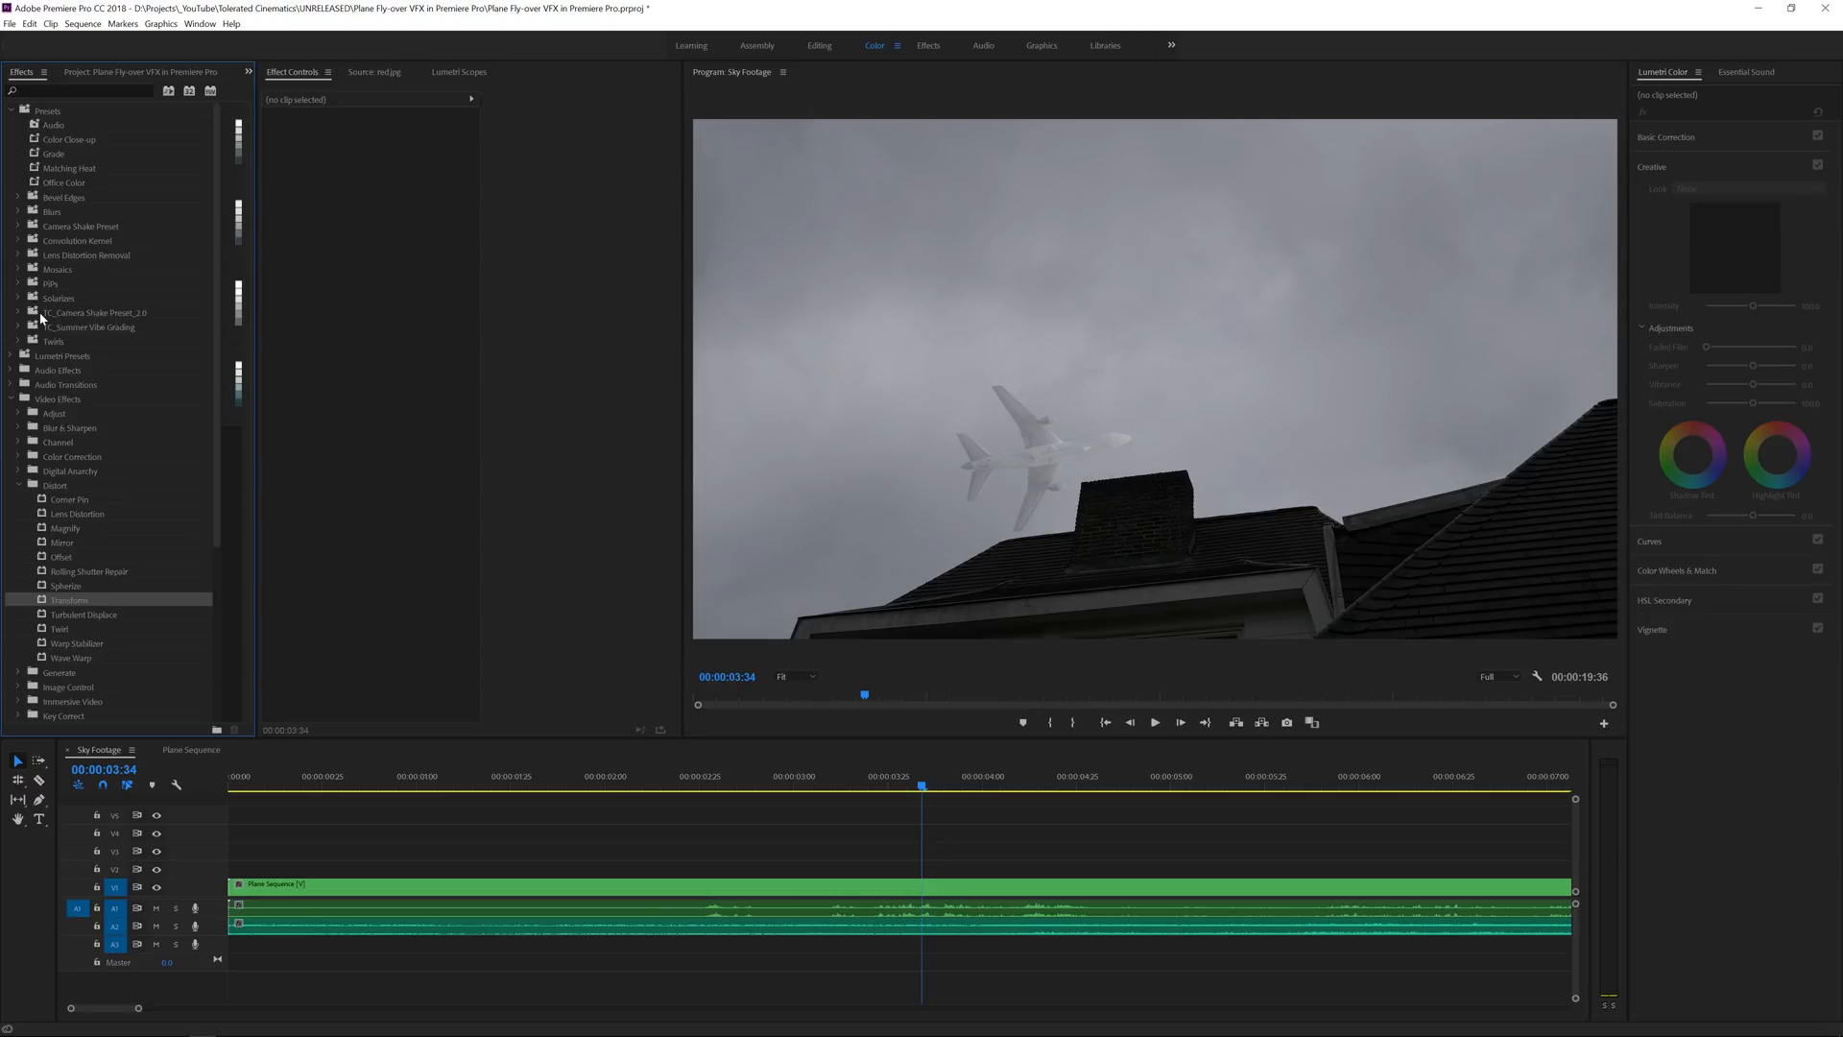
left_click(25, 313)
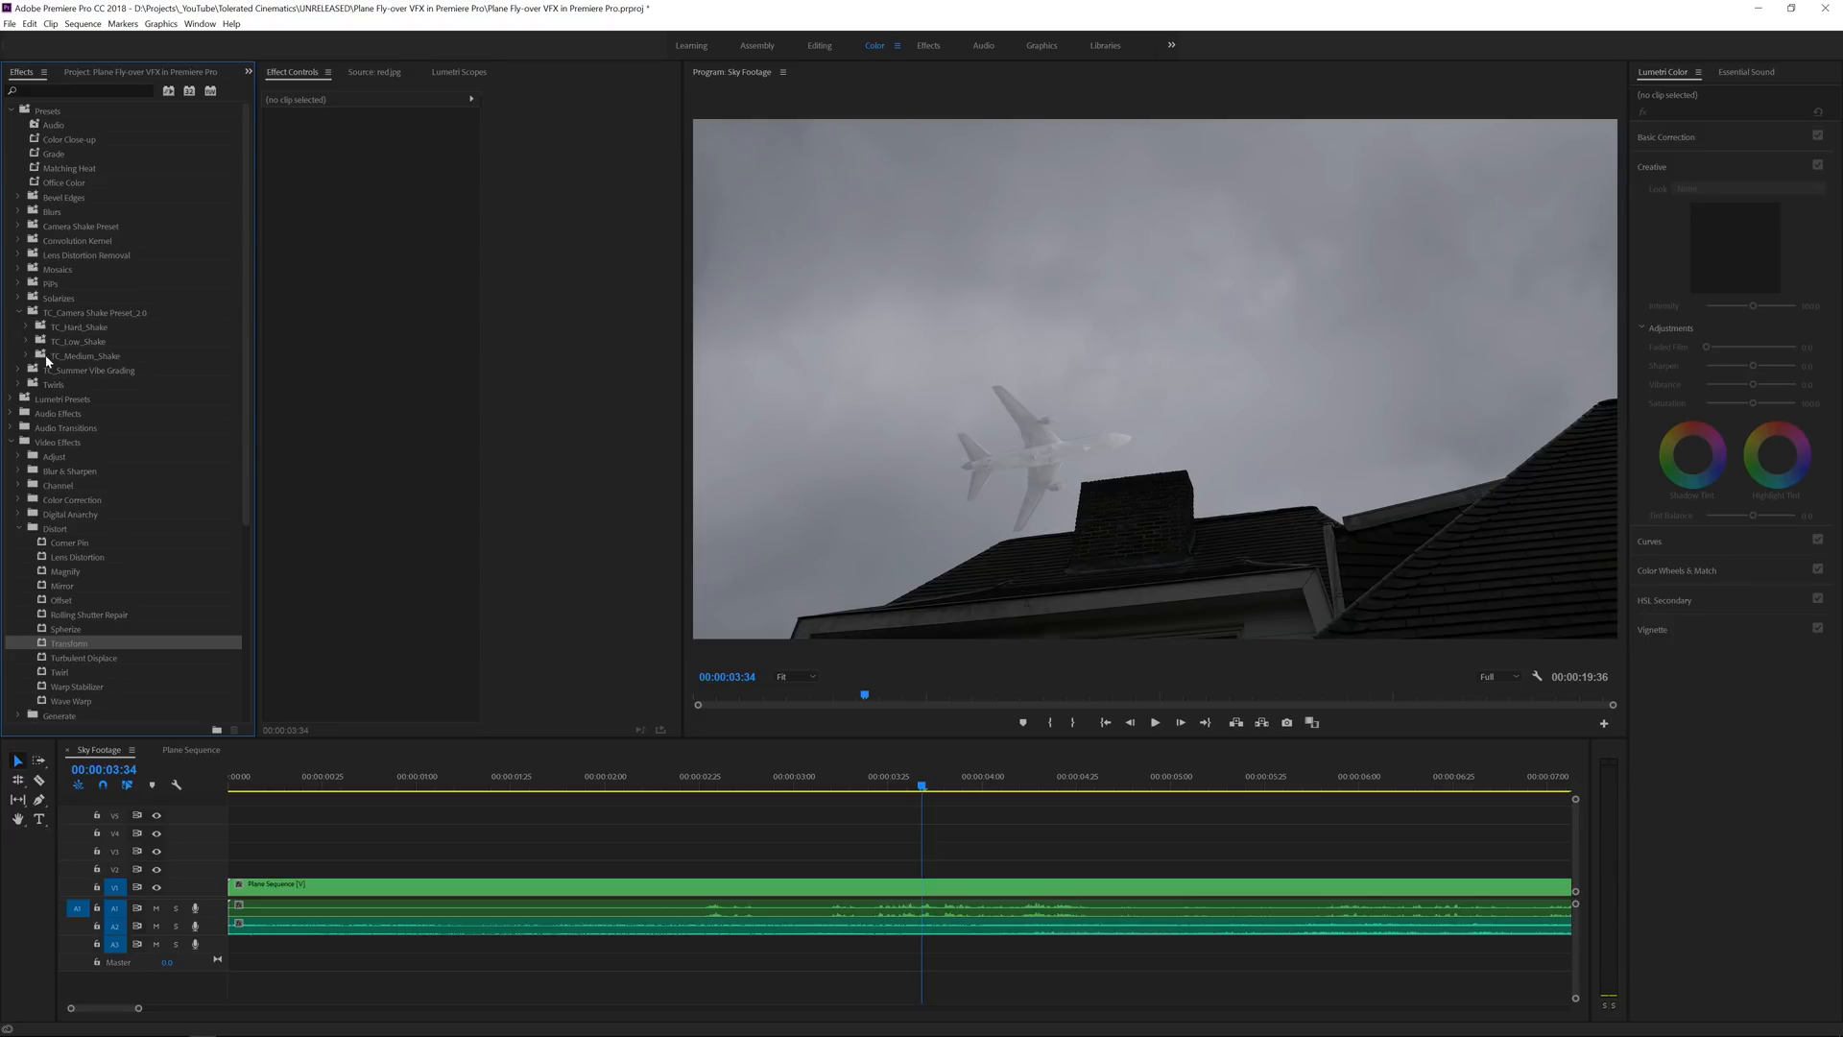
left_click(25, 355)
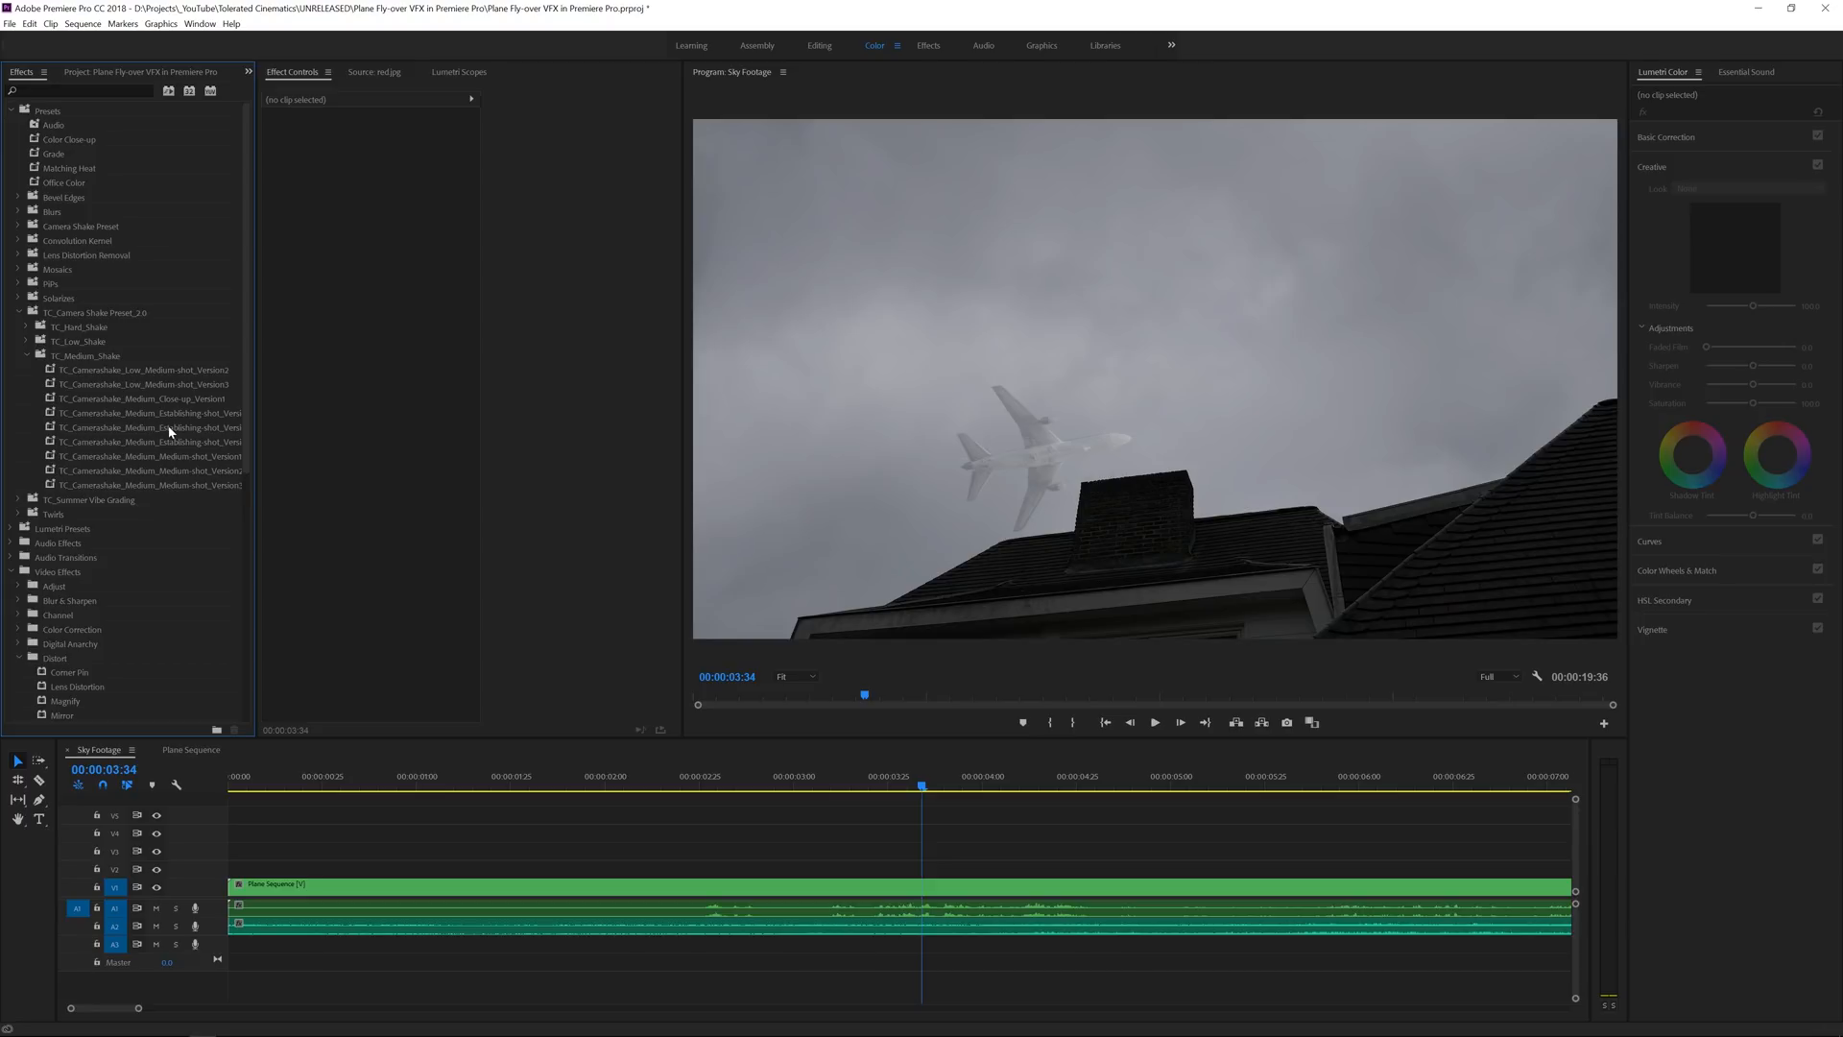
left_click_drag(150, 426, 407, 888)
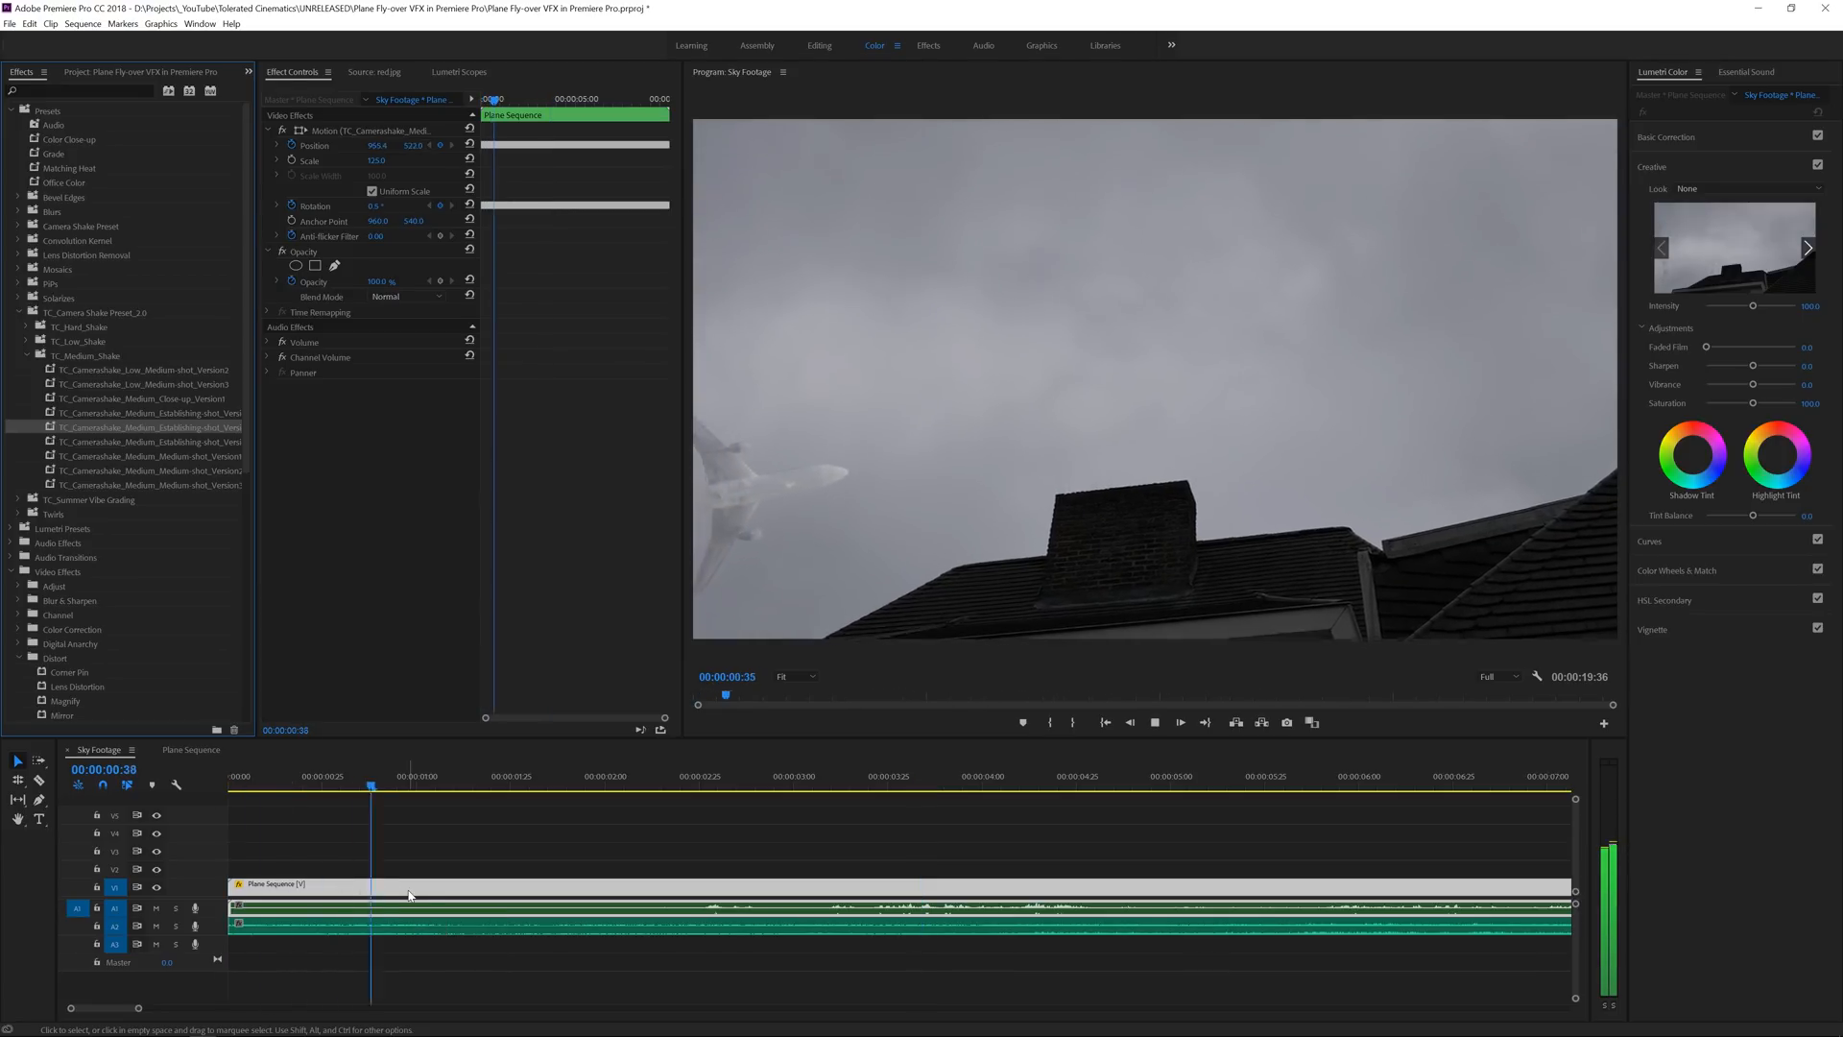
left_click(747, 783)
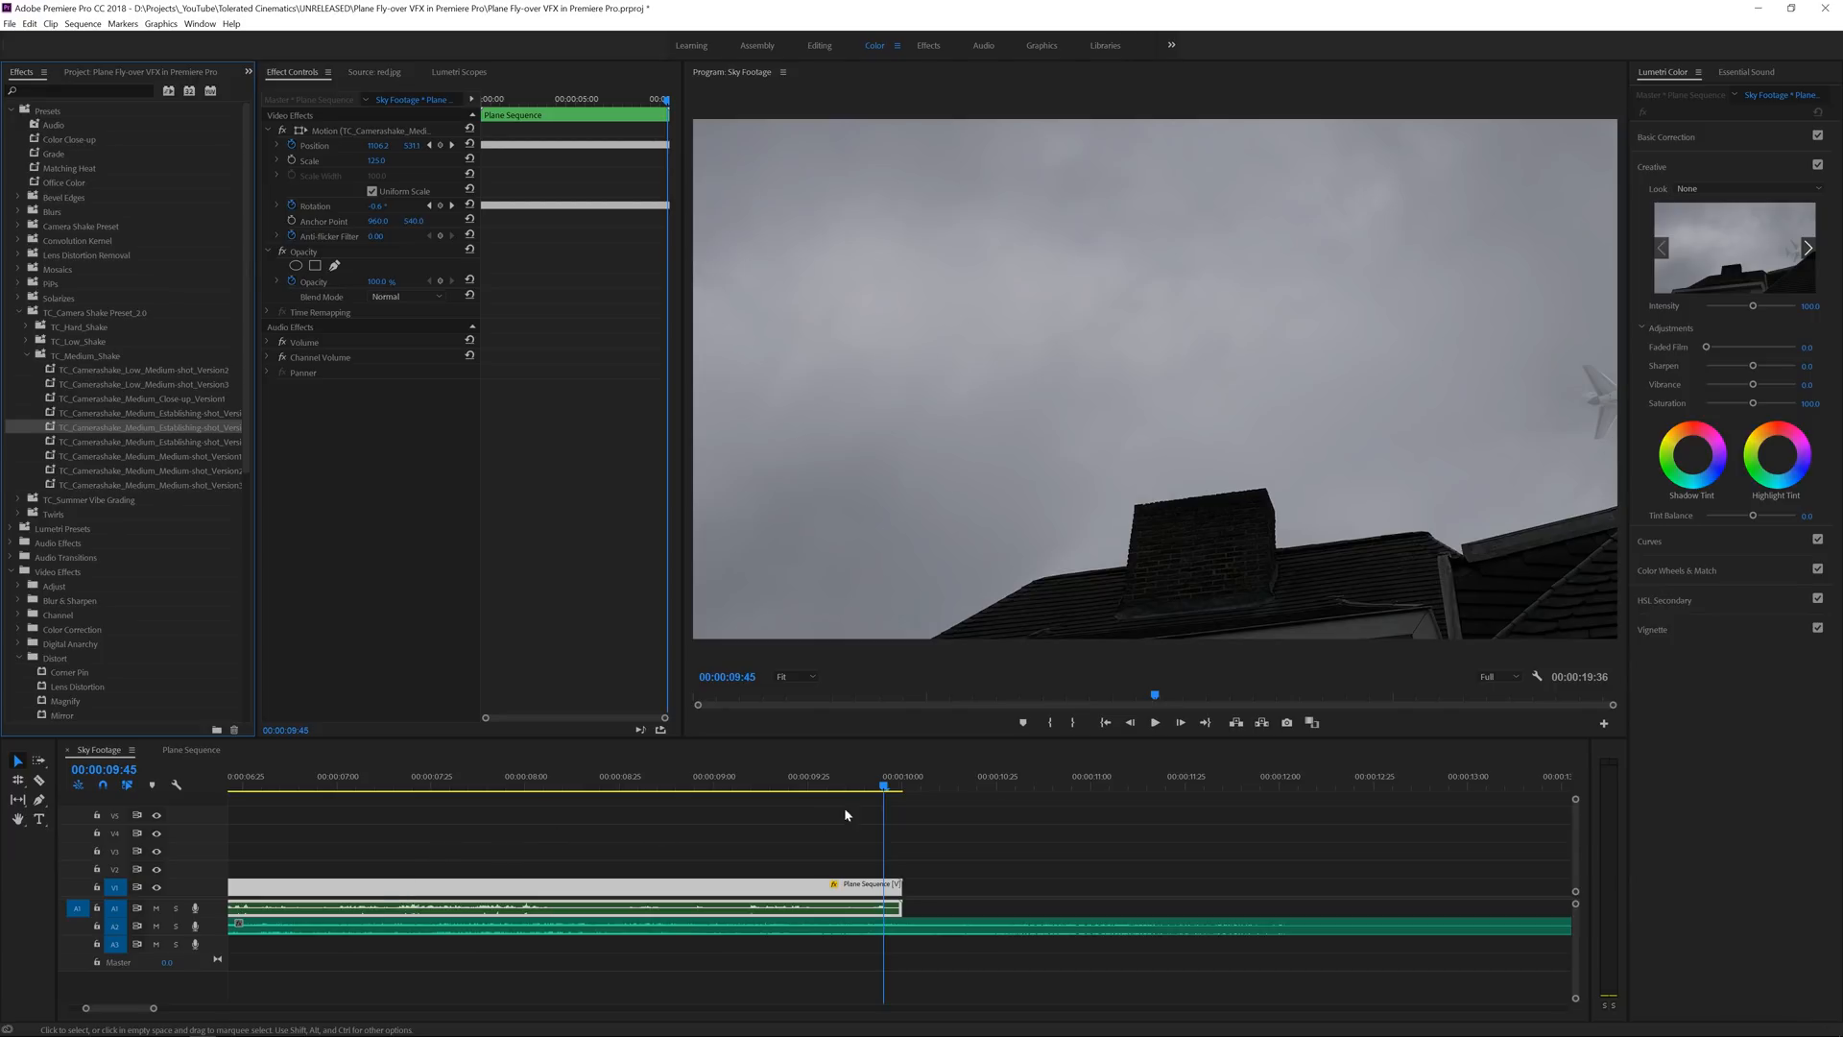
mouse_move(864, 787)
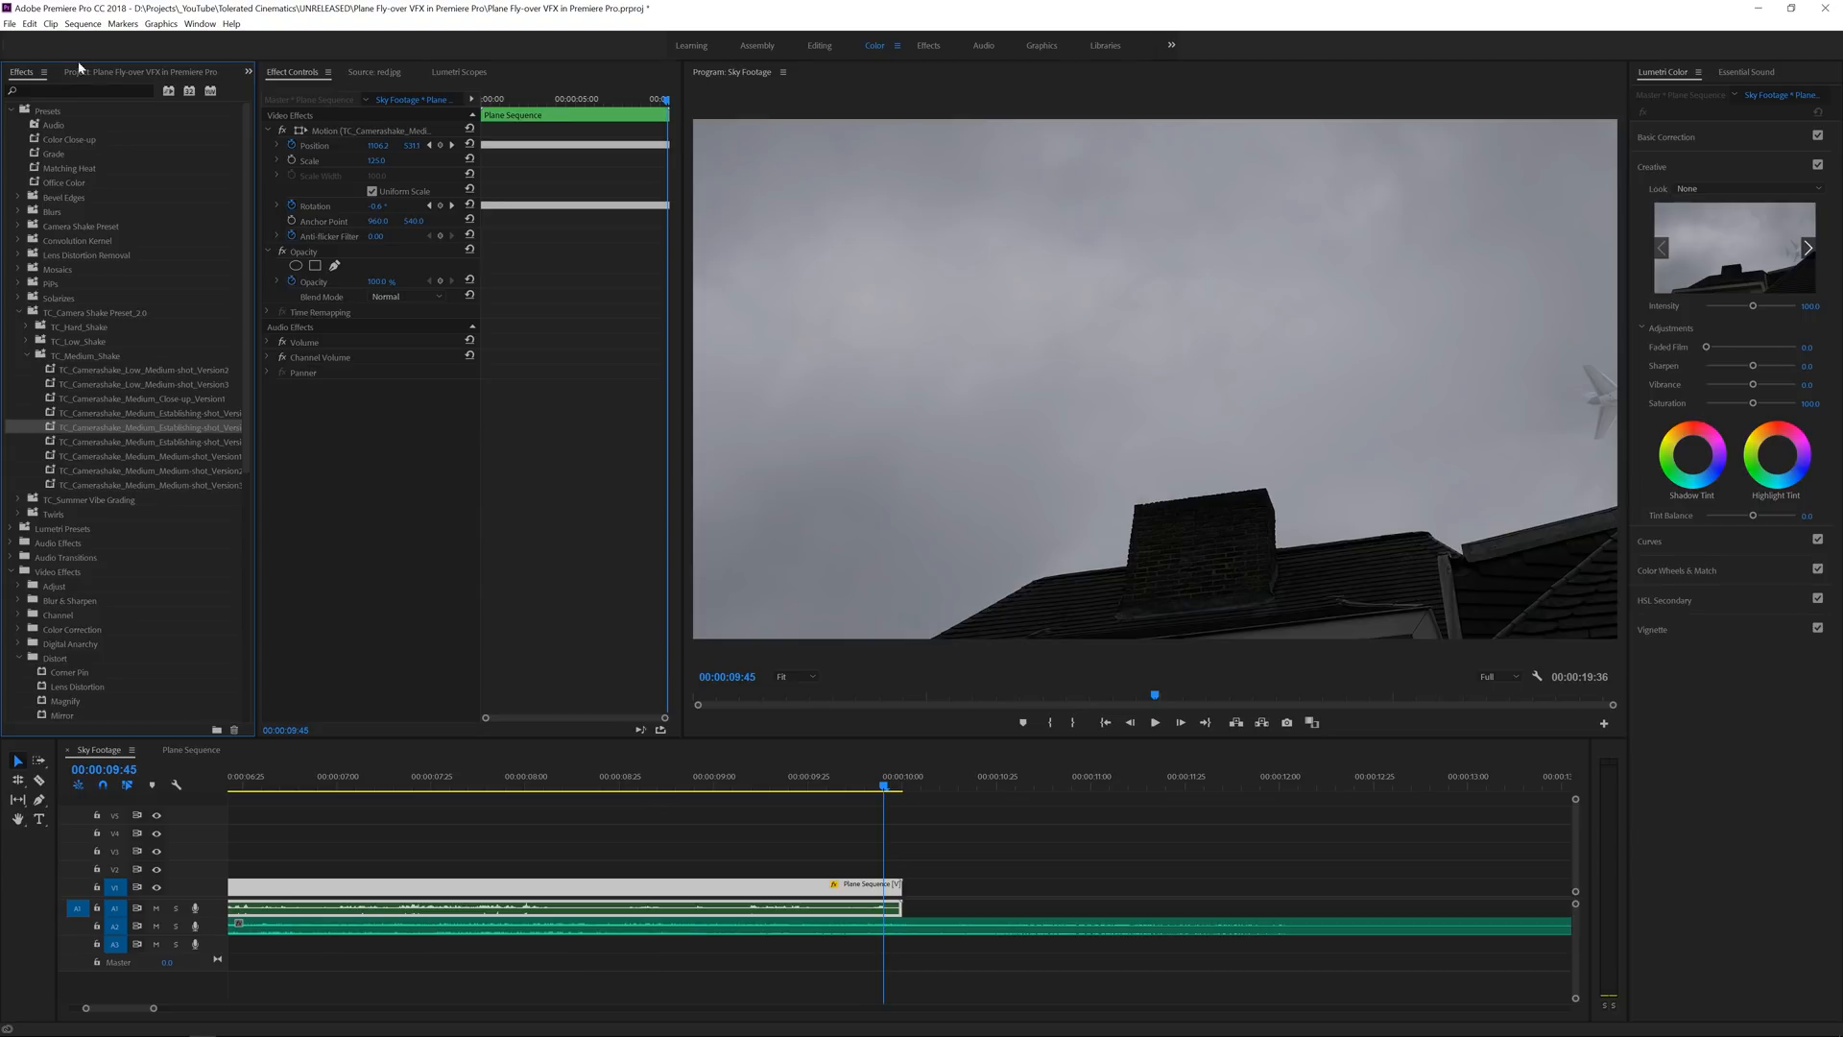
Create a new 1920×1080 Adjustment Layer from the Project panel's New Item menu.
left_click(217, 724)
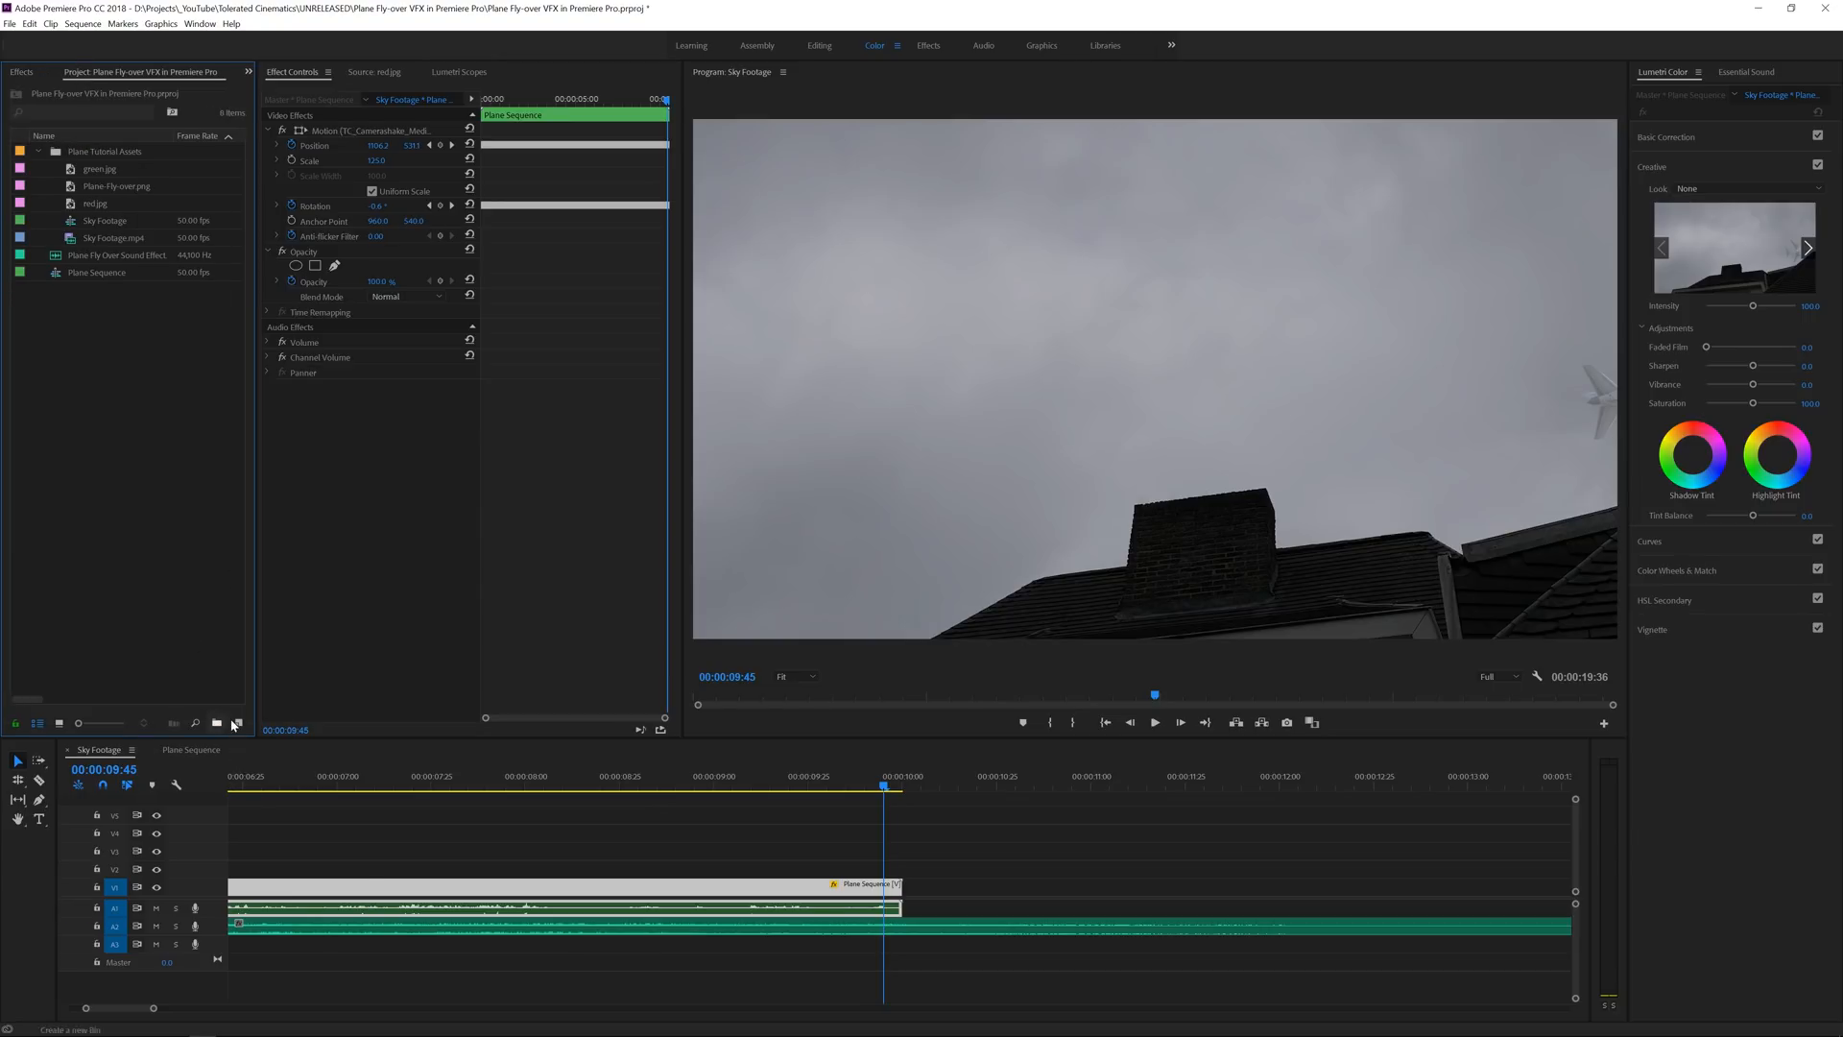
left_click(233, 724)
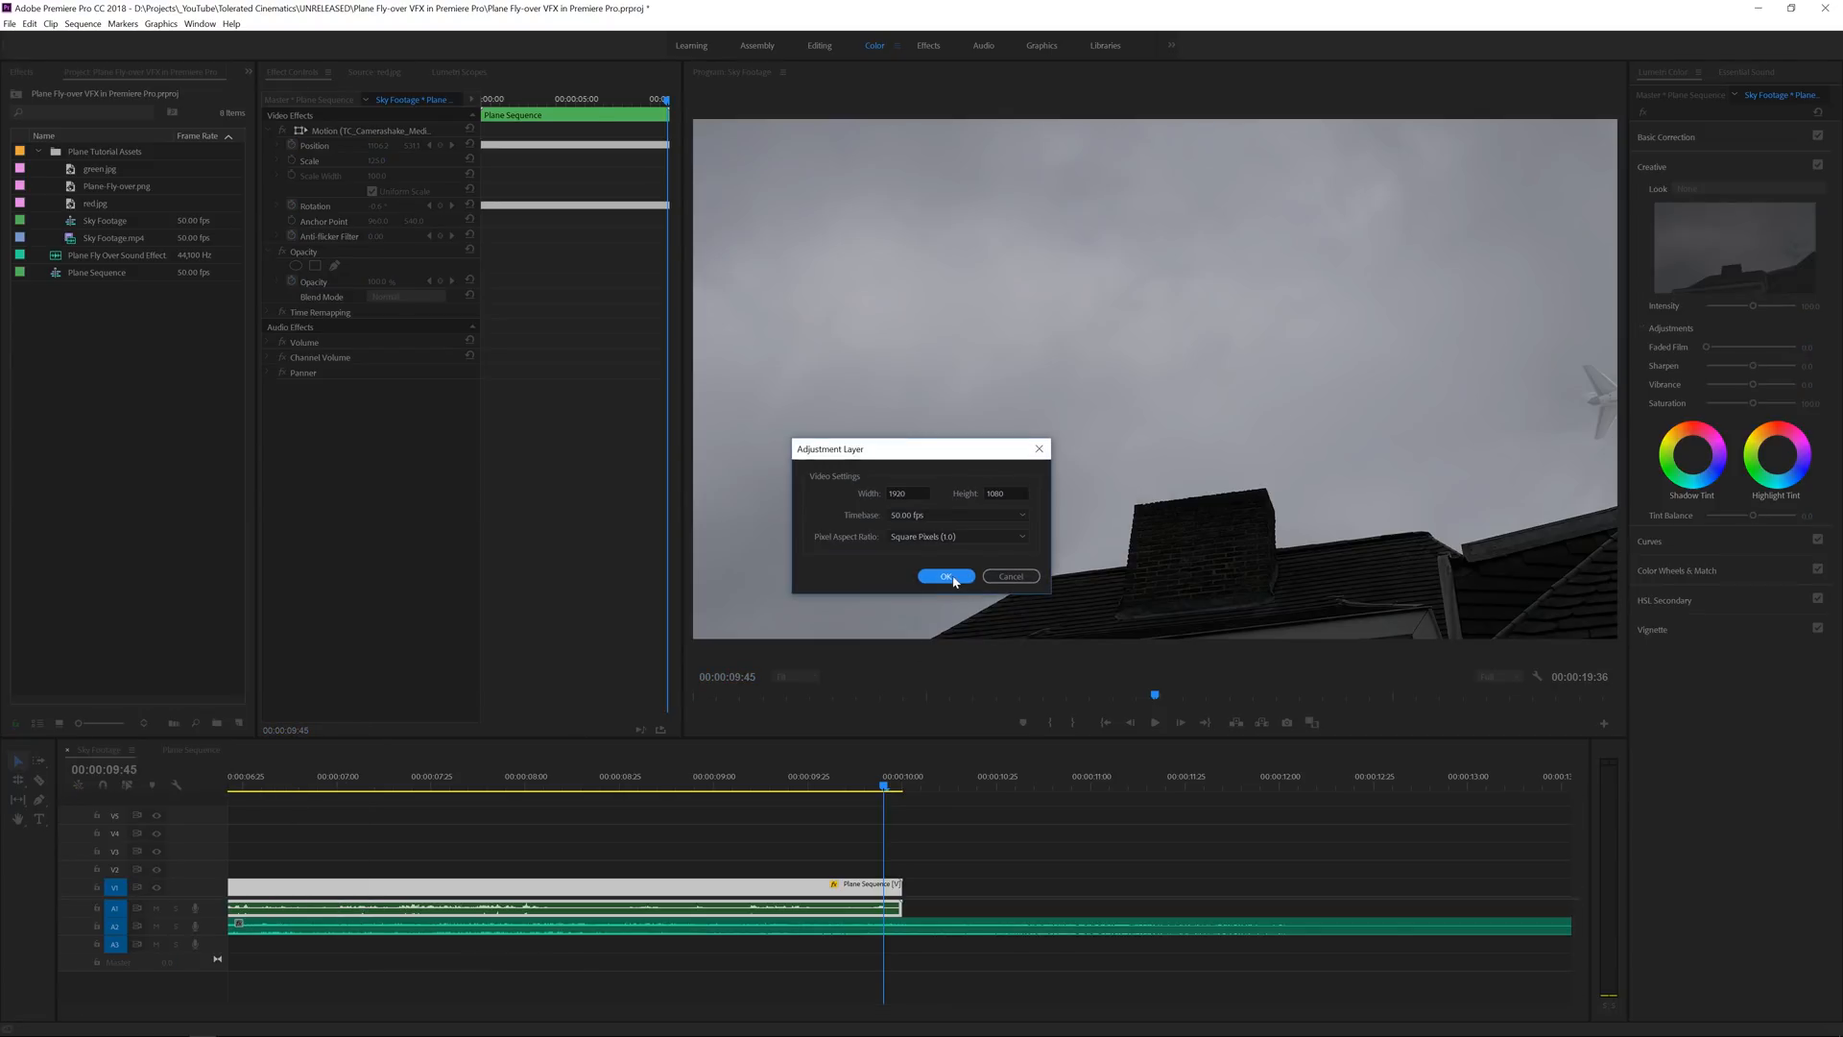
left_click(946, 576)
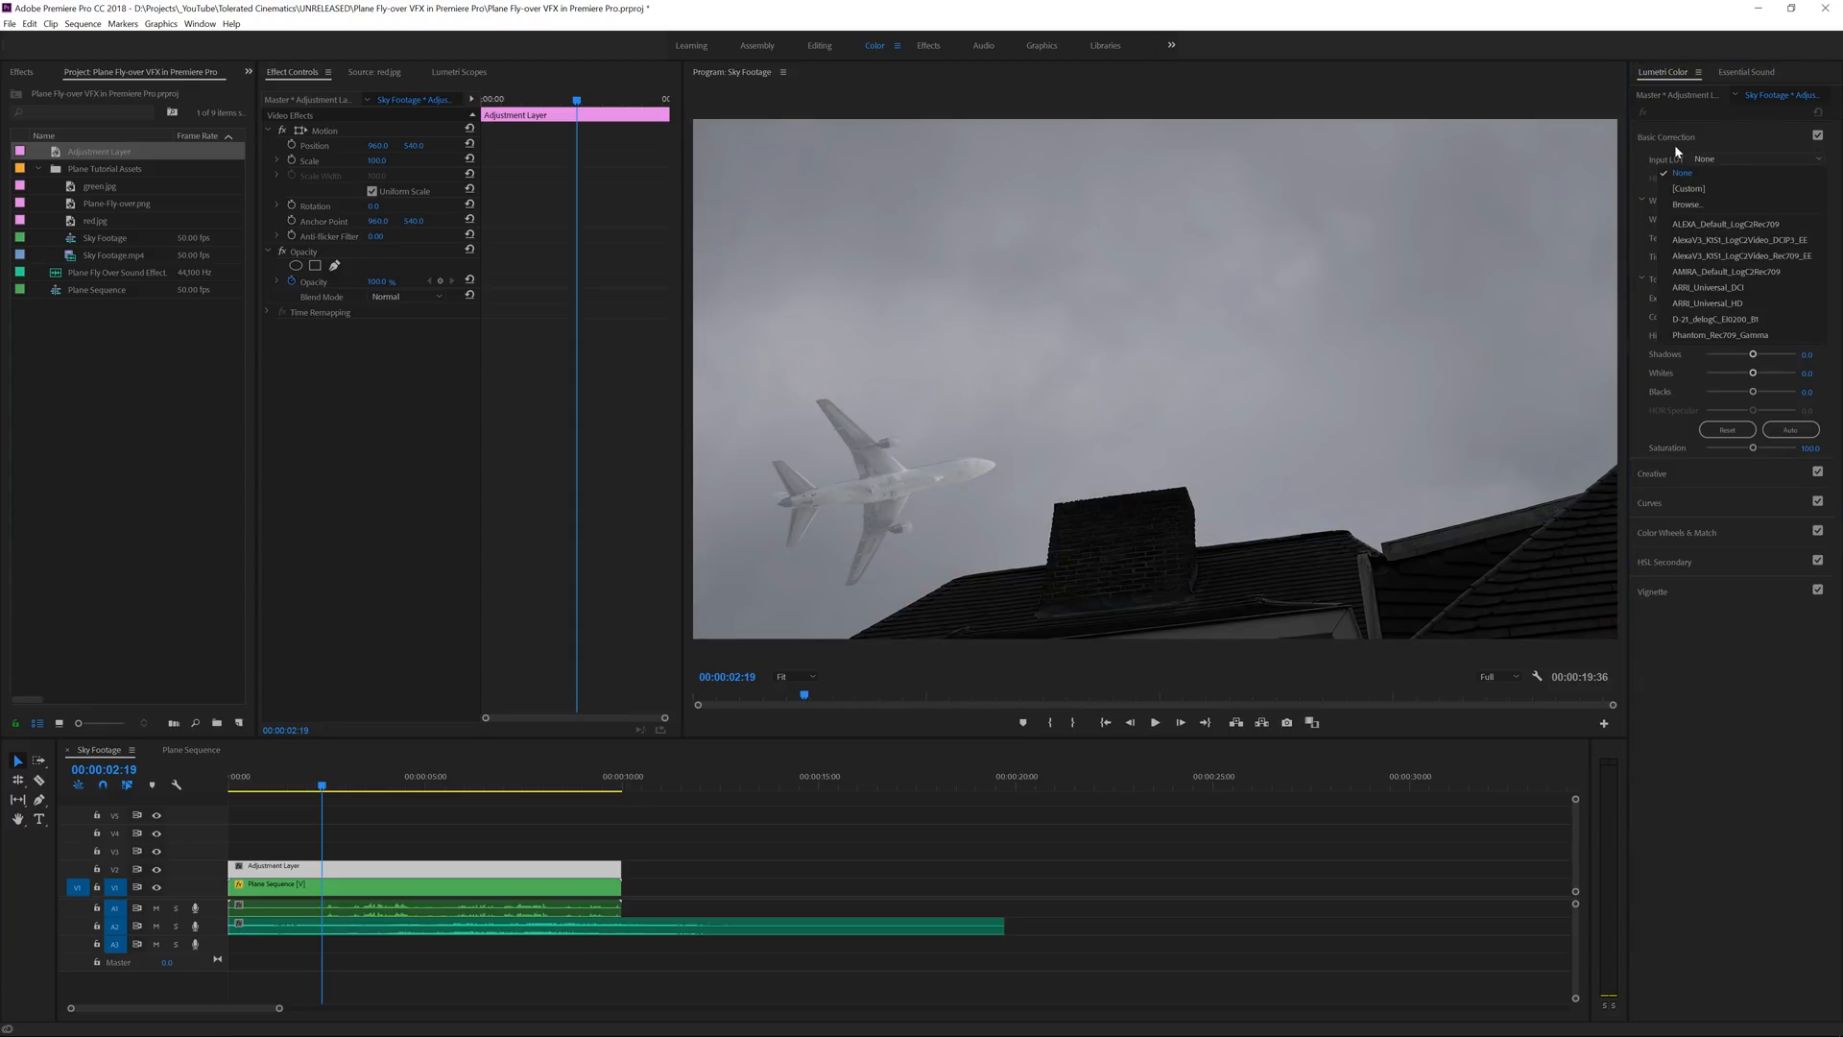
Load a LUT from disk as the Lumetri creative look and adjust its intensity.
left_click(1738, 188)
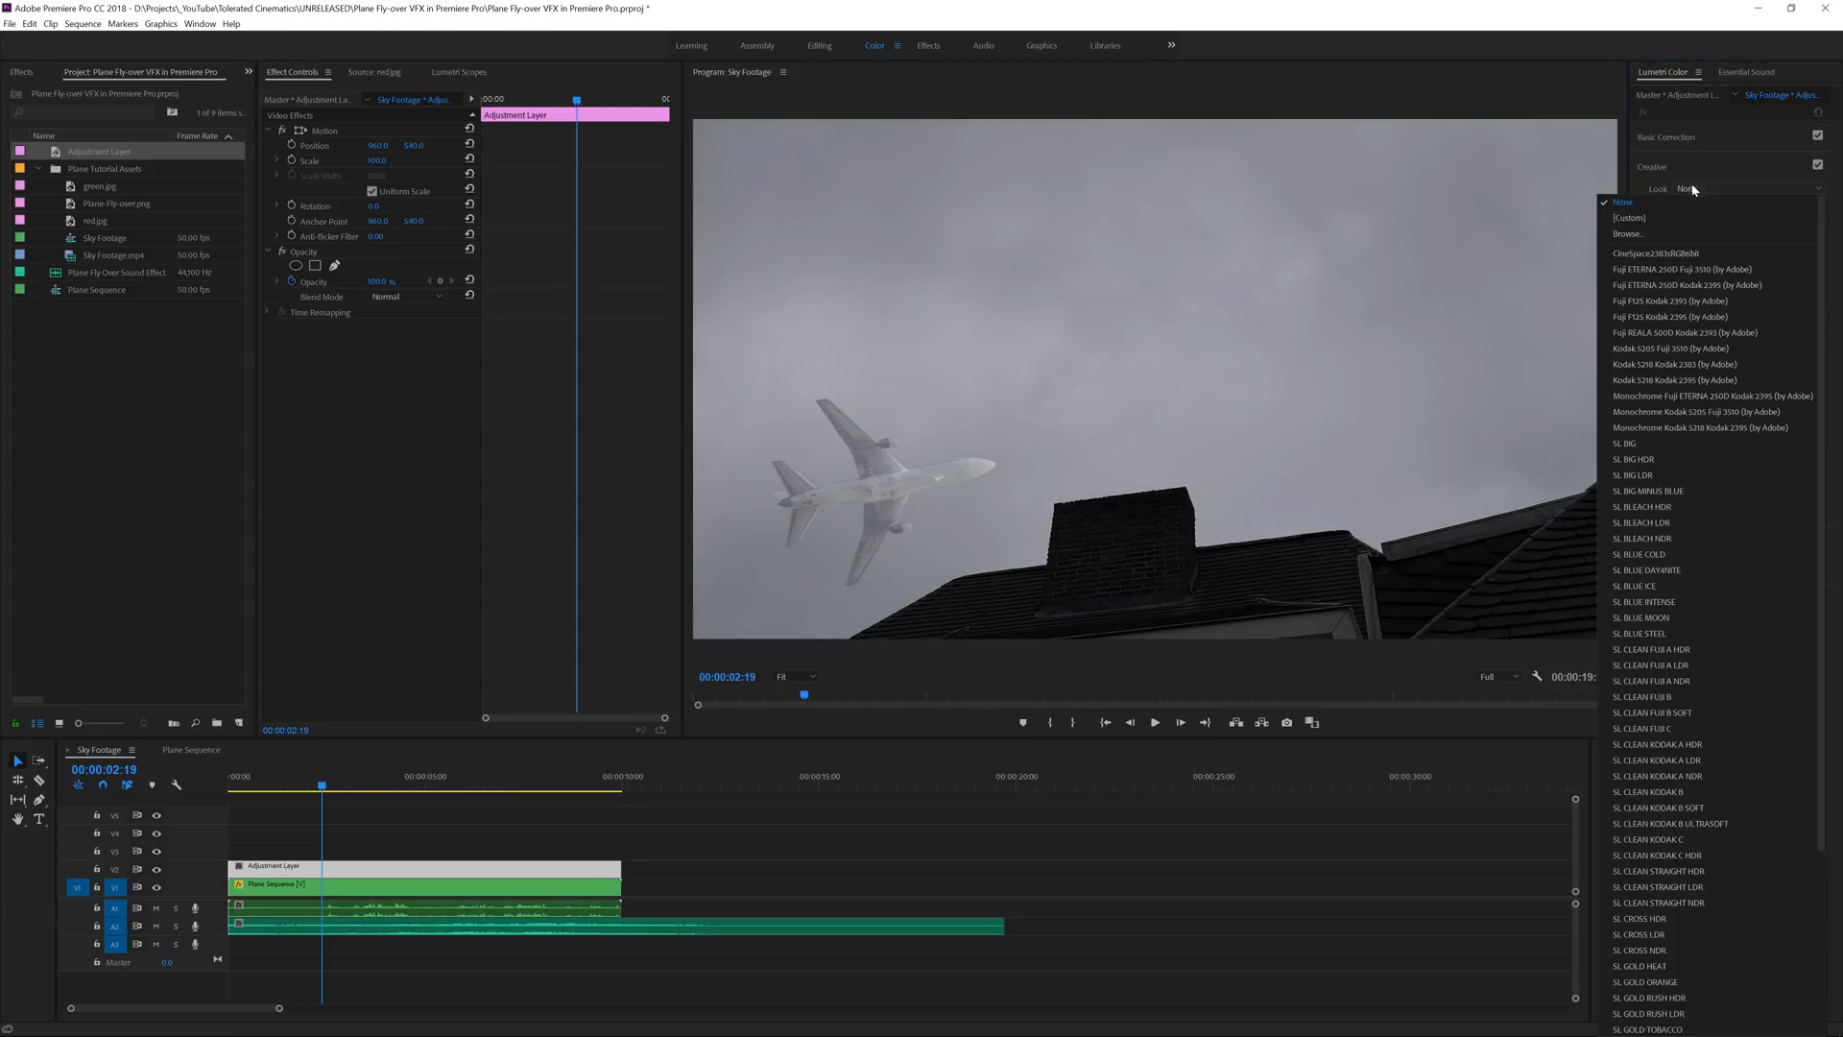
left_click(1629, 234)
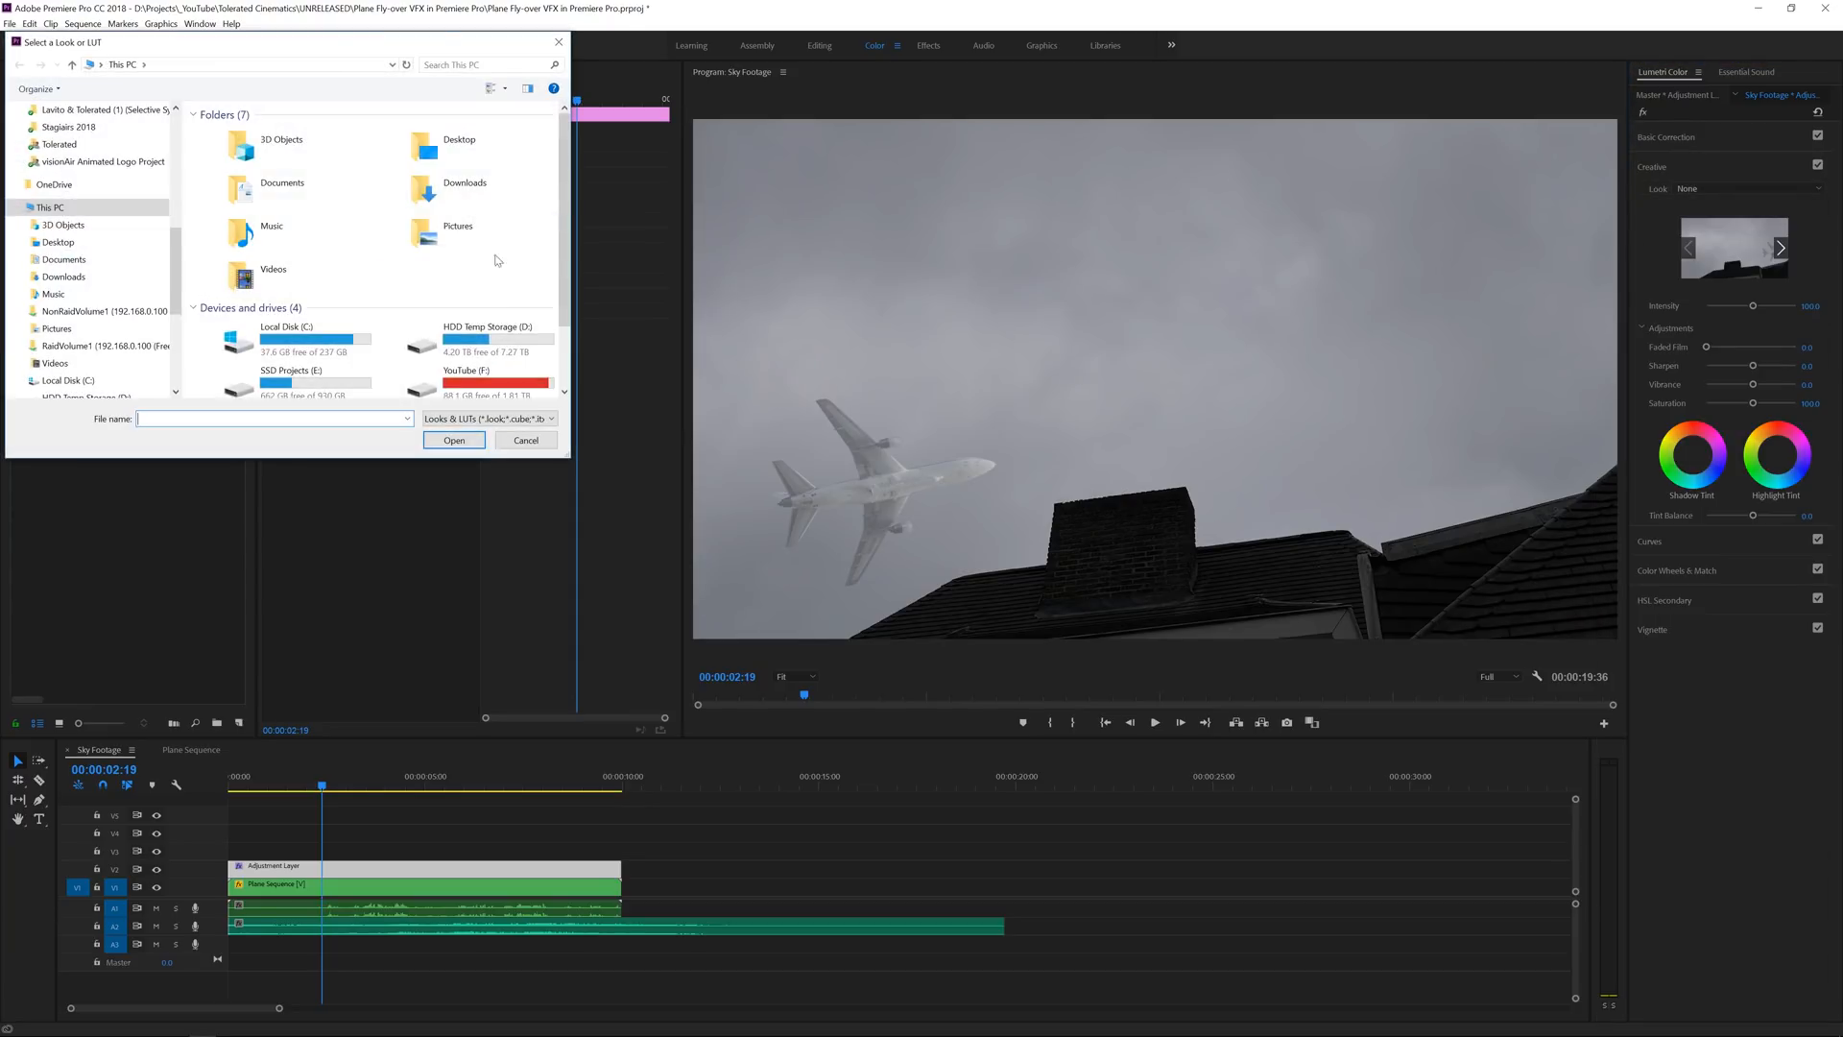
left_click(453, 439)
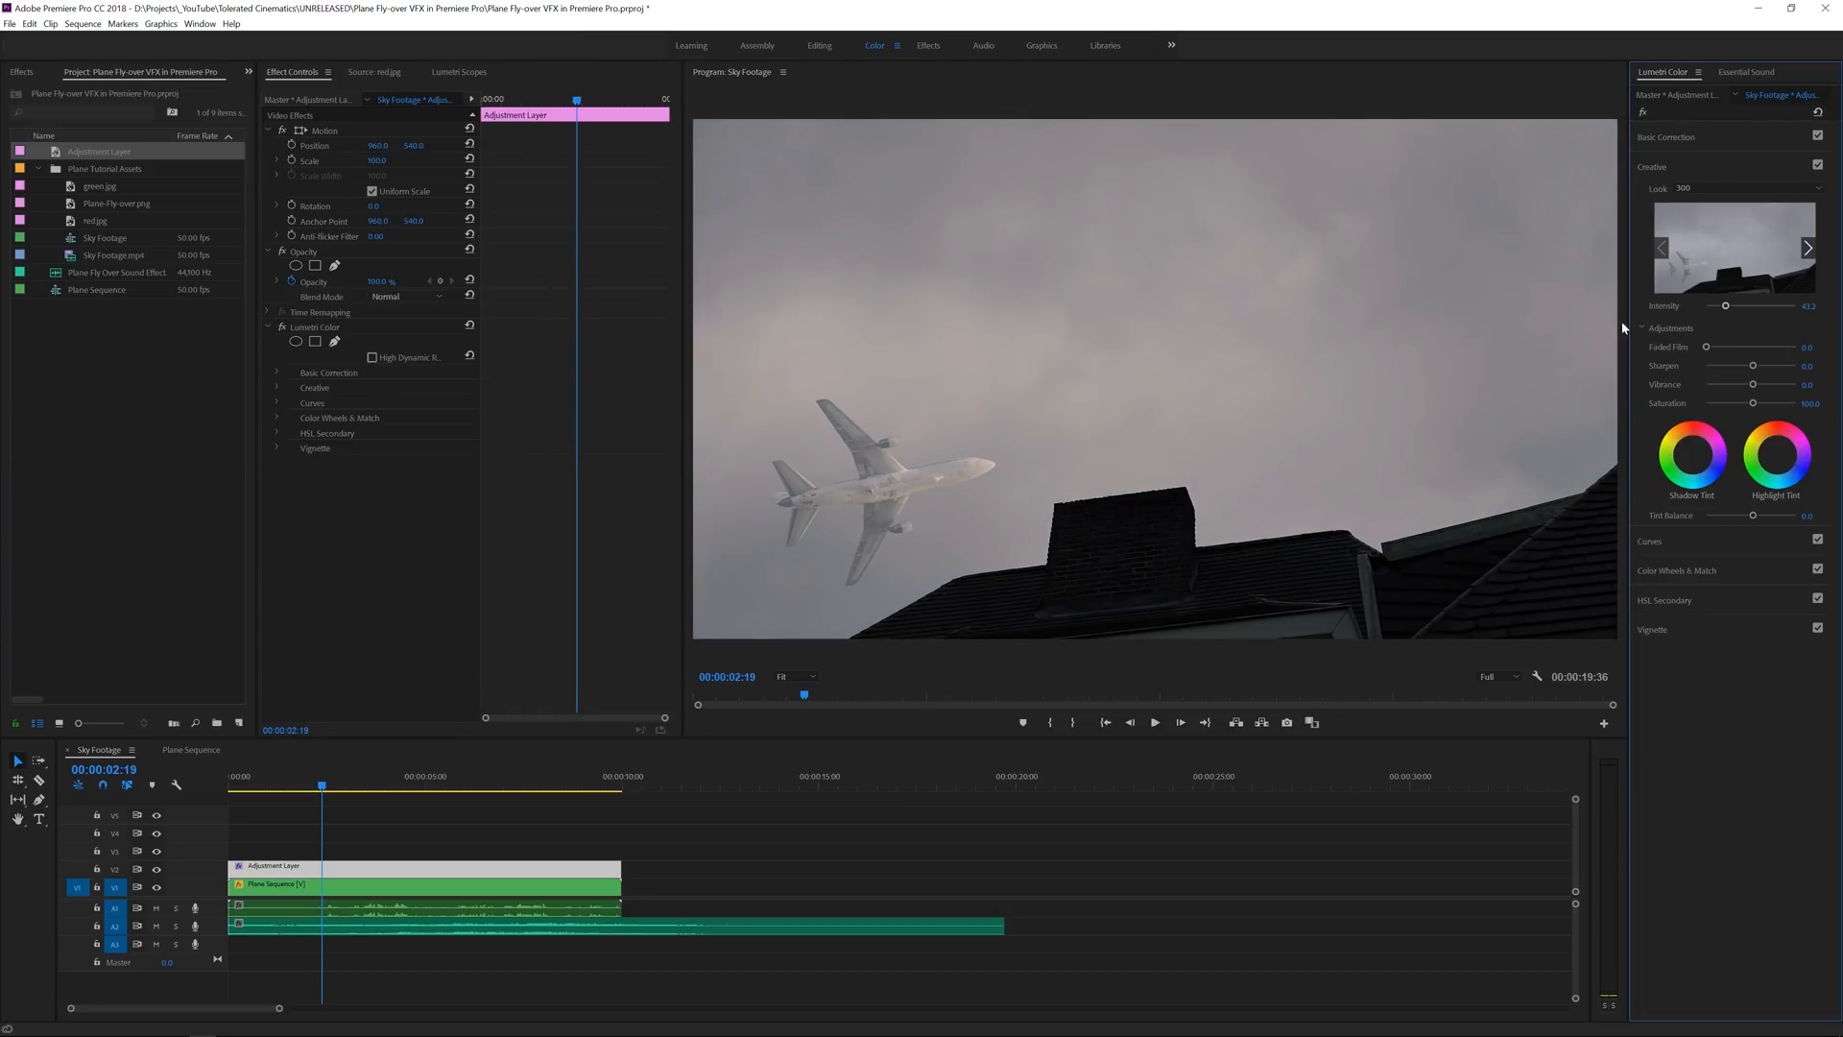
left_click_drag(1726, 306, 1753, 305)
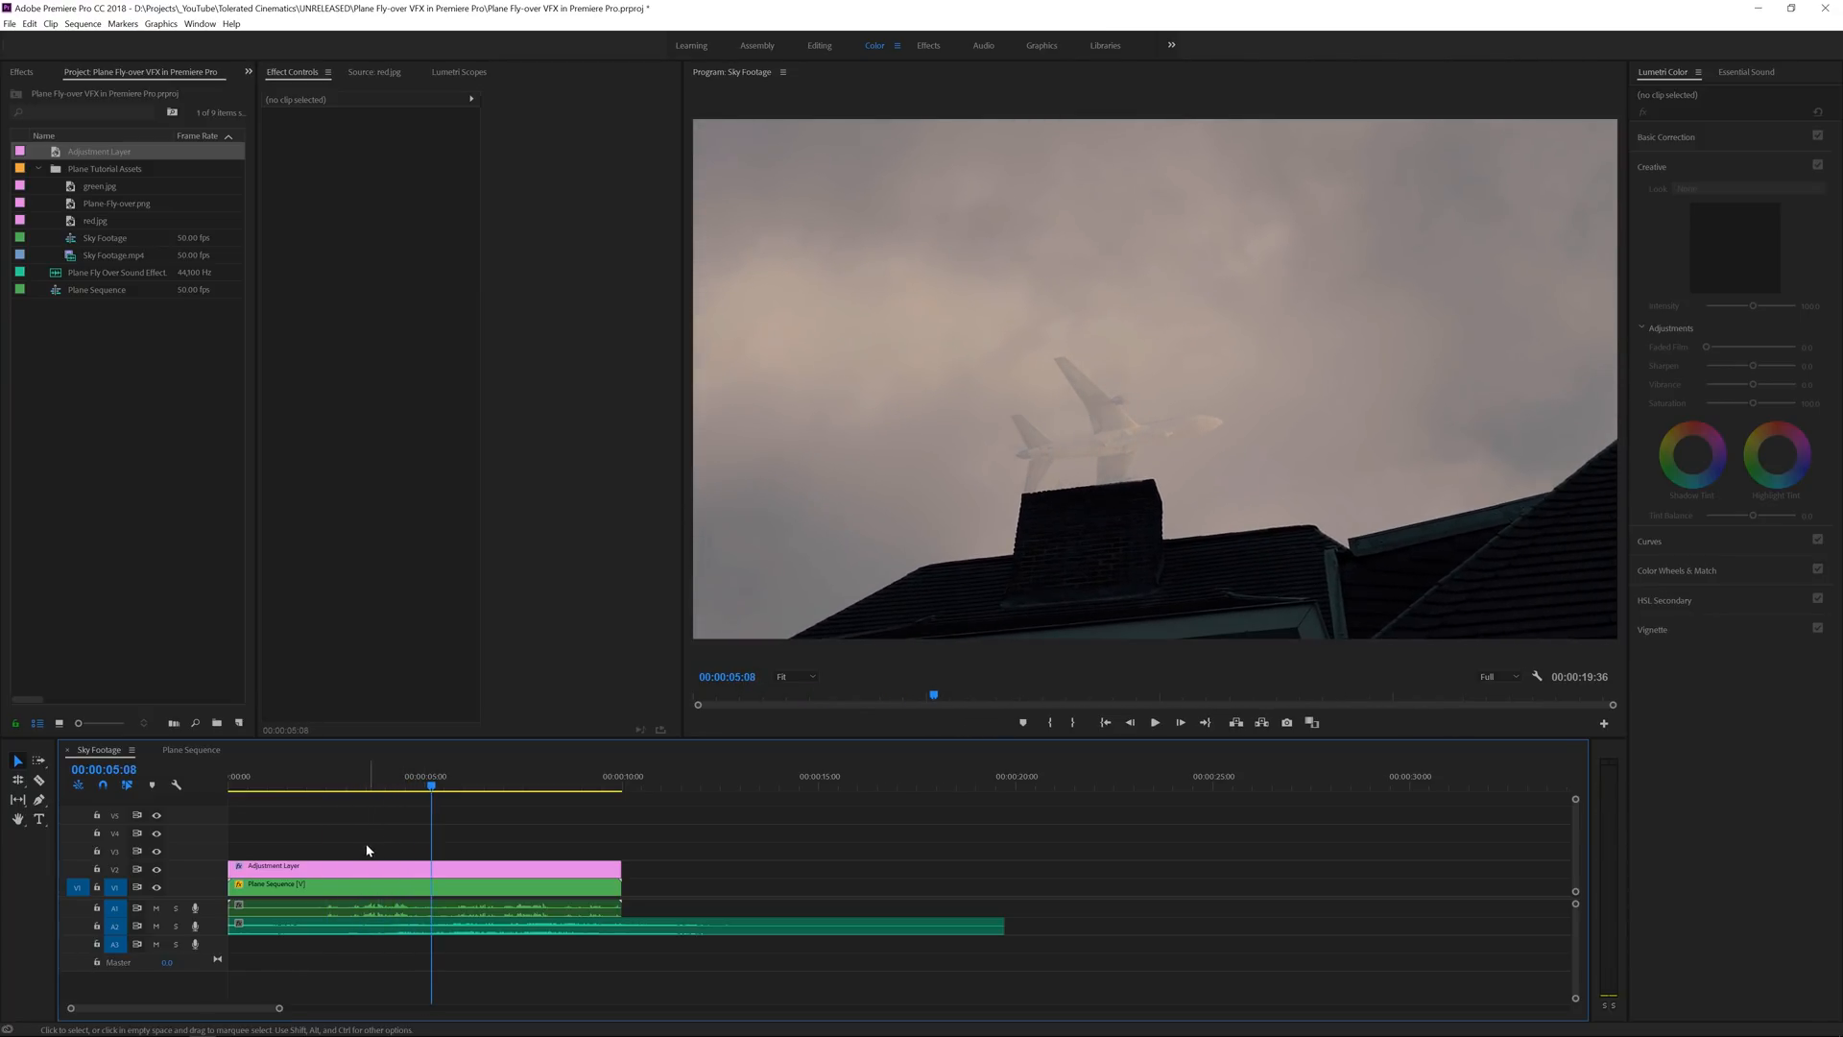
Nest the graded clips and apply Crop for top and bottom letterbox bars.
right_click(367, 851)
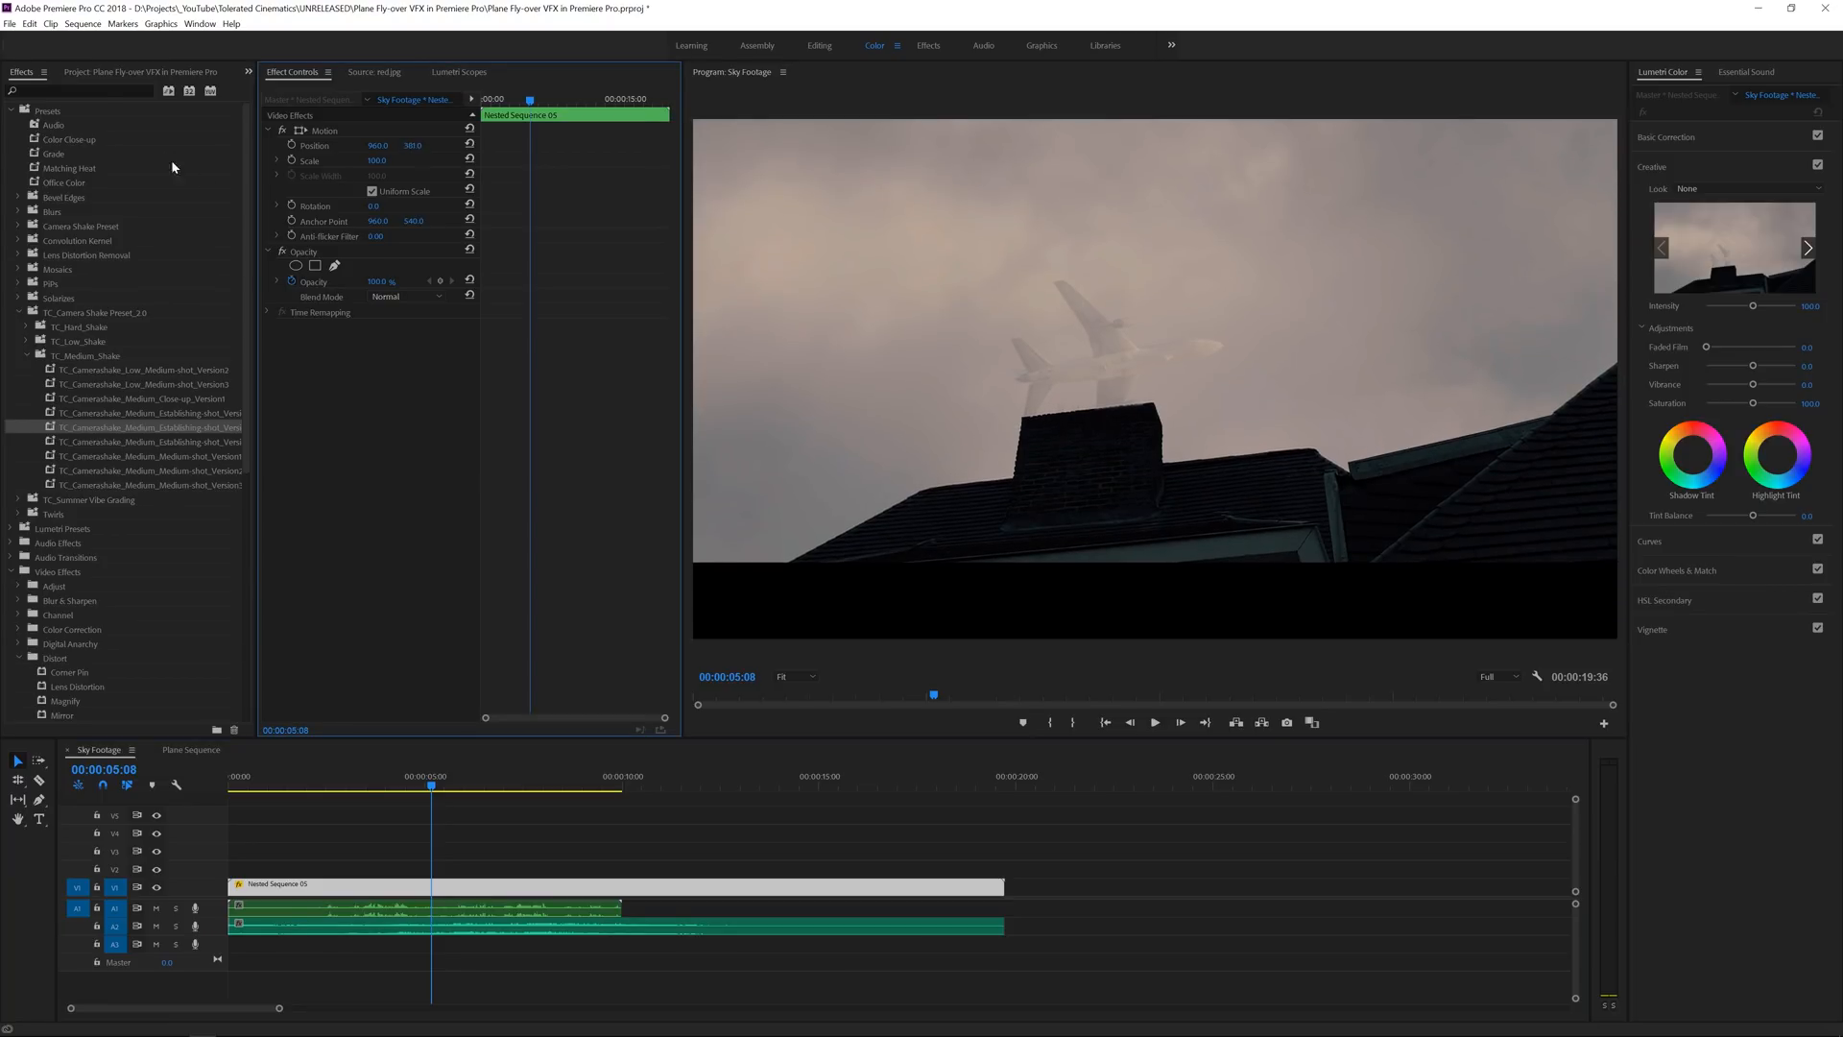
type("crio")
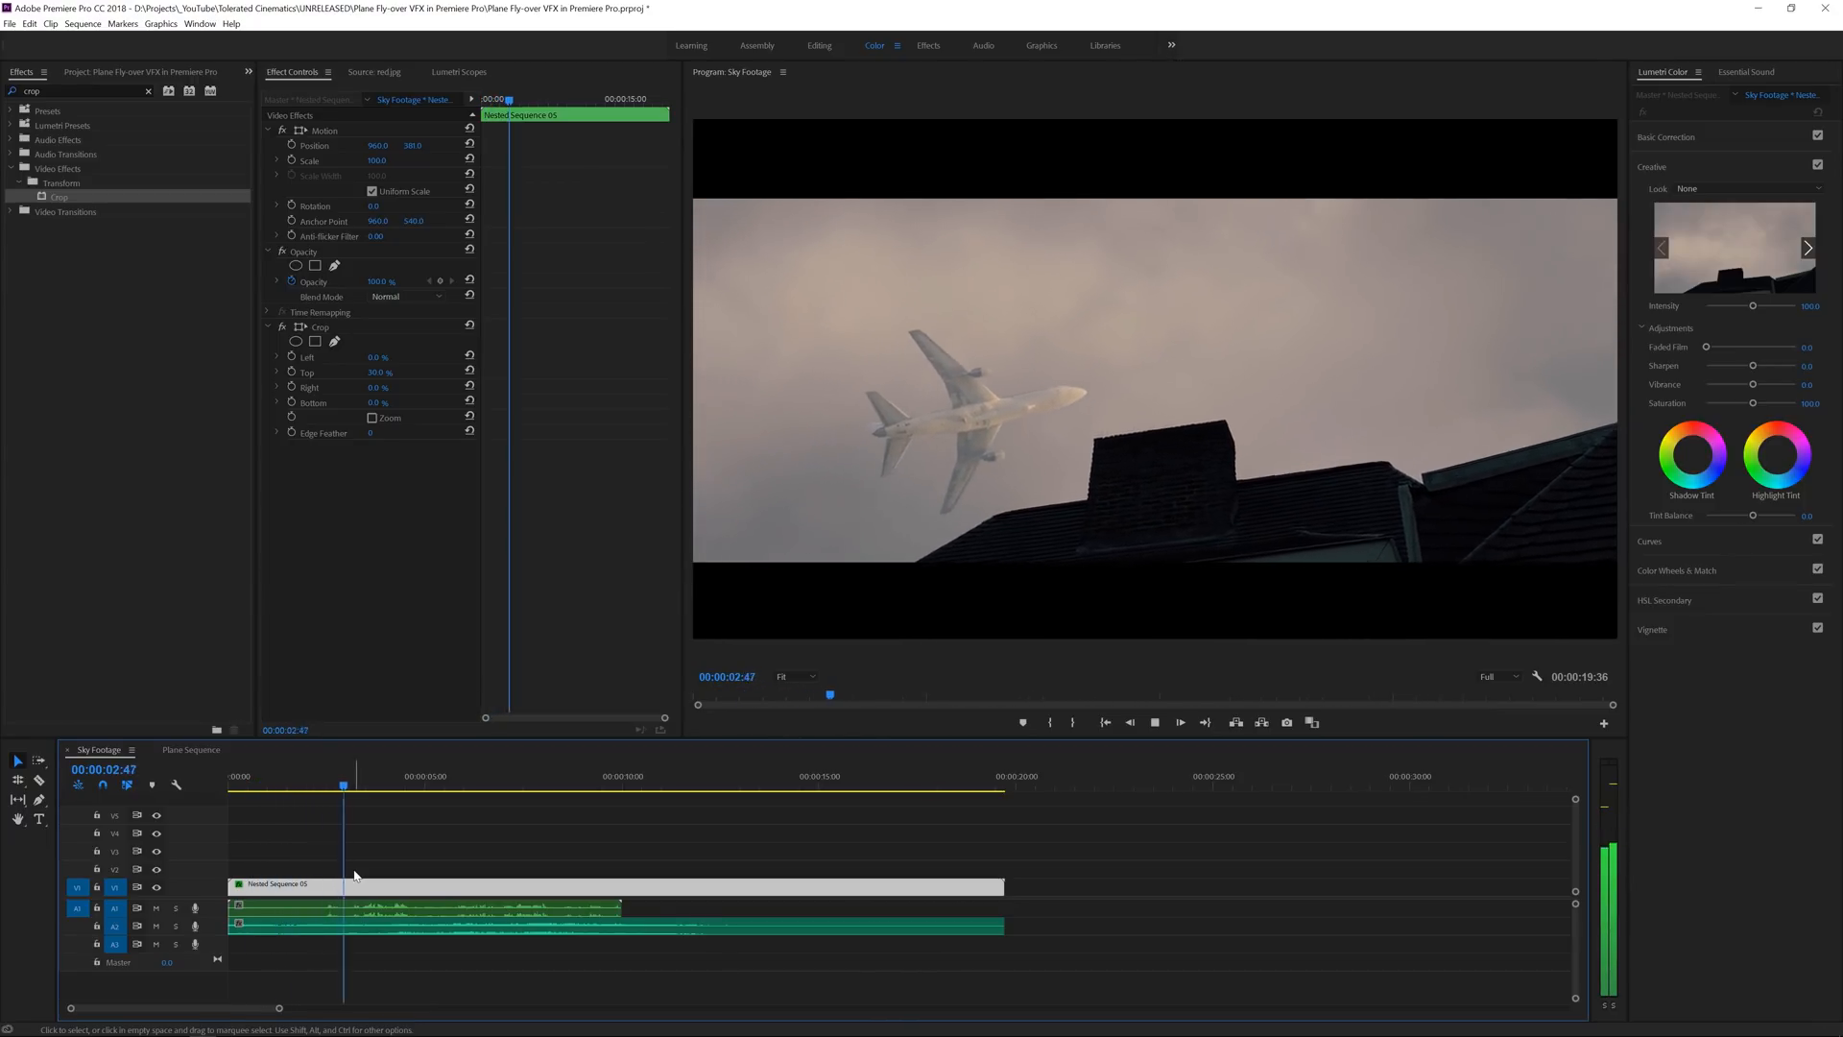
left_click(420, 774)
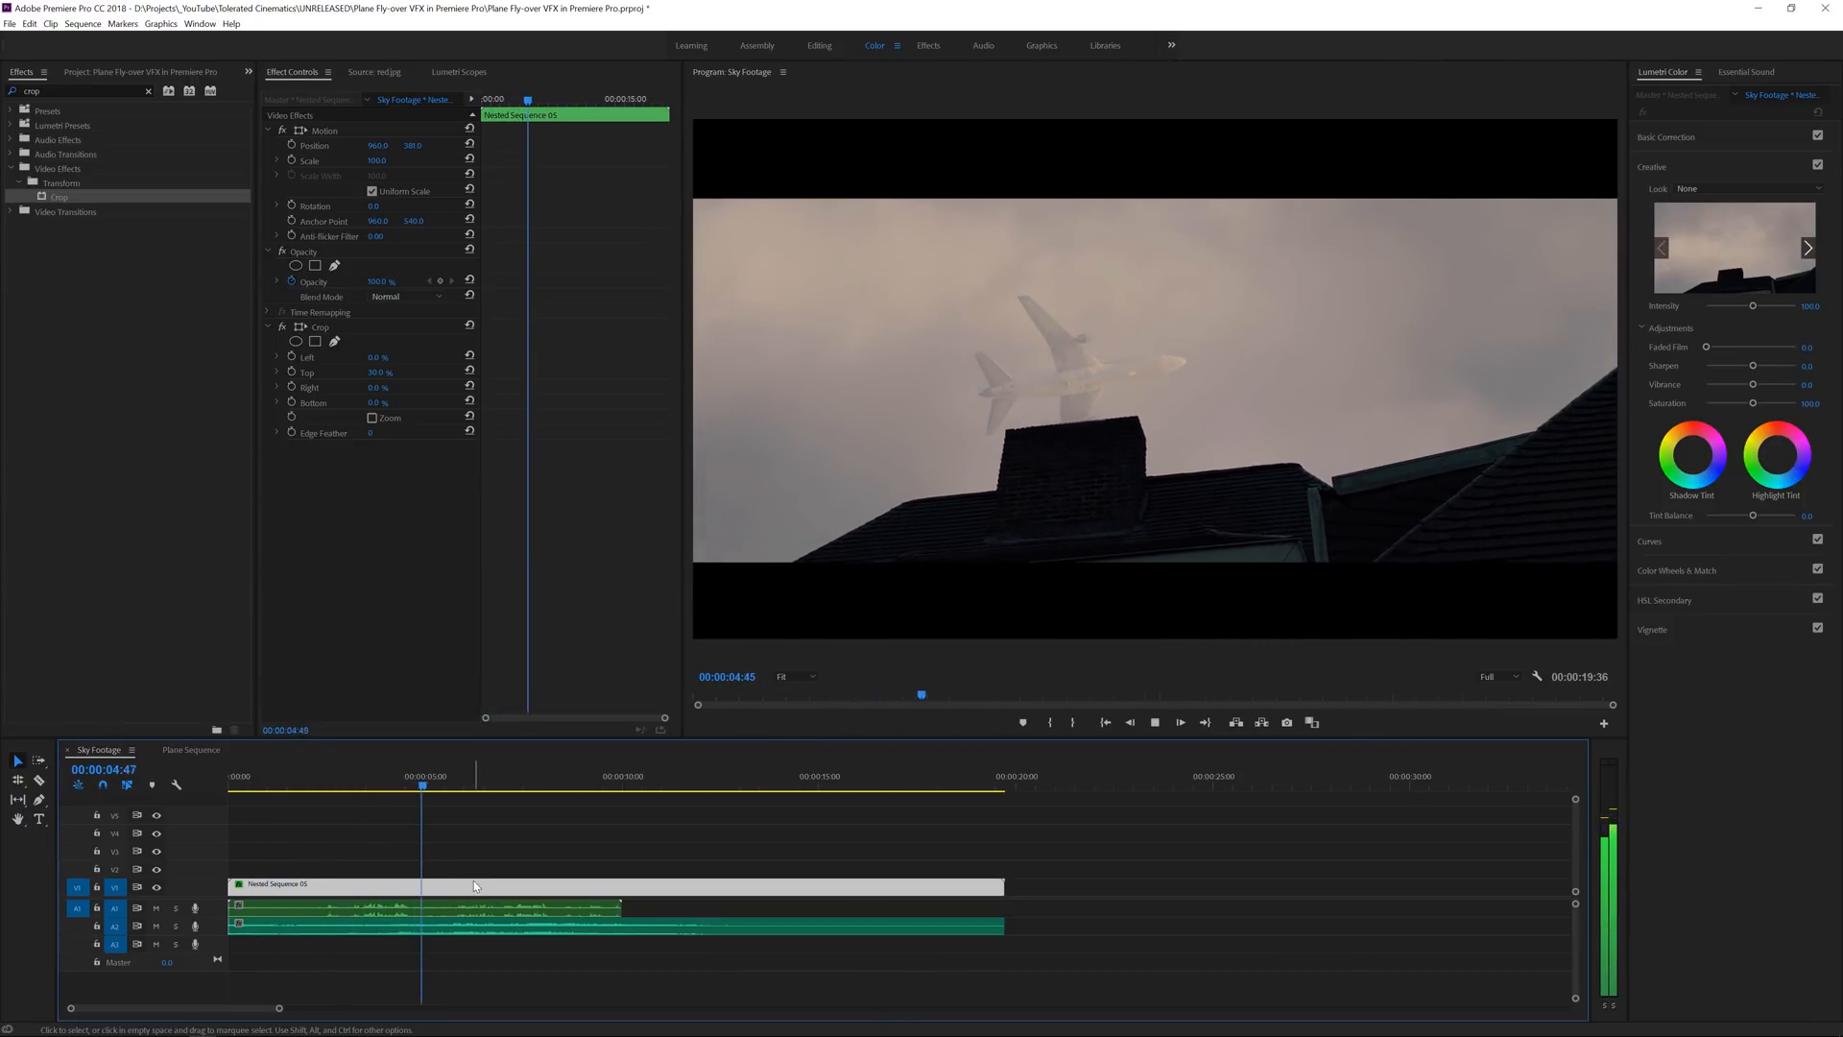